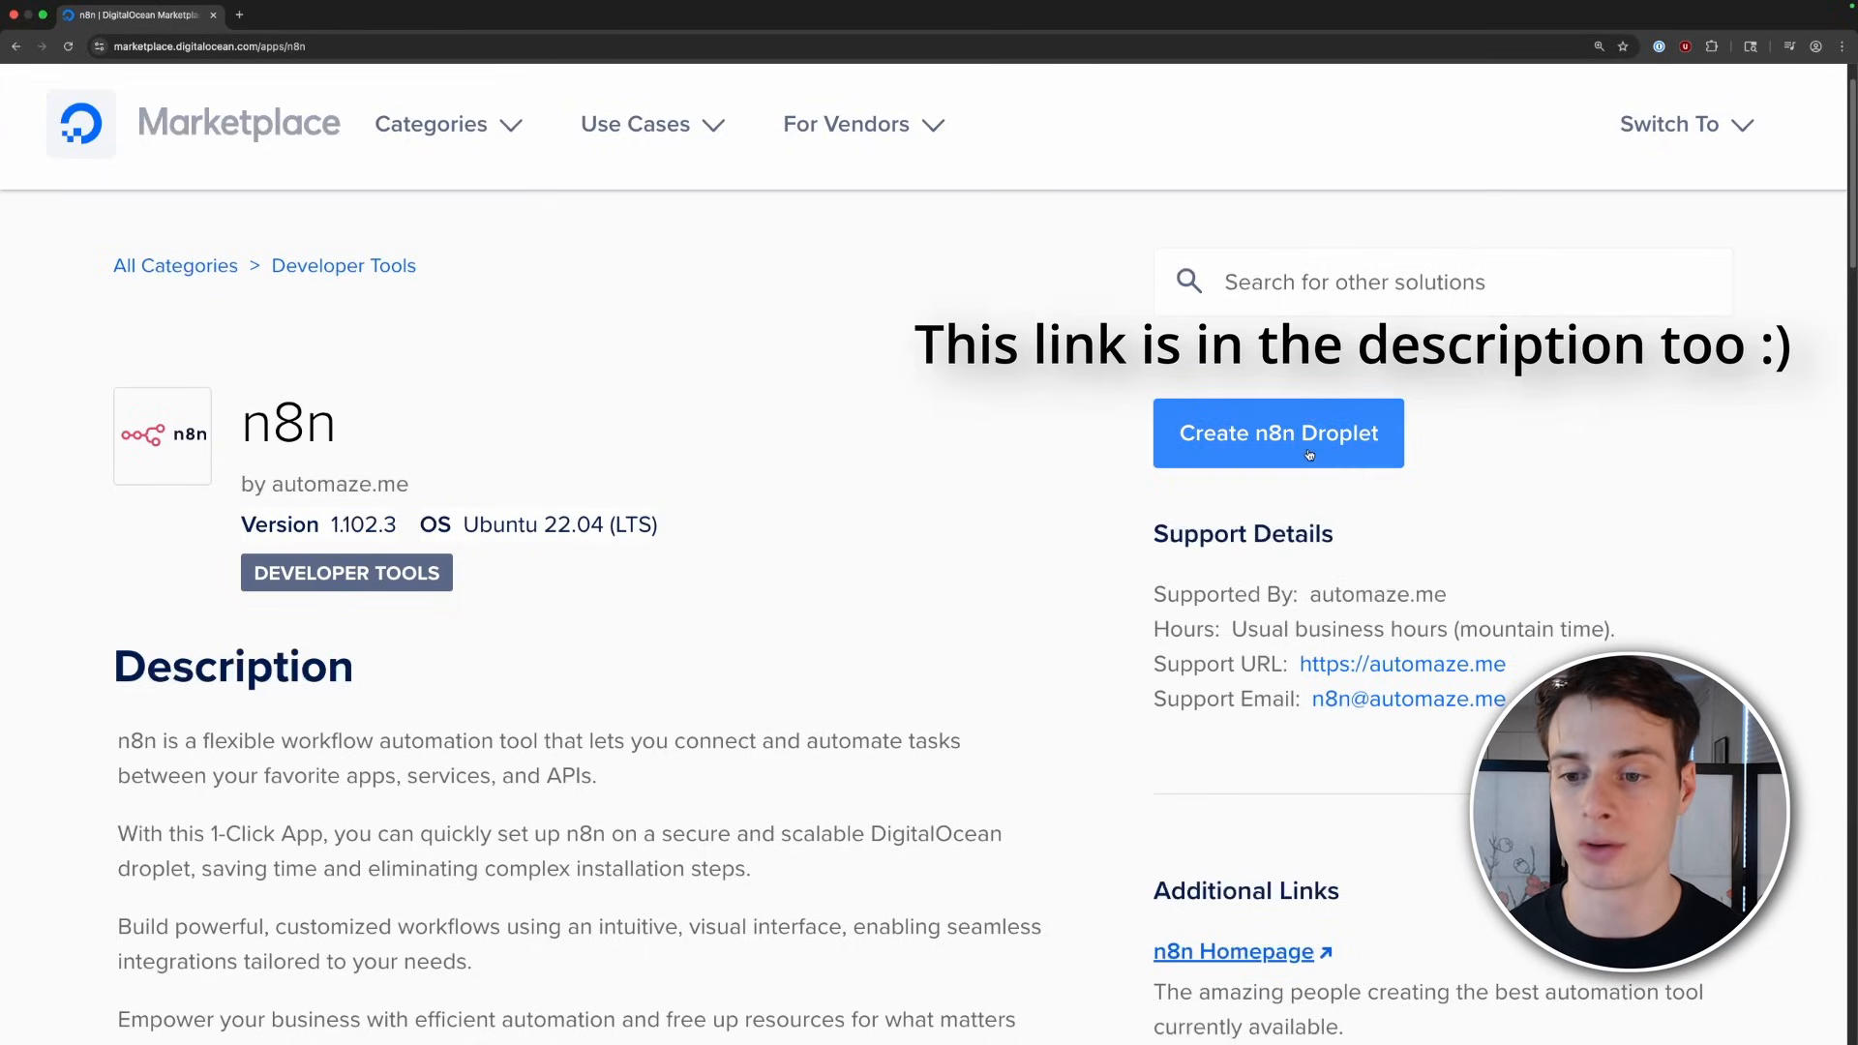
Start creating a DigitalOcean droplet from the n8n Marketplace listing
{"action": "left_click", "coordinate": [1278, 432]}
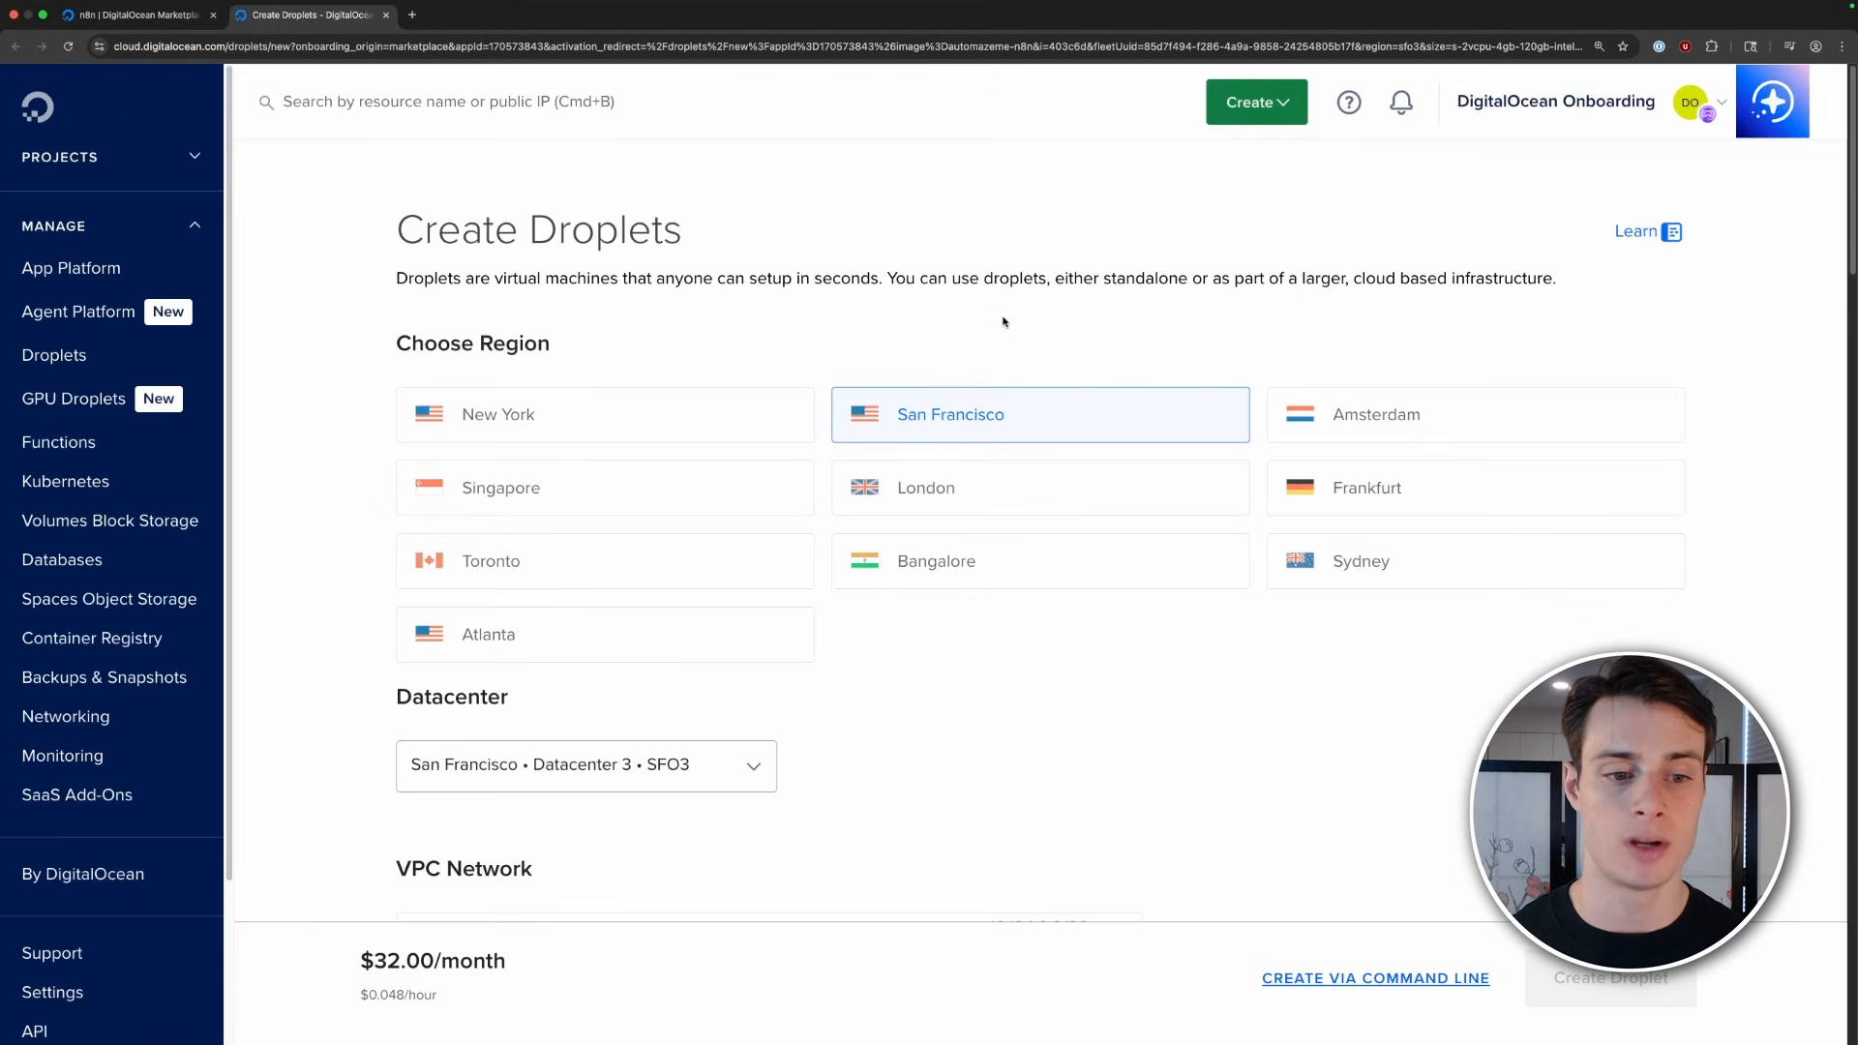
Choose the New York region and confirm the n8n 1.102.3 on Ubuntu 22.04 image is selected
{"action": "left_click", "coordinate": [604, 414]}
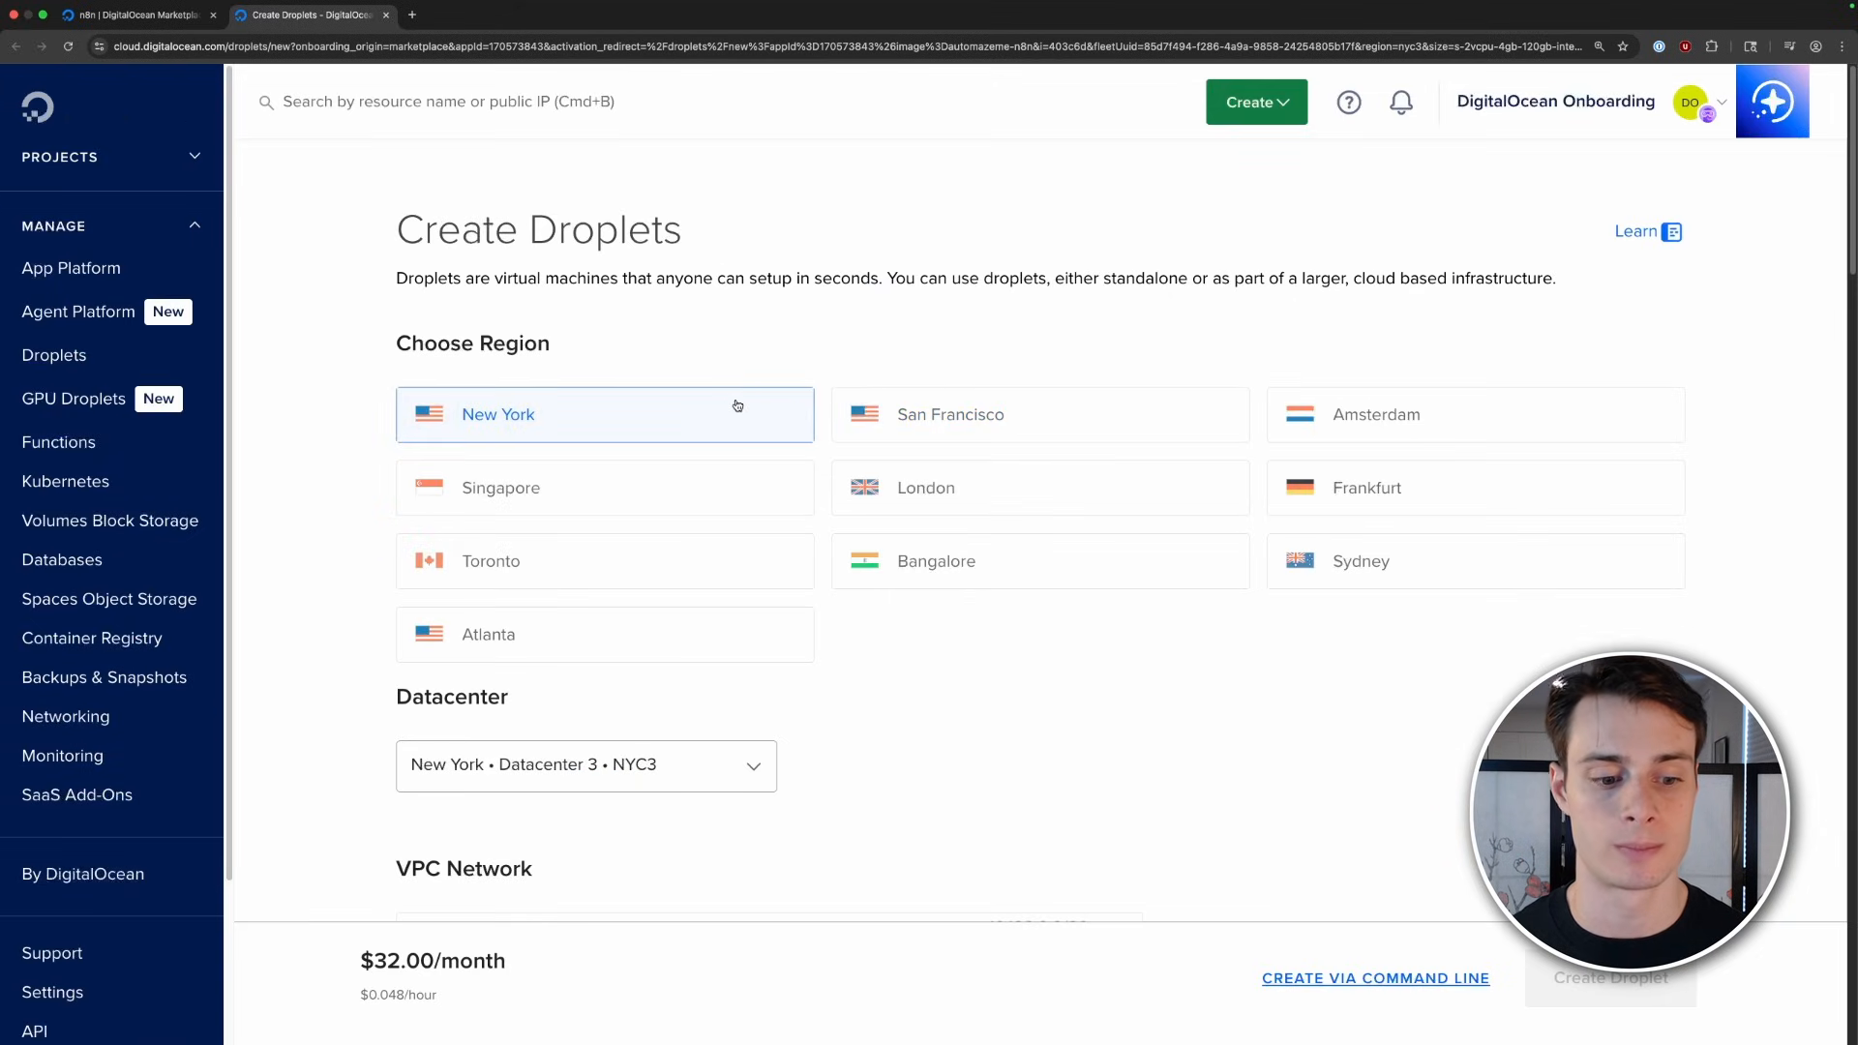
{"action": "scroll", "scroll_direction": "down", "scroll_amount": 3}
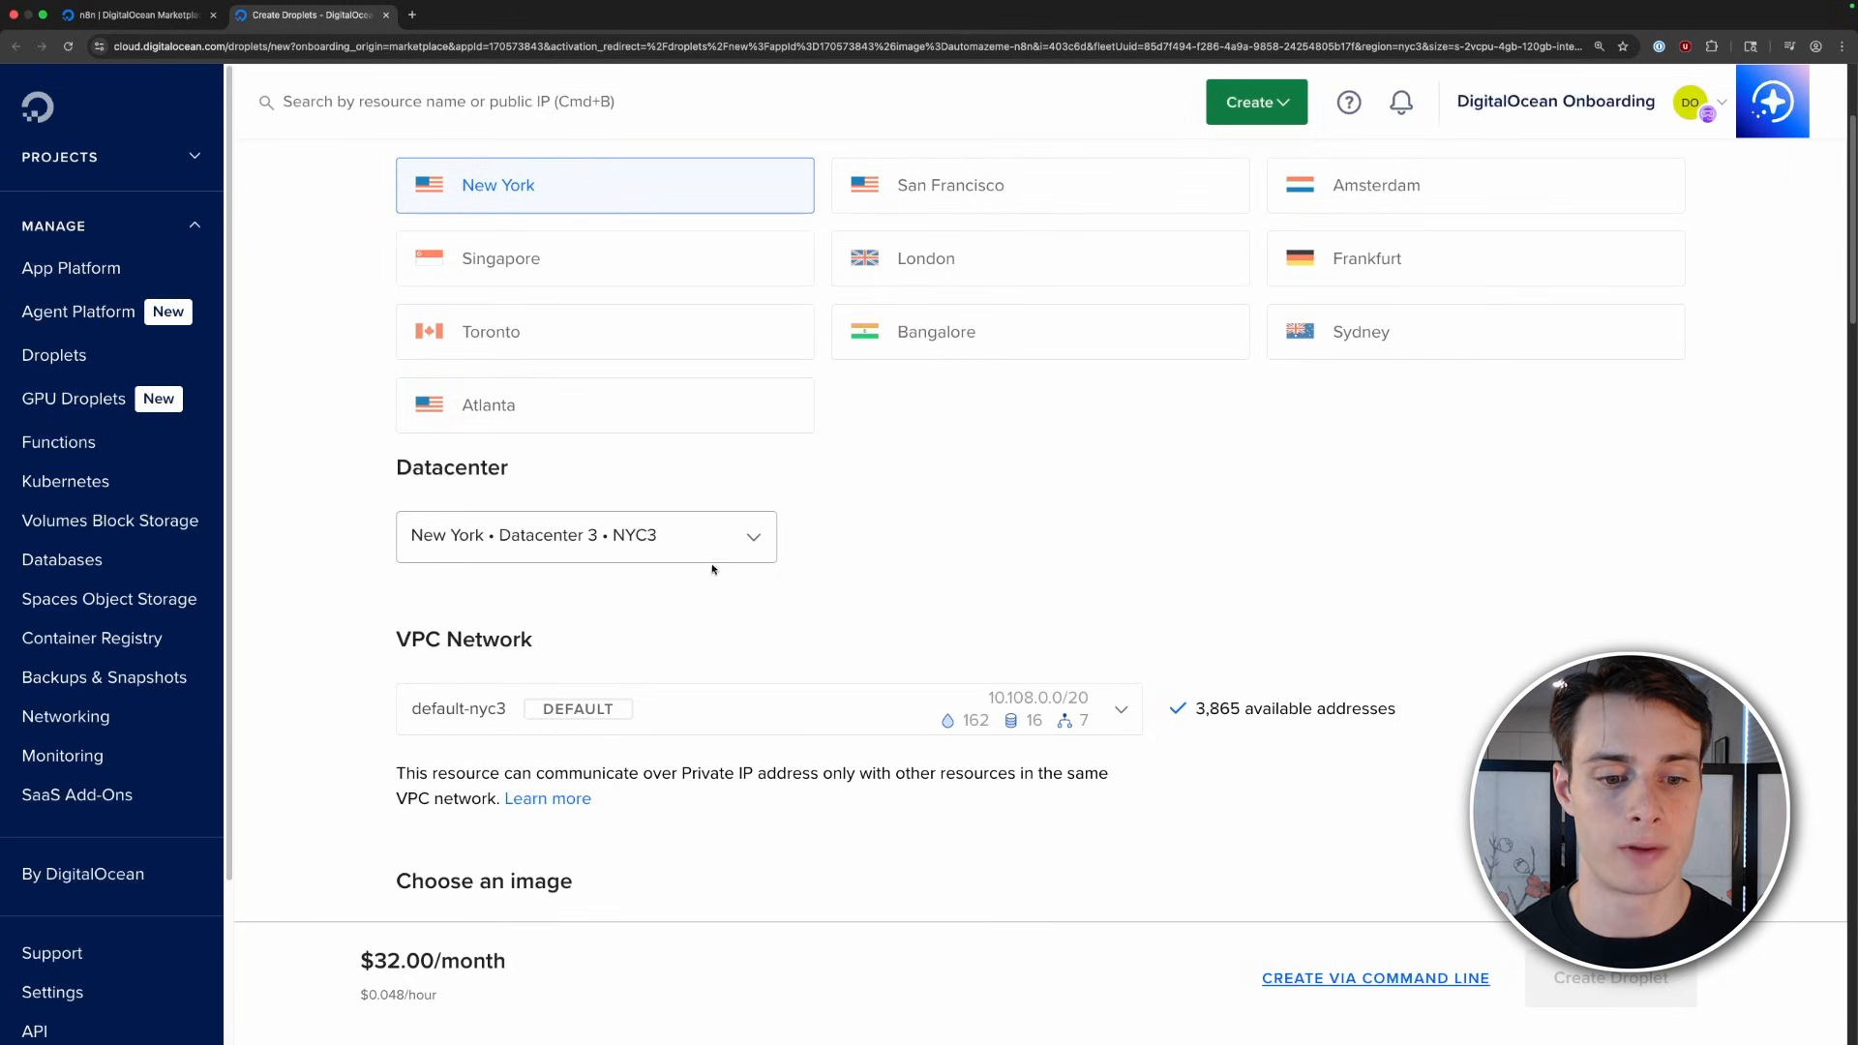
{"action": "scroll", "scroll_direction": "down", "scroll_amount": 3}
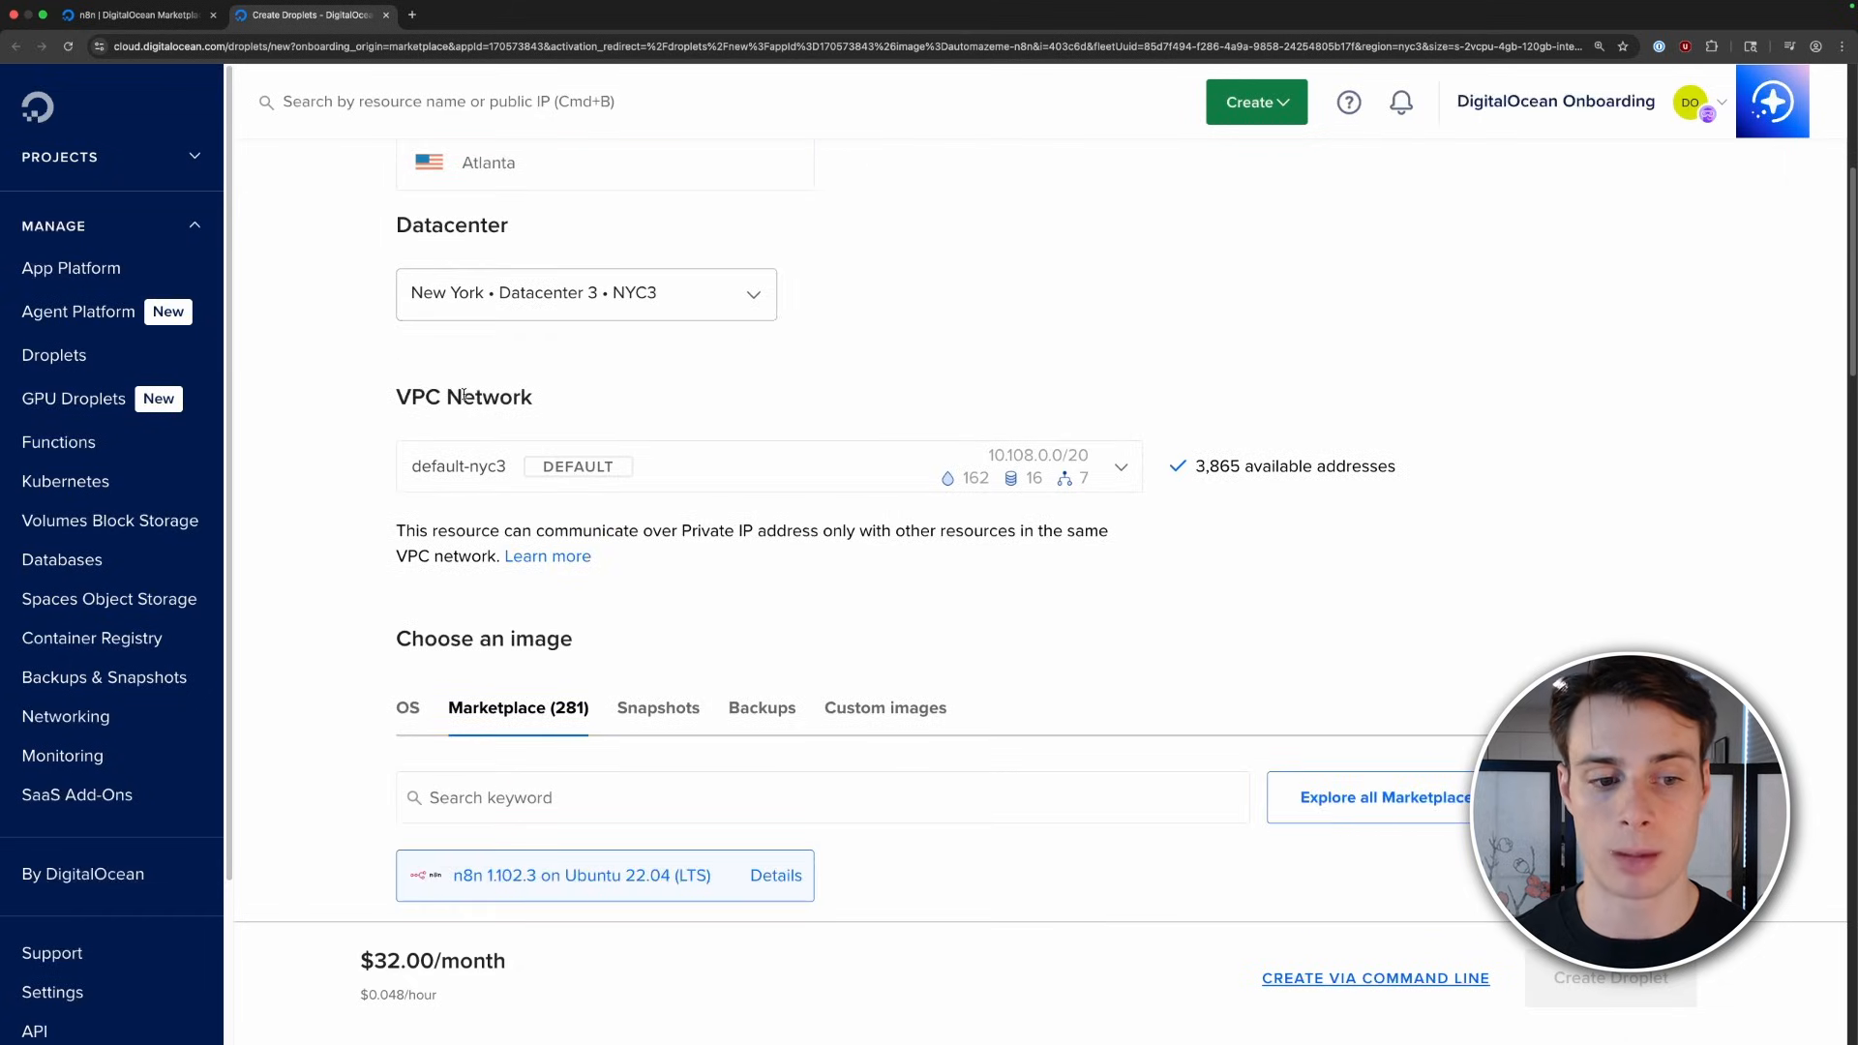
{"action": "scroll", "scroll_direction": "down", "scroll_amount": 3}
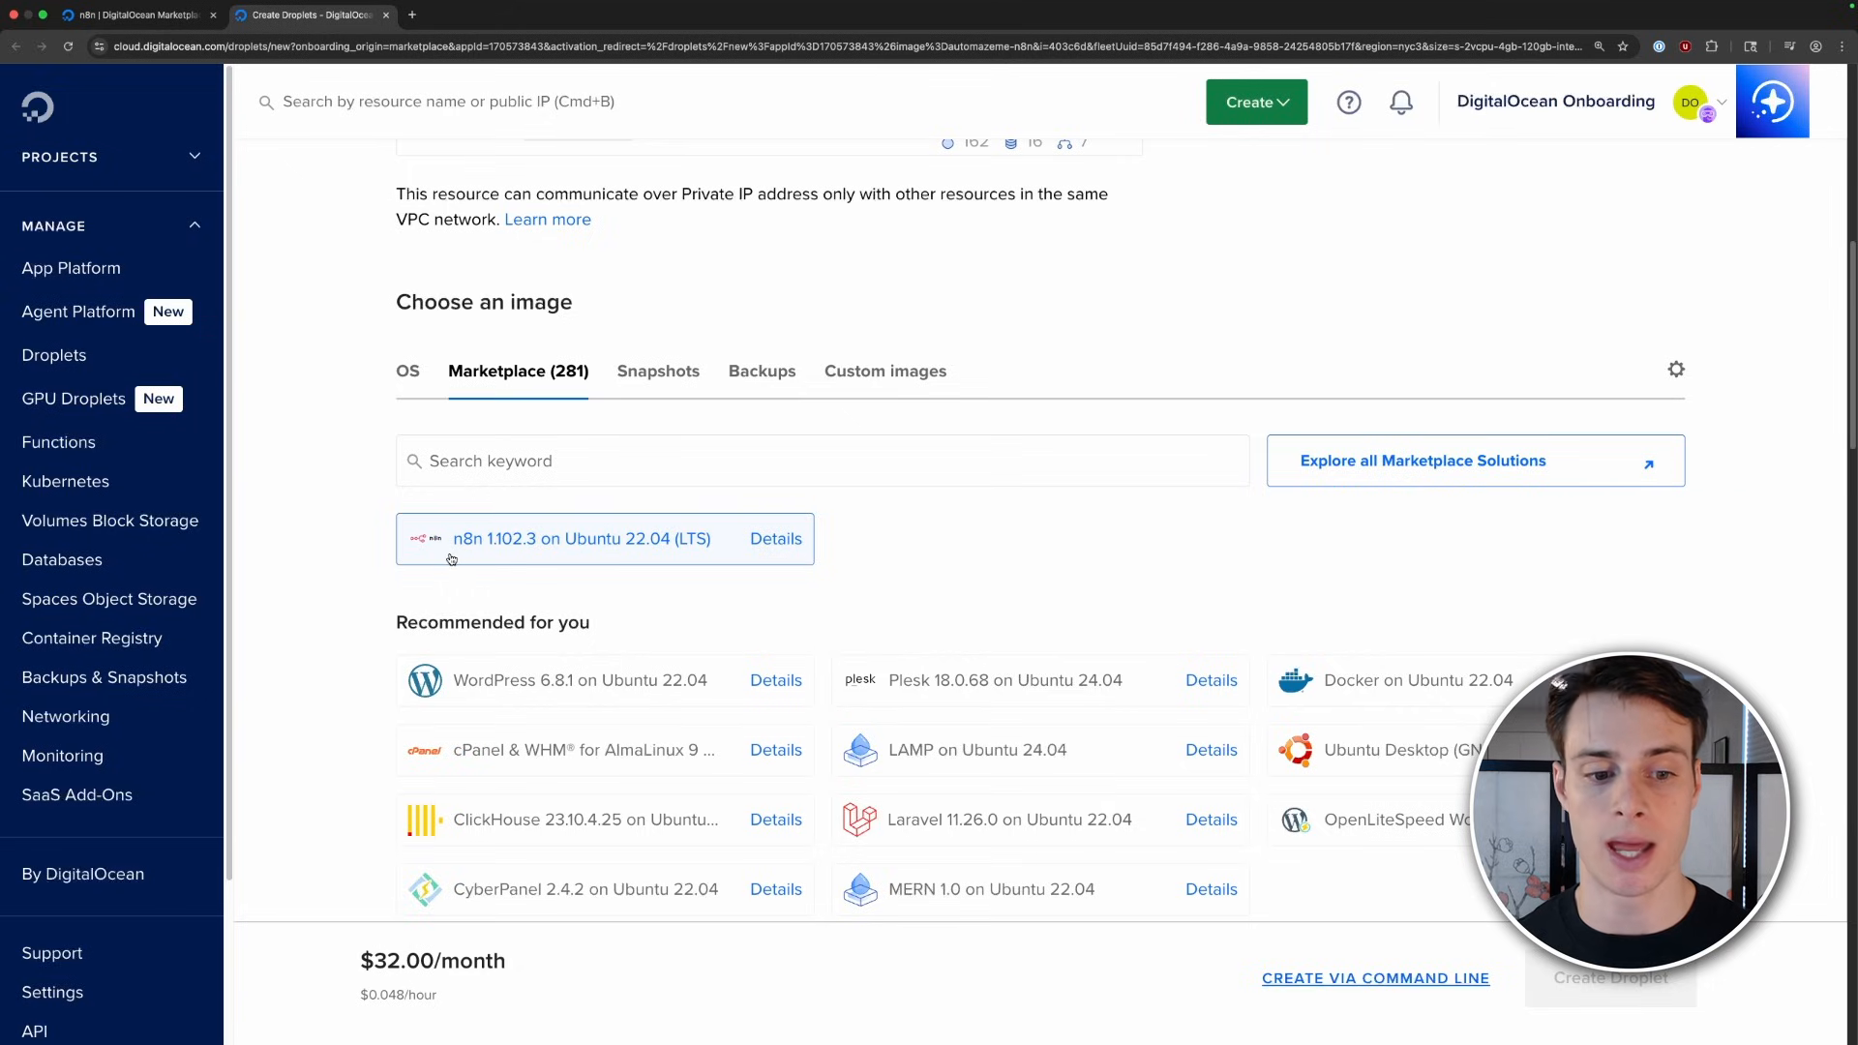
{"action": "mouse_move", "coordinate": [574, 548]}
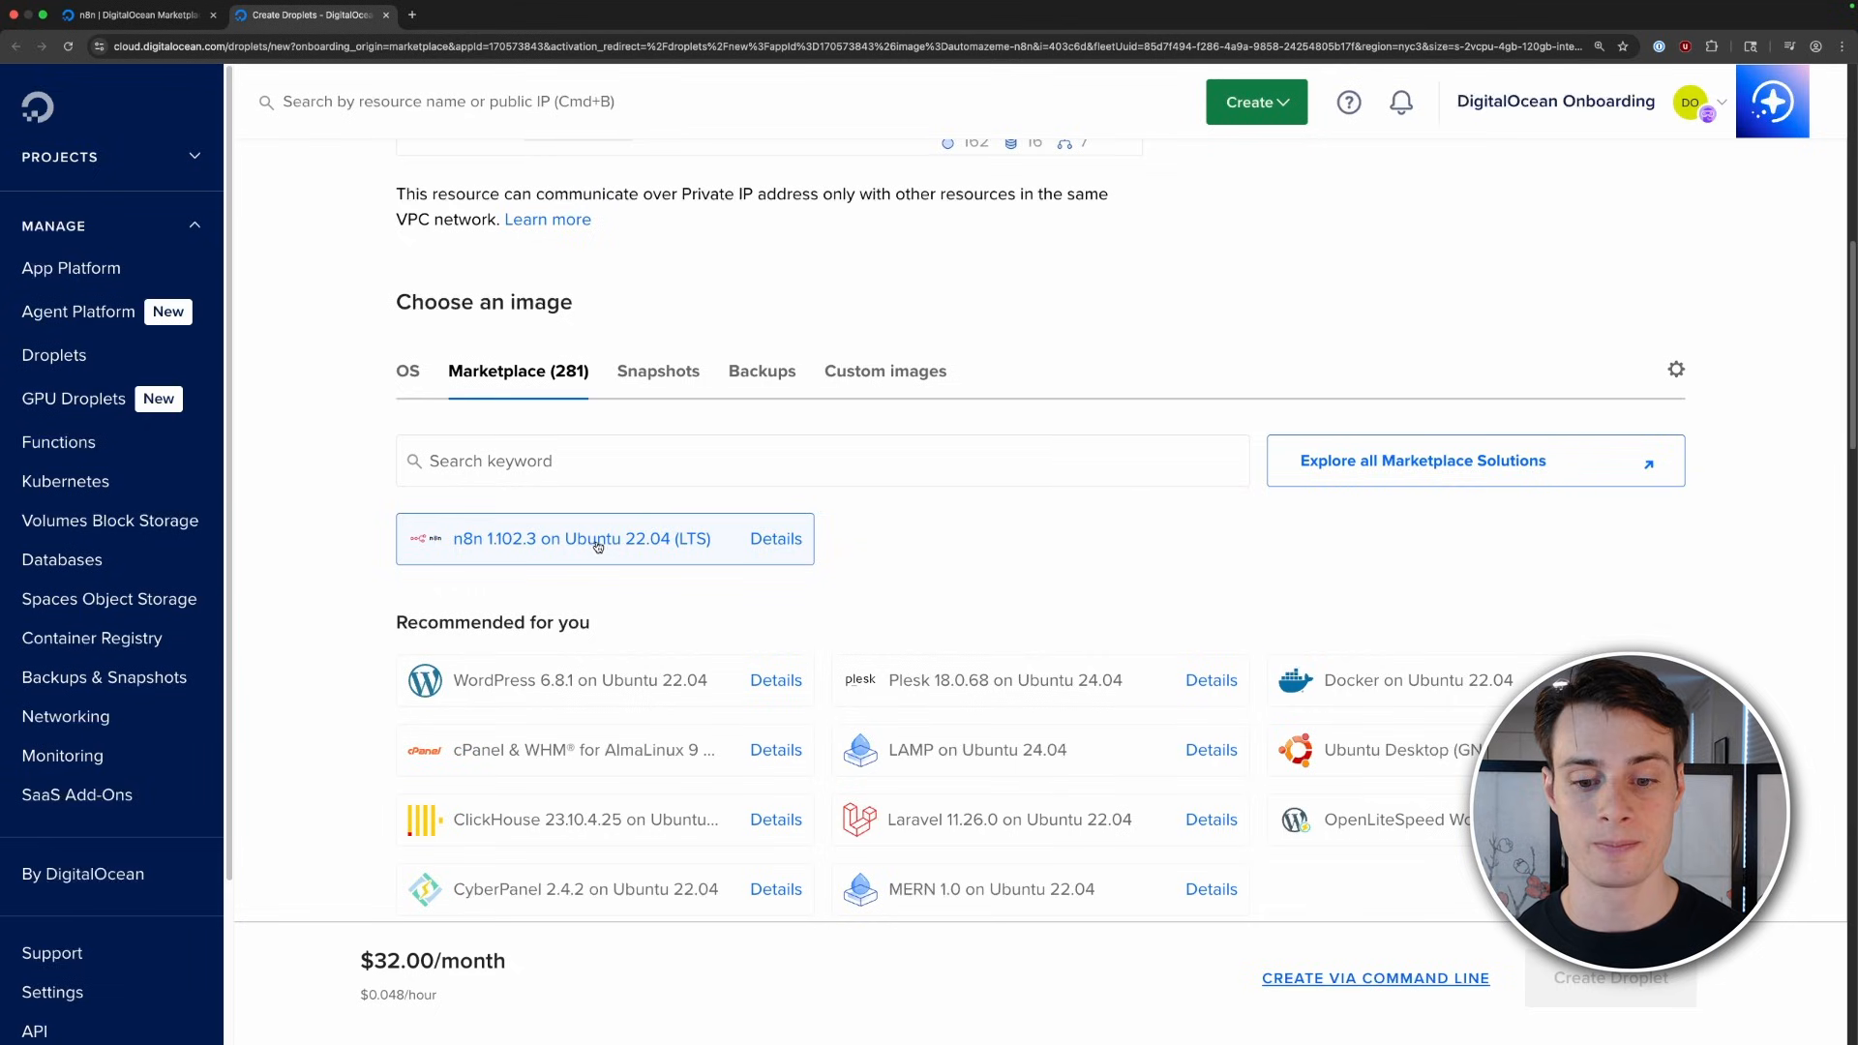
Pick the Basic plan with Regular SSD at $6/month (1 GB RAM, 1 CPU)
{"action": "scroll", "scroll_direction": "down", "scroll_amount": 3}
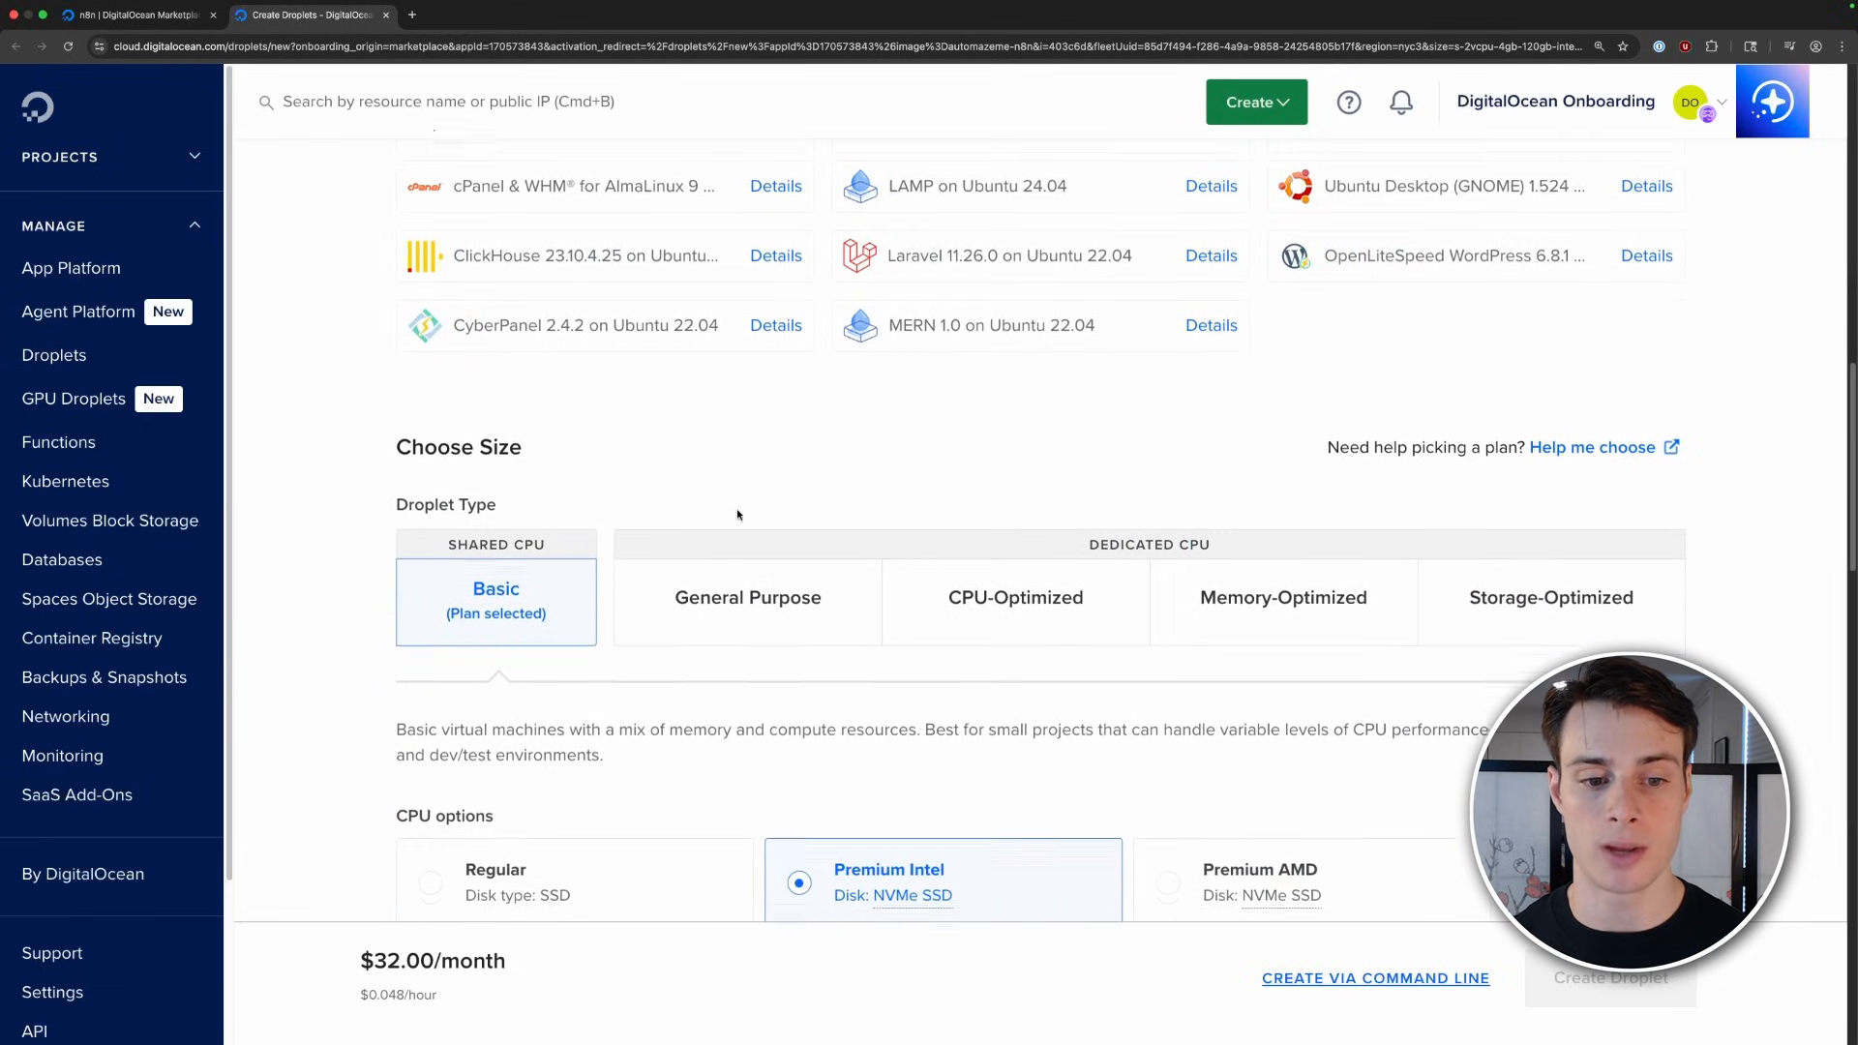
{"action": "scroll", "scroll_direction": "down", "scroll_amount": 3}
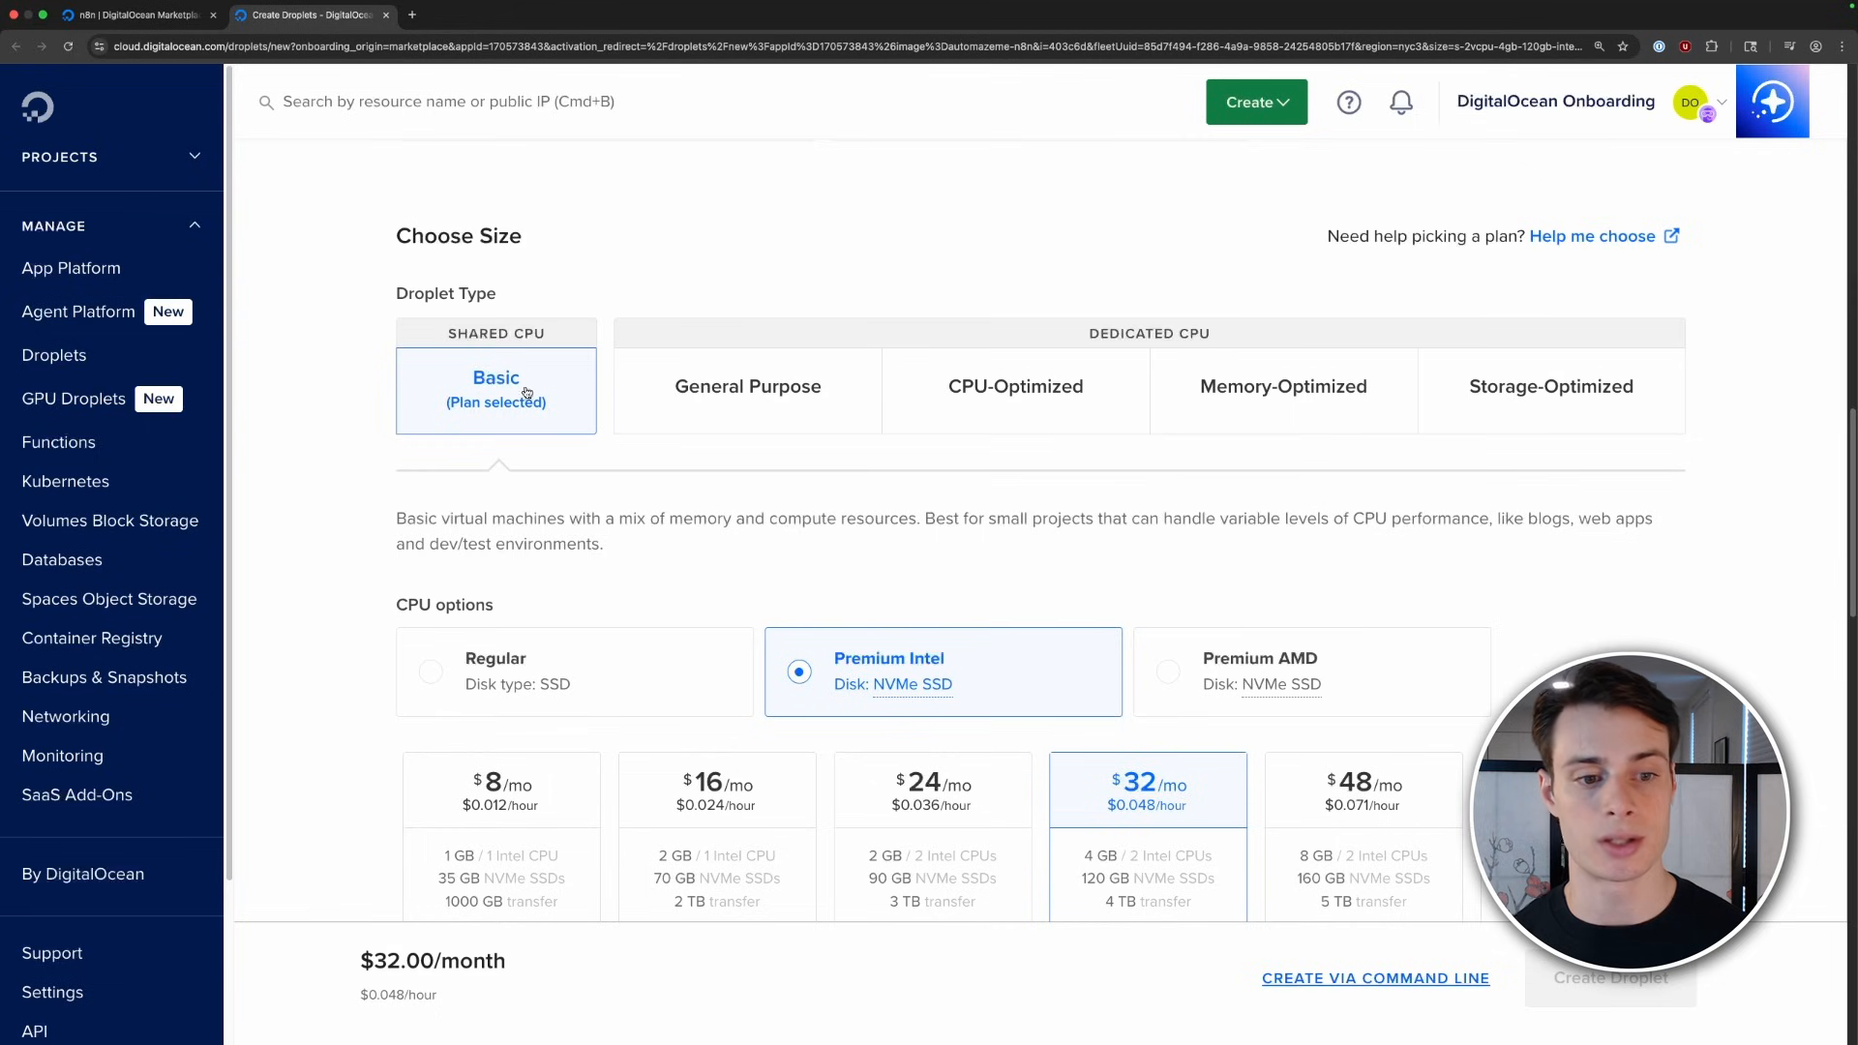
{"action": "scroll", "scroll_direction": "down", "scroll_amount": 3}
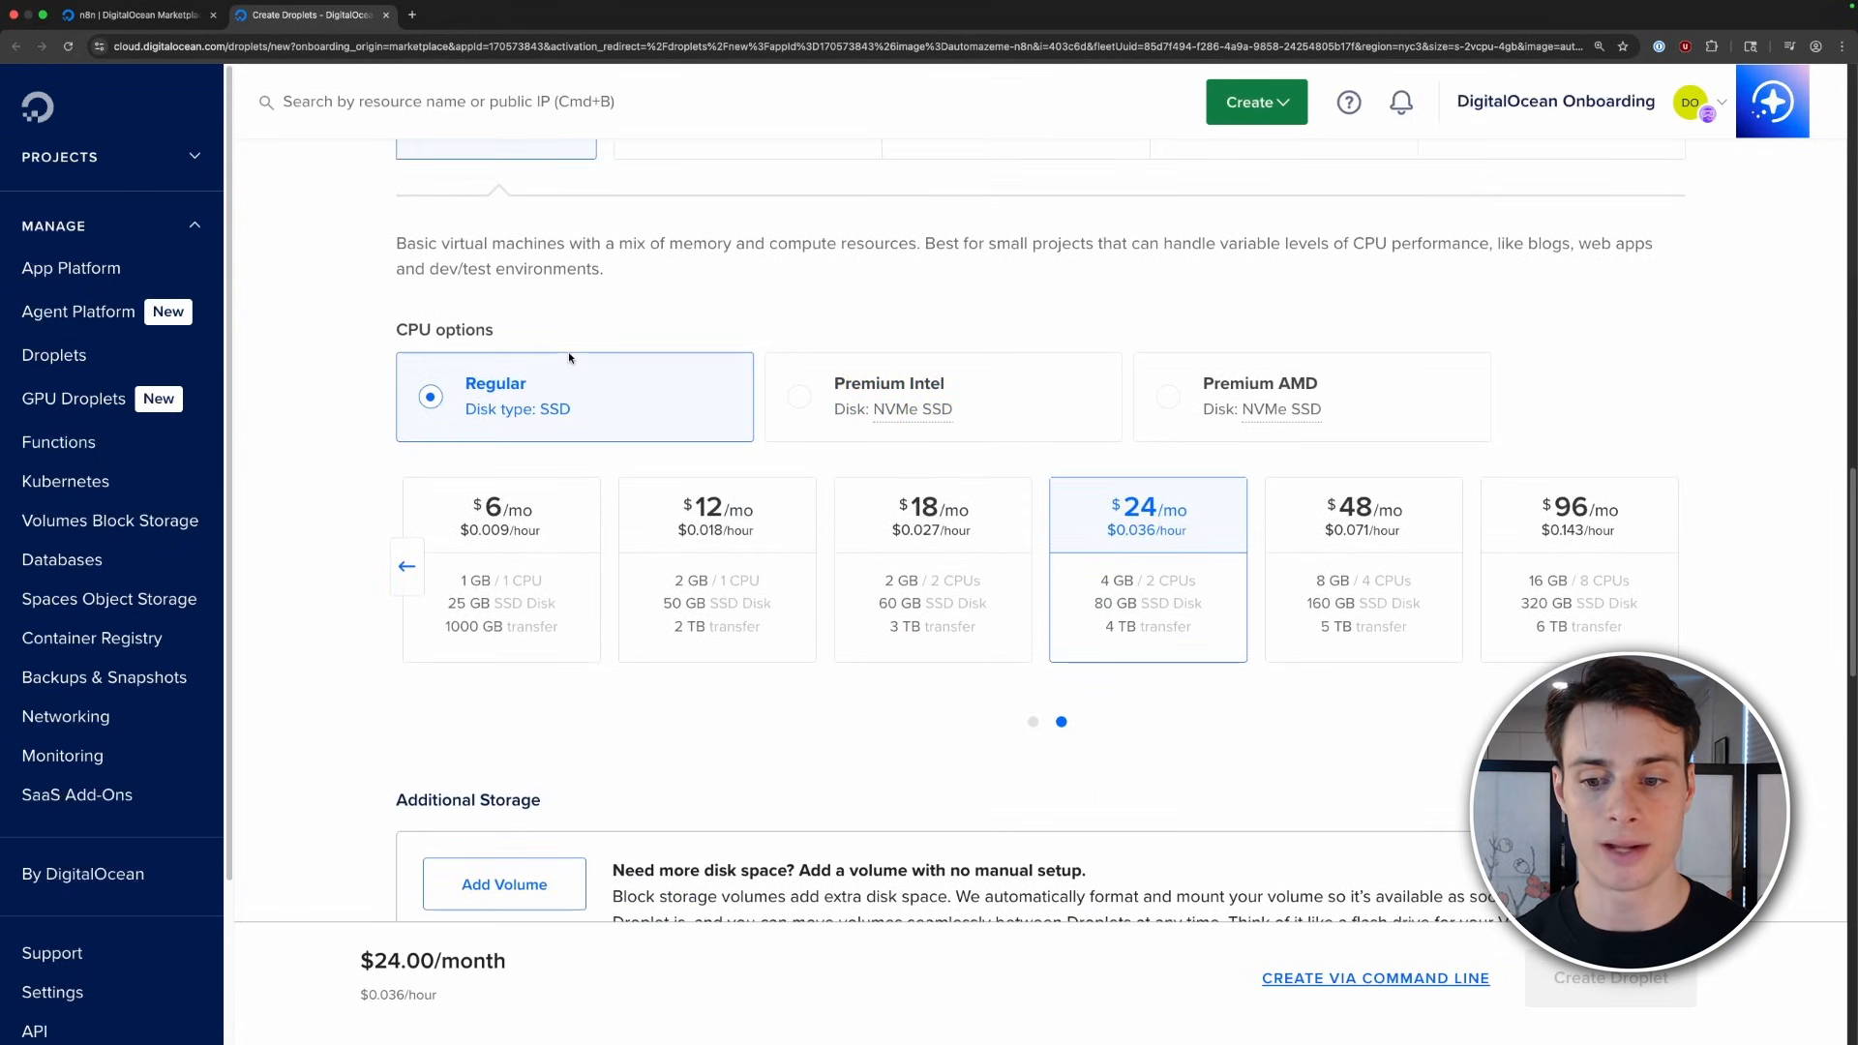
{"action": "left_click", "coordinate": [499, 514]}
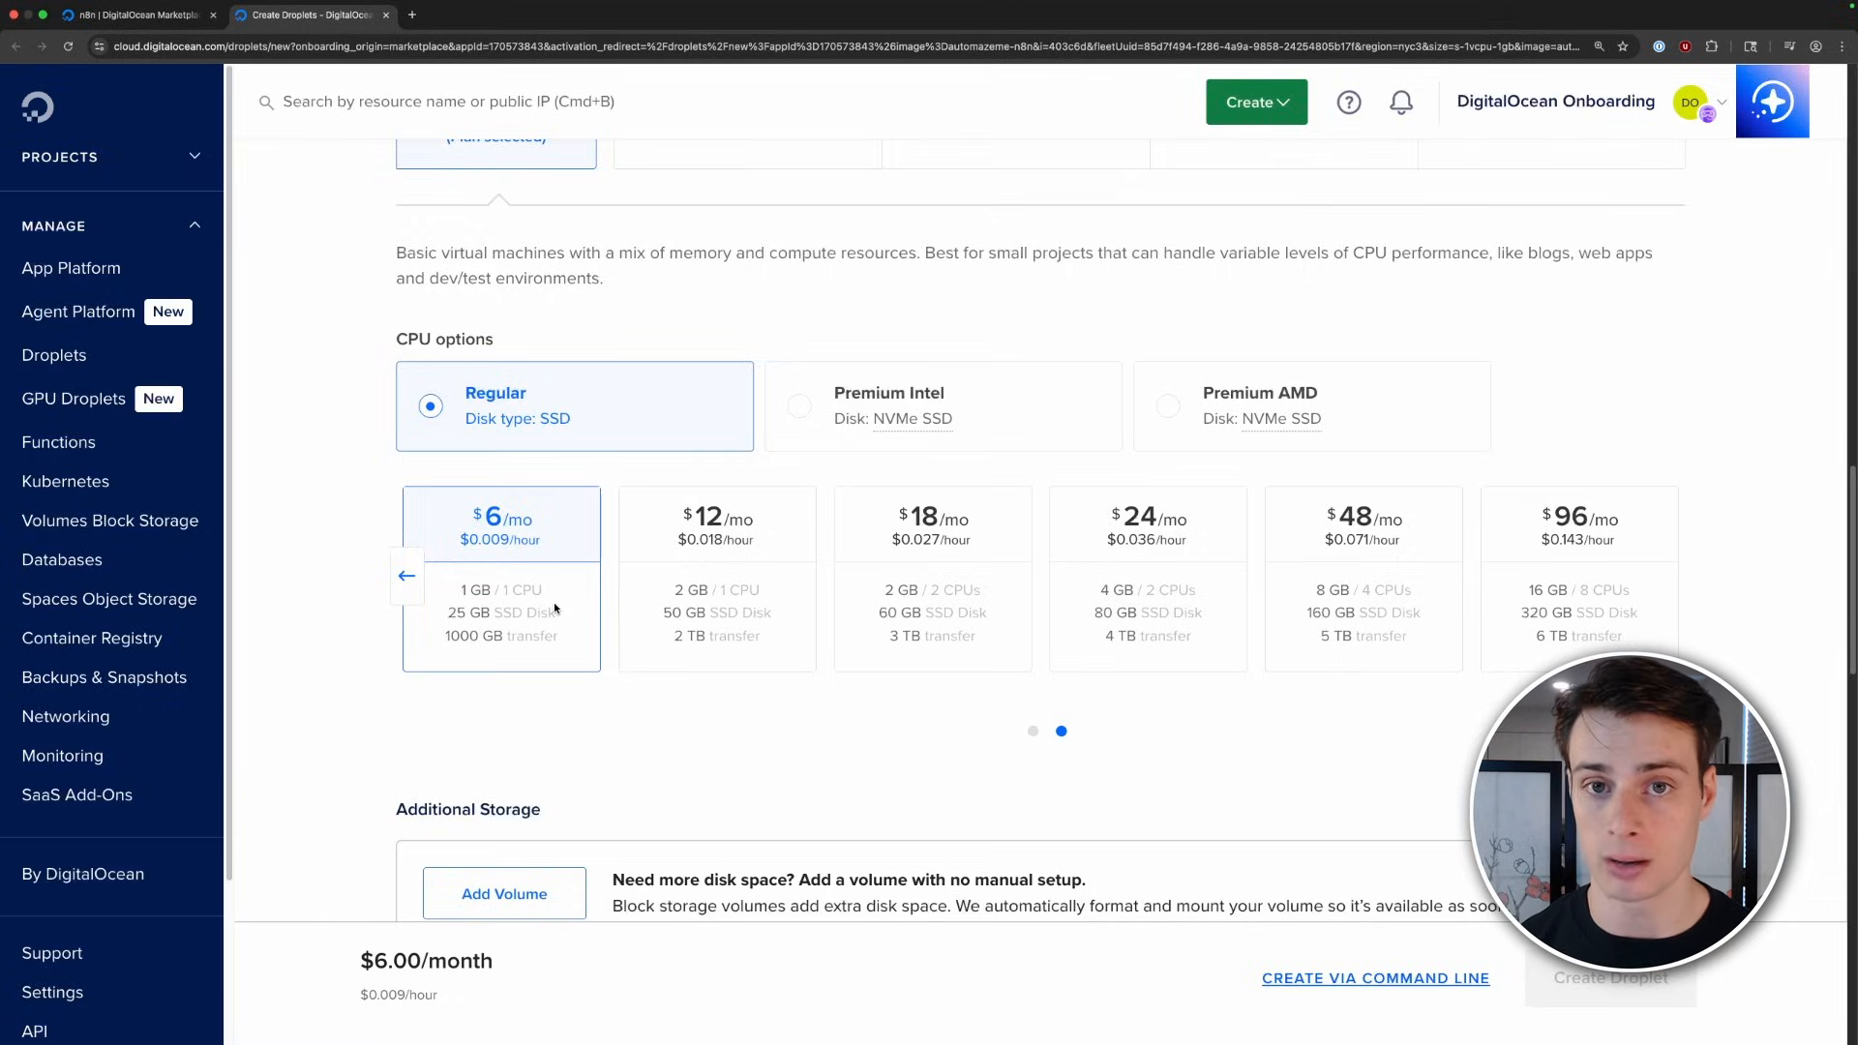
{"action": "scroll", "scroll_direction": "down", "scroll_amount": 3}
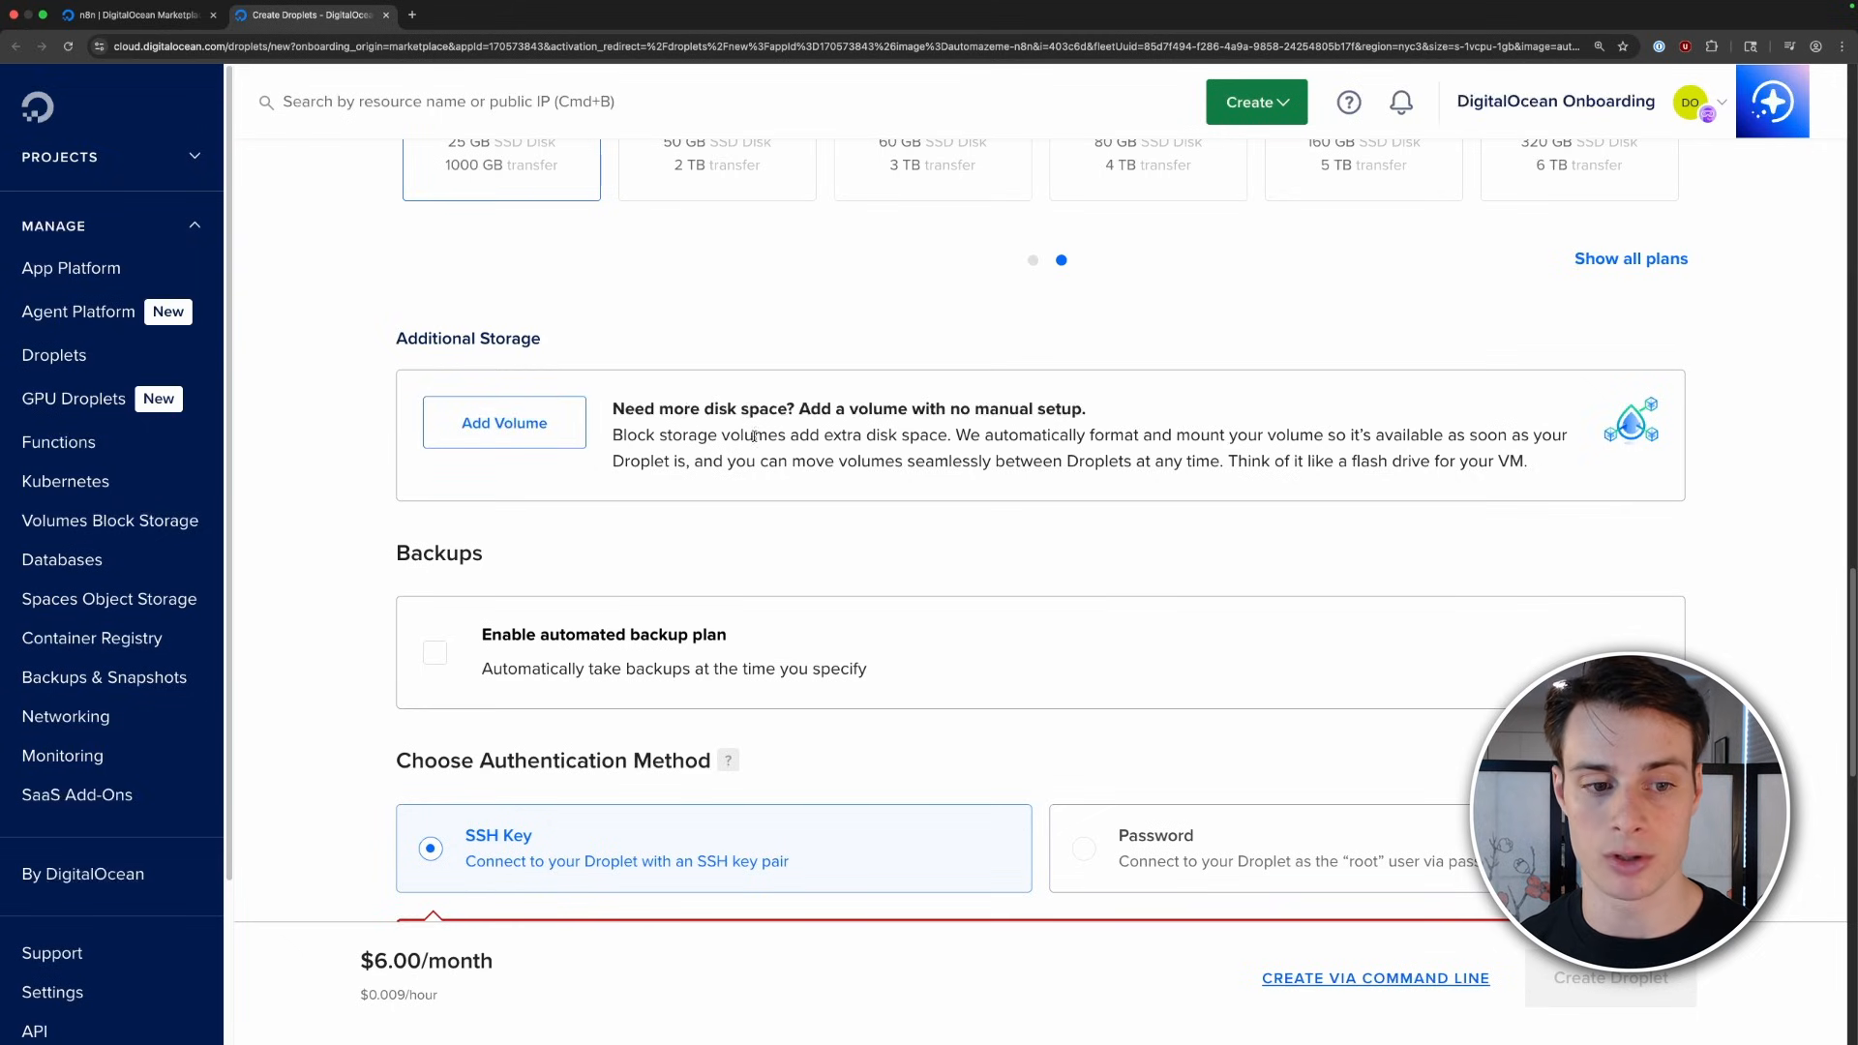
Keep SSH Key authentication and add a new SSH public key for the droplet
{"action": "scroll", "scroll_direction": "down", "scroll_amount": 3}
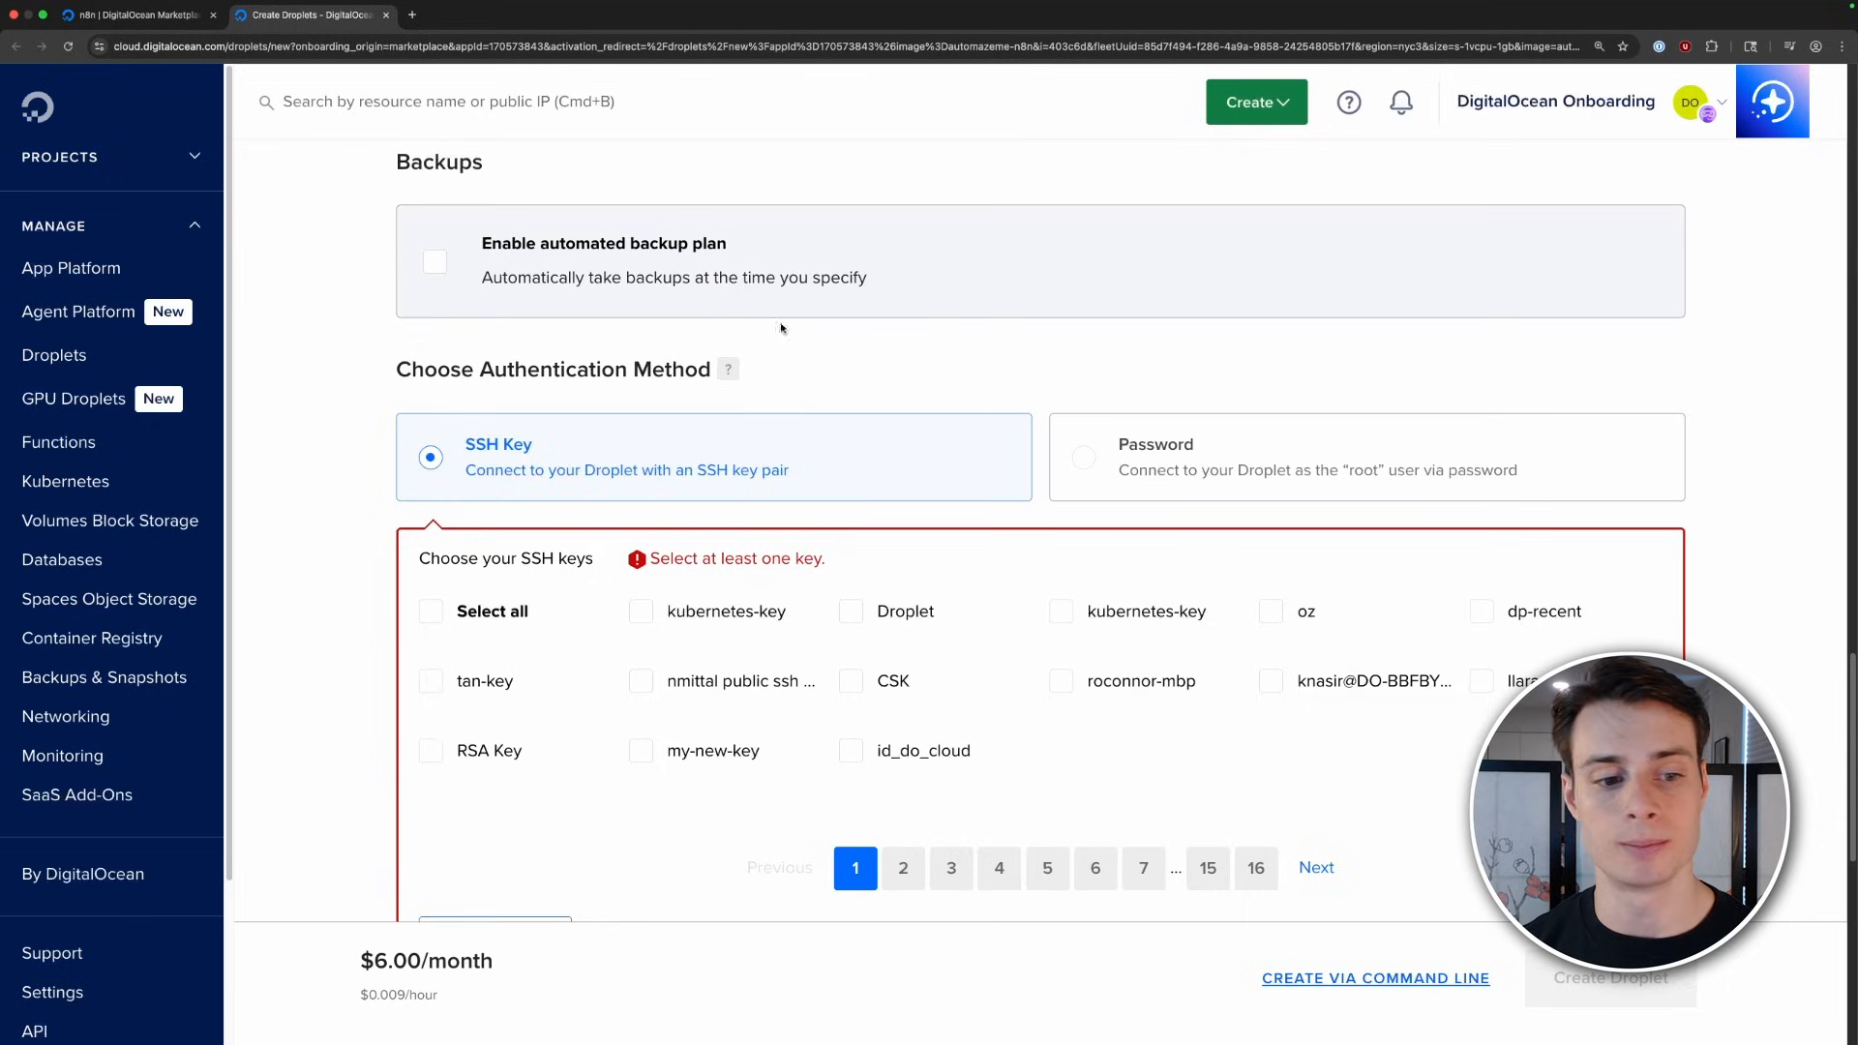
{"action": "scroll", "scroll_direction": "down", "scroll_amount": 3}
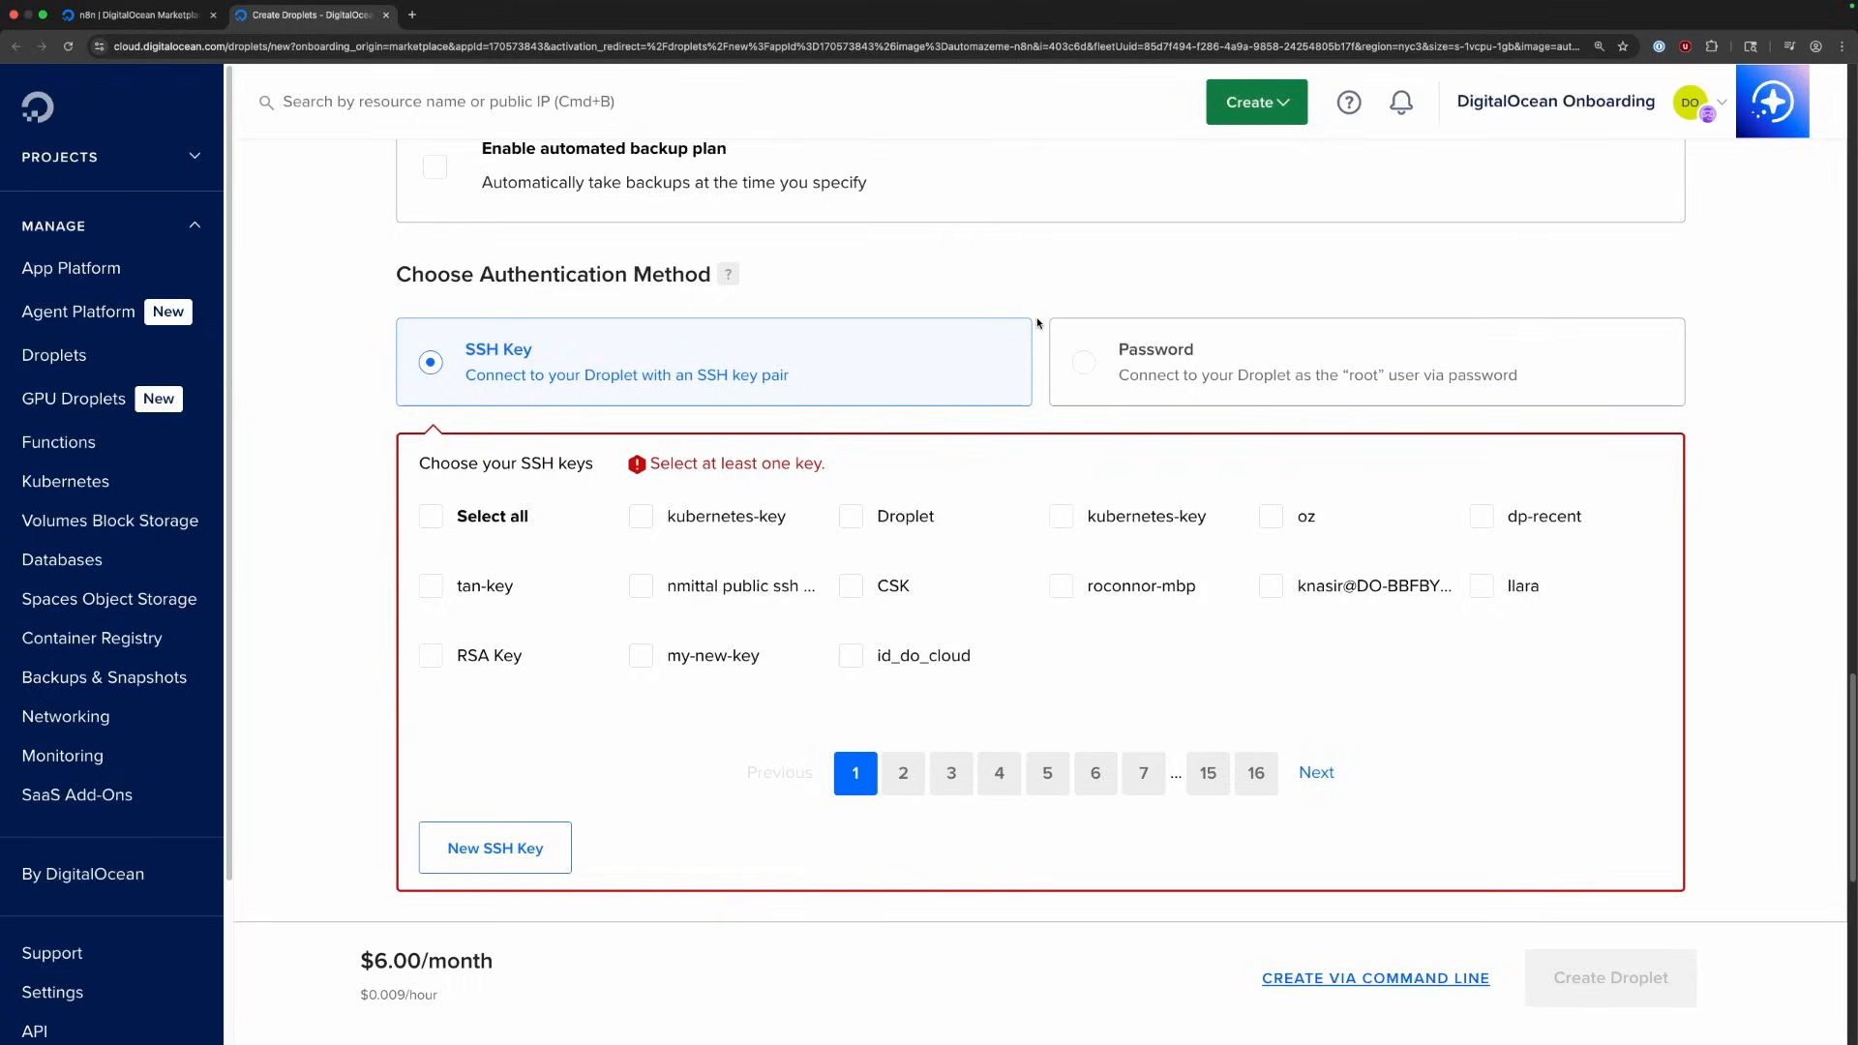
{"action": "mouse_move", "coordinate": [571, 757]}
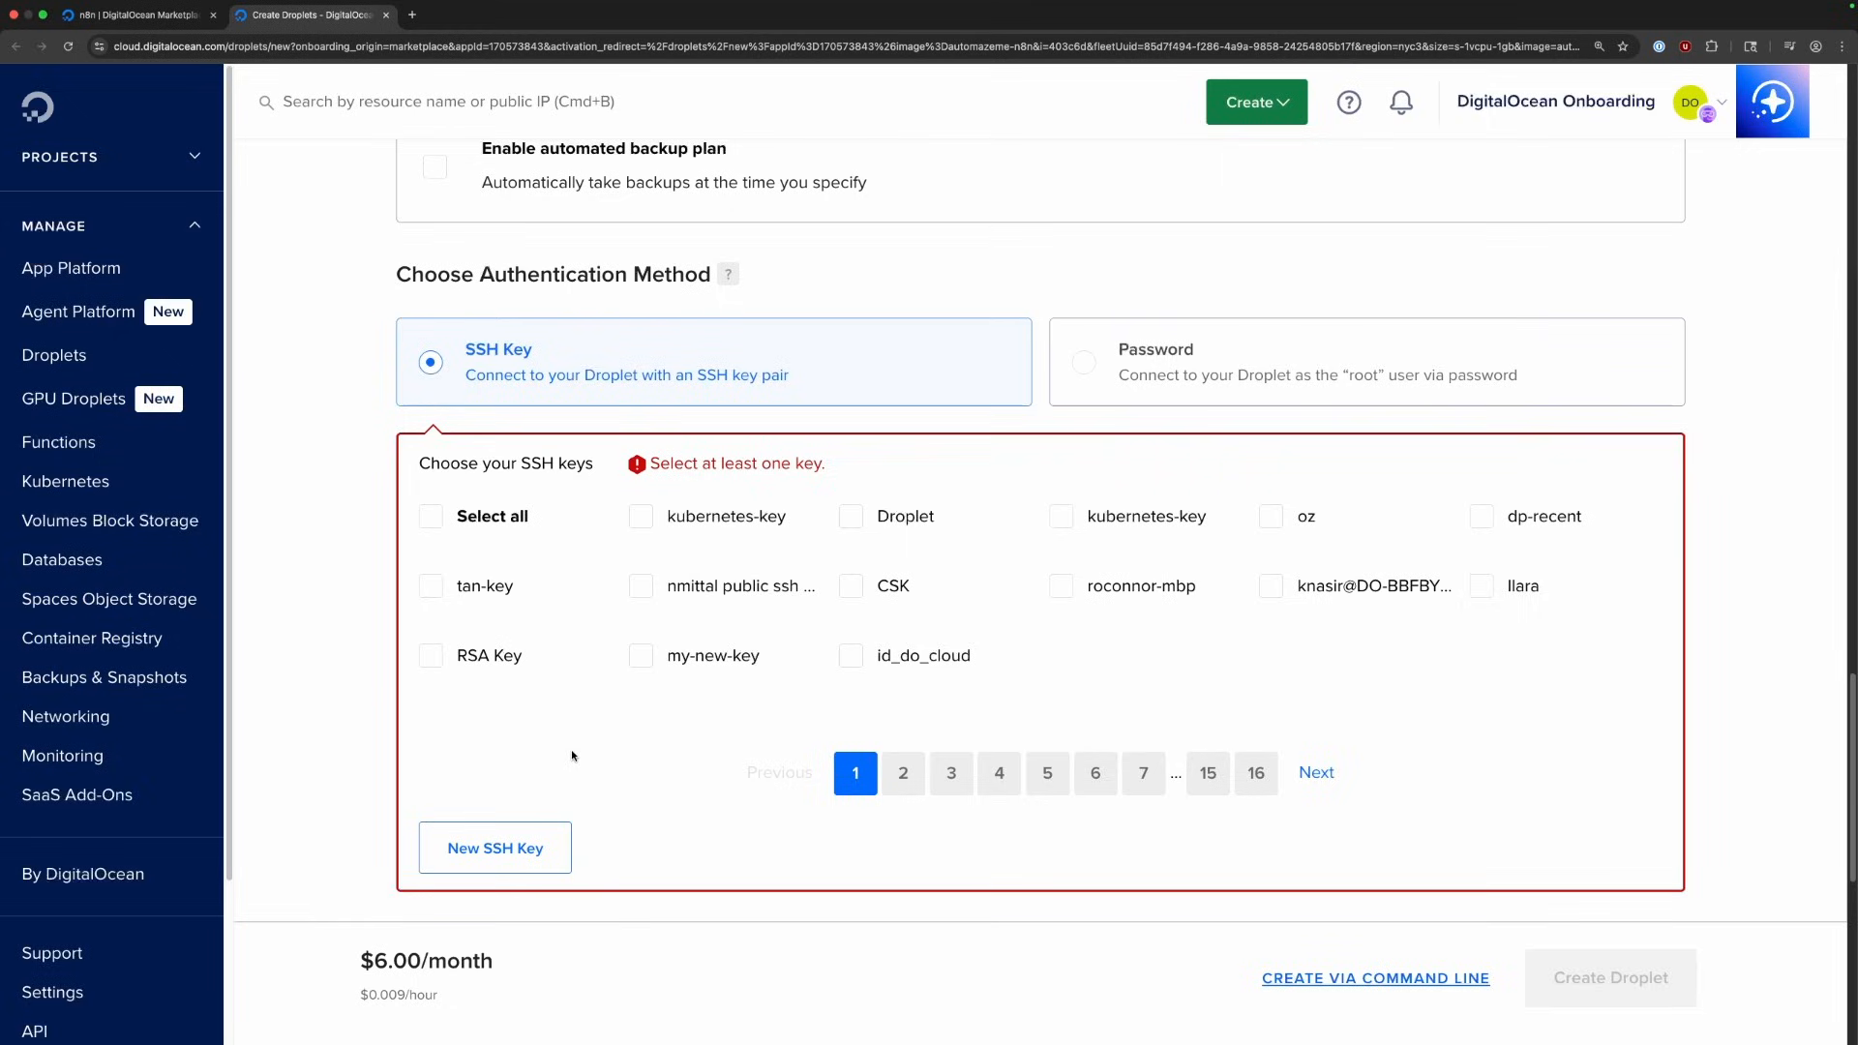
{"action": "mouse_move", "coordinate": [495, 847]}
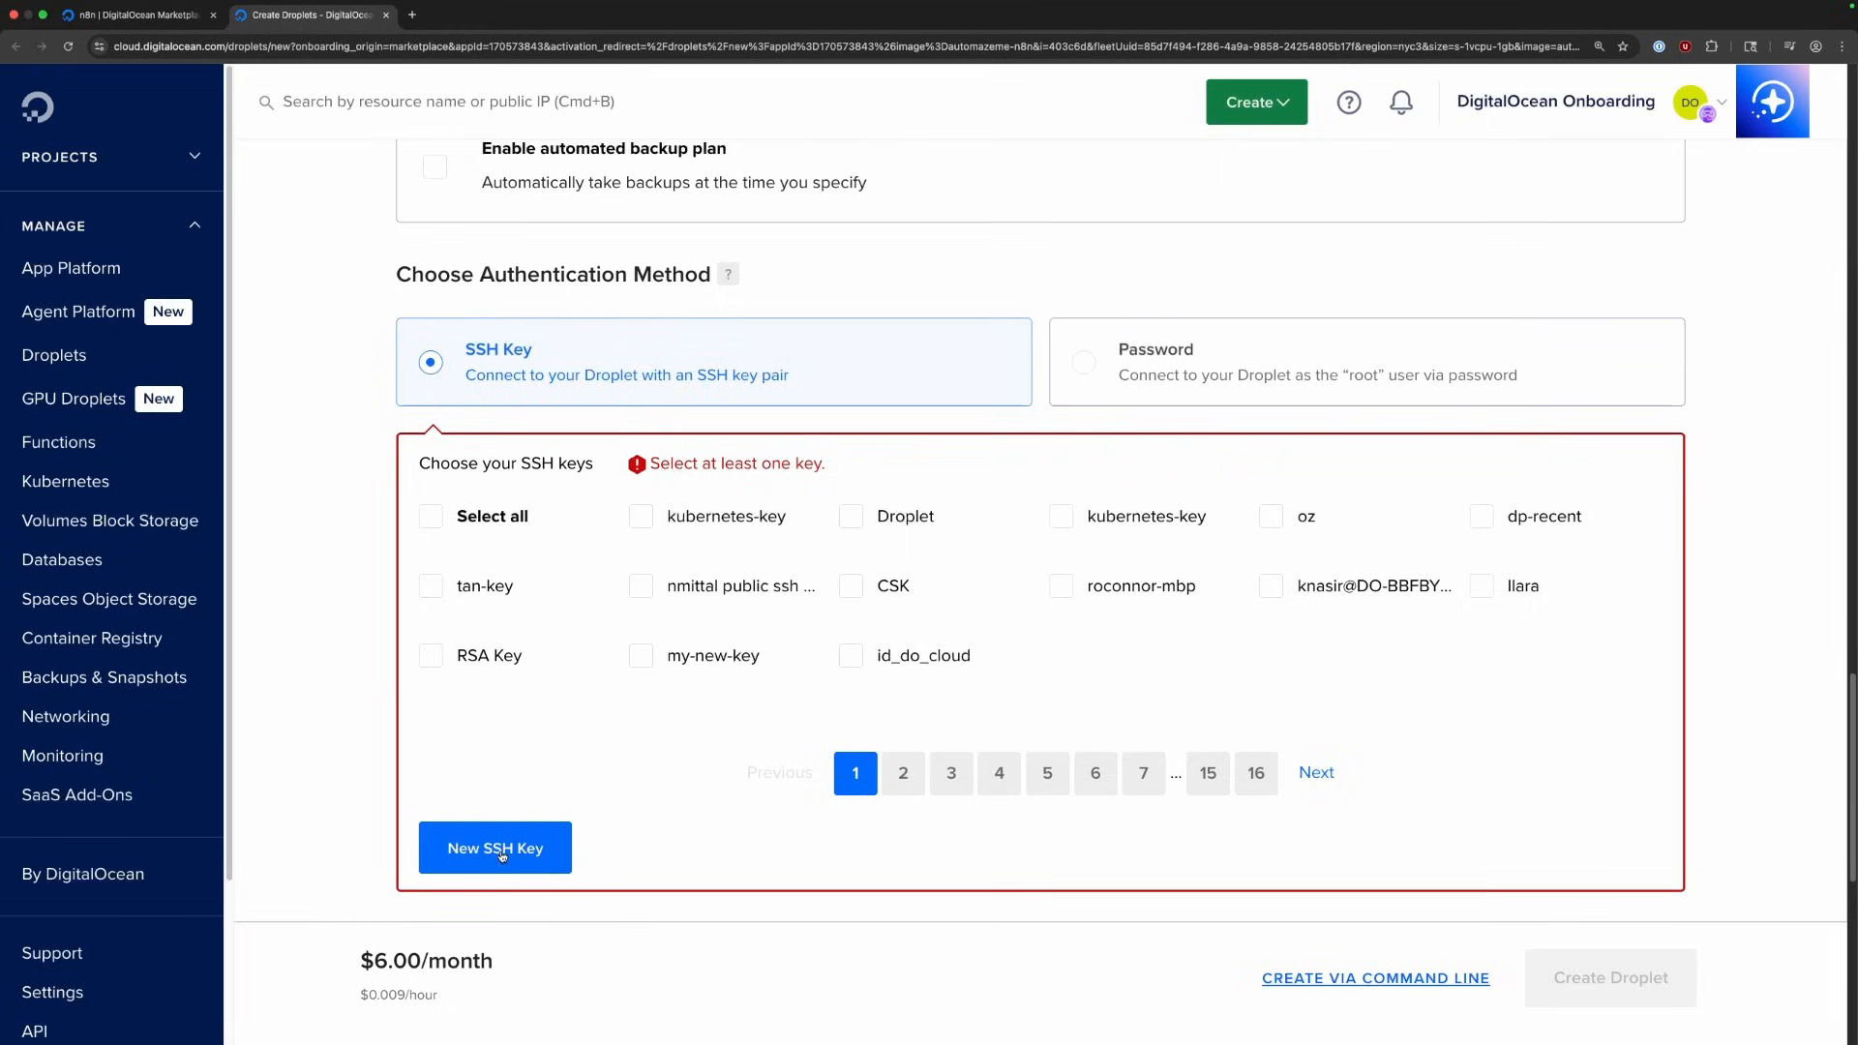
{"action": "left_click", "coordinate": [493, 848]}
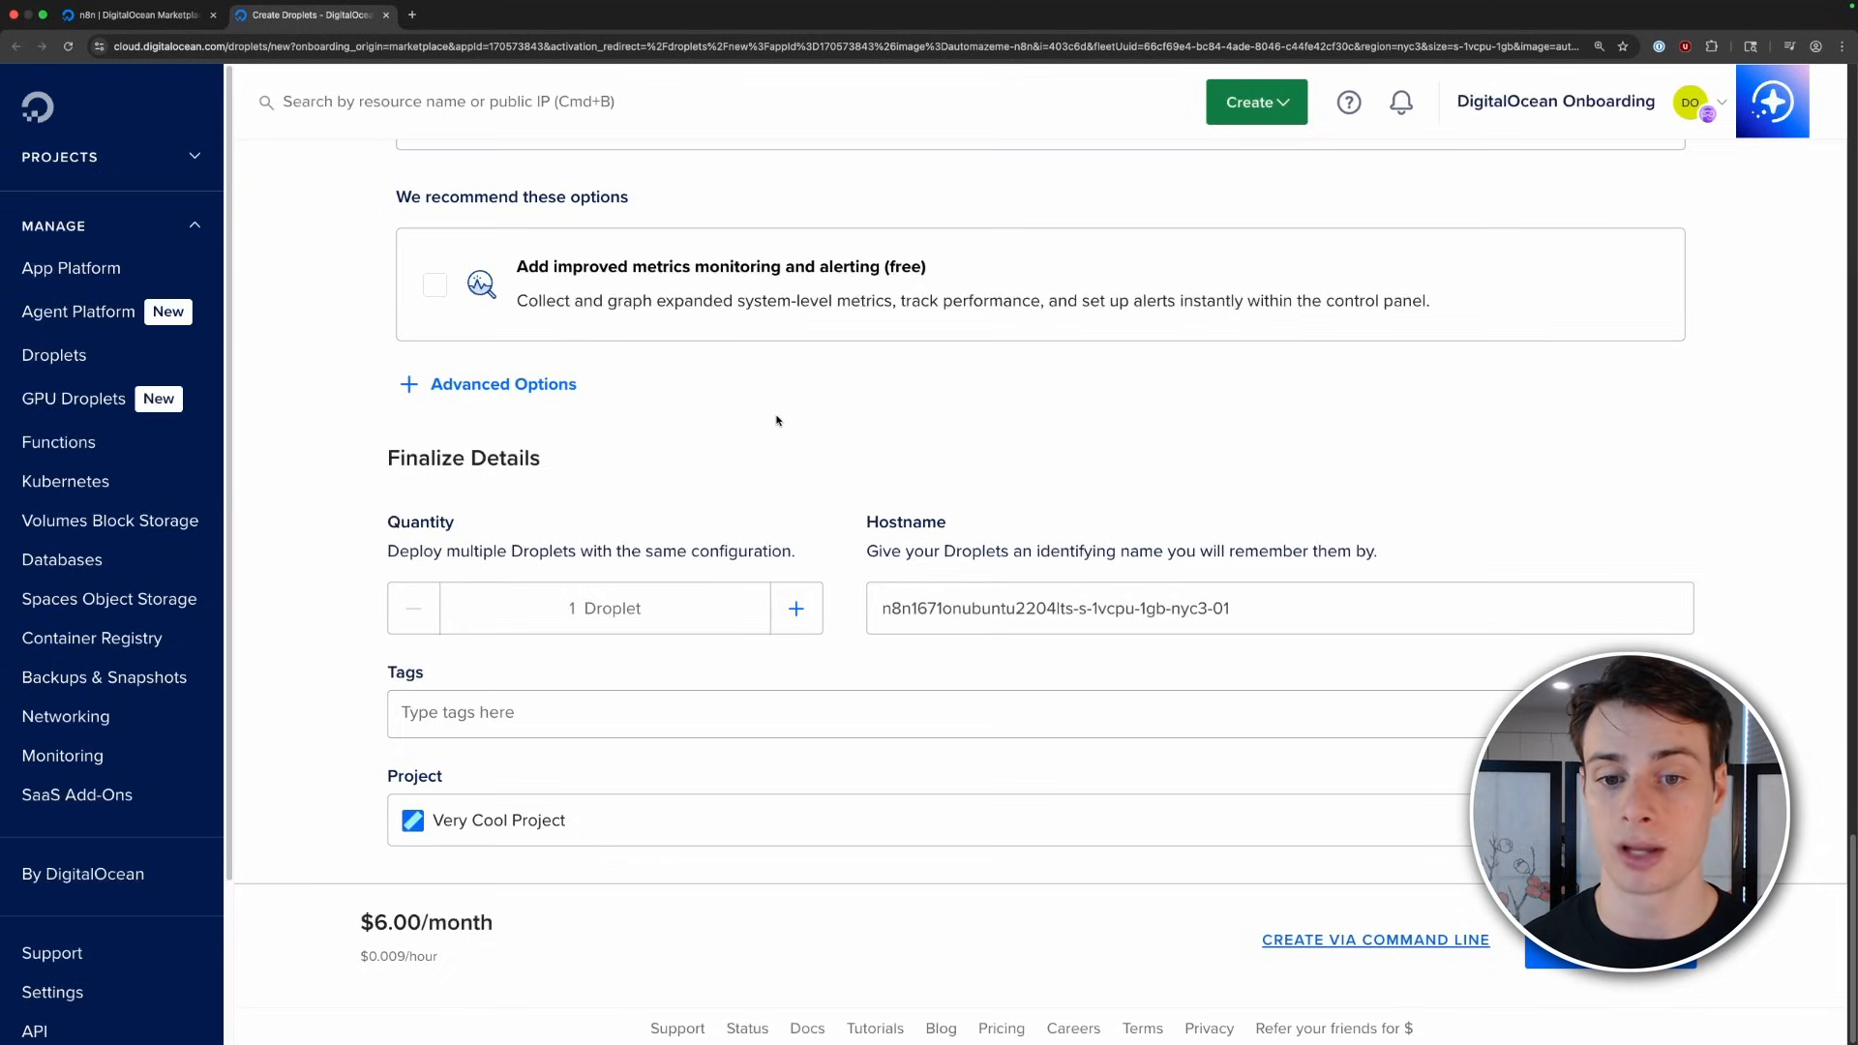
{"action": "mouse_move", "coordinate": [809, 462]}
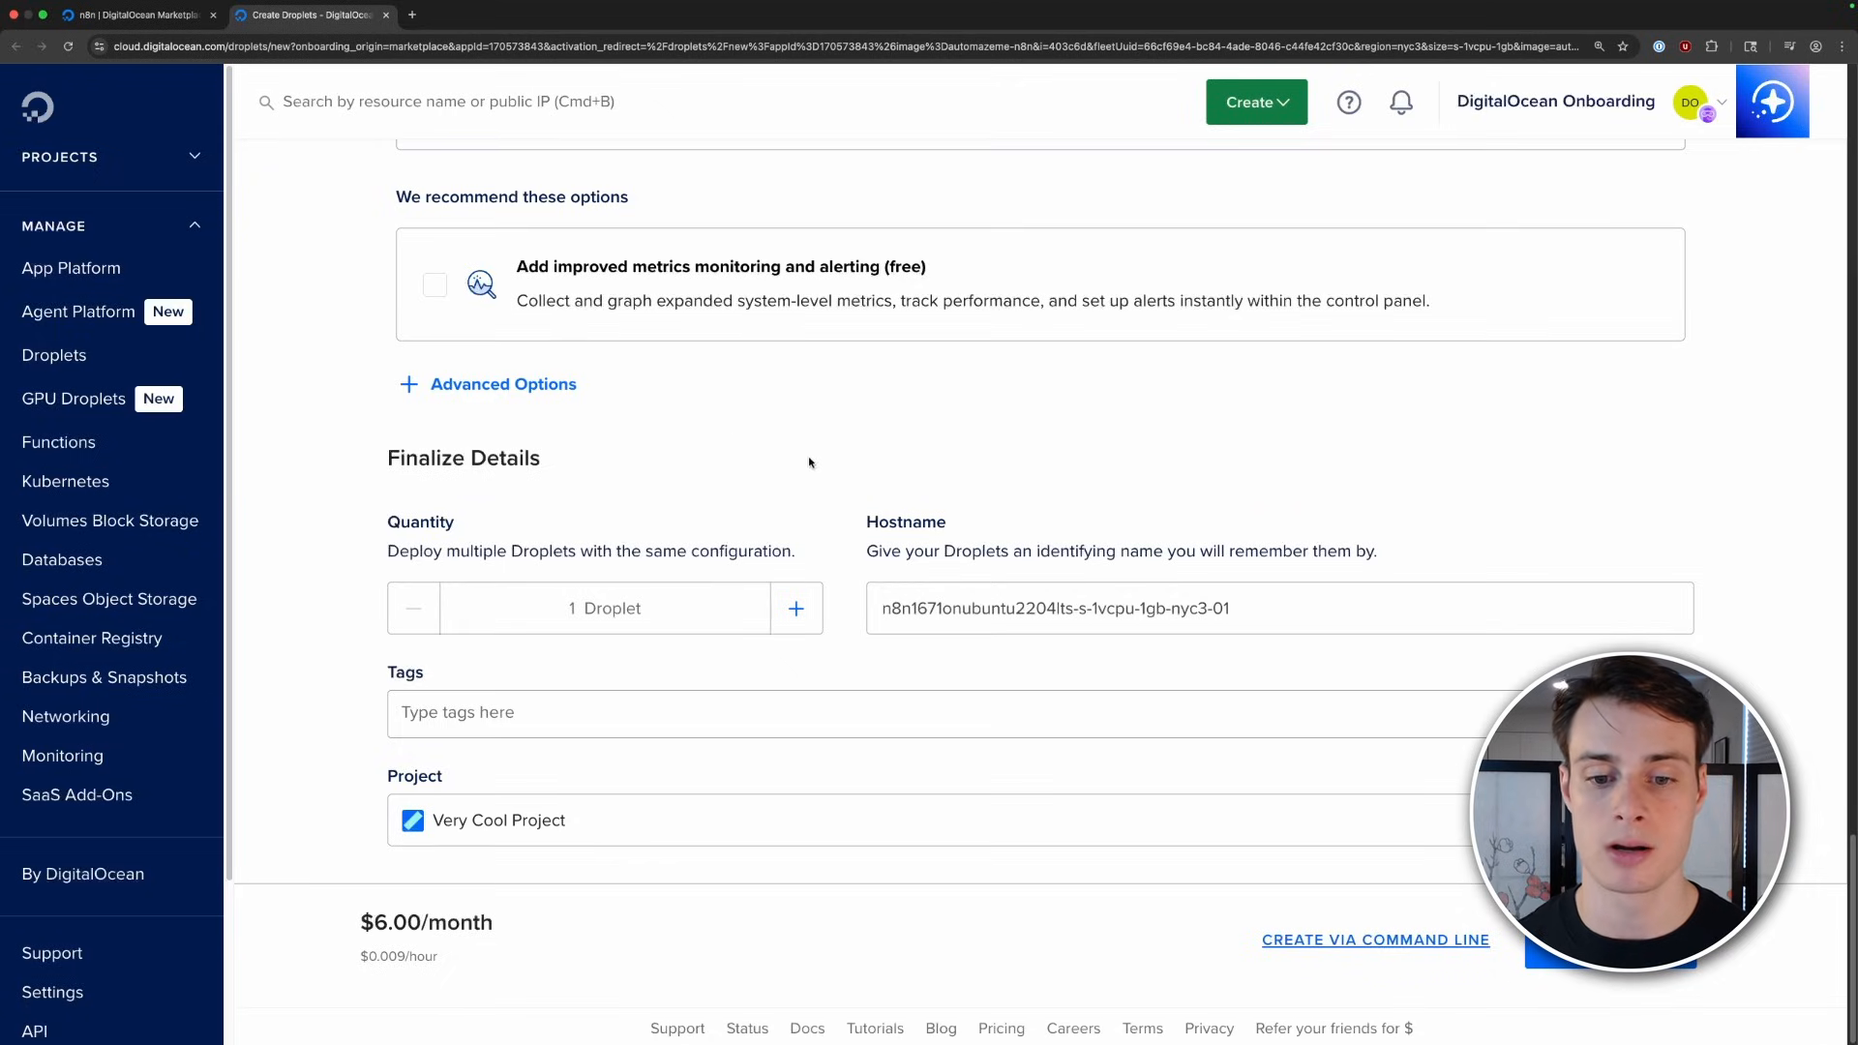
Rename the hostname to n8n-droplet and create the droplet in Very Cool Project
{"action": "triple_click", "coordinate": [1053, 608]}
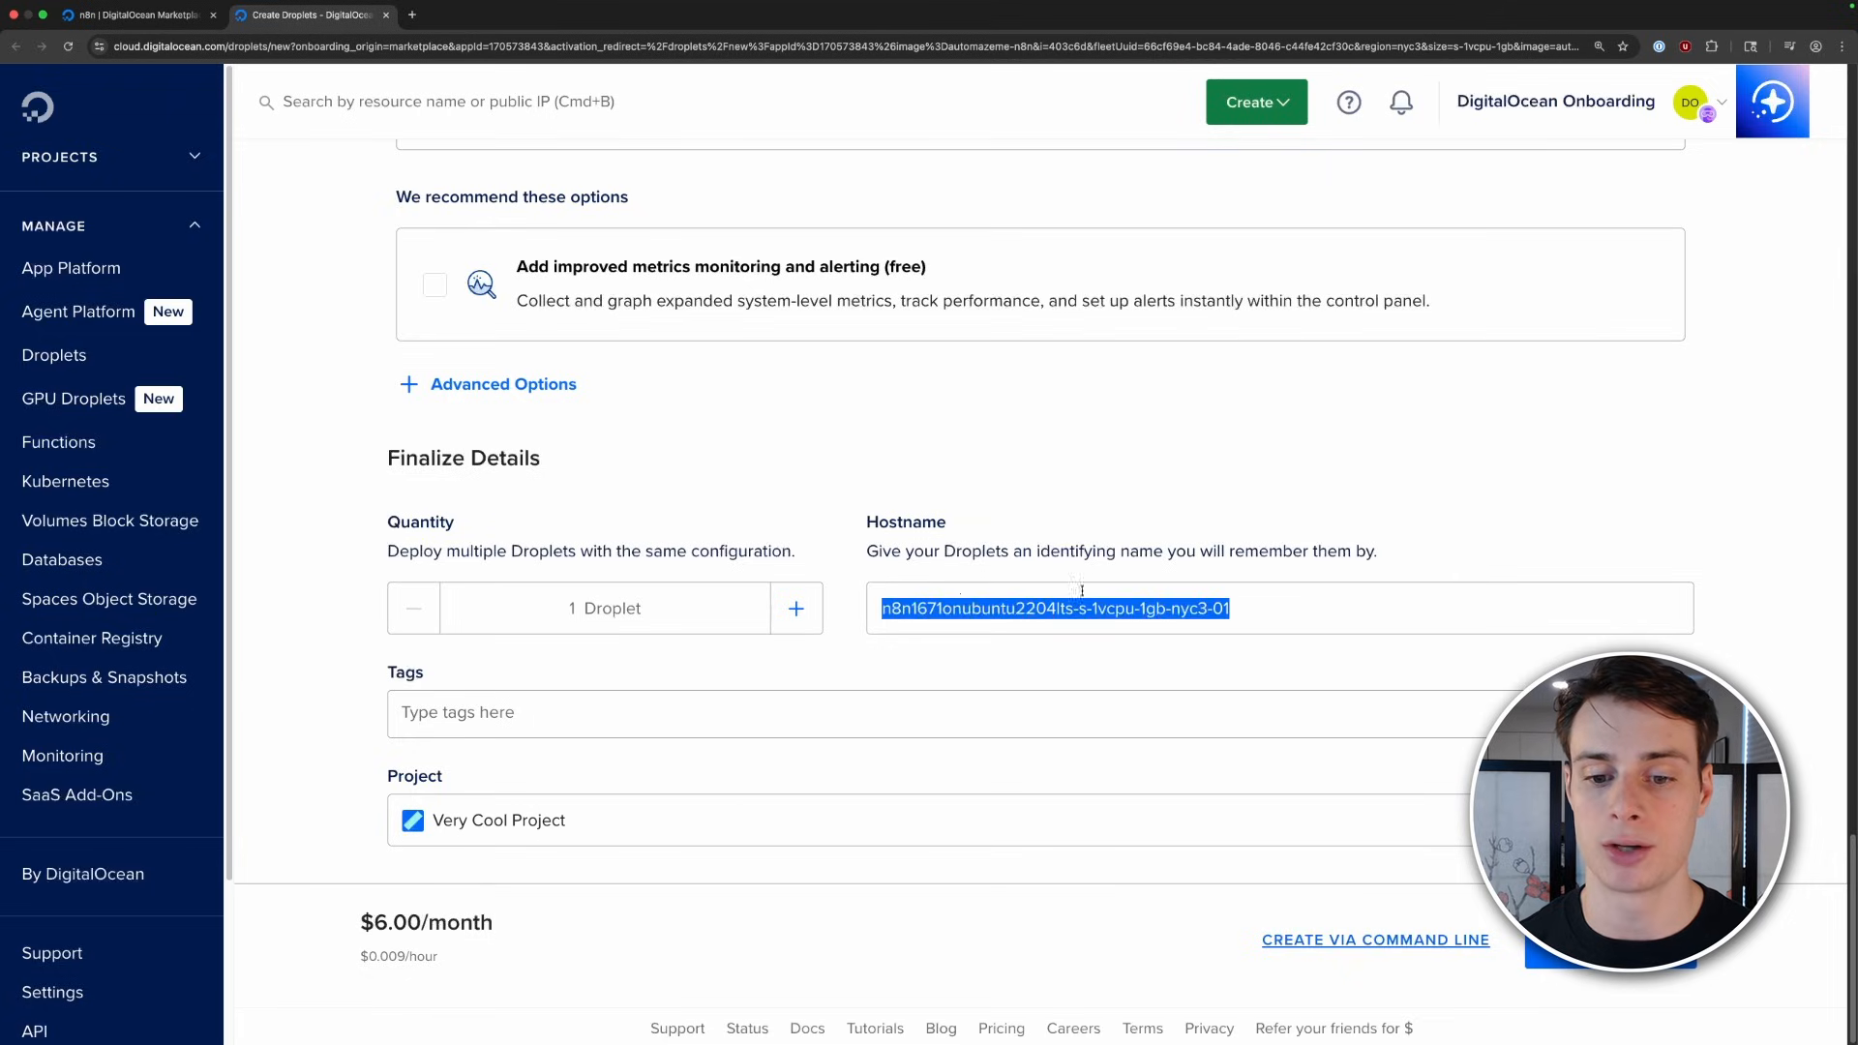
{"action": "type", "text": "n8n"}
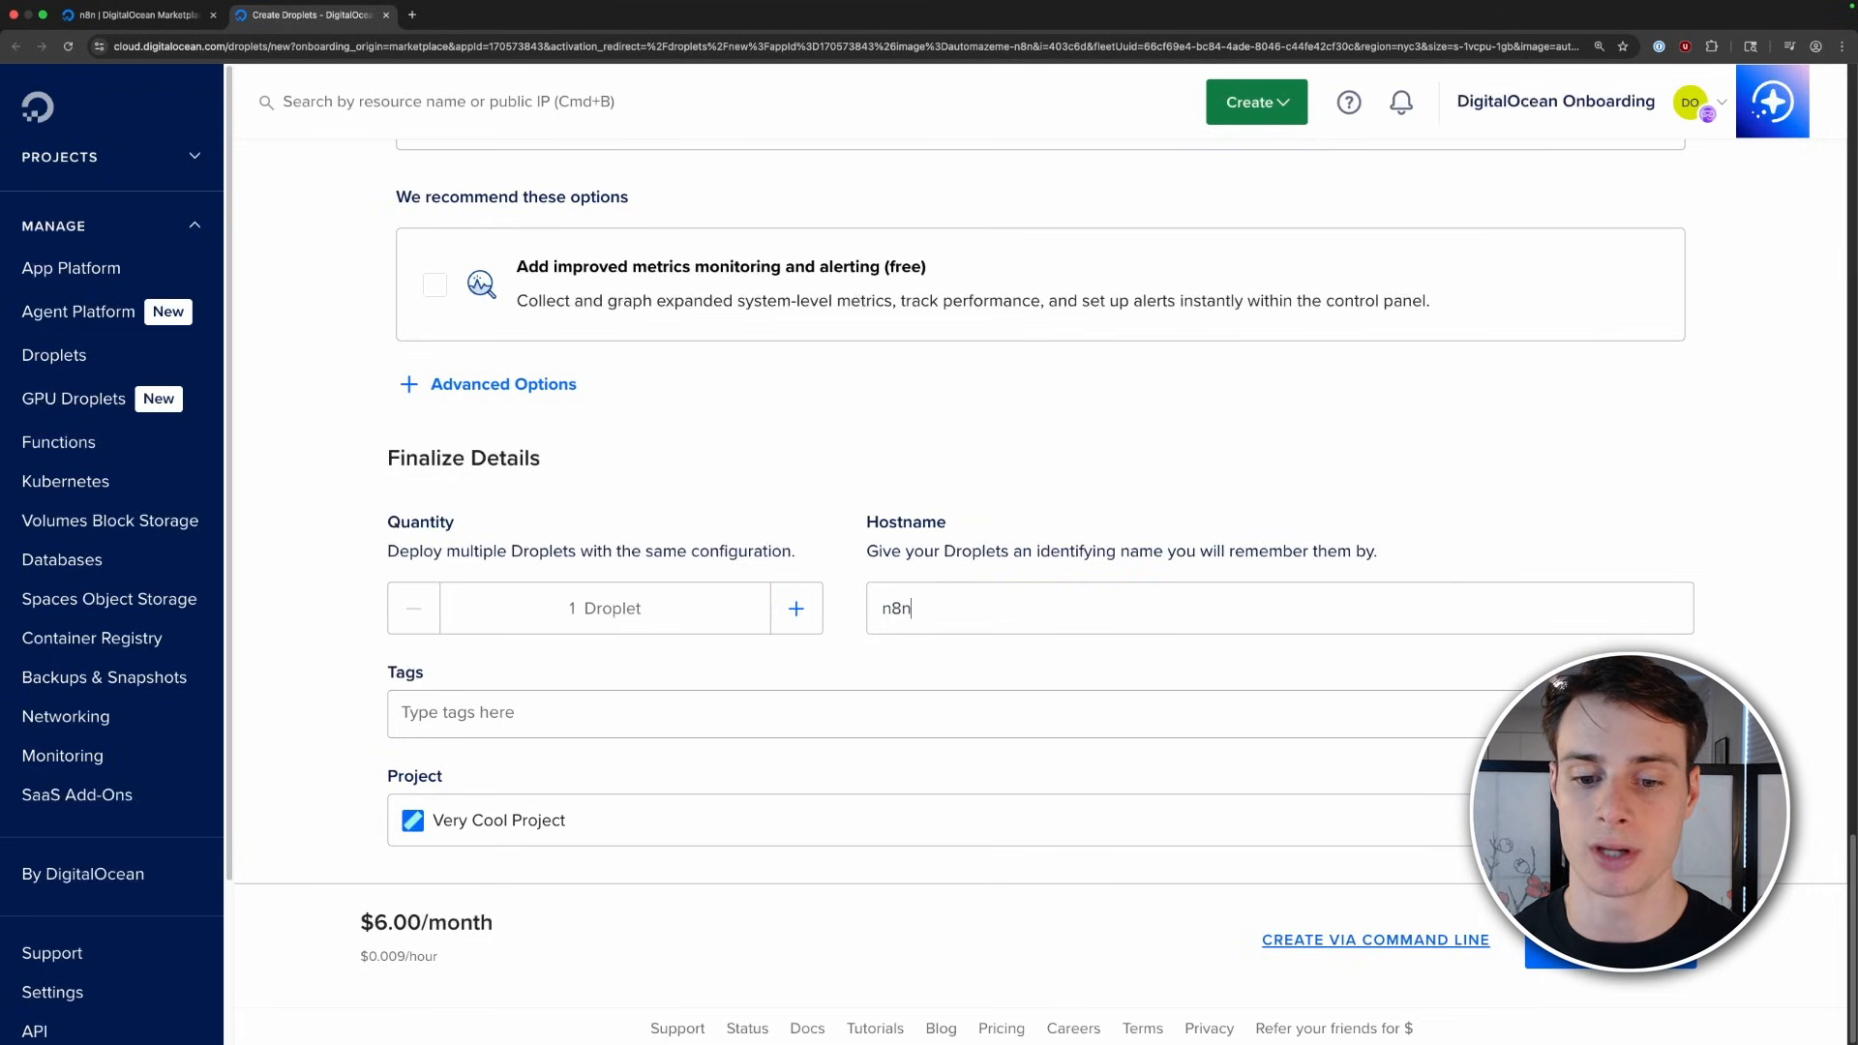
{"action": "type", "text": "-droplet"}
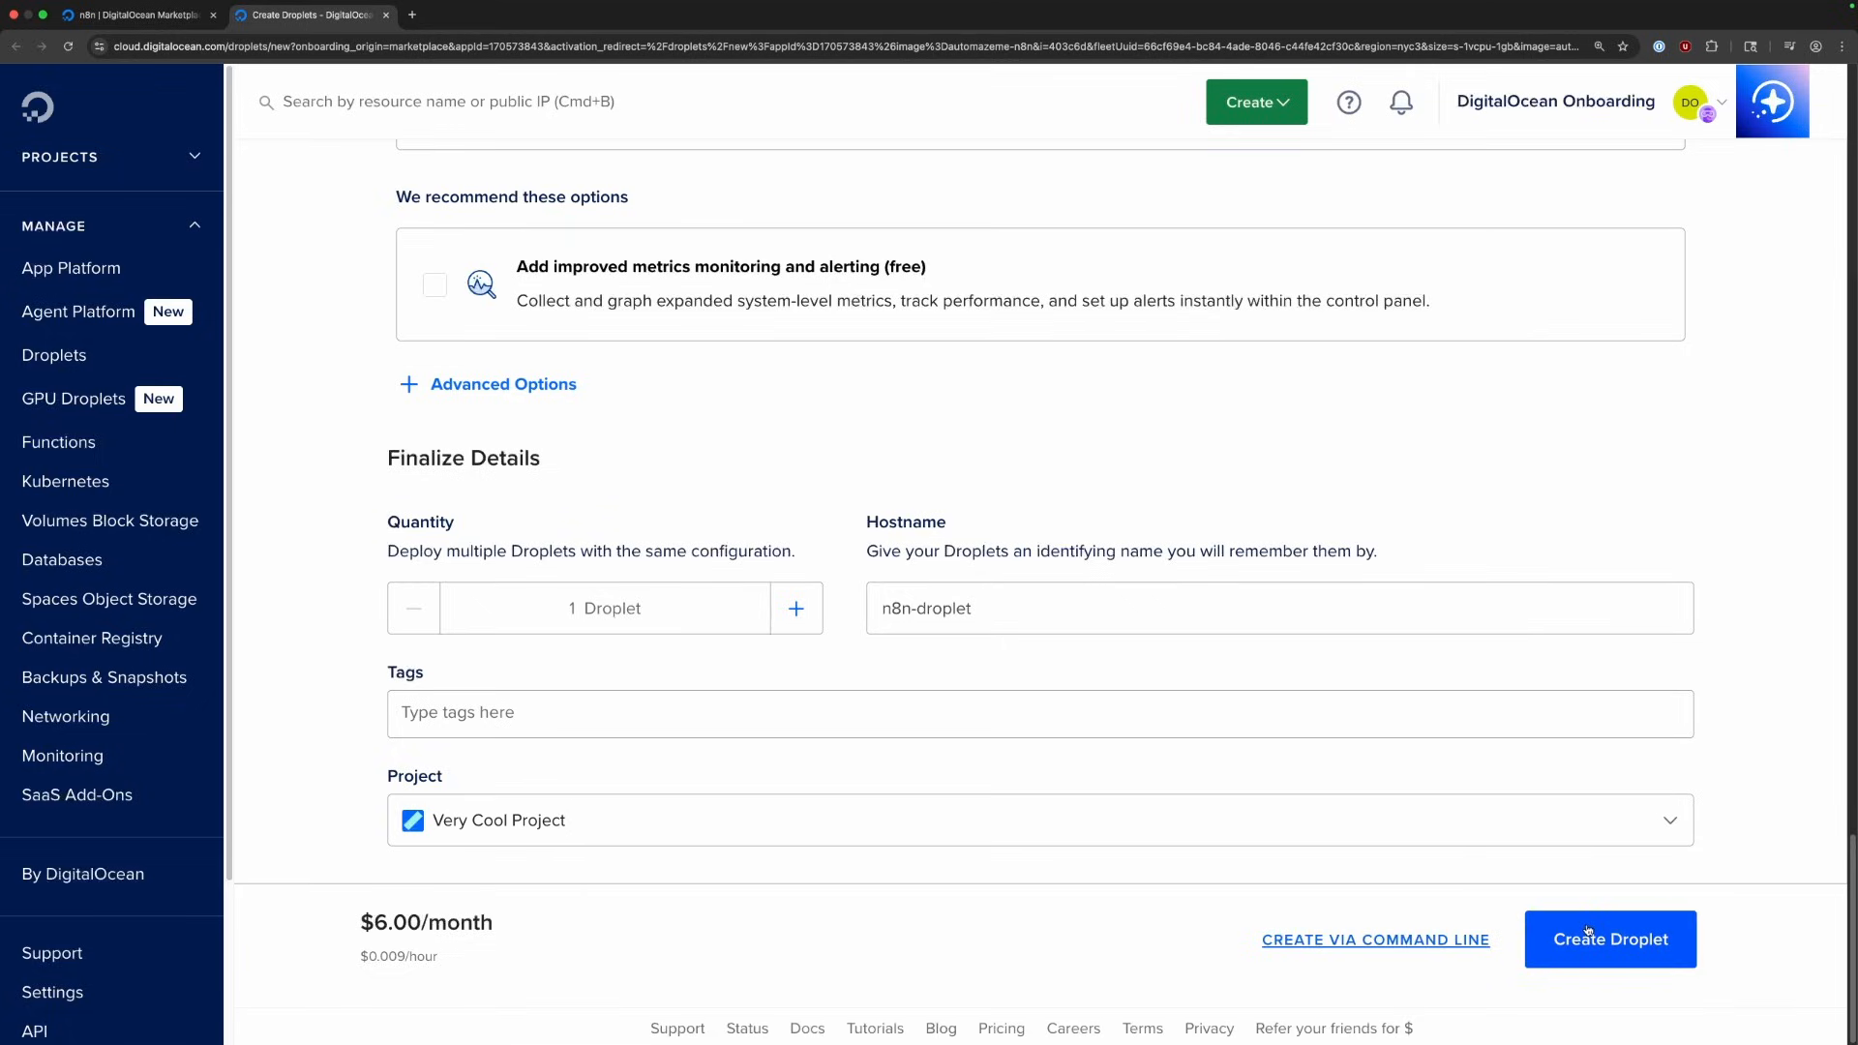
{"action": "left_click", "coordinate": [1608, 939]}
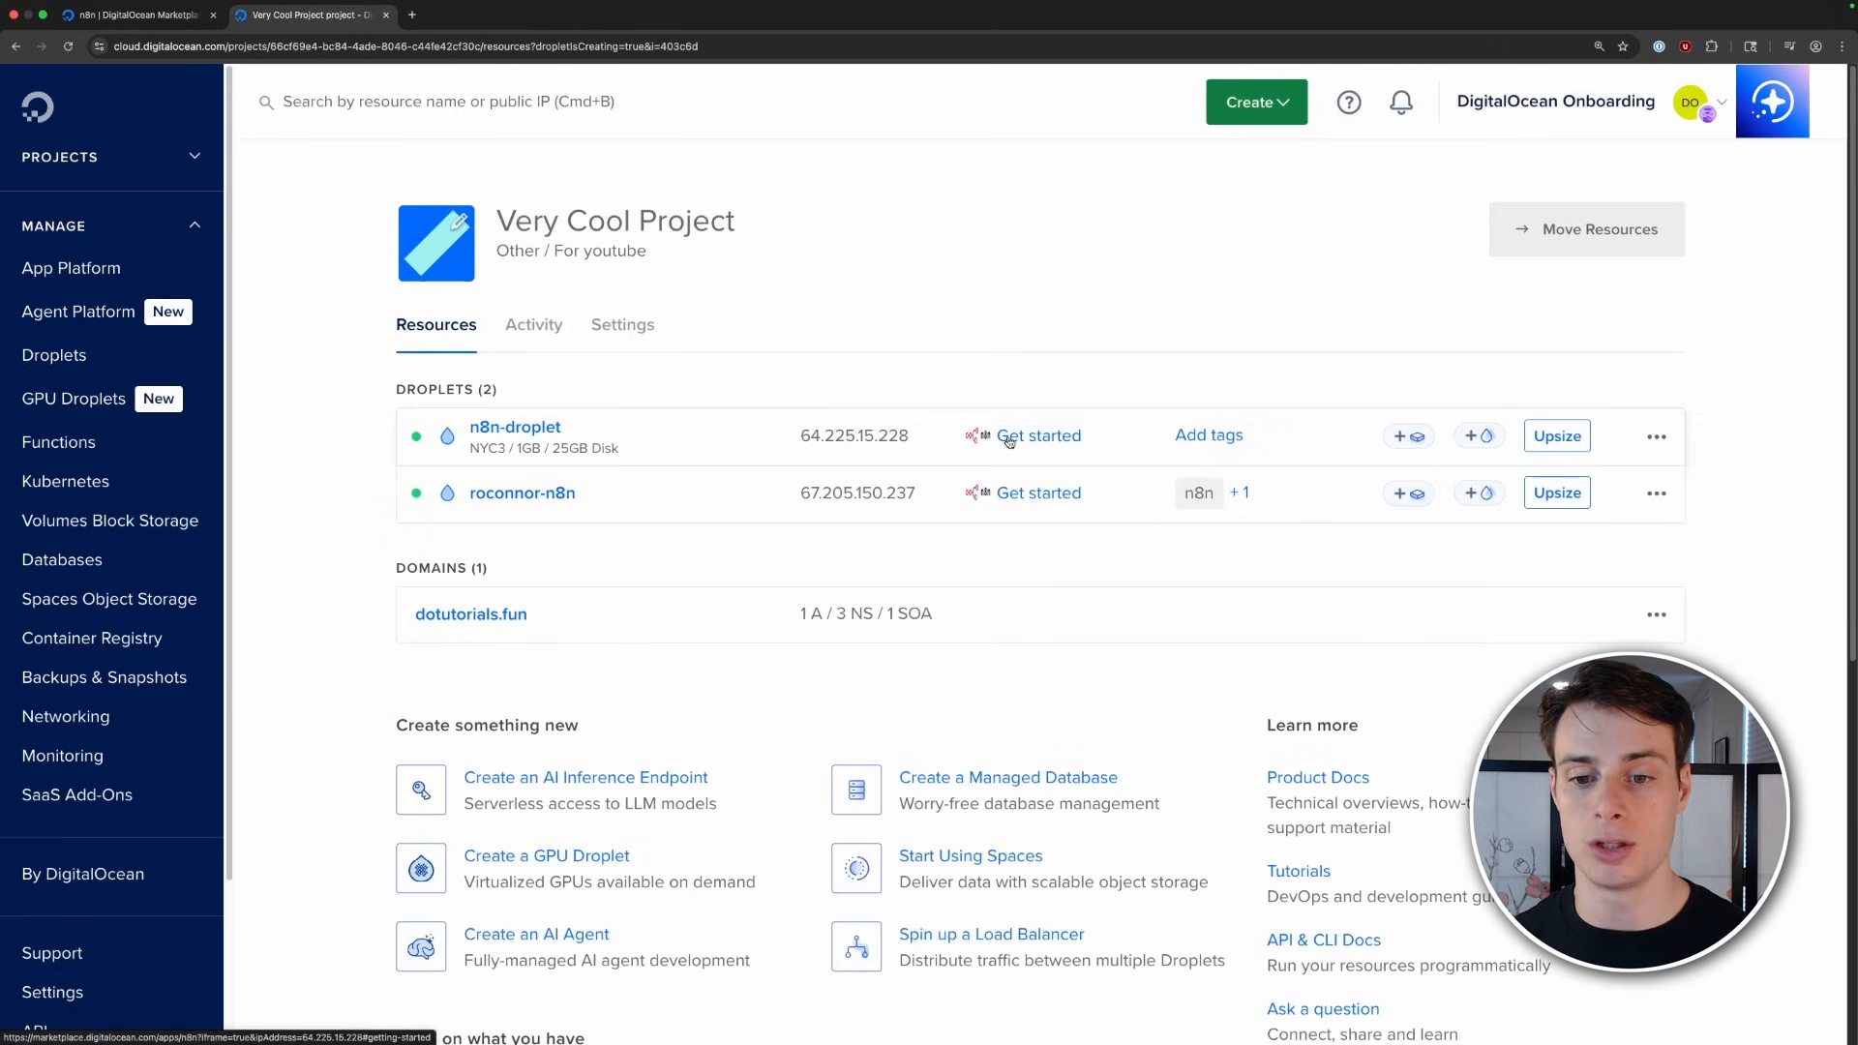
Open the getting-started guide for n8n-droplet from the project list
{"action": "left_click", "coordinate": [1041, 436]}
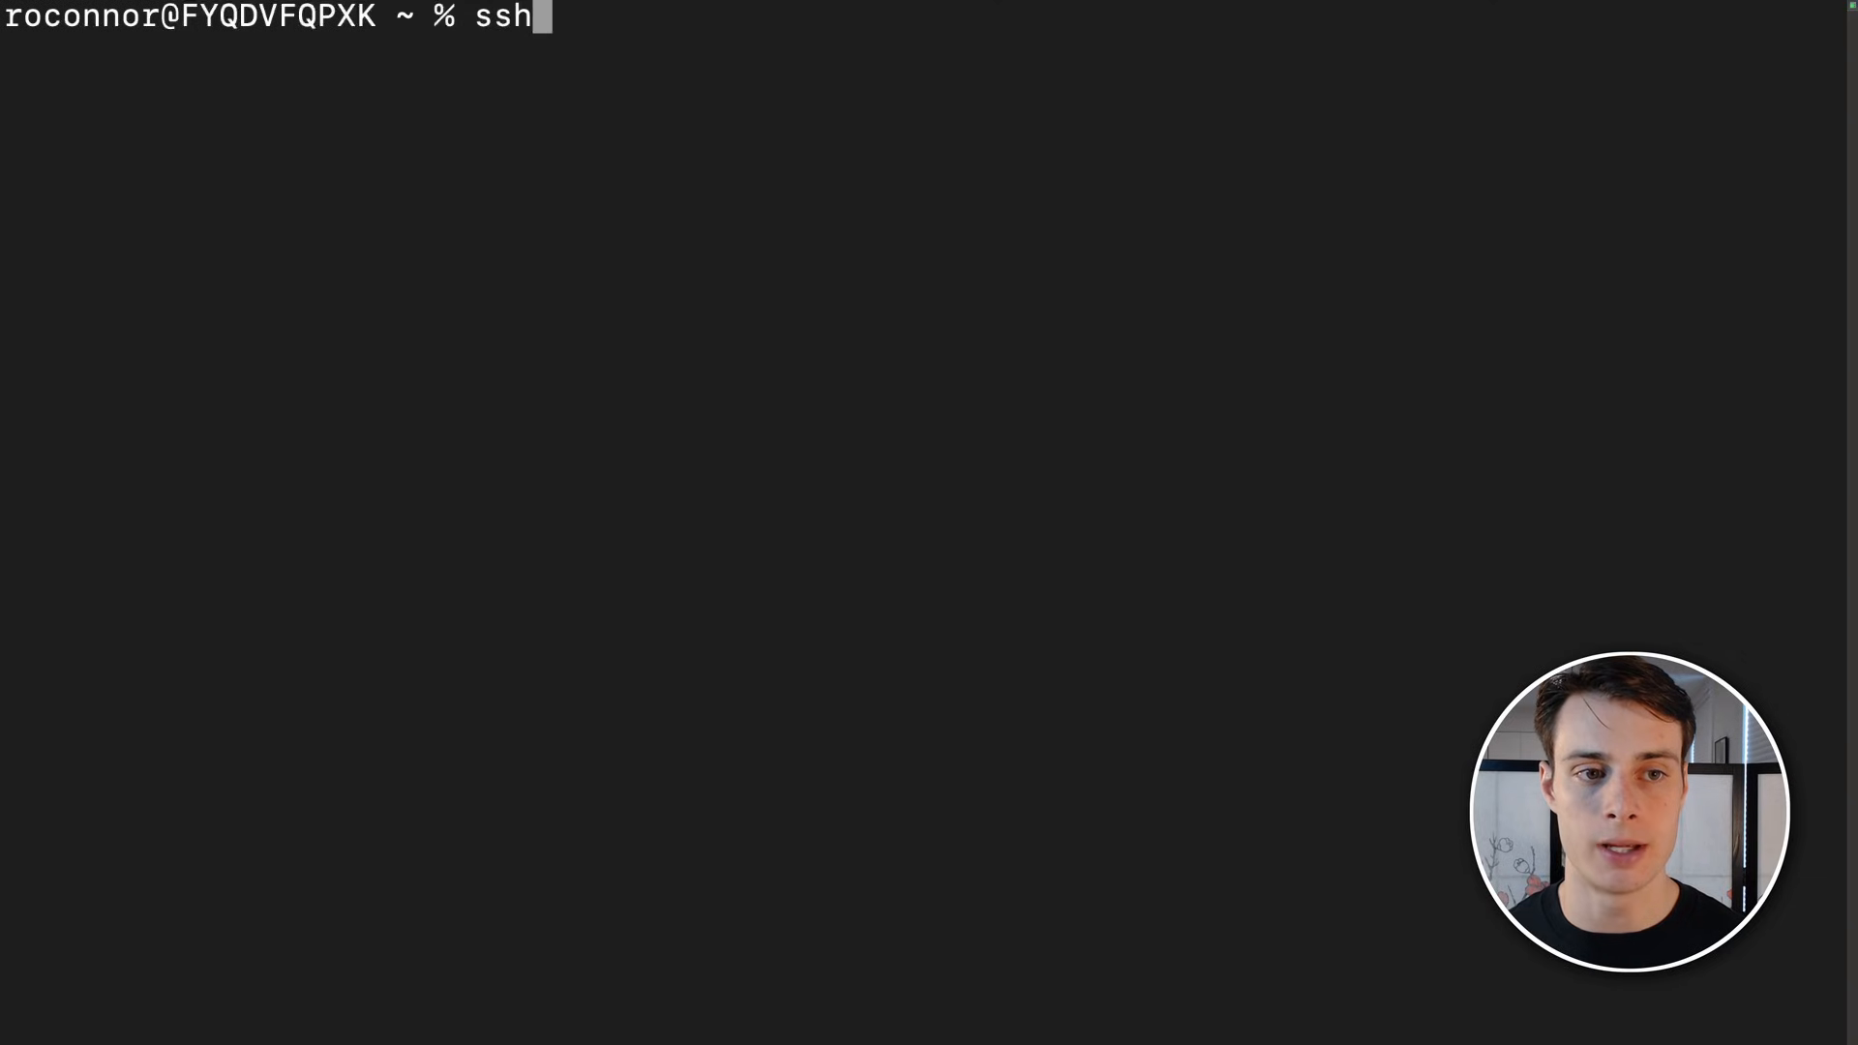
SSH as root to 64.225.15.228 and answer yes to accept the host key
{"action": "type", "text": "root@"}
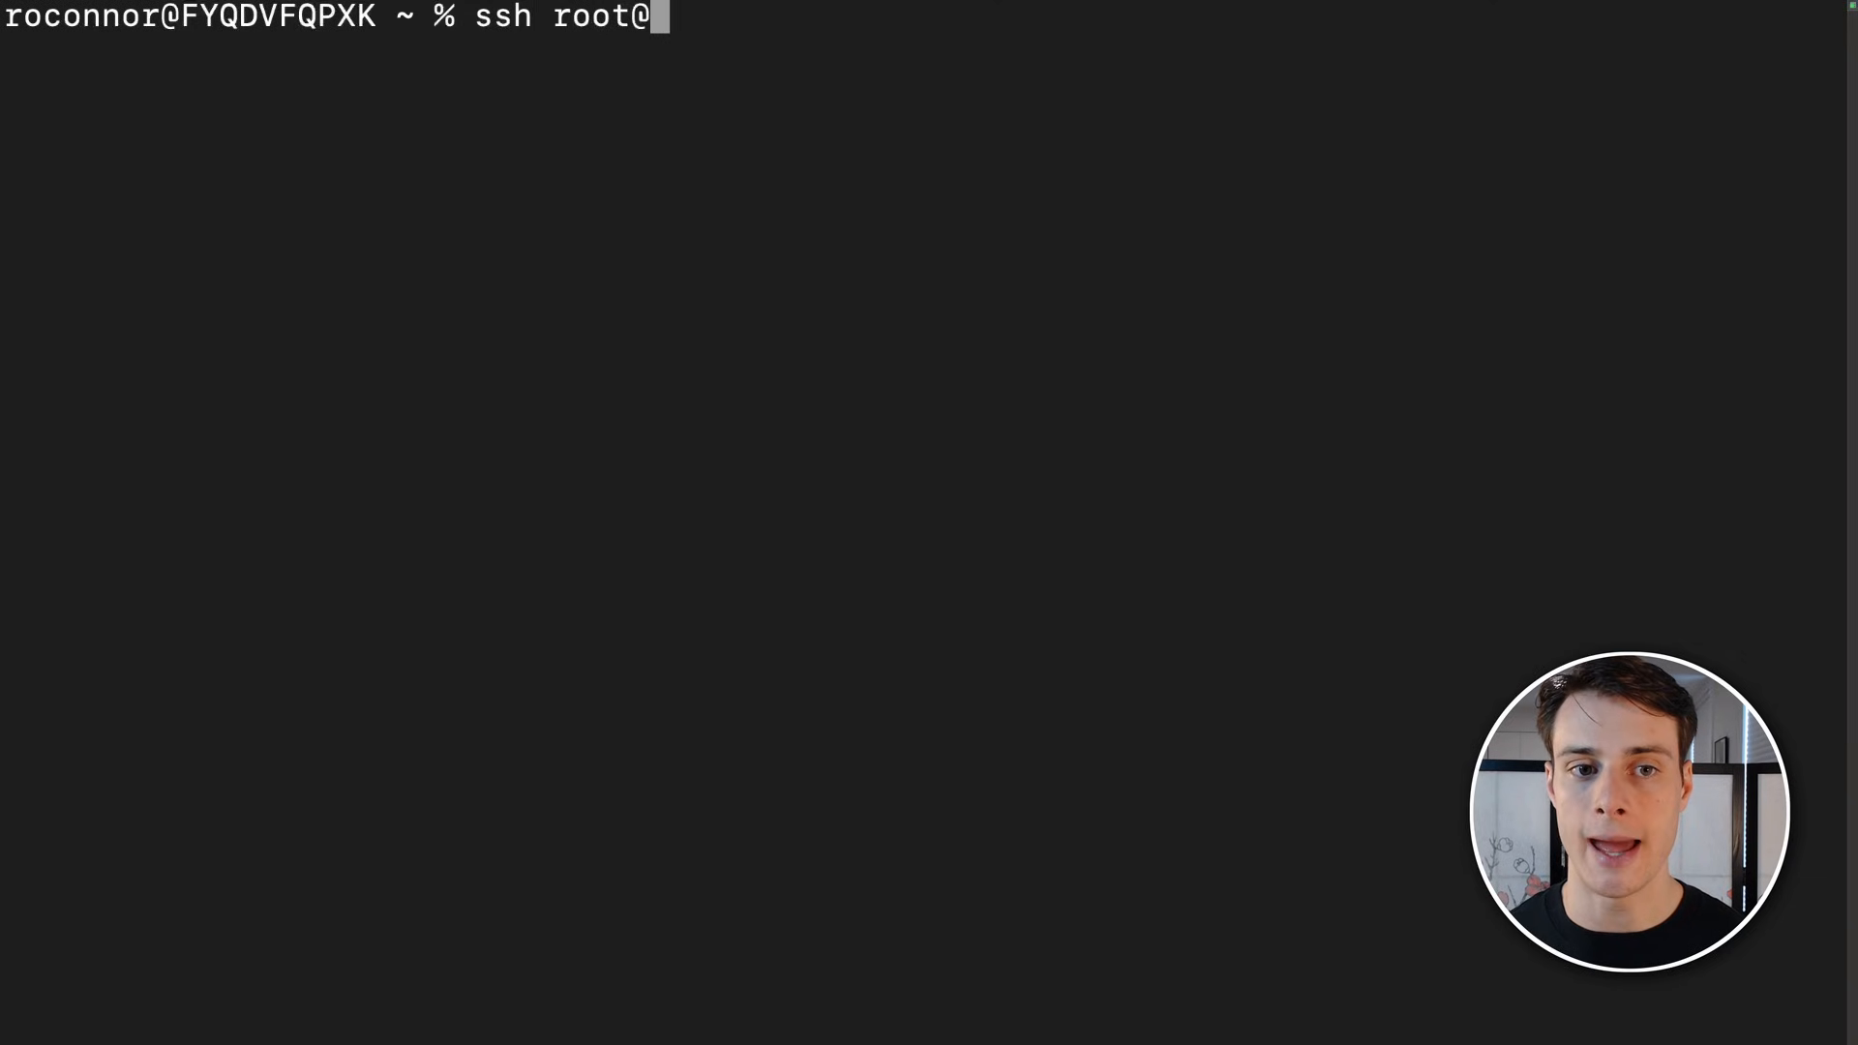
{"action": "type", "text": "64.225.15.228"}
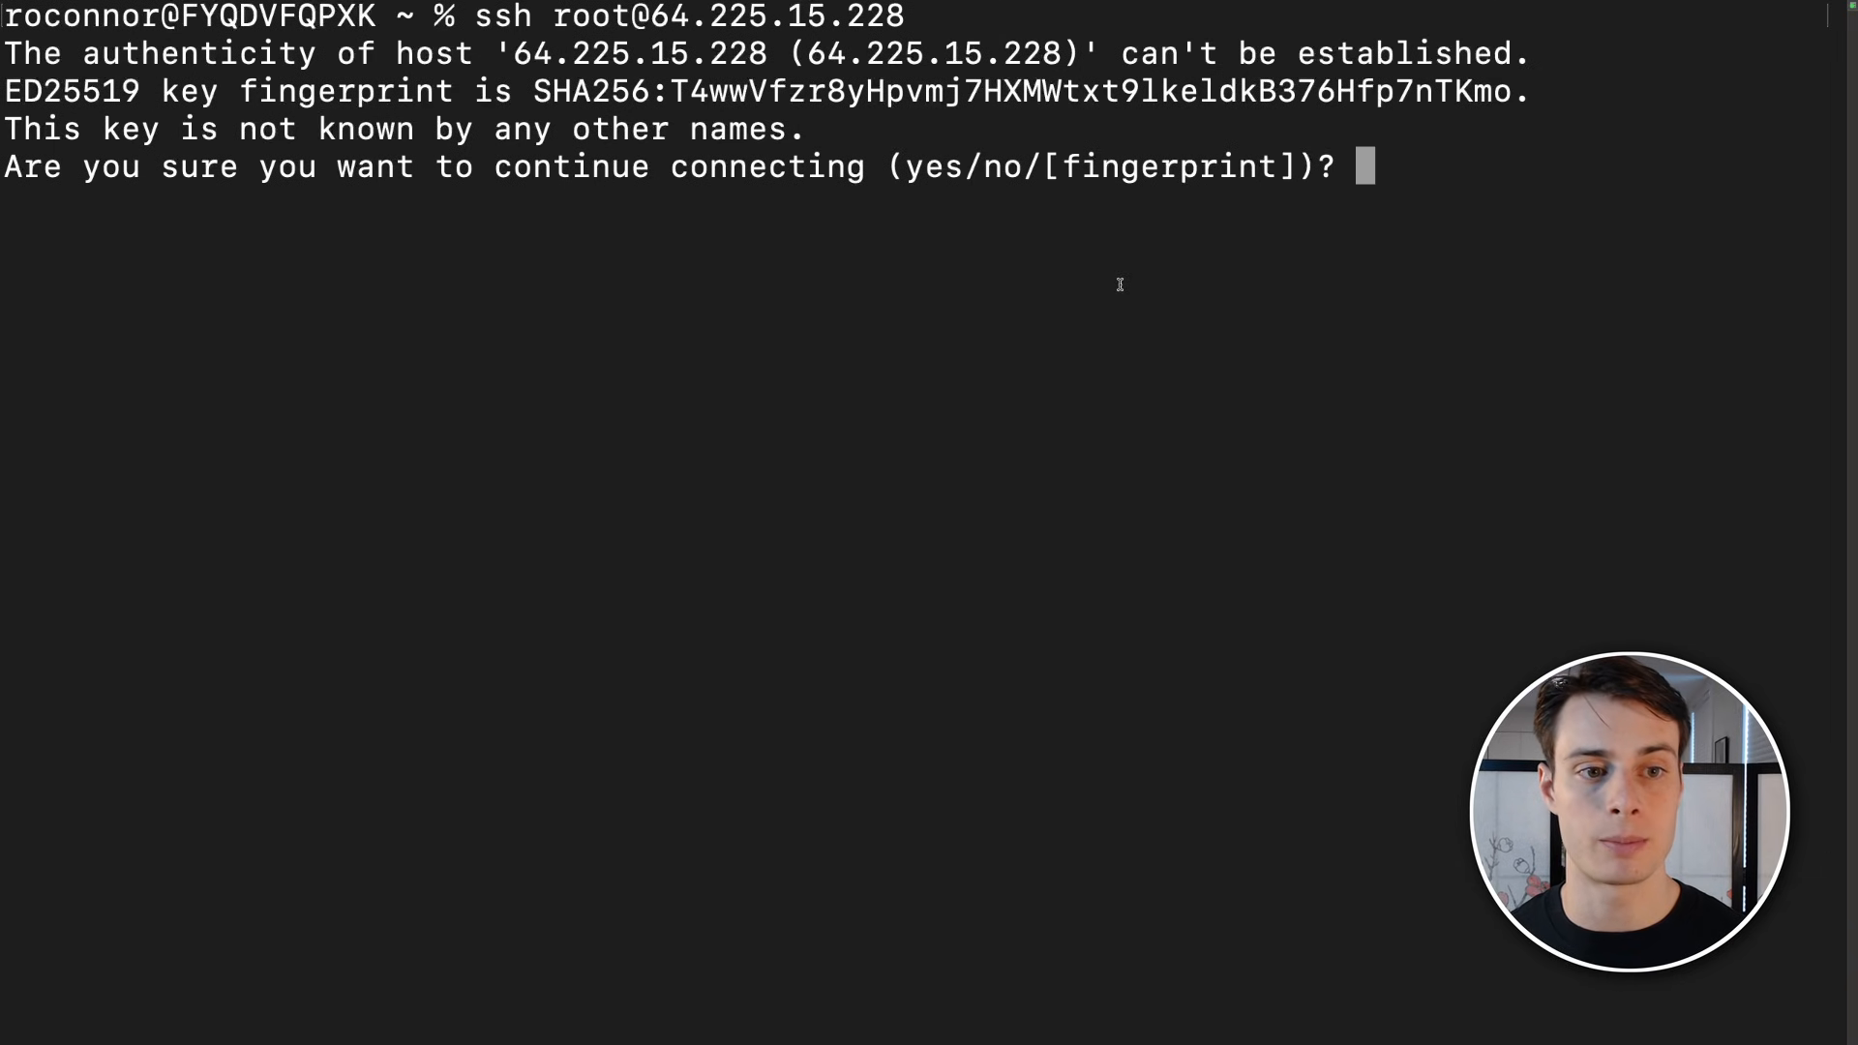
{"action": "type", "text": "yes"}
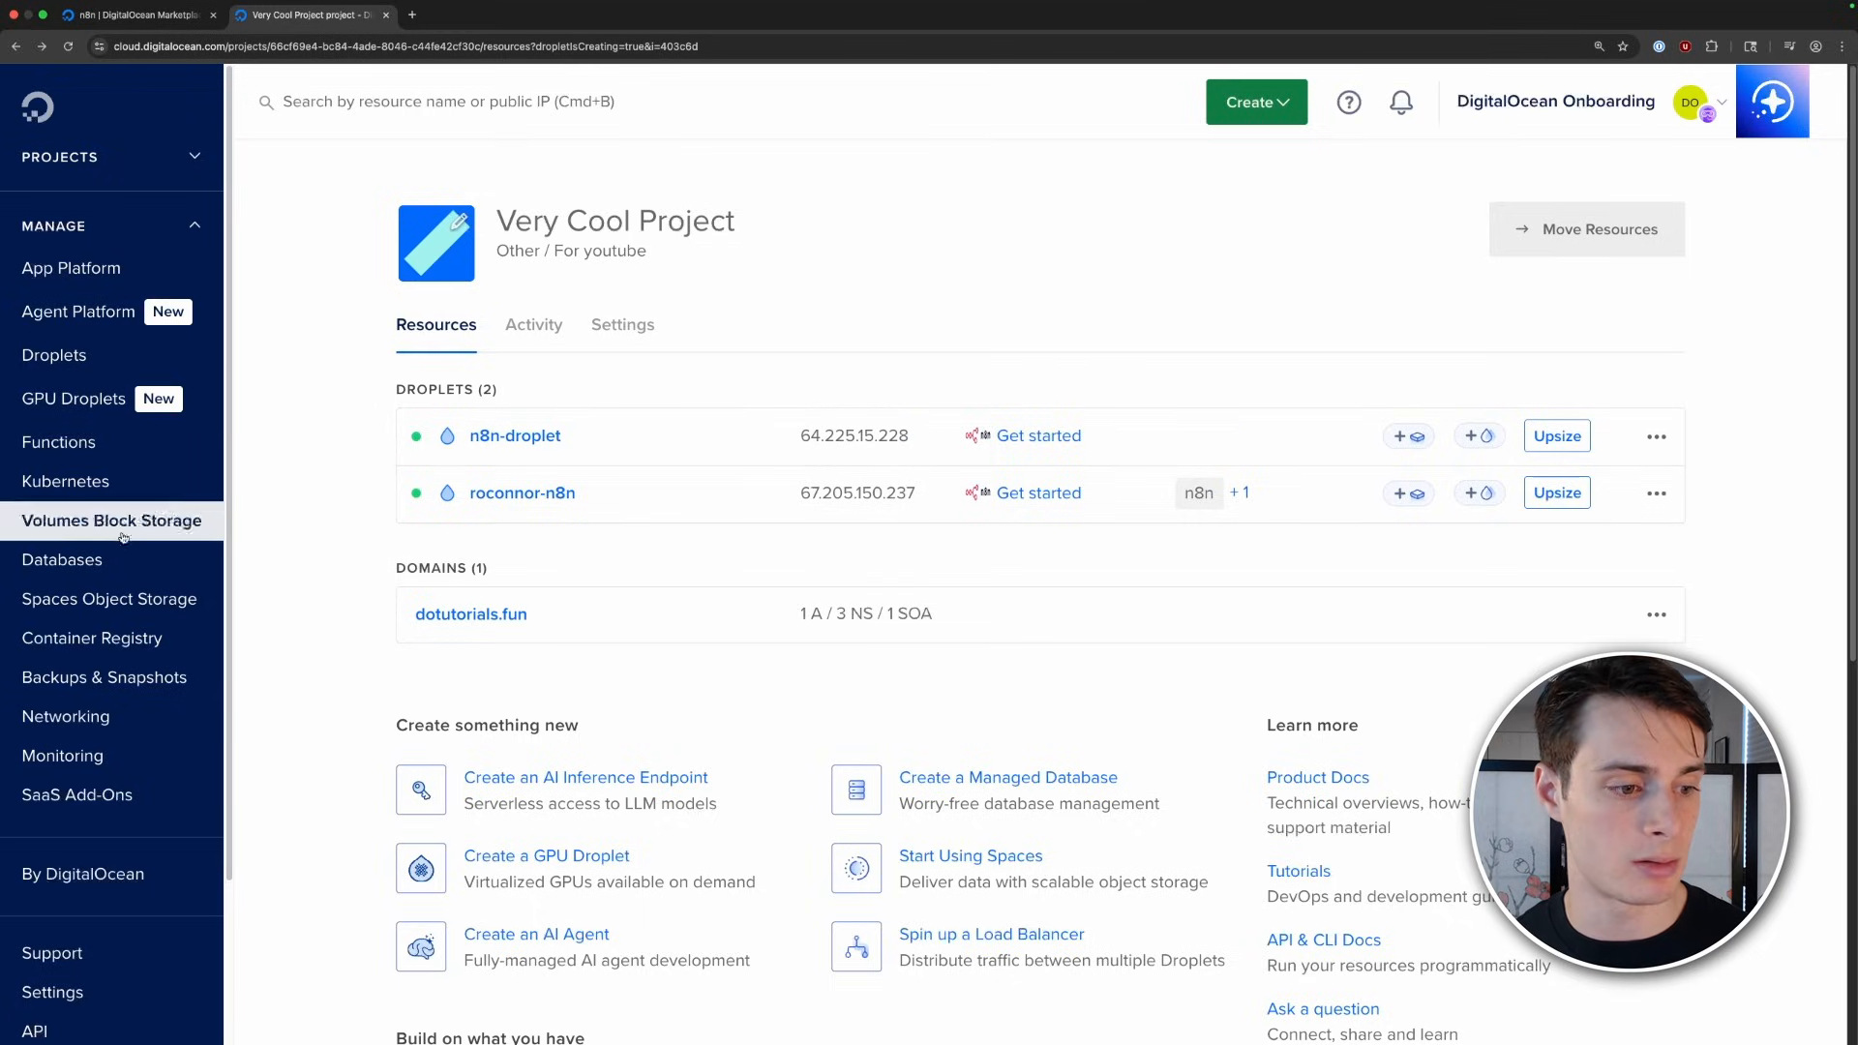
Navigate via Networking and Domains to the DNS records of dotutorials.fun
{"action": "left_click", "coordinate": [65, 716]}
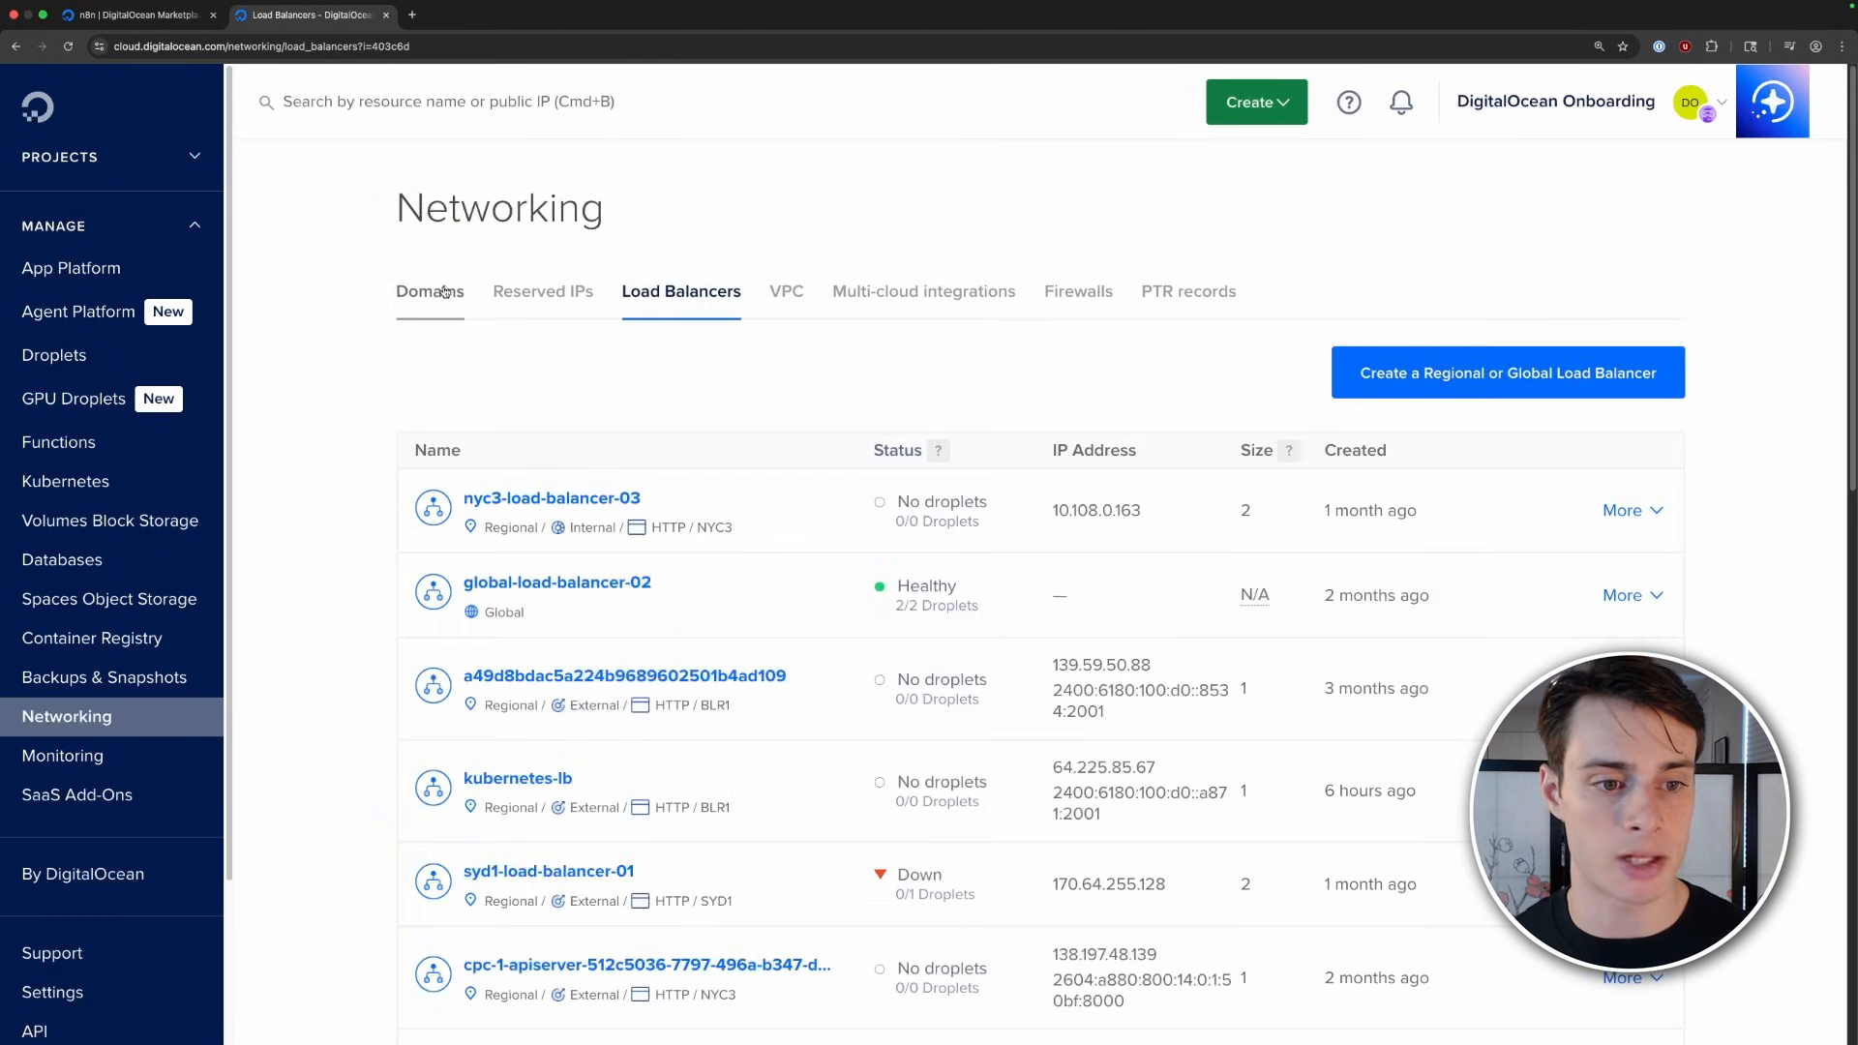
{"action": "left_click", "coordinate": [430, 292]}
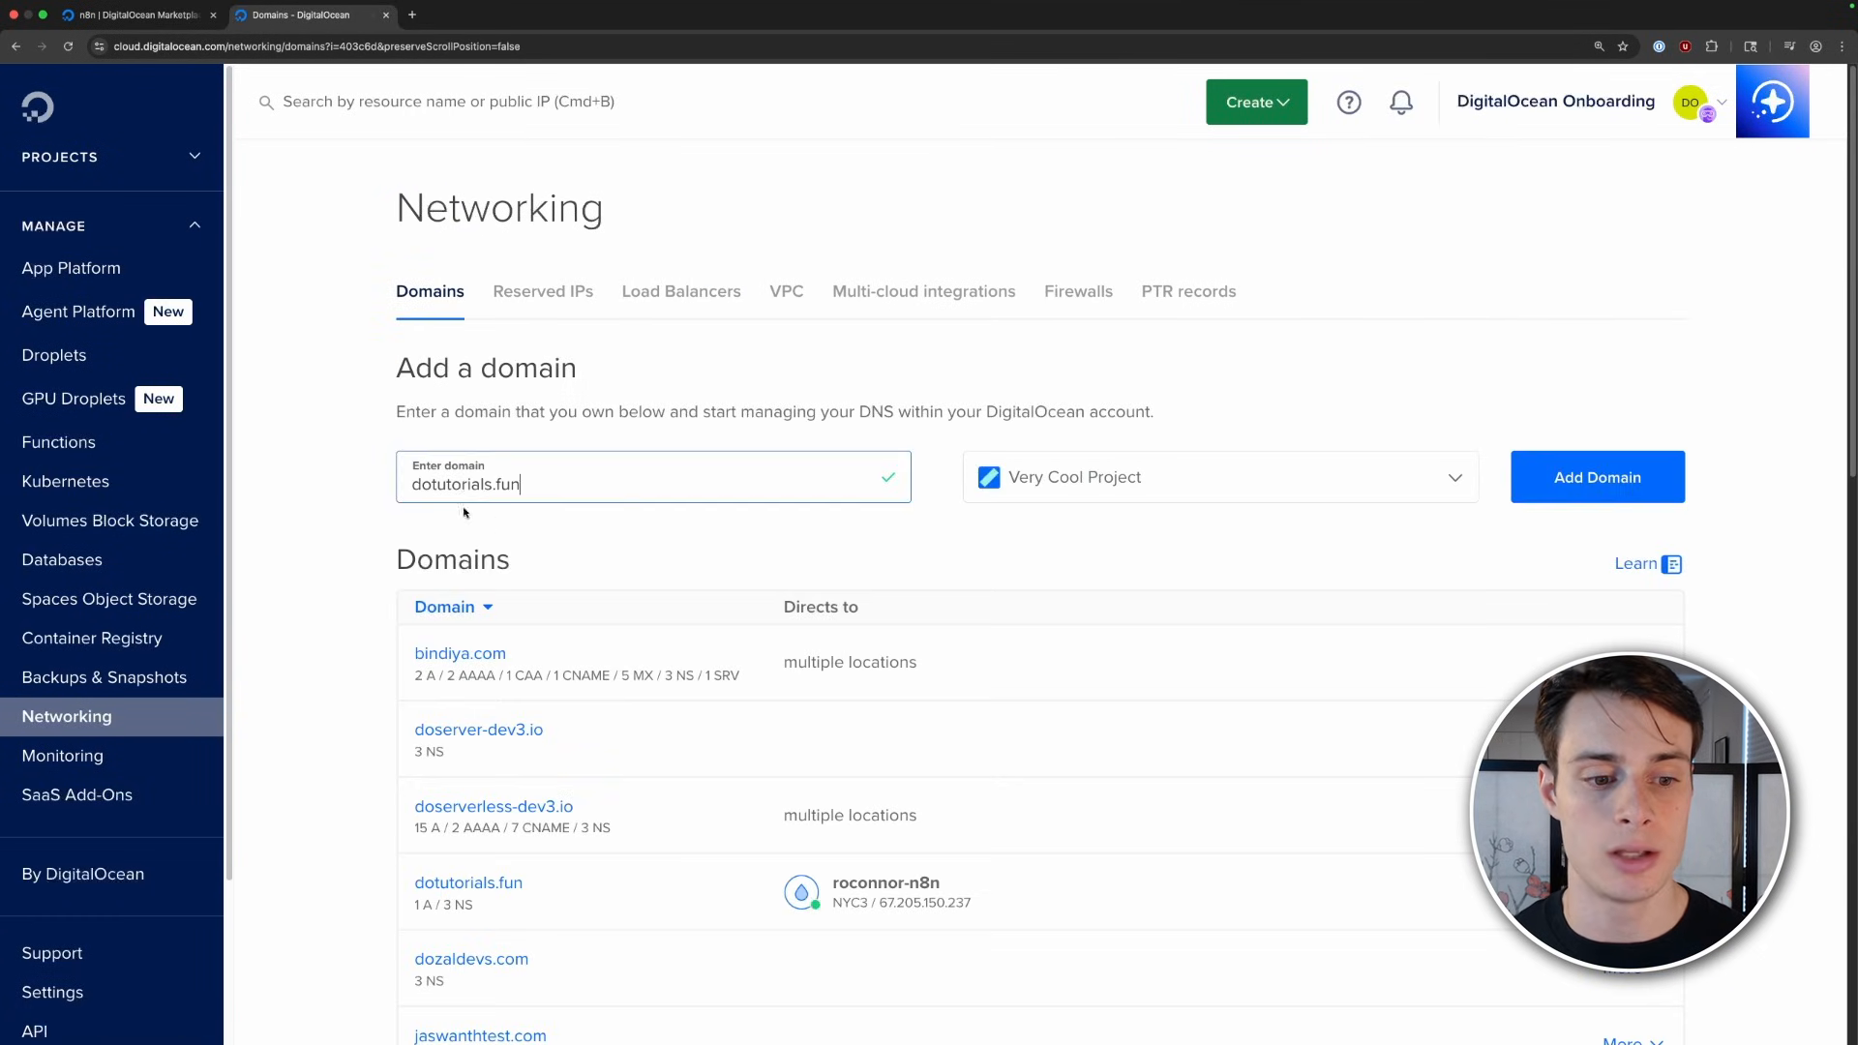
{"action": "left_click", "coordinate": [468, 883]}
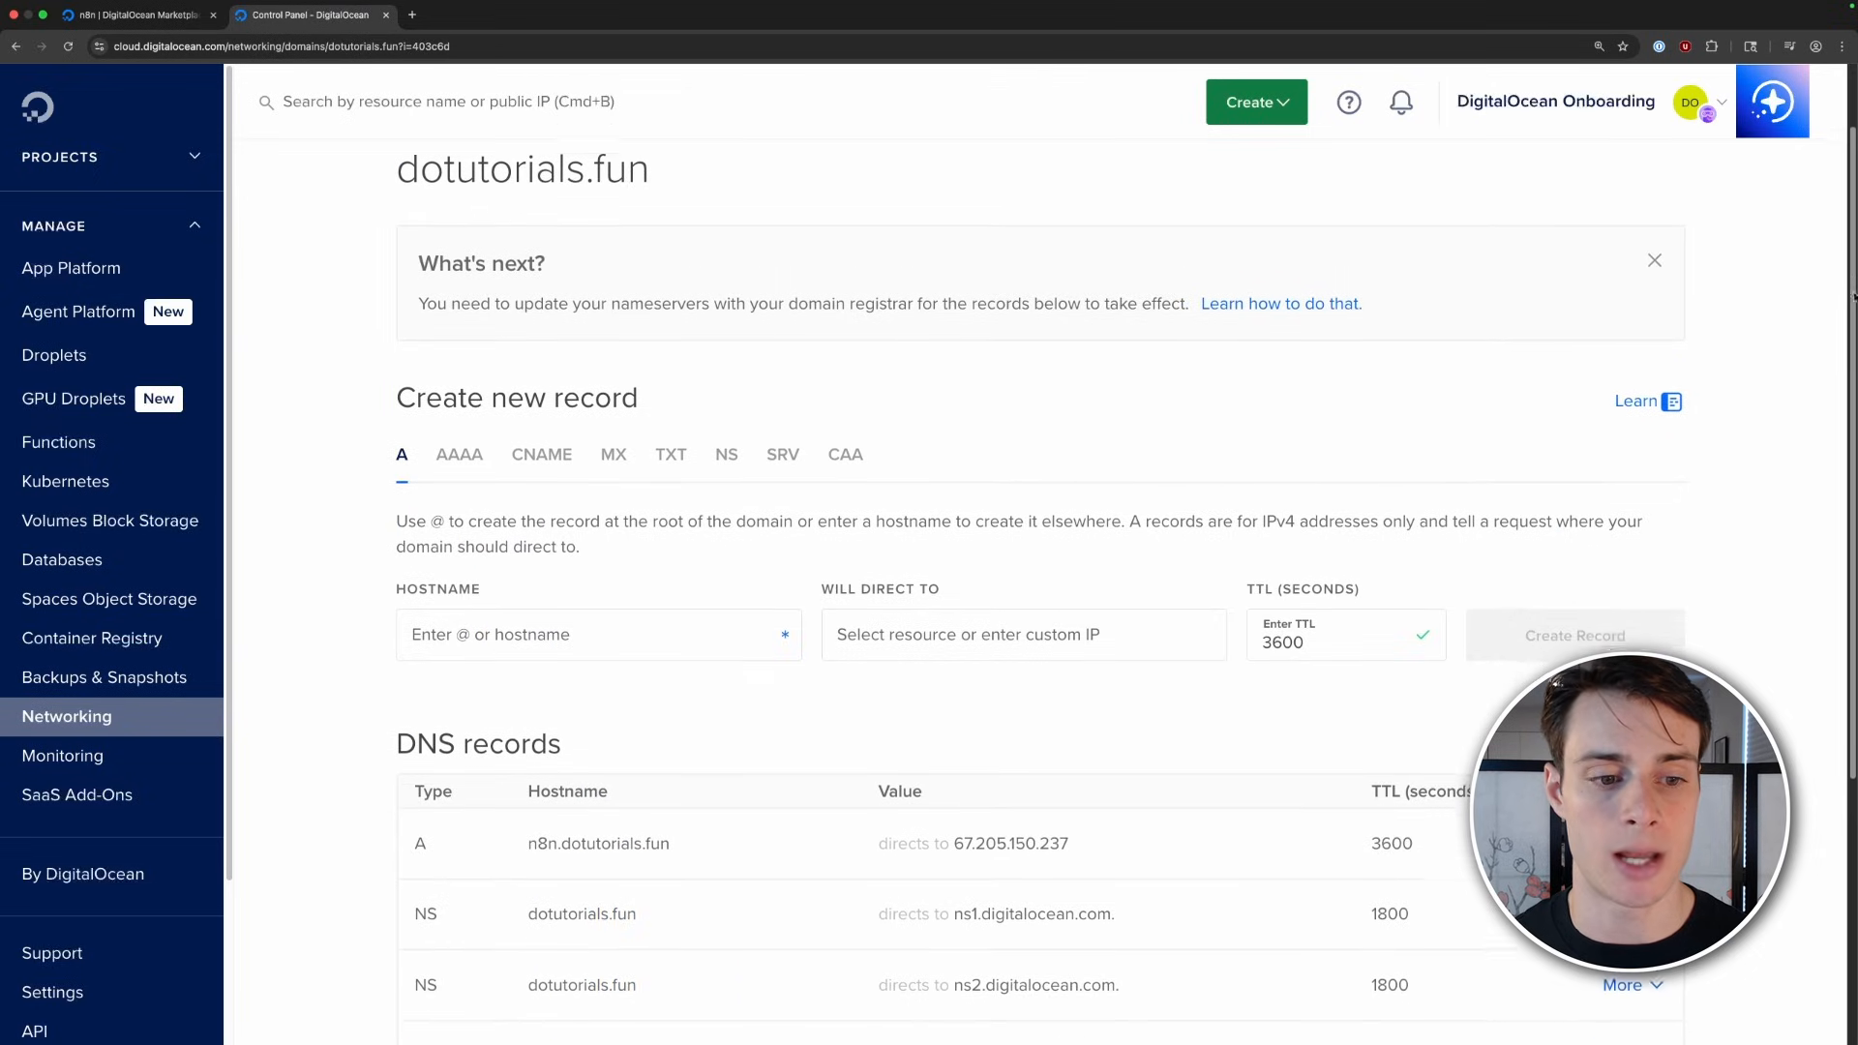
Point the n8n.dotutorials.fun A record to 64.225.15.228 and save it
{"action": "scroll", "scroll_direction": "down", "scroll_amount": 3}
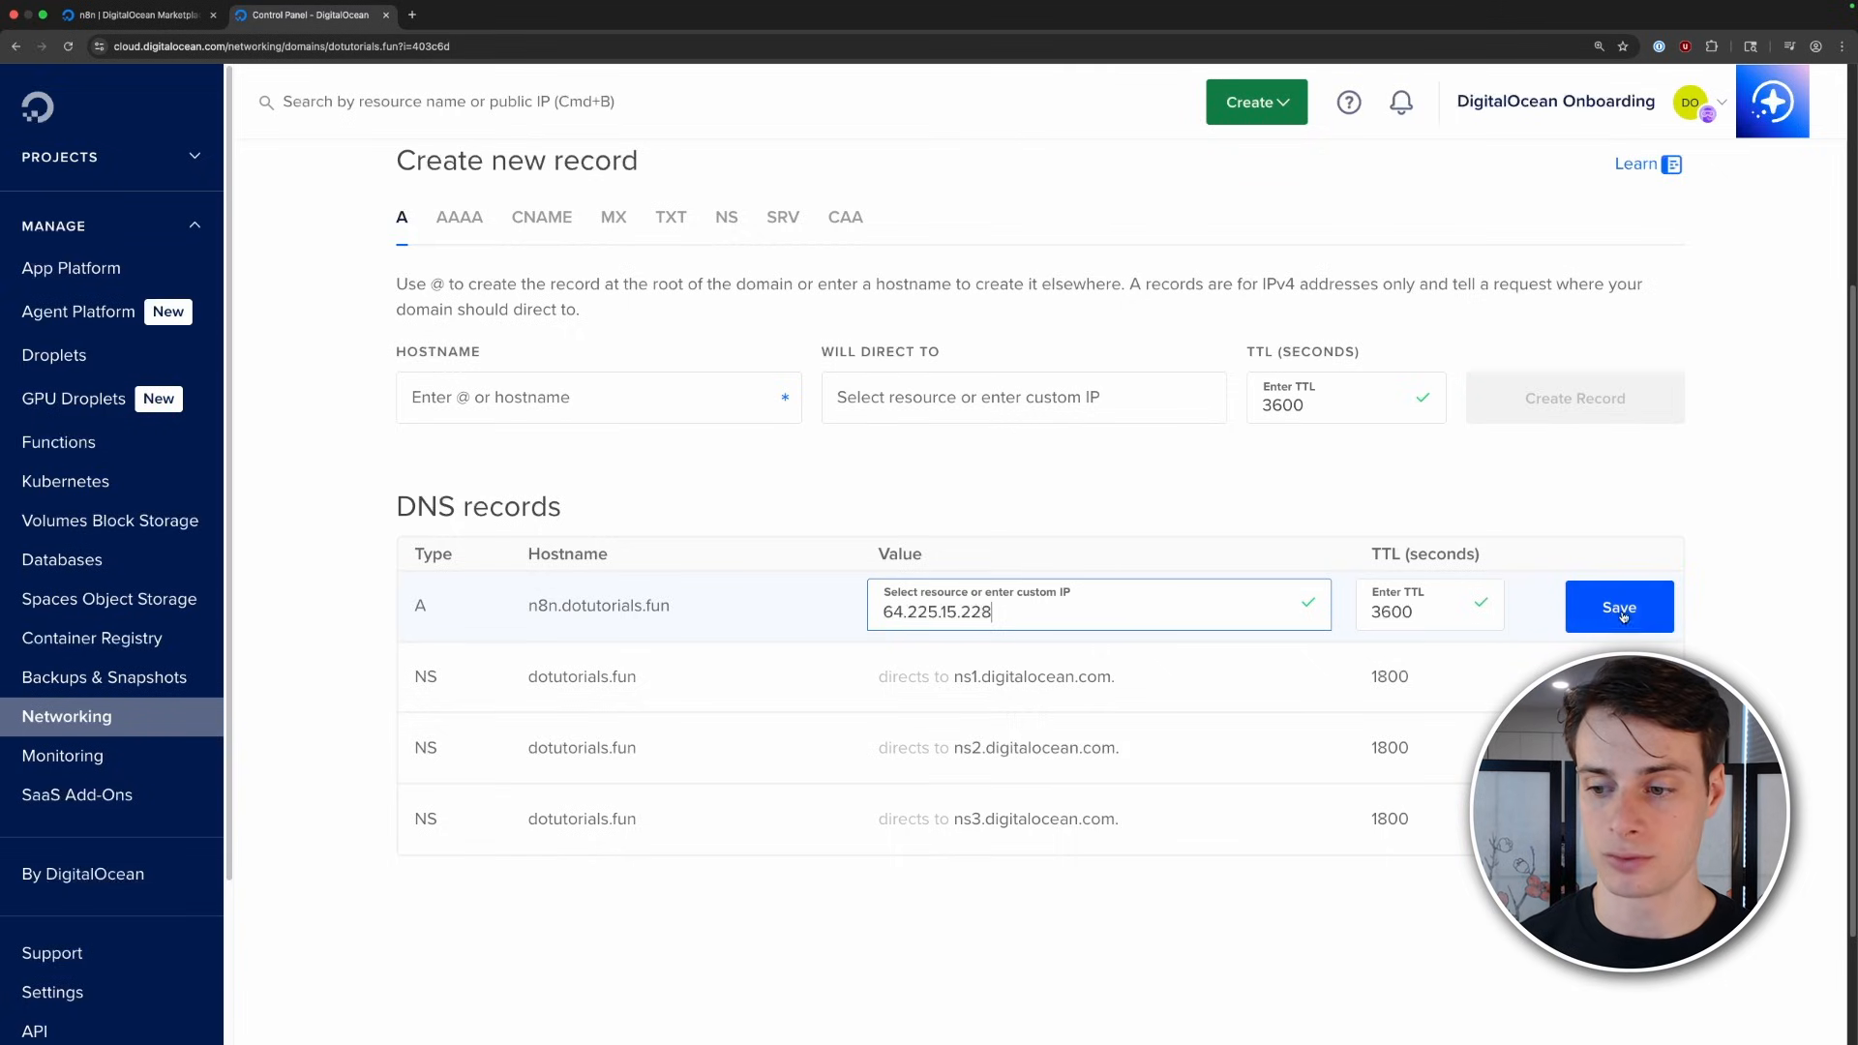
{"action": "left_click", "coordinate": [1618, 606]}
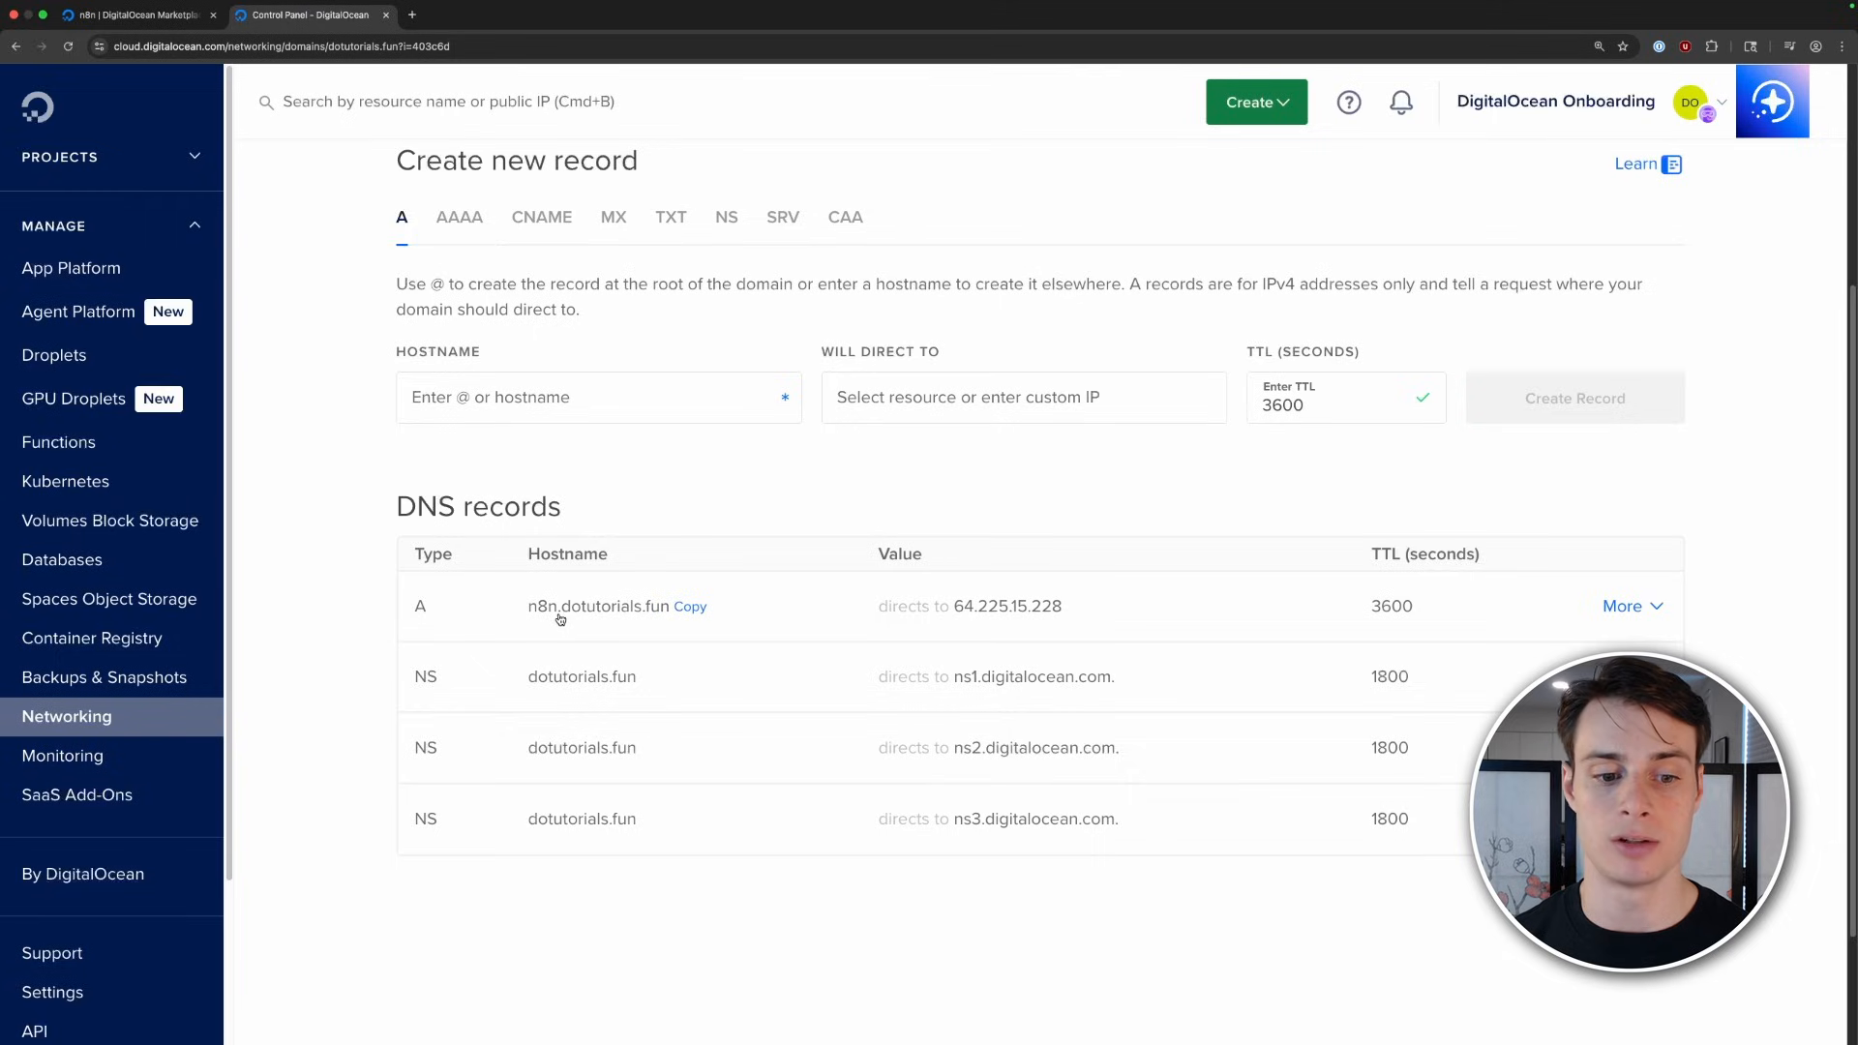
{"action": "mouse_move", "coordinate": [999, 605]}
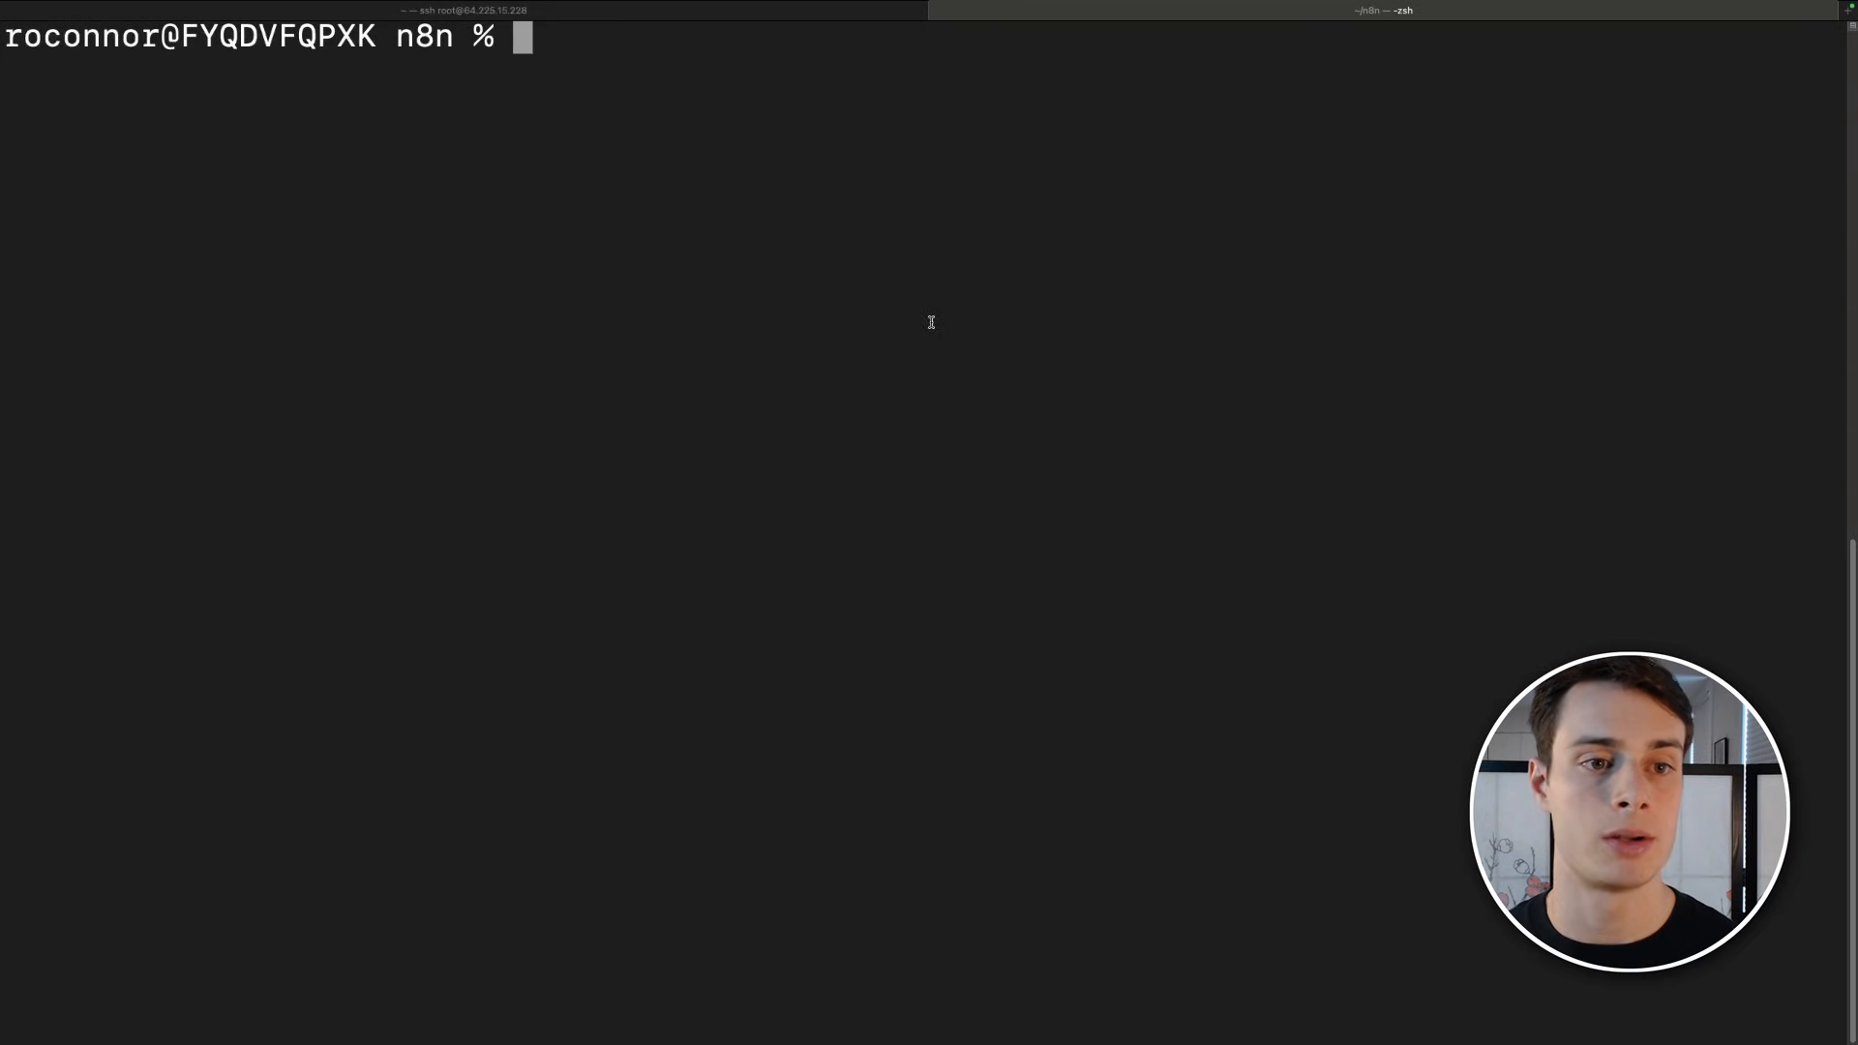
Ping n8n.dotutorials.fun to verify the DNS record resolves
{"action": "type", "text": "ping"}
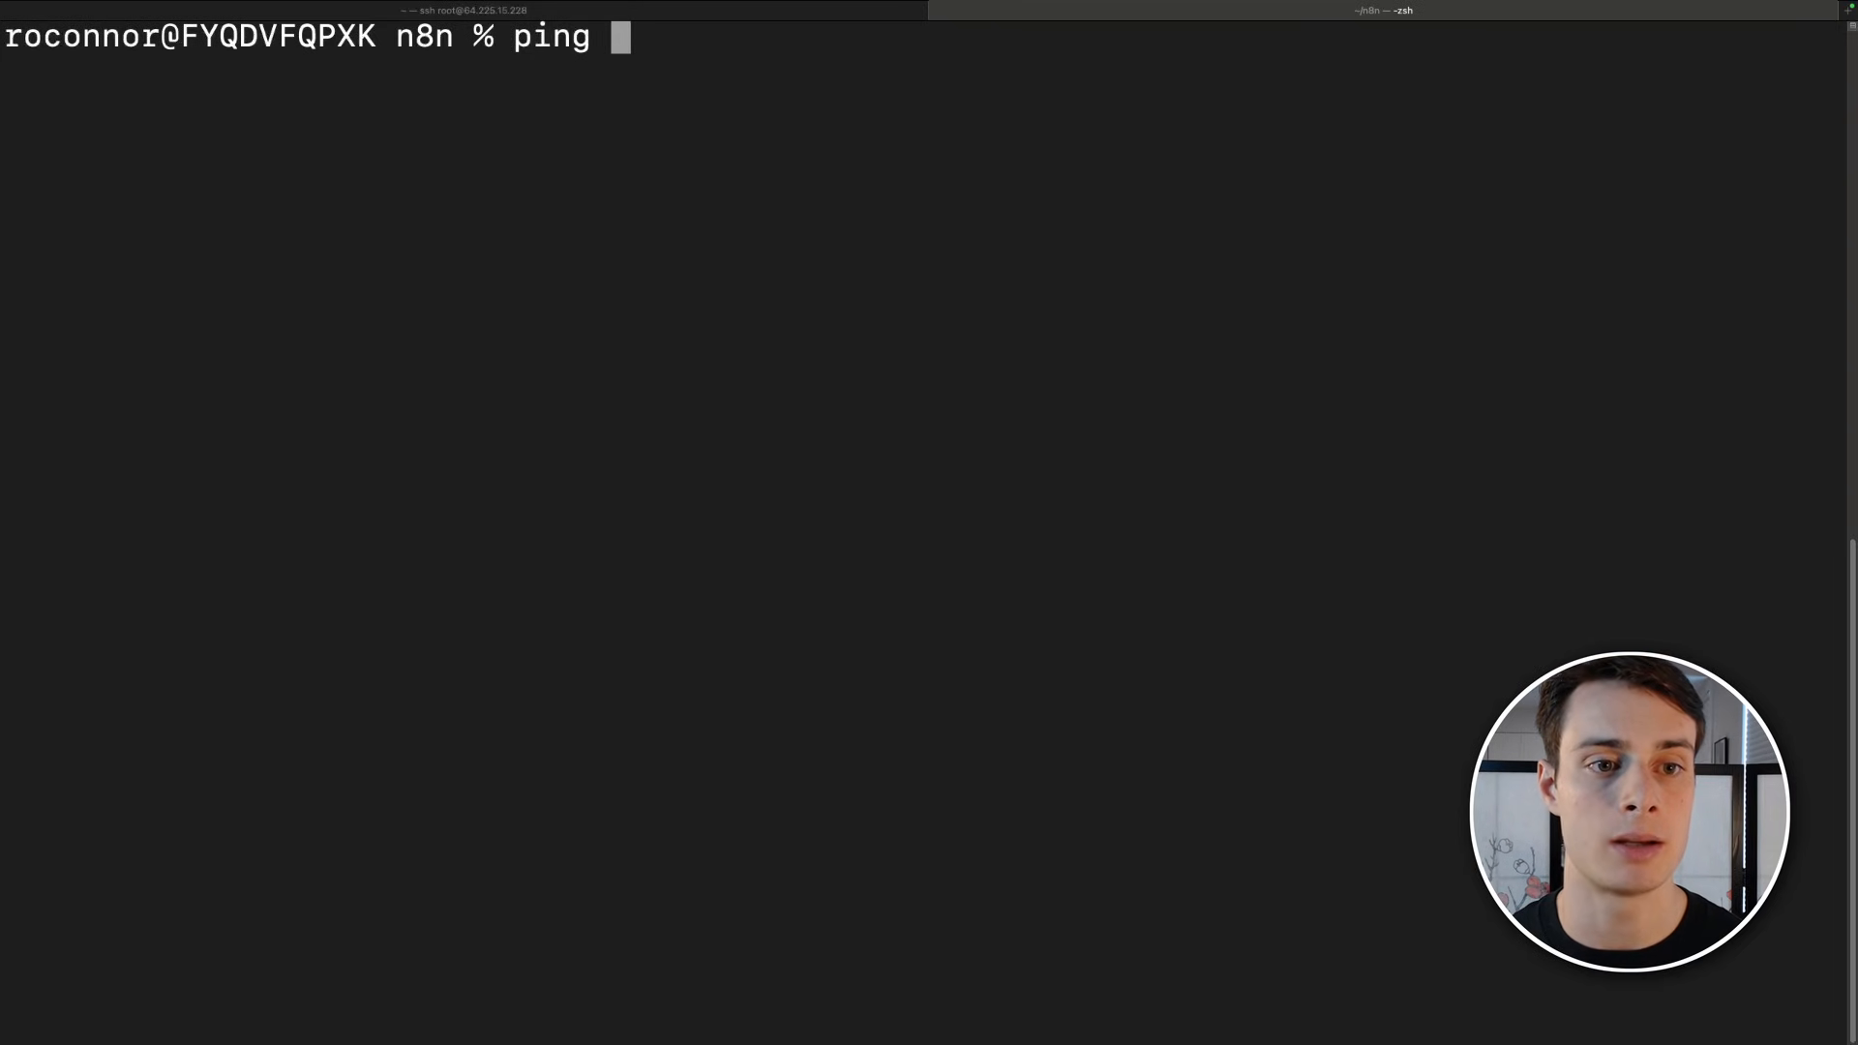
{"action": "type", "text": "n8n."}
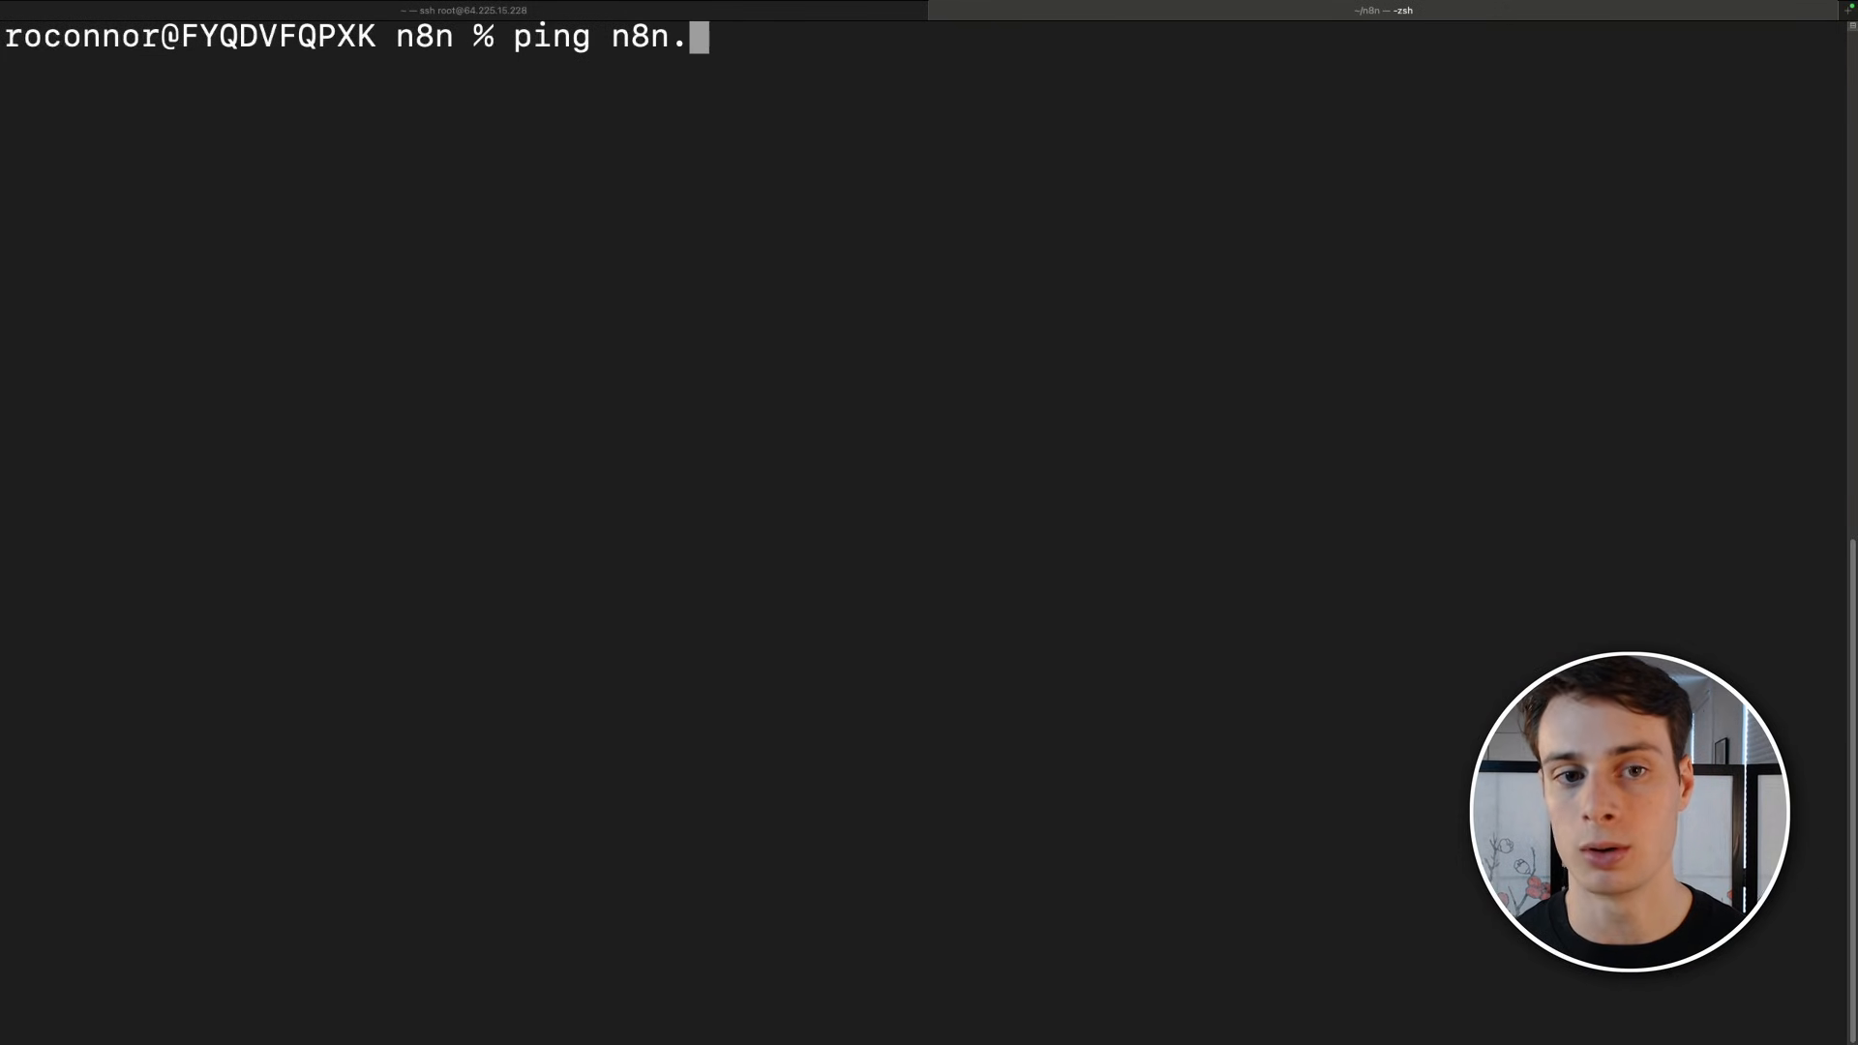
{"action": "type", "text": "dotutorials"}
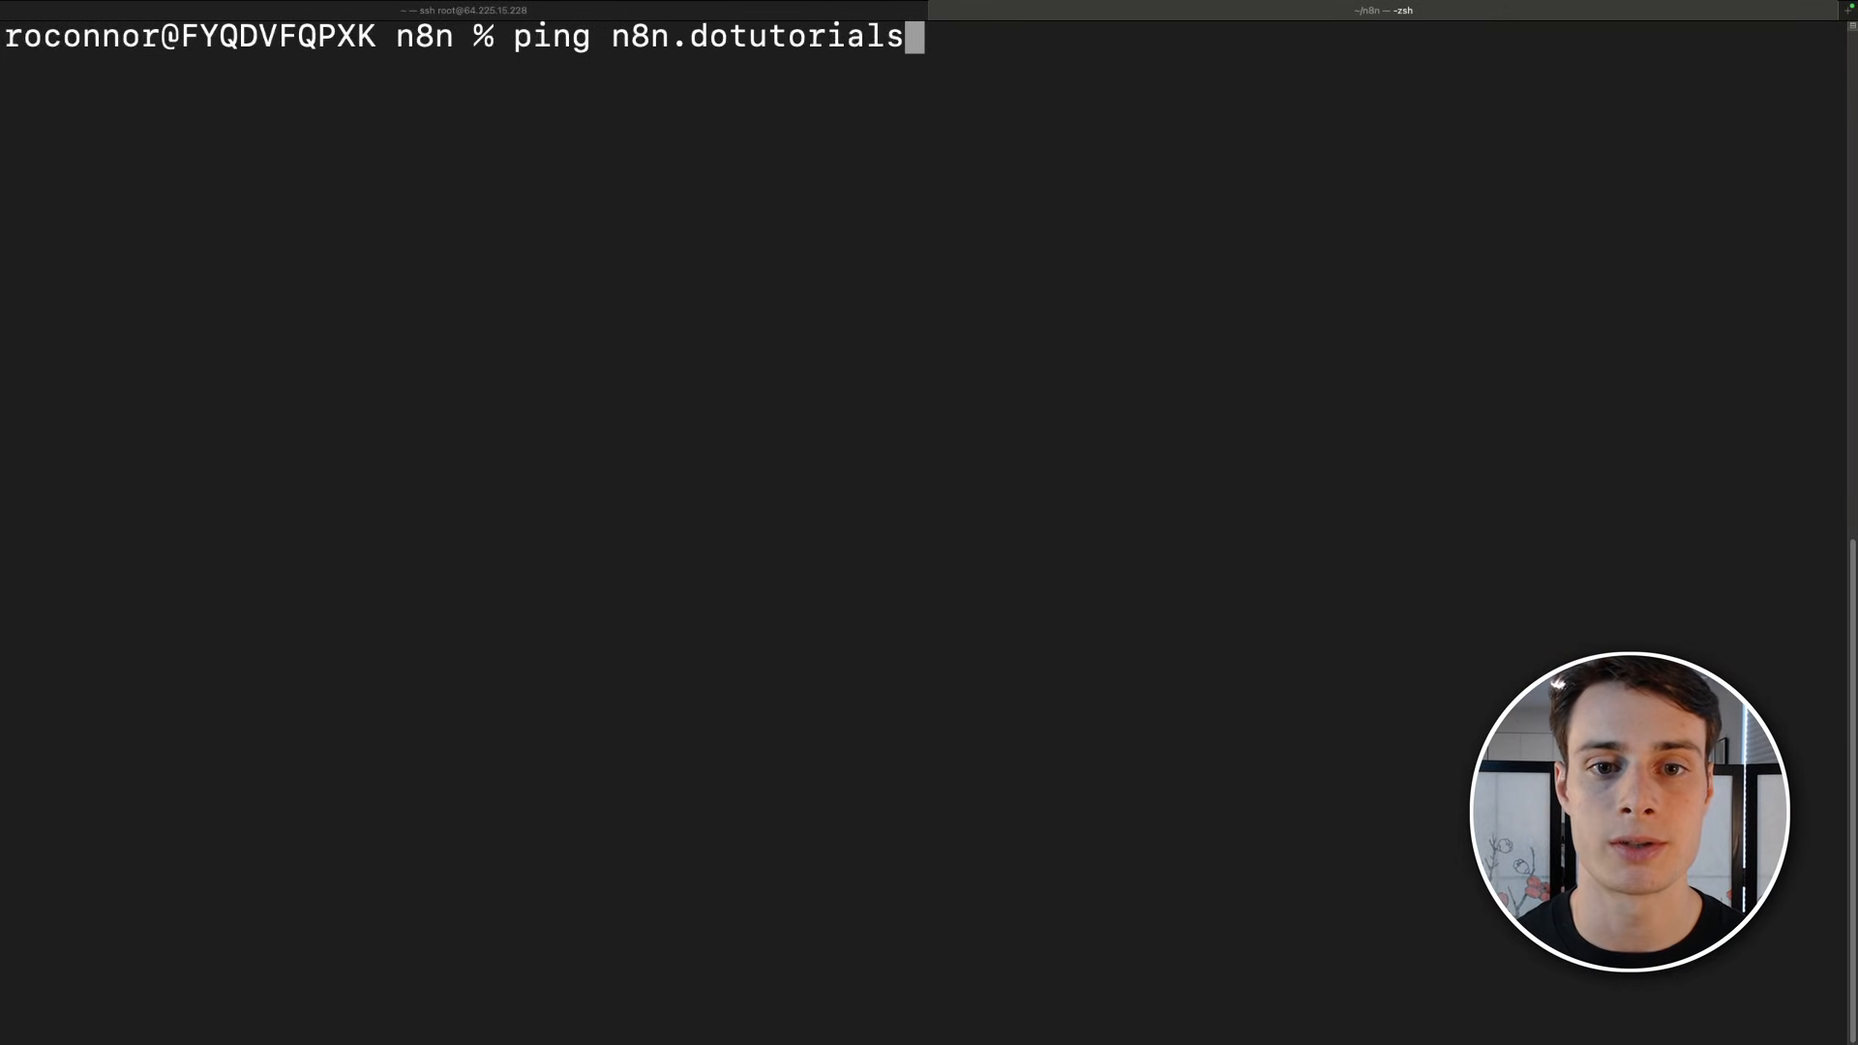
{"action": "type", "text": ".fun"}
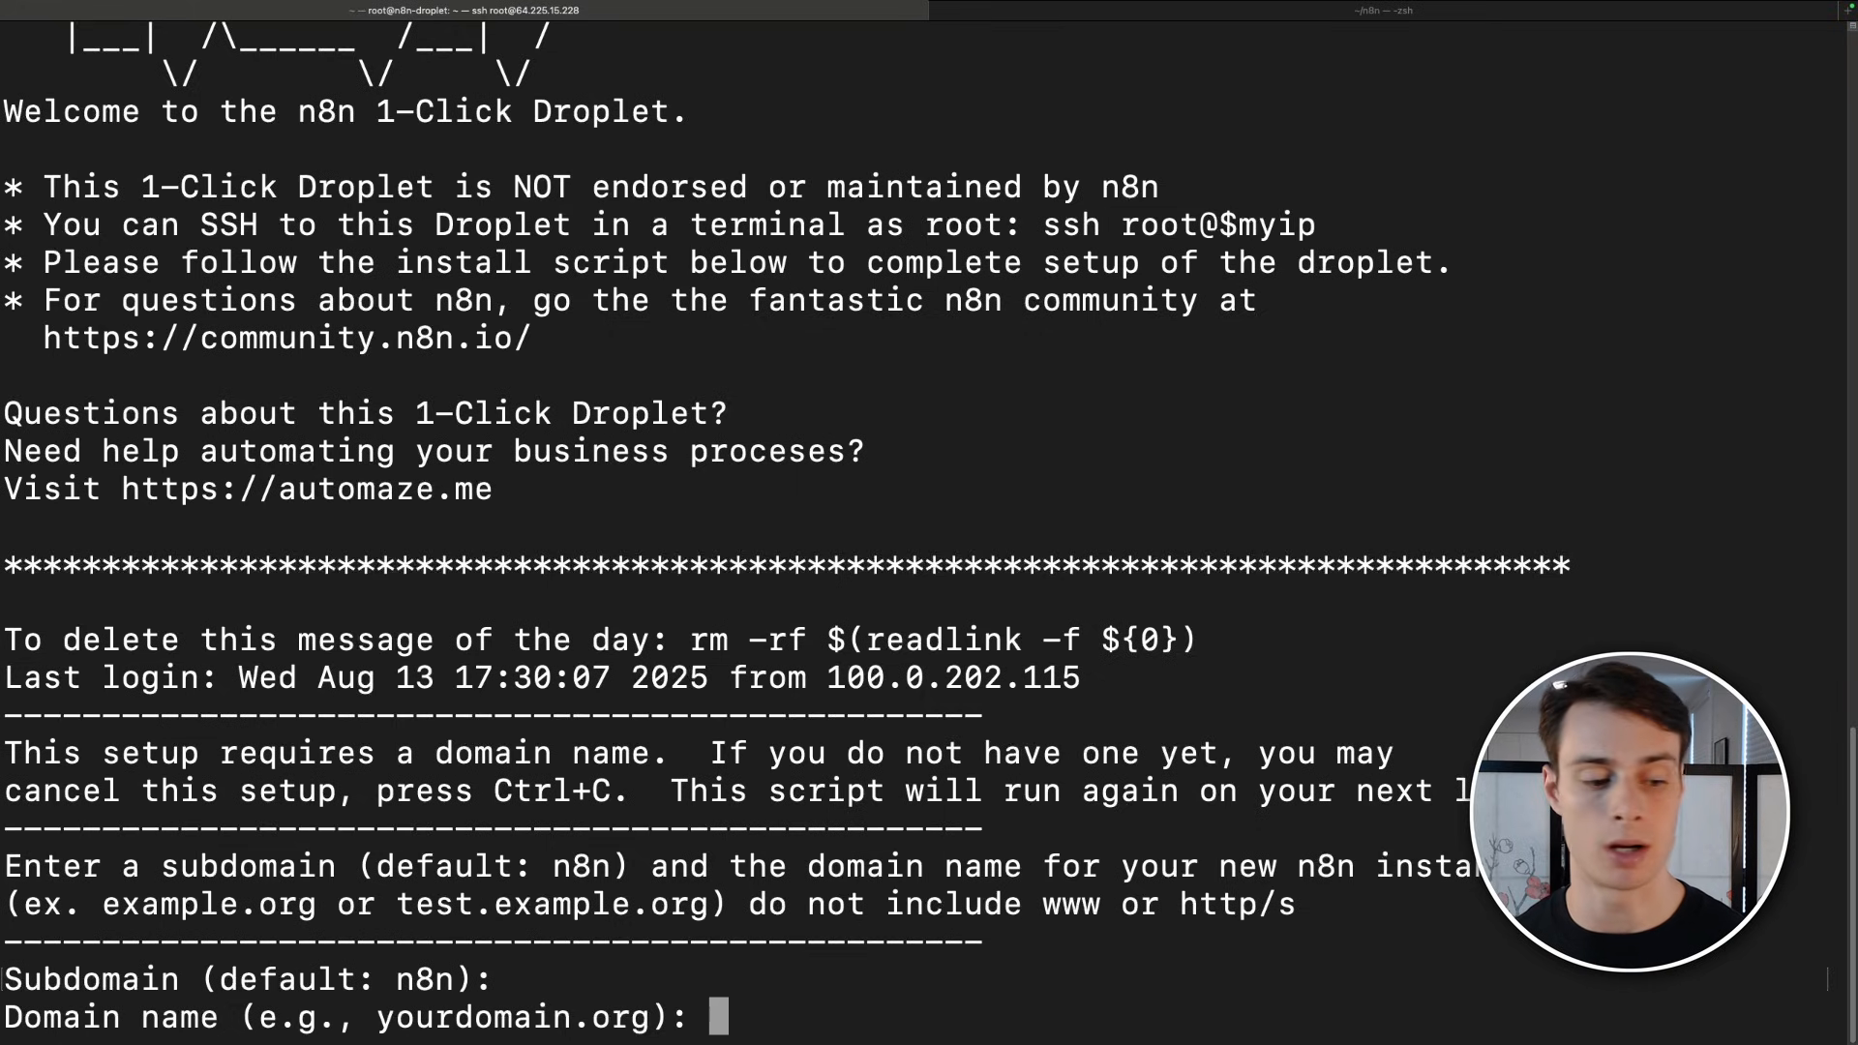
{"action": "type", "text": "d"}
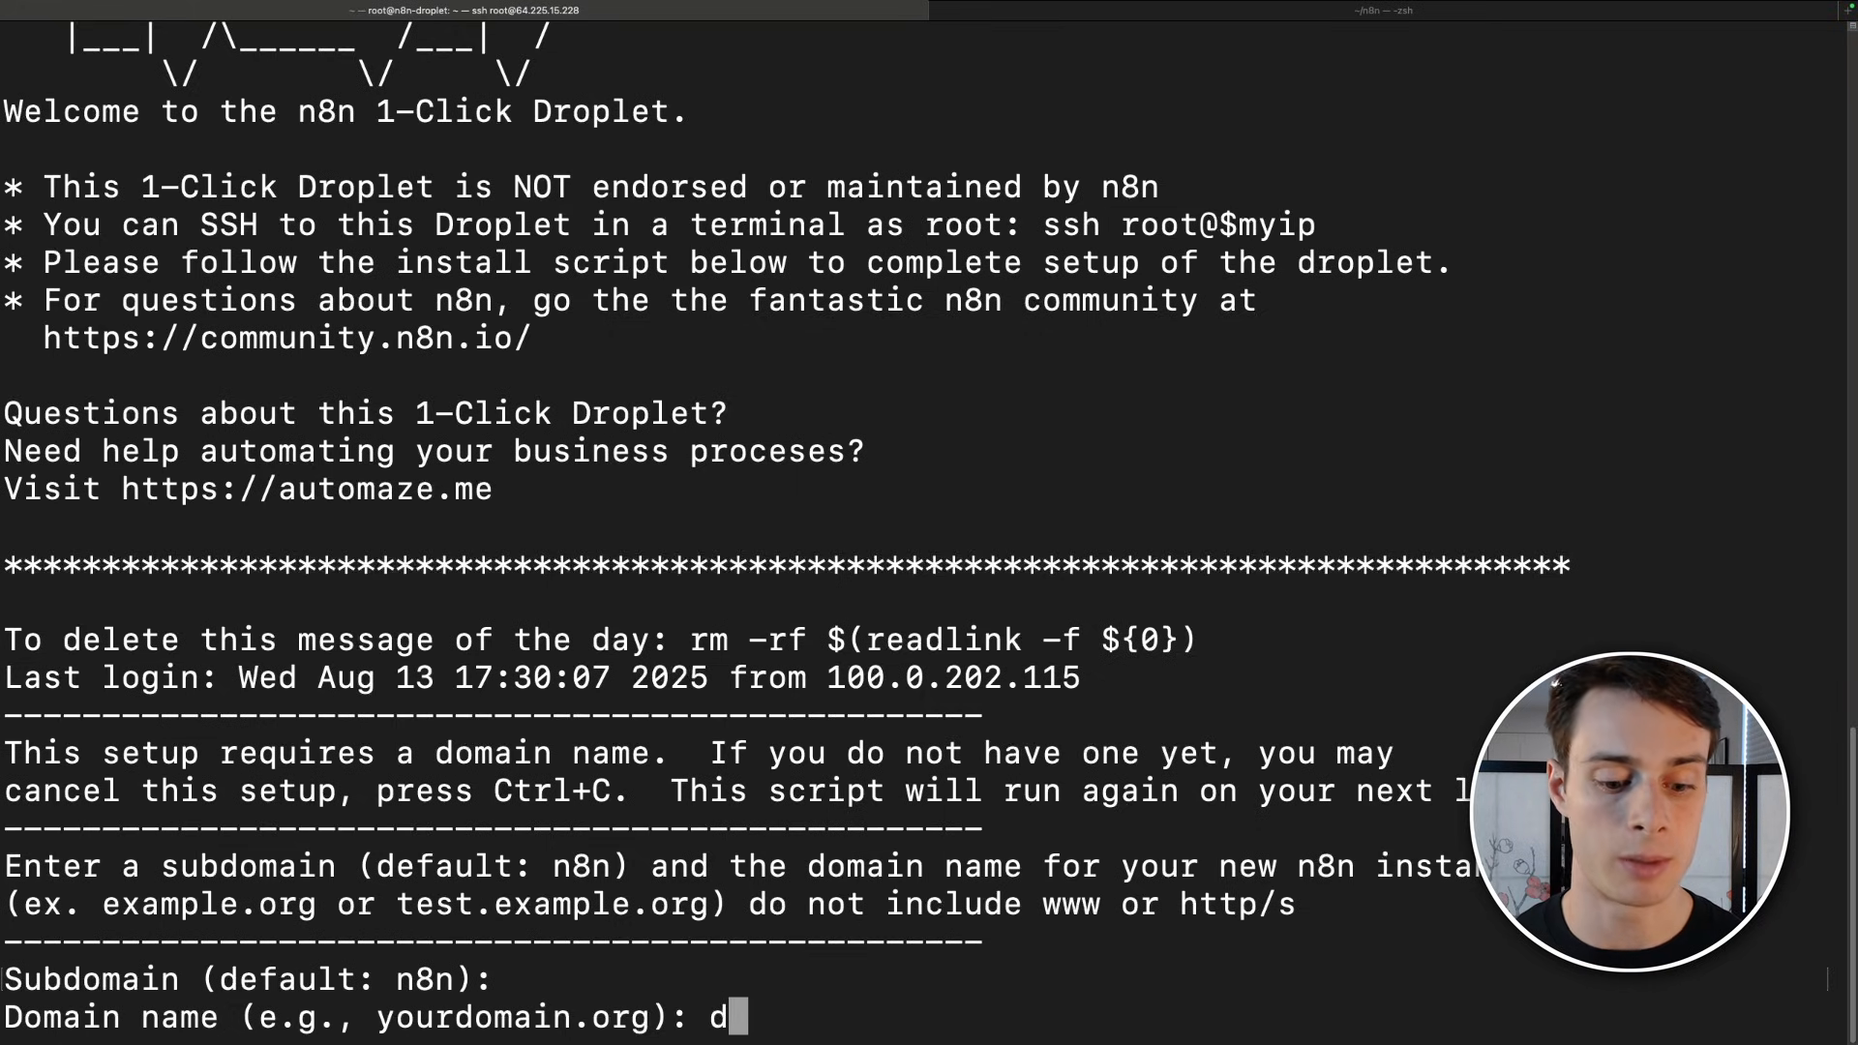
{"action": "type", "text": "otutorials.fun"}
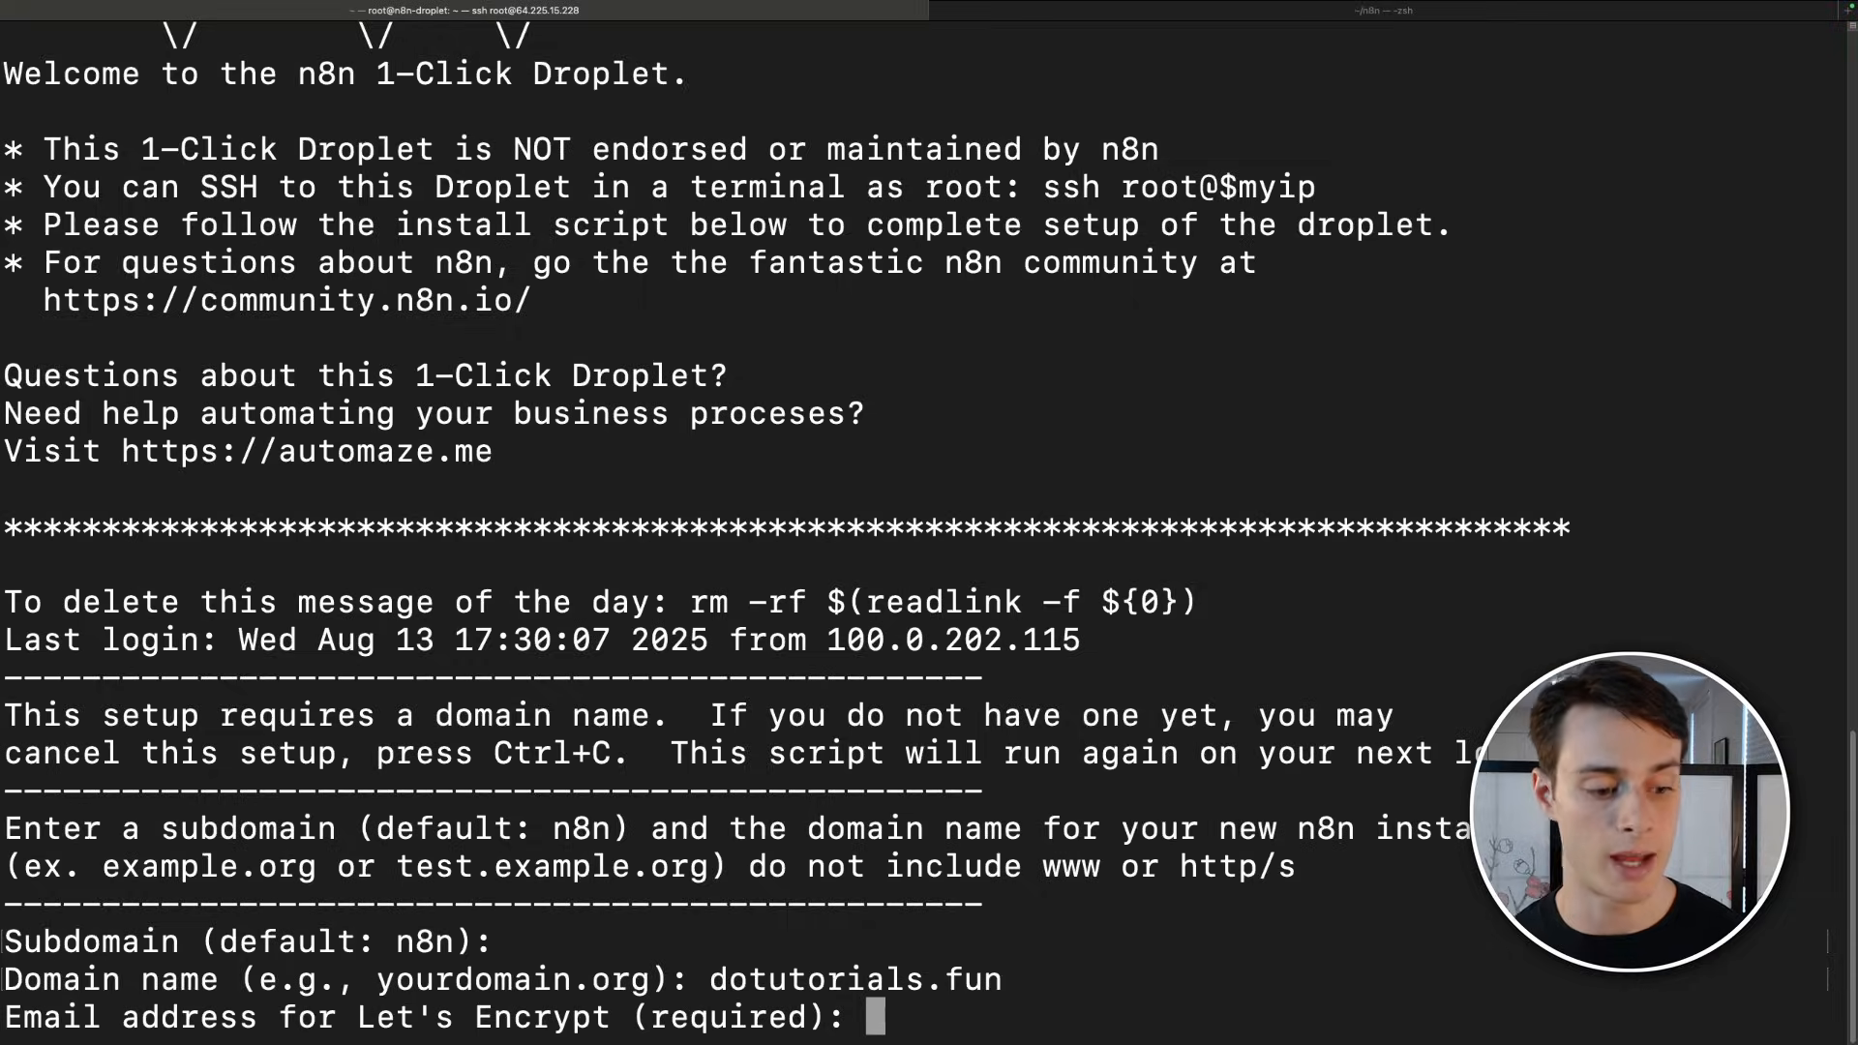
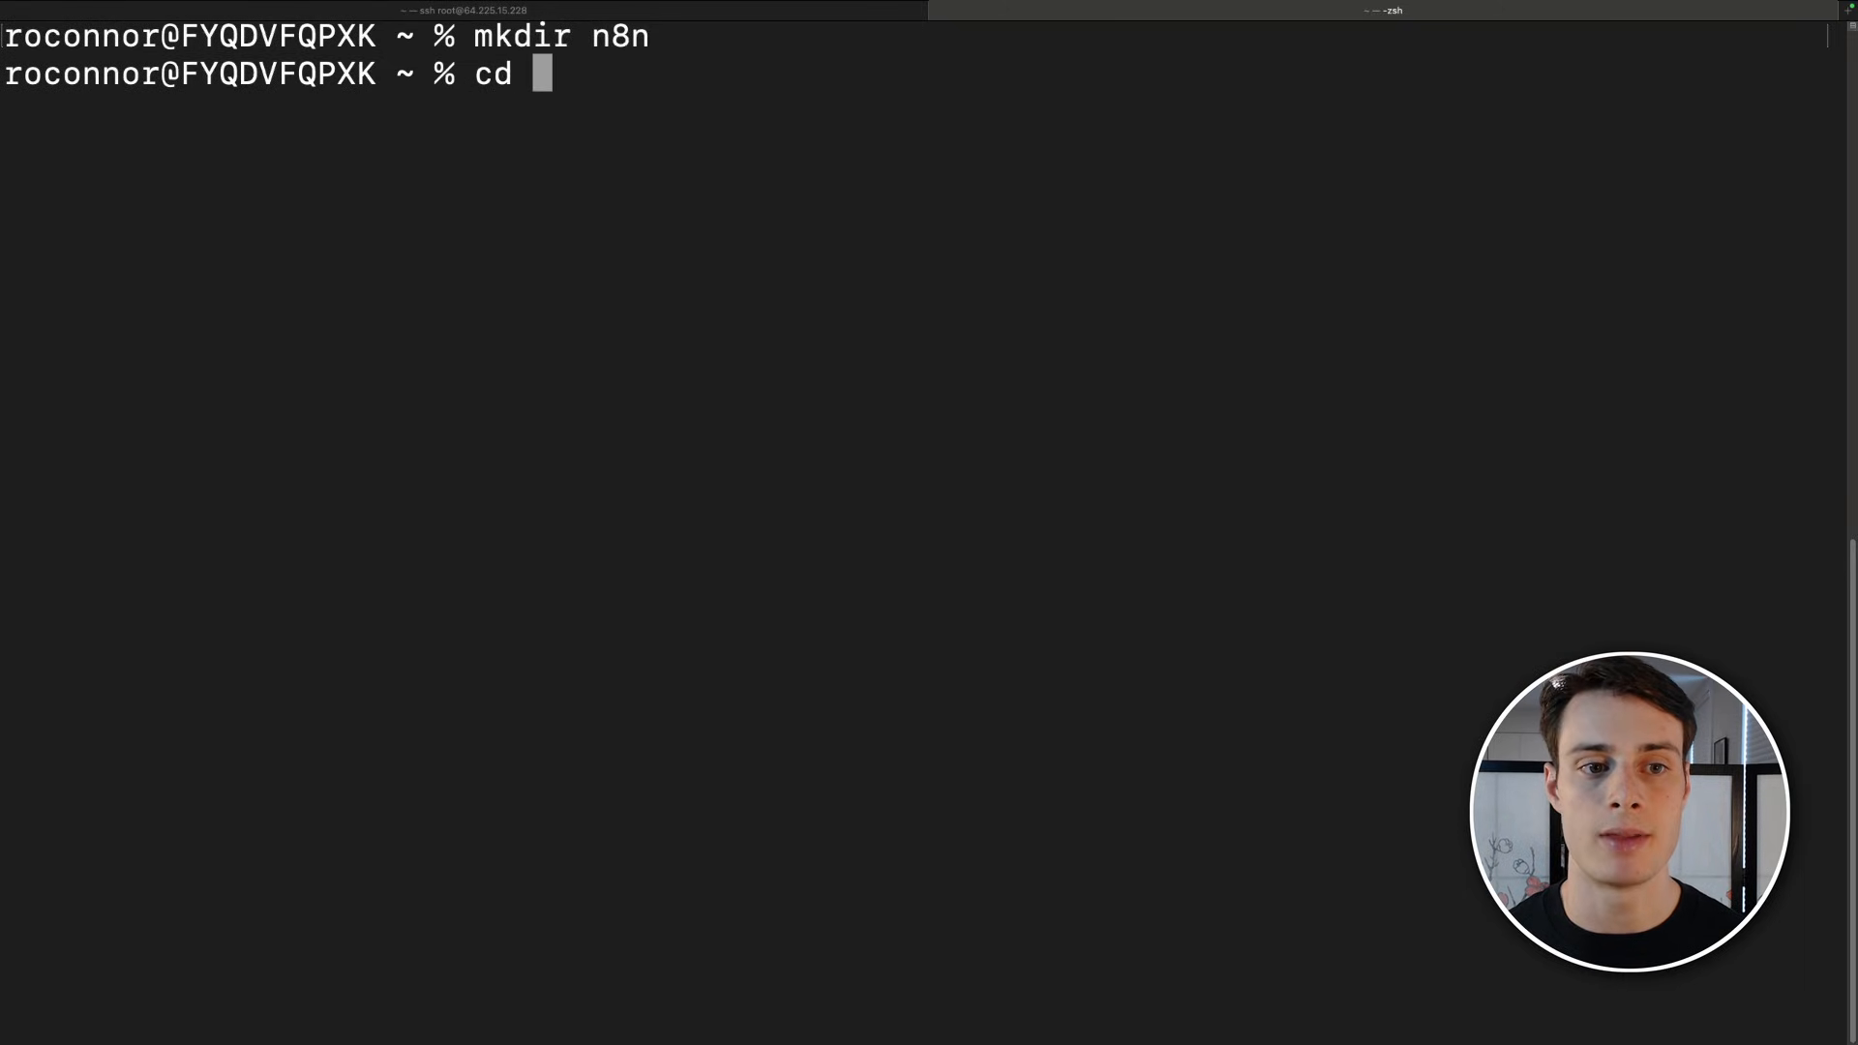
Enter the new n8n folder and open it in the code editor with 'code .'
{"action": "type", "text": "n8n"}
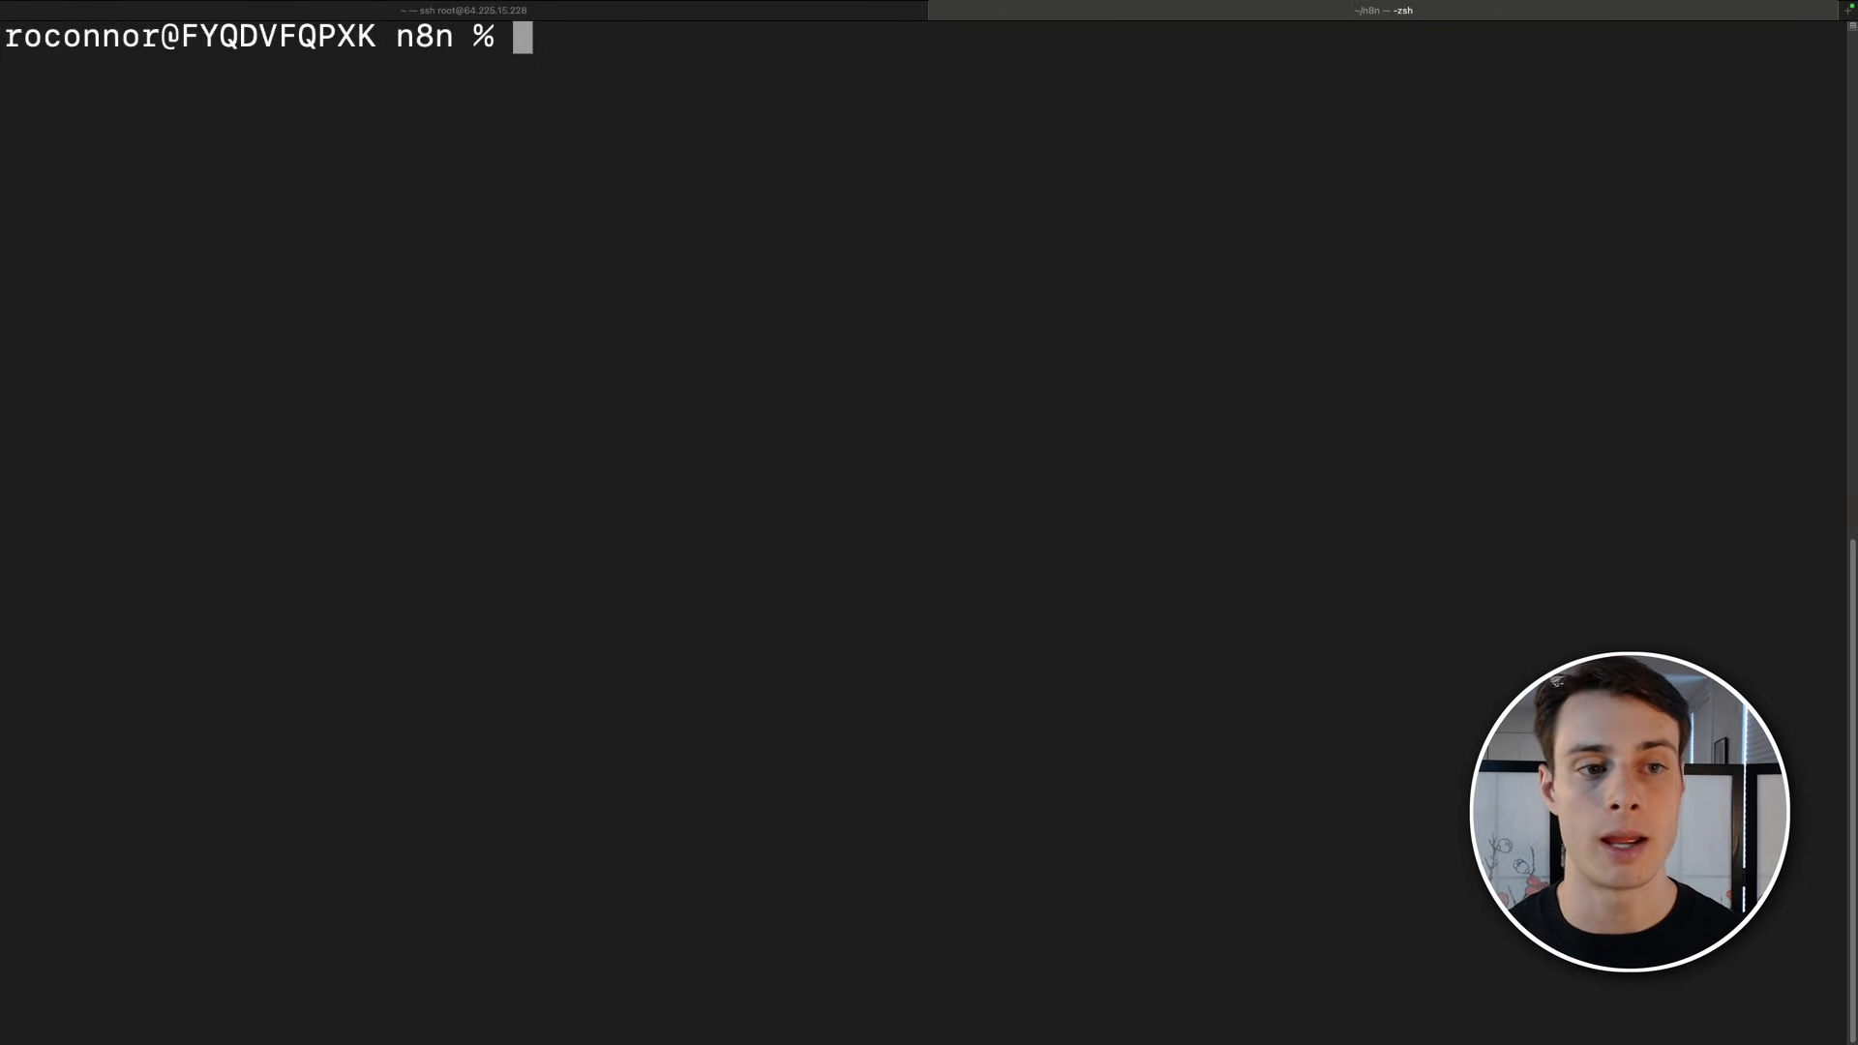
{"action": "type", "text": "code"}
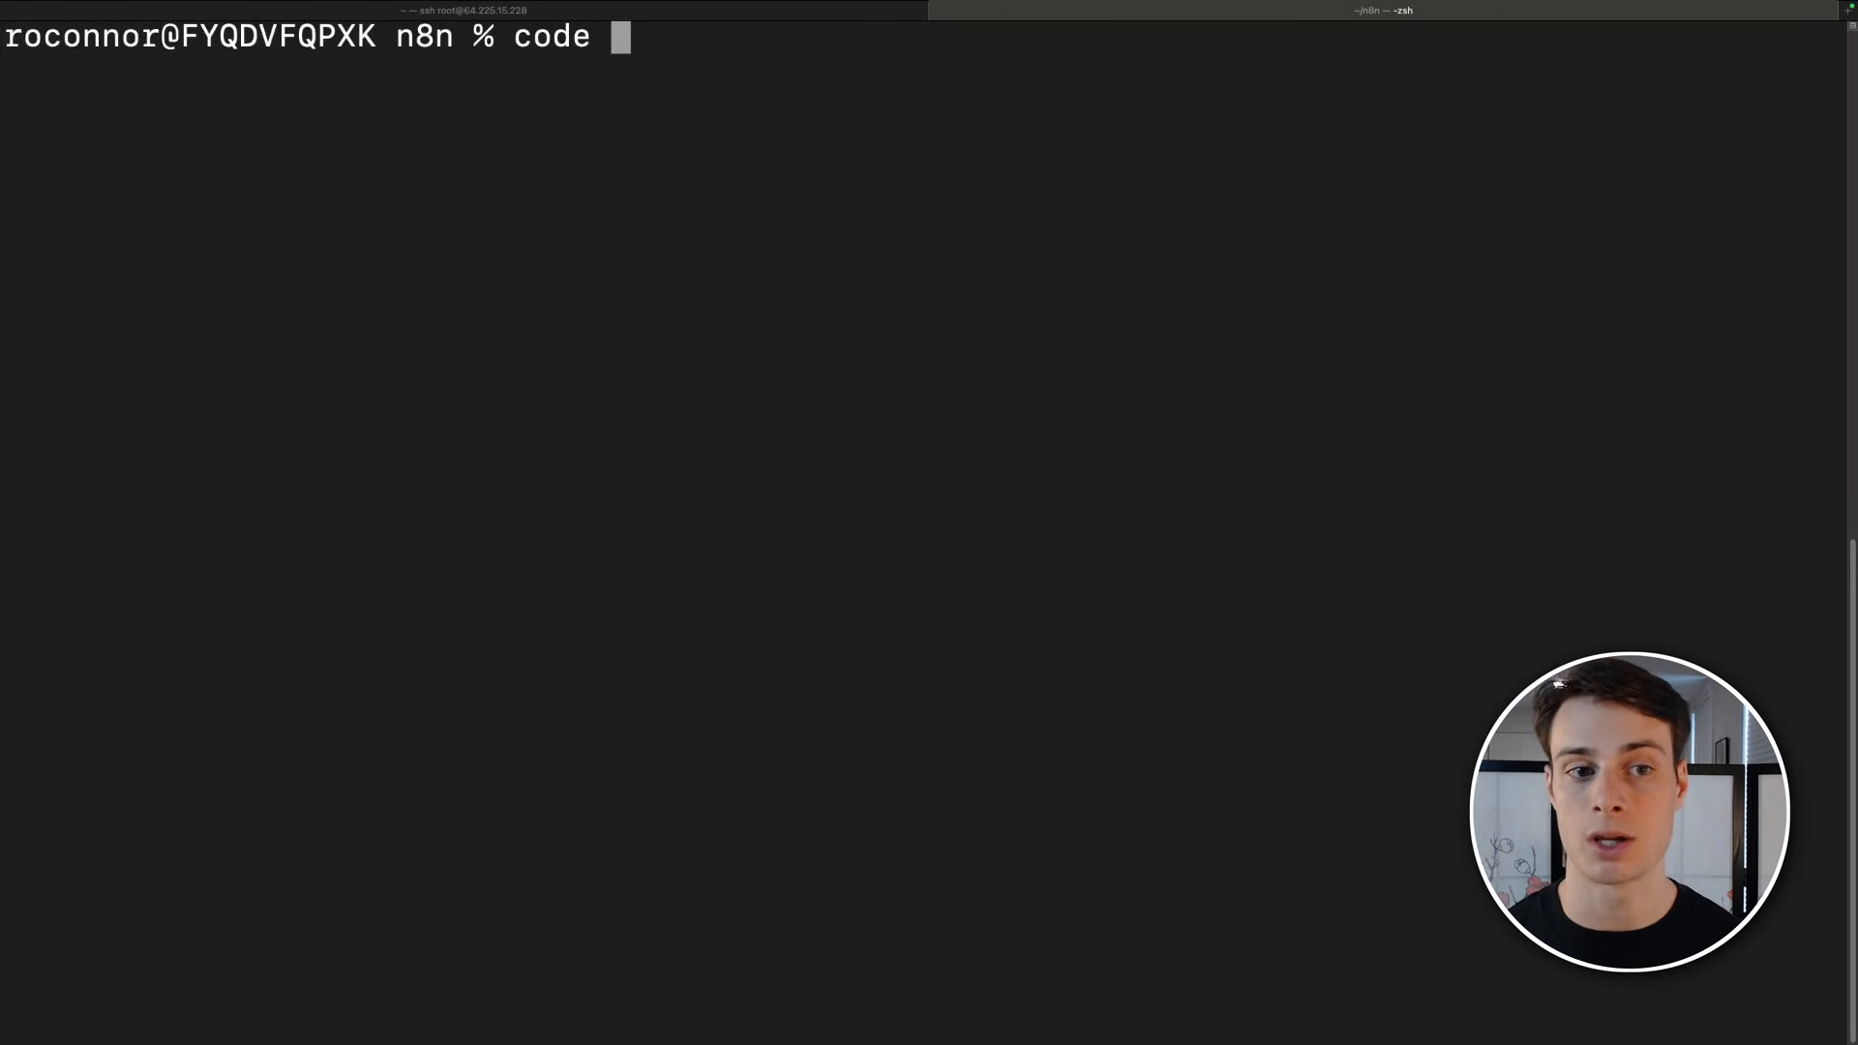
{"action": "type", "text": "."}
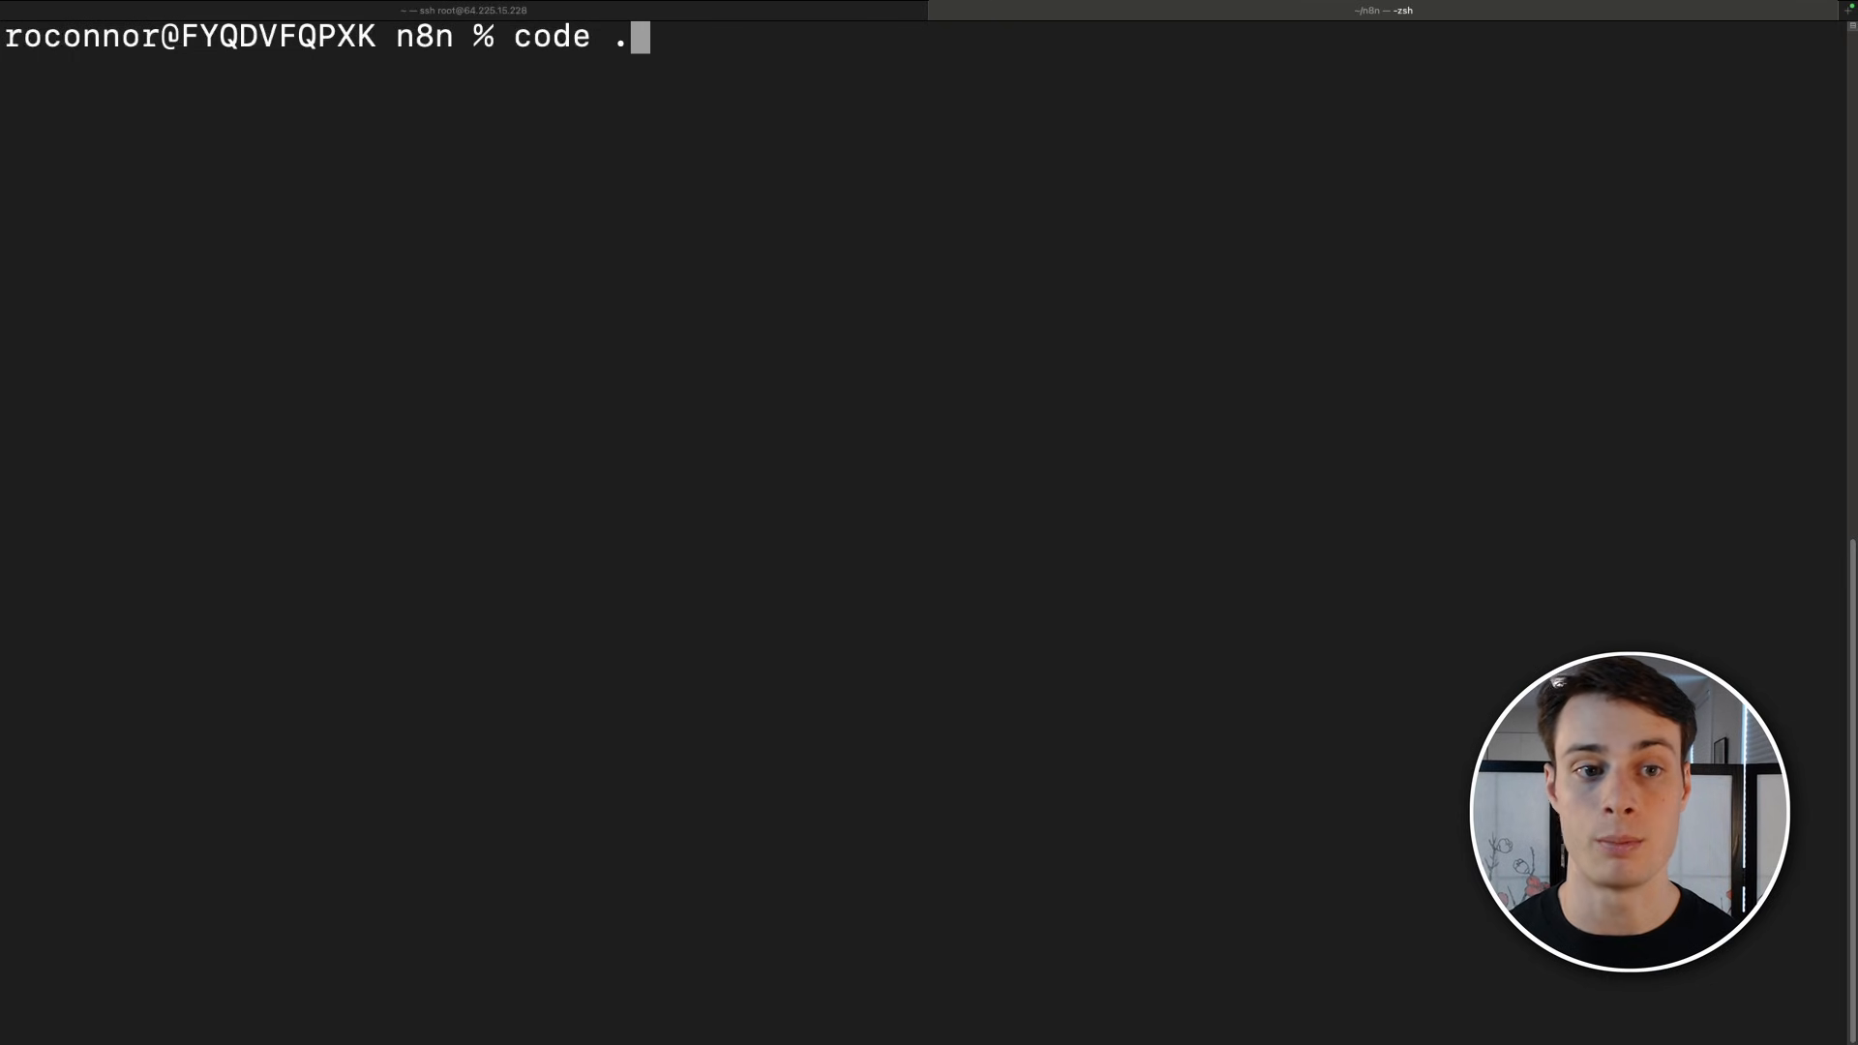
{"action": "key", "text": "enter"}
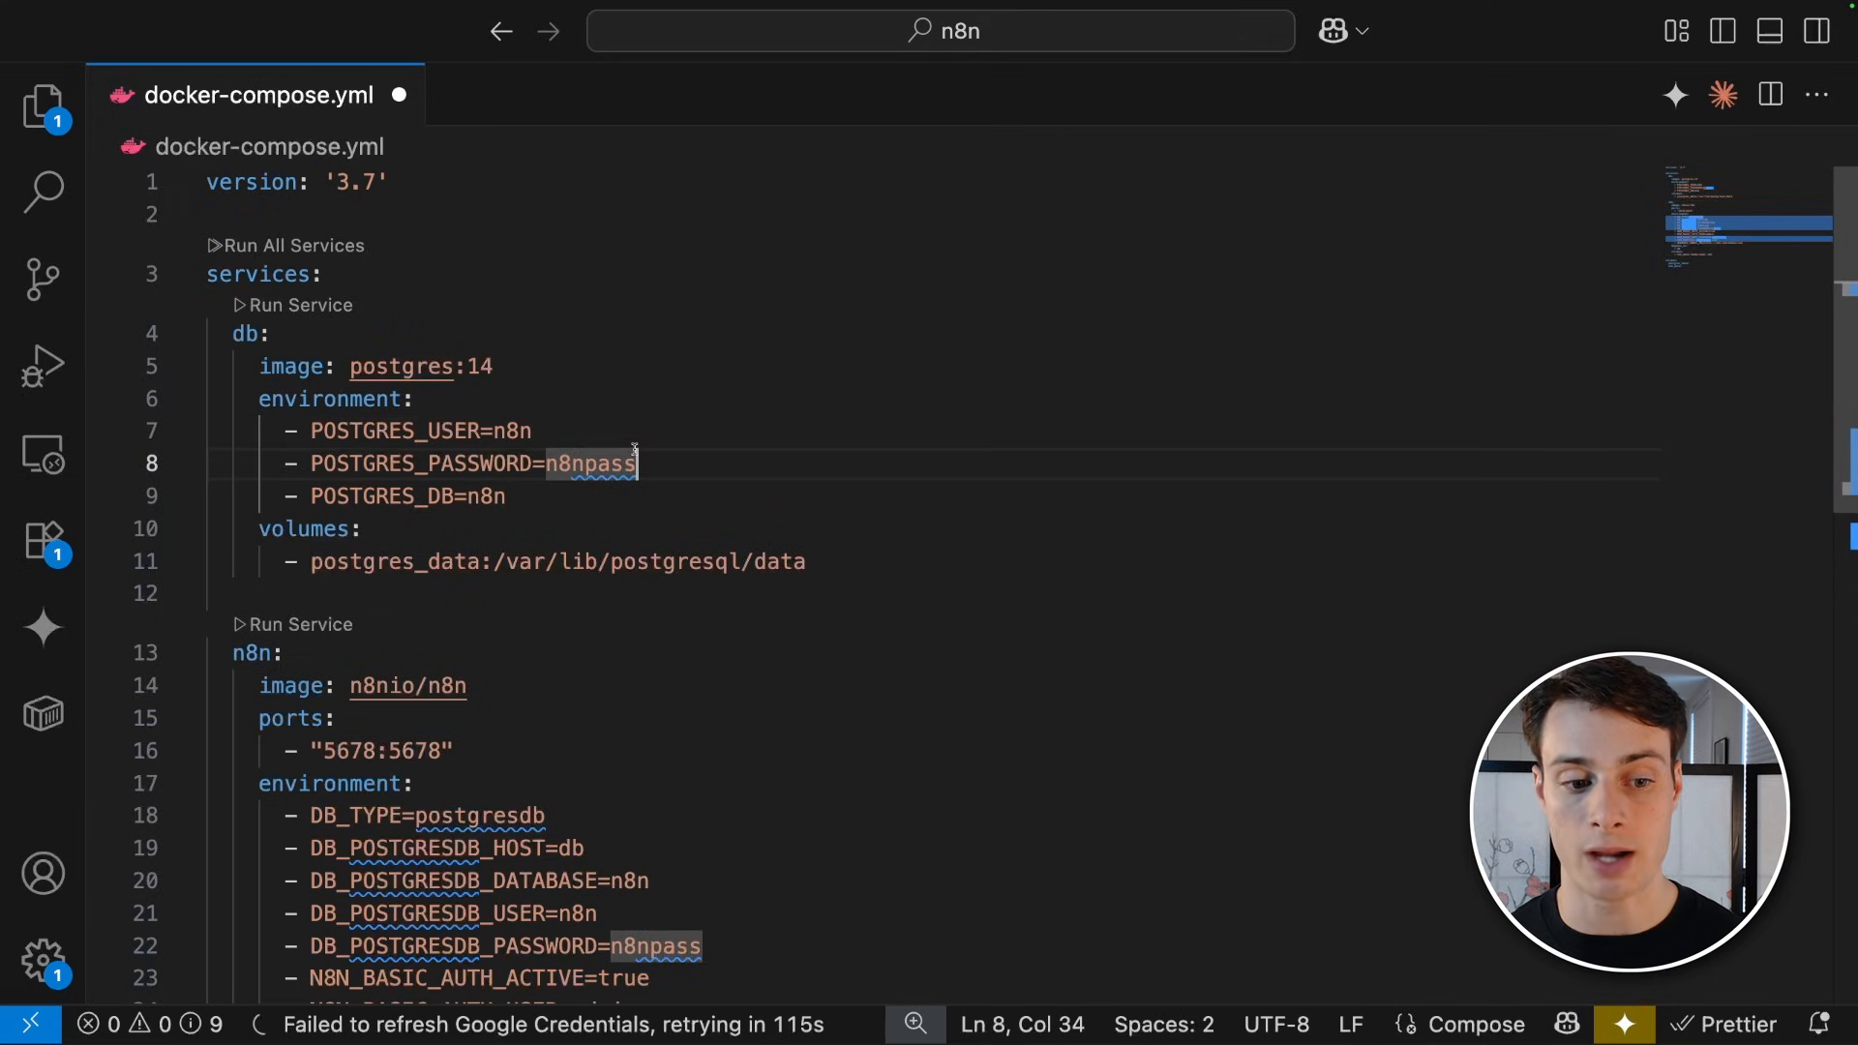
Add N8N_SECURE_COOKIE=false to the n8n environment list, save, and start typing docker-compose
{"action": "scroll", "scroll_direction": "down", "scroll_amount": 3}
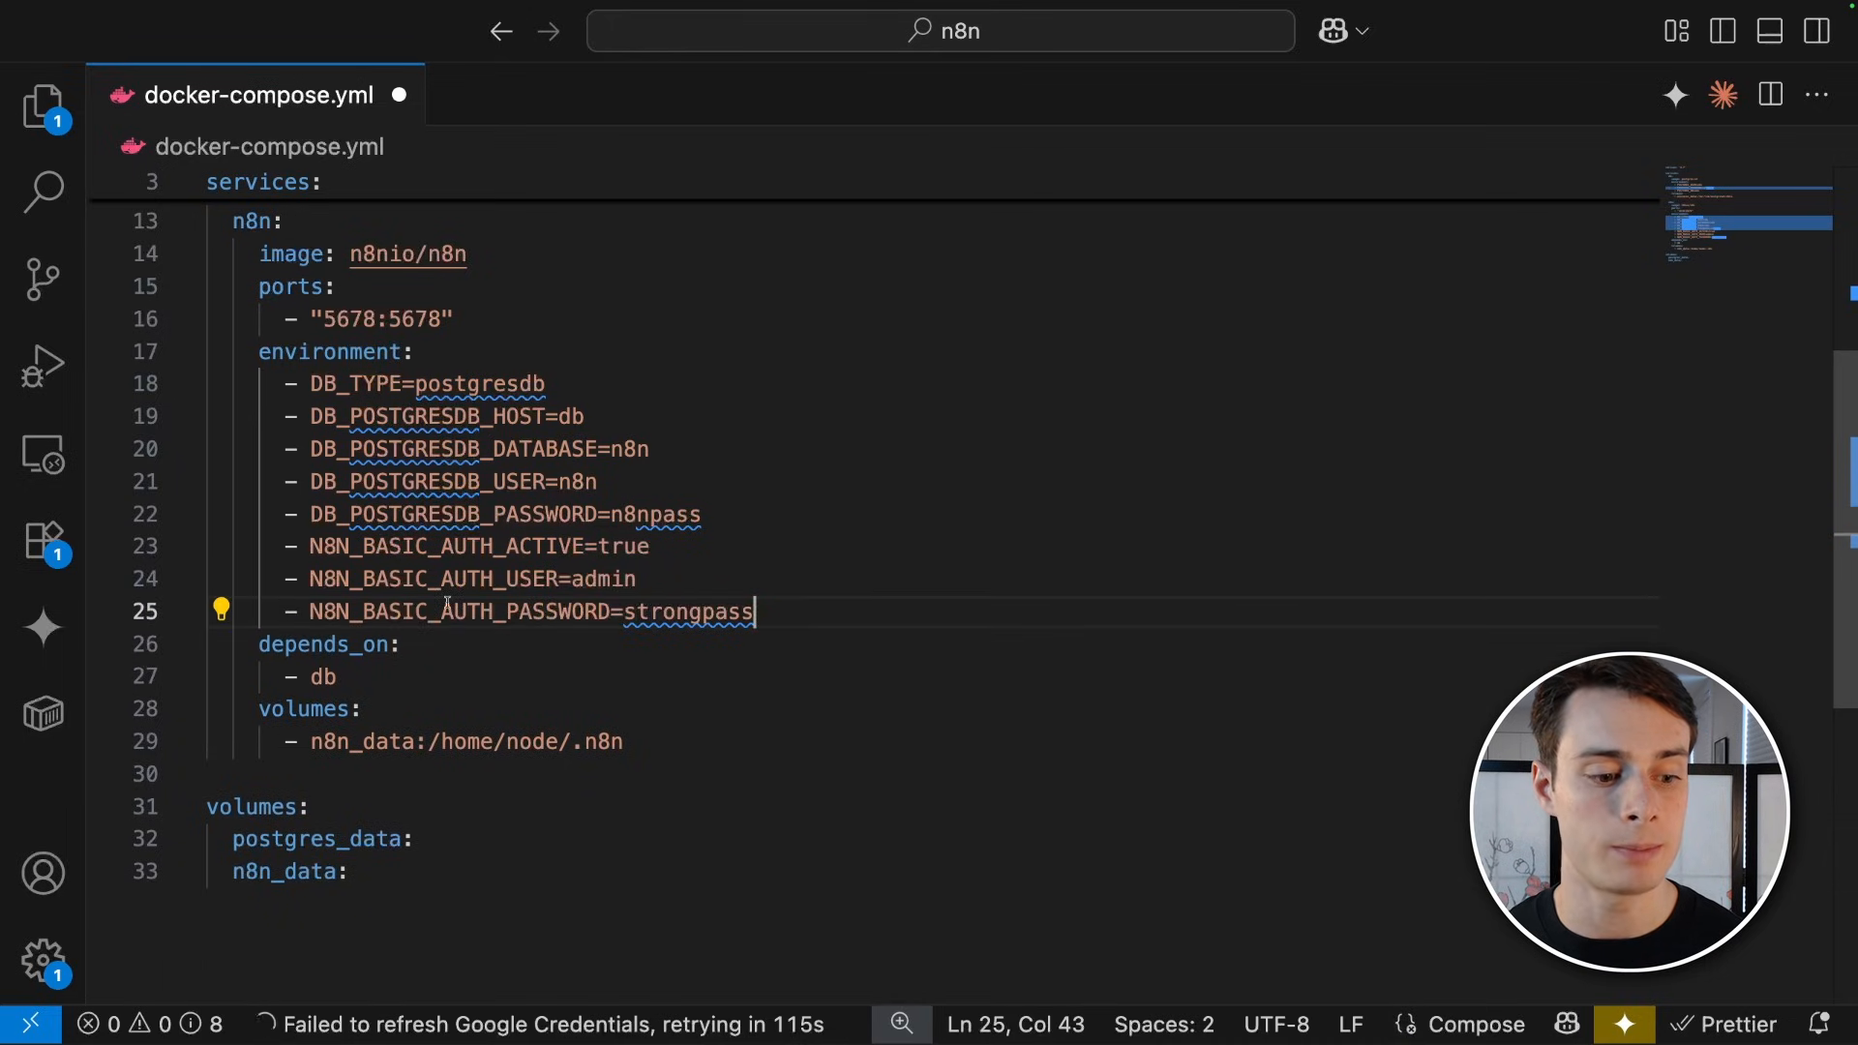
{"action": "type", "text": "N8N_SECURE_COOKIE=false"}
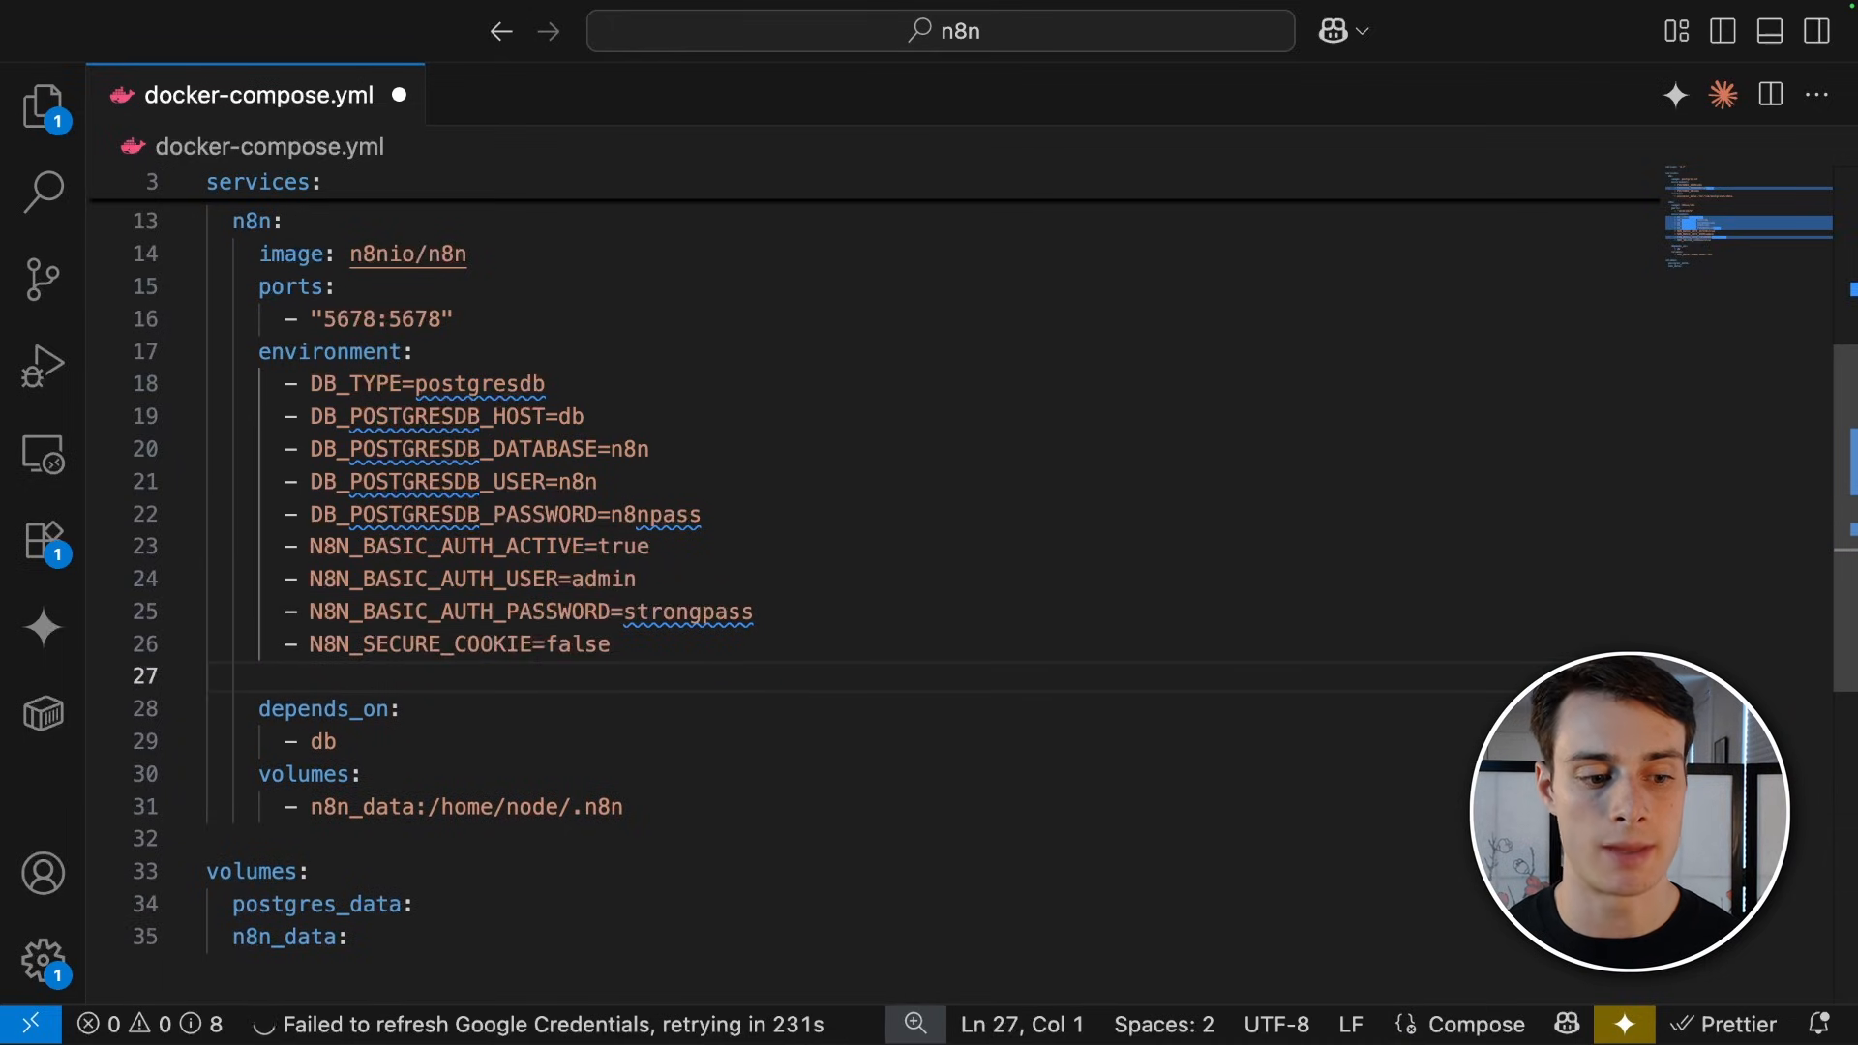
{"action": "key", "text": "Backspace"}
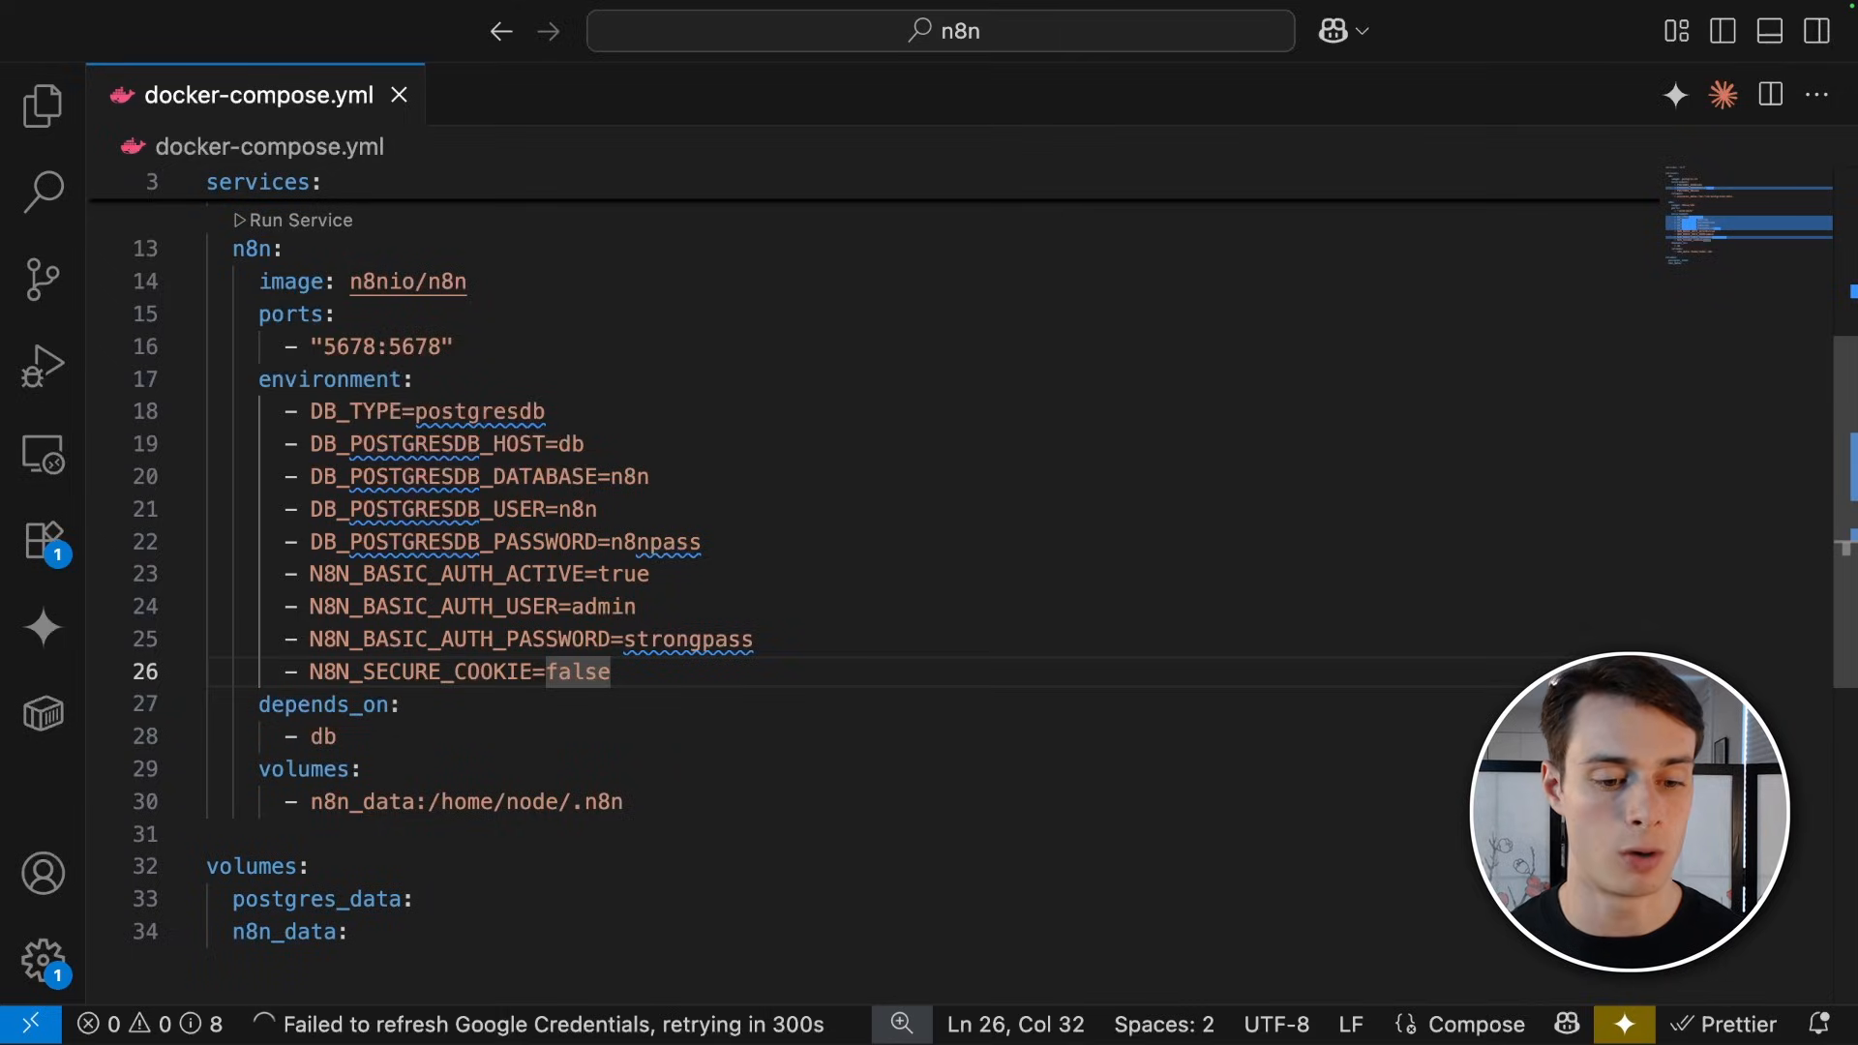
{"action": "type", "text": "docker-compose up"}
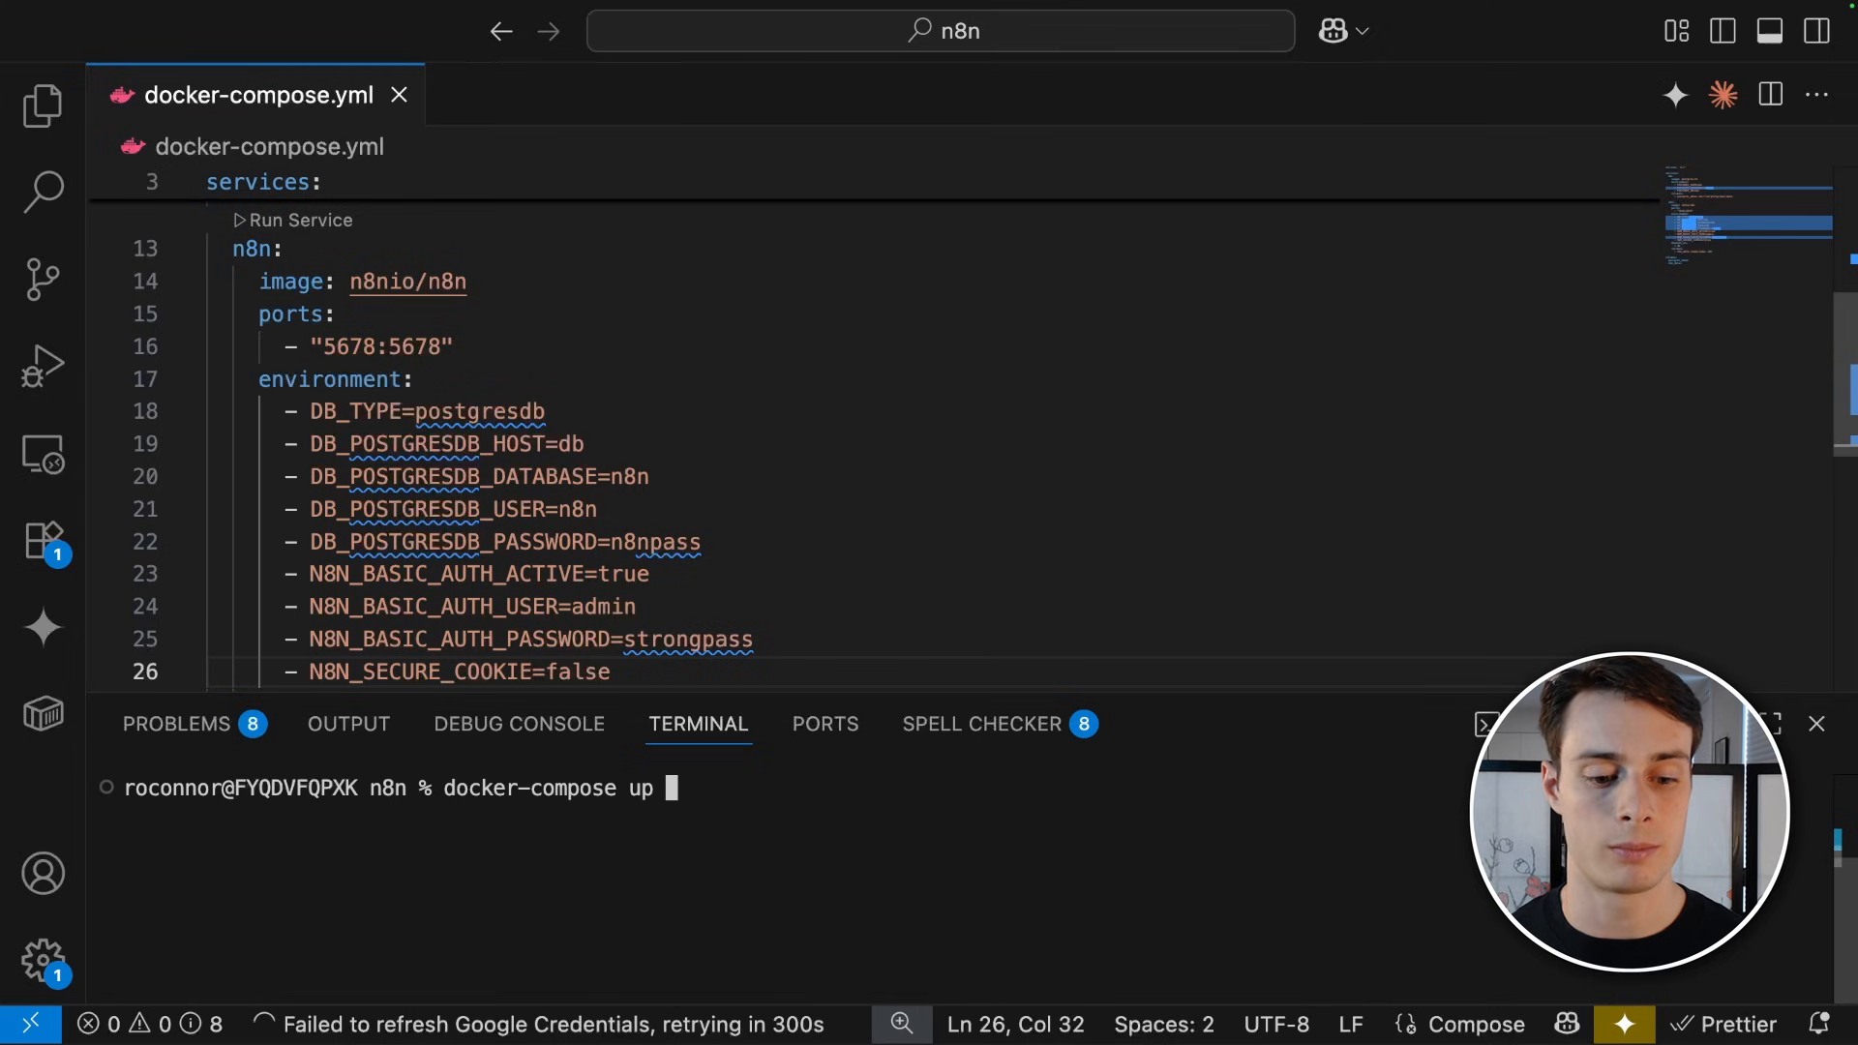
Enter the docker-compose command in the integrated terminal to start n8n
{"action": "type", "text": "docker-compose.yml"}
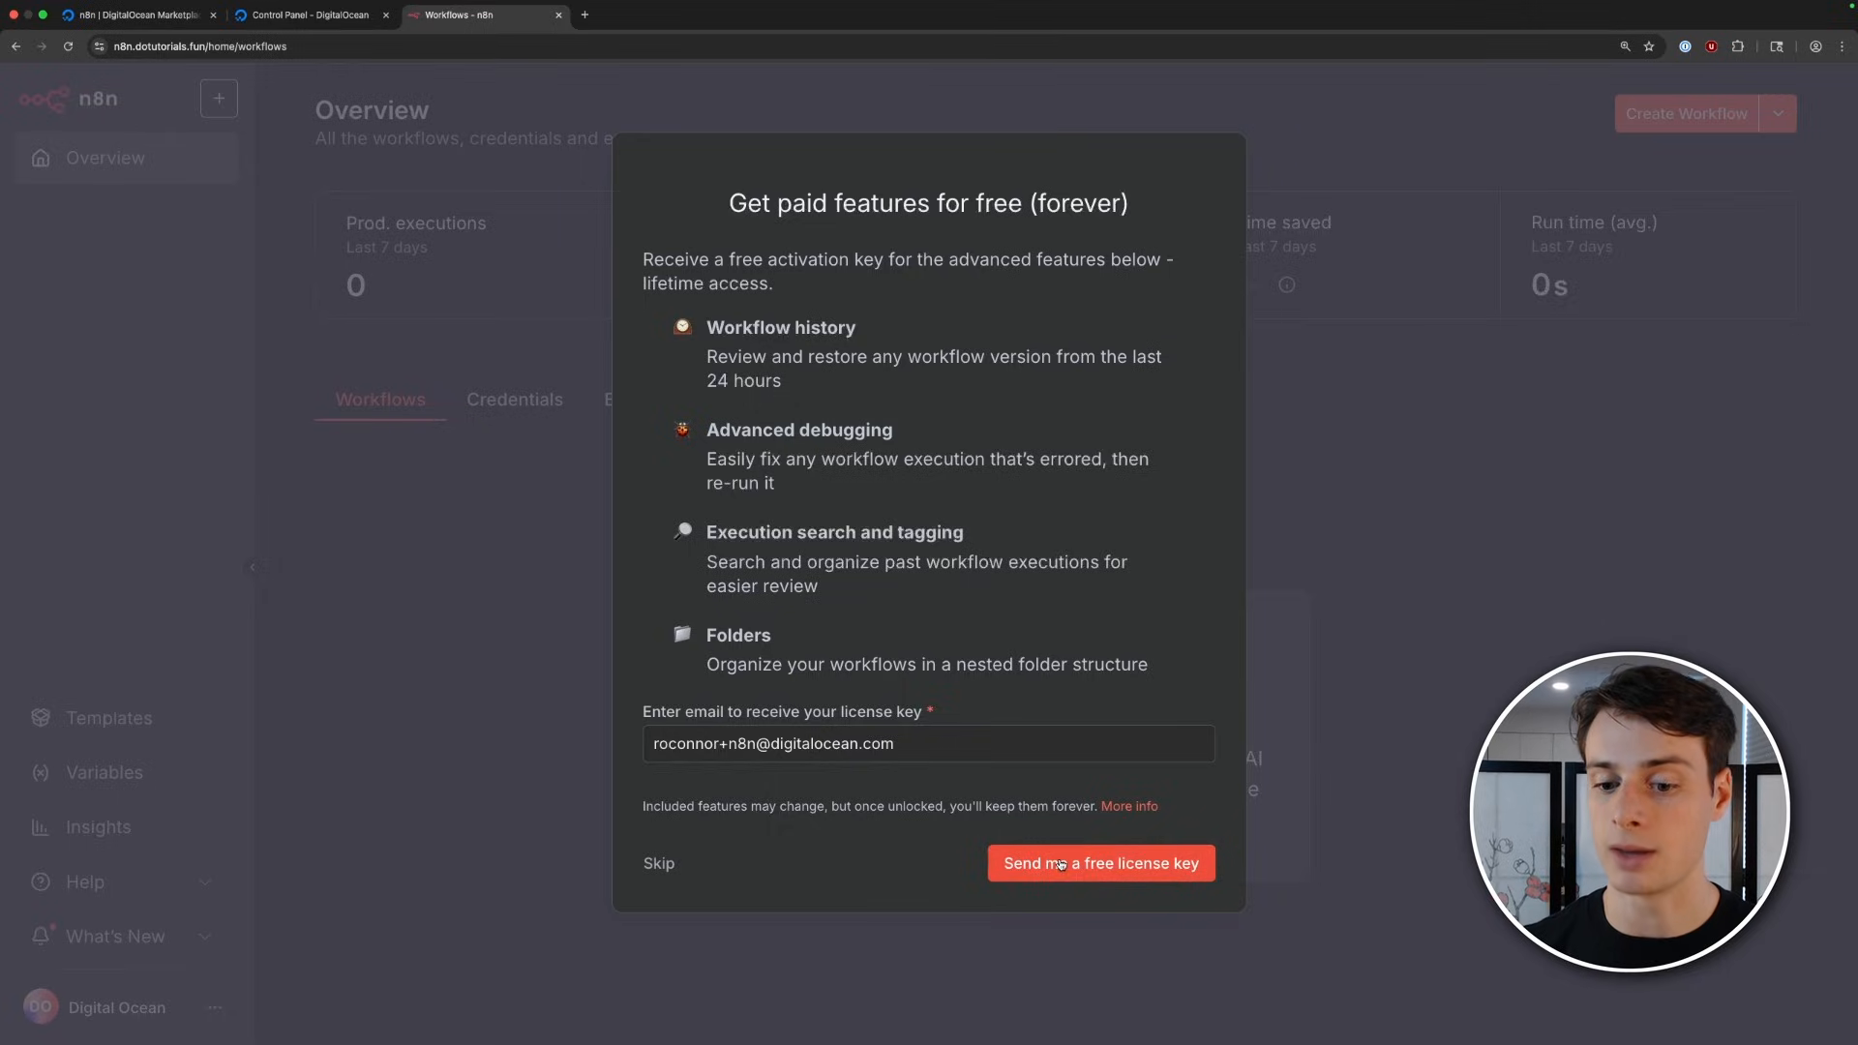
Request a free license key by email, visit the usage and plan settings, and return to Overview
{"action": "left_click", "coordinate": [1100, 864]}
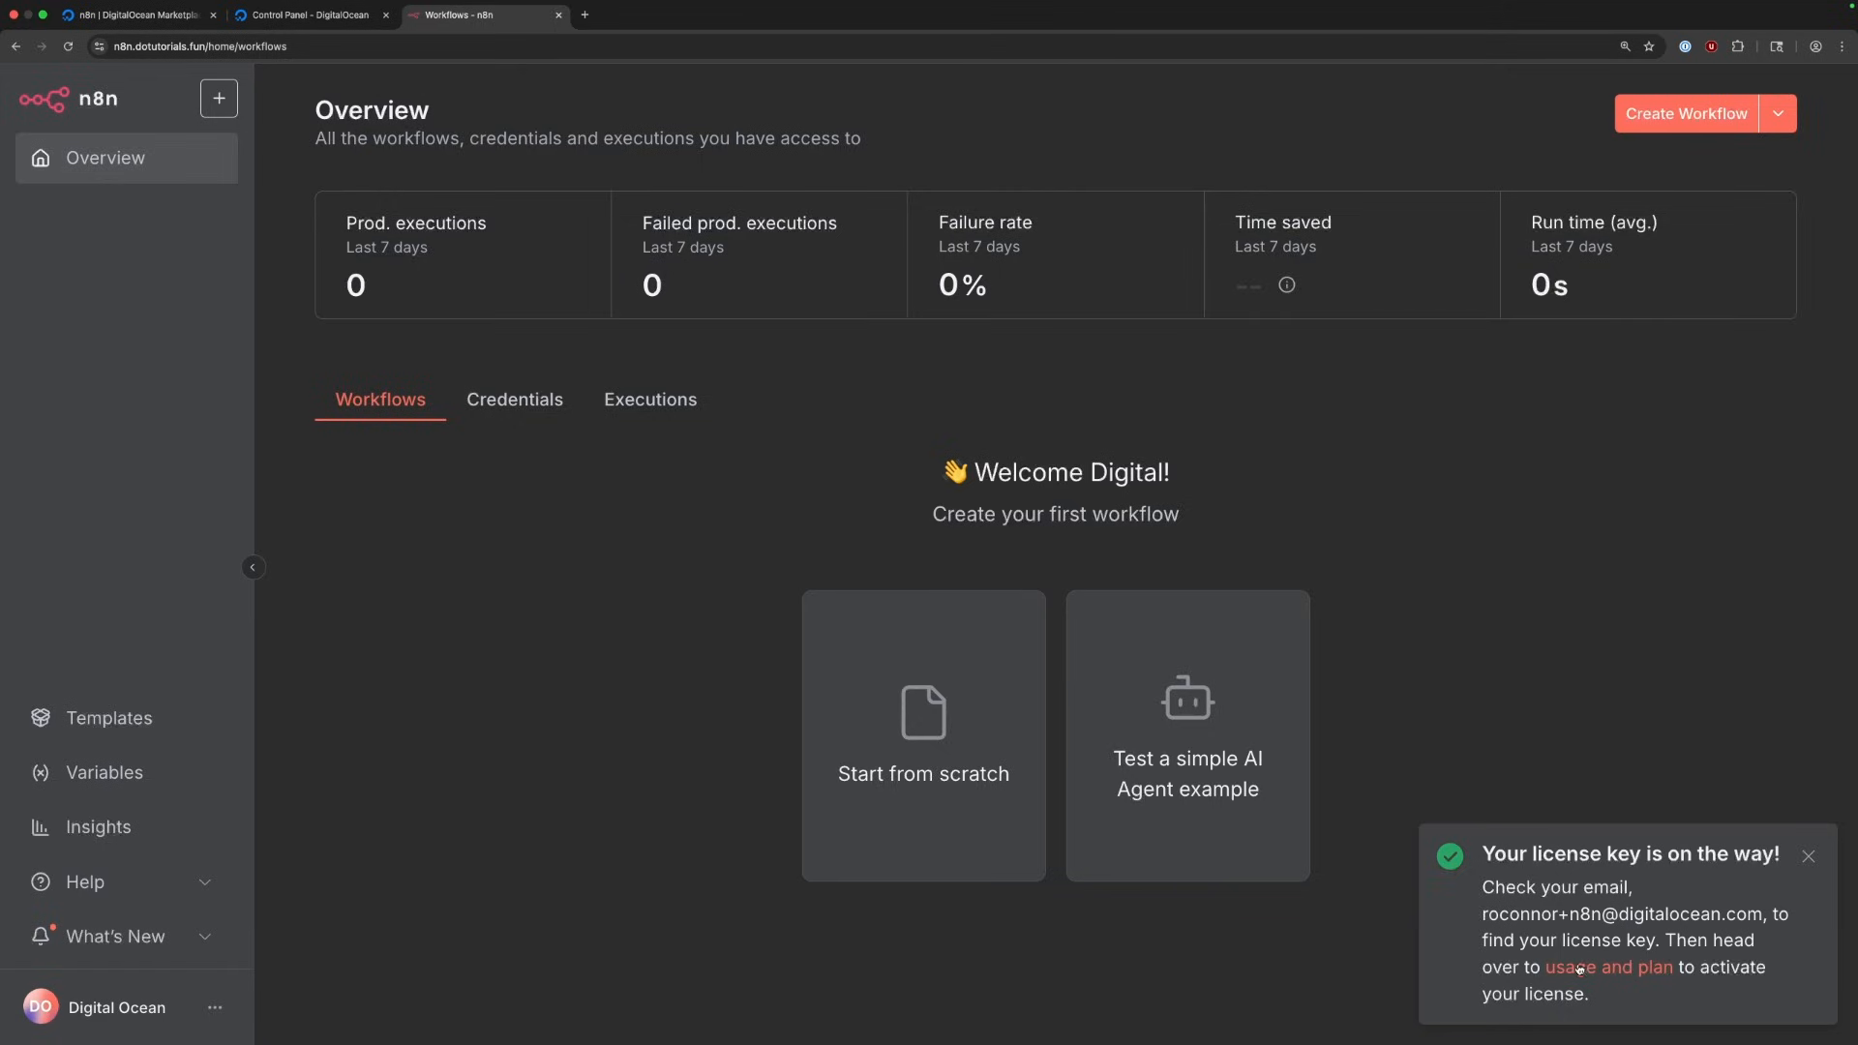
{"action": "left_click", "coordinate": [1609, 968]}
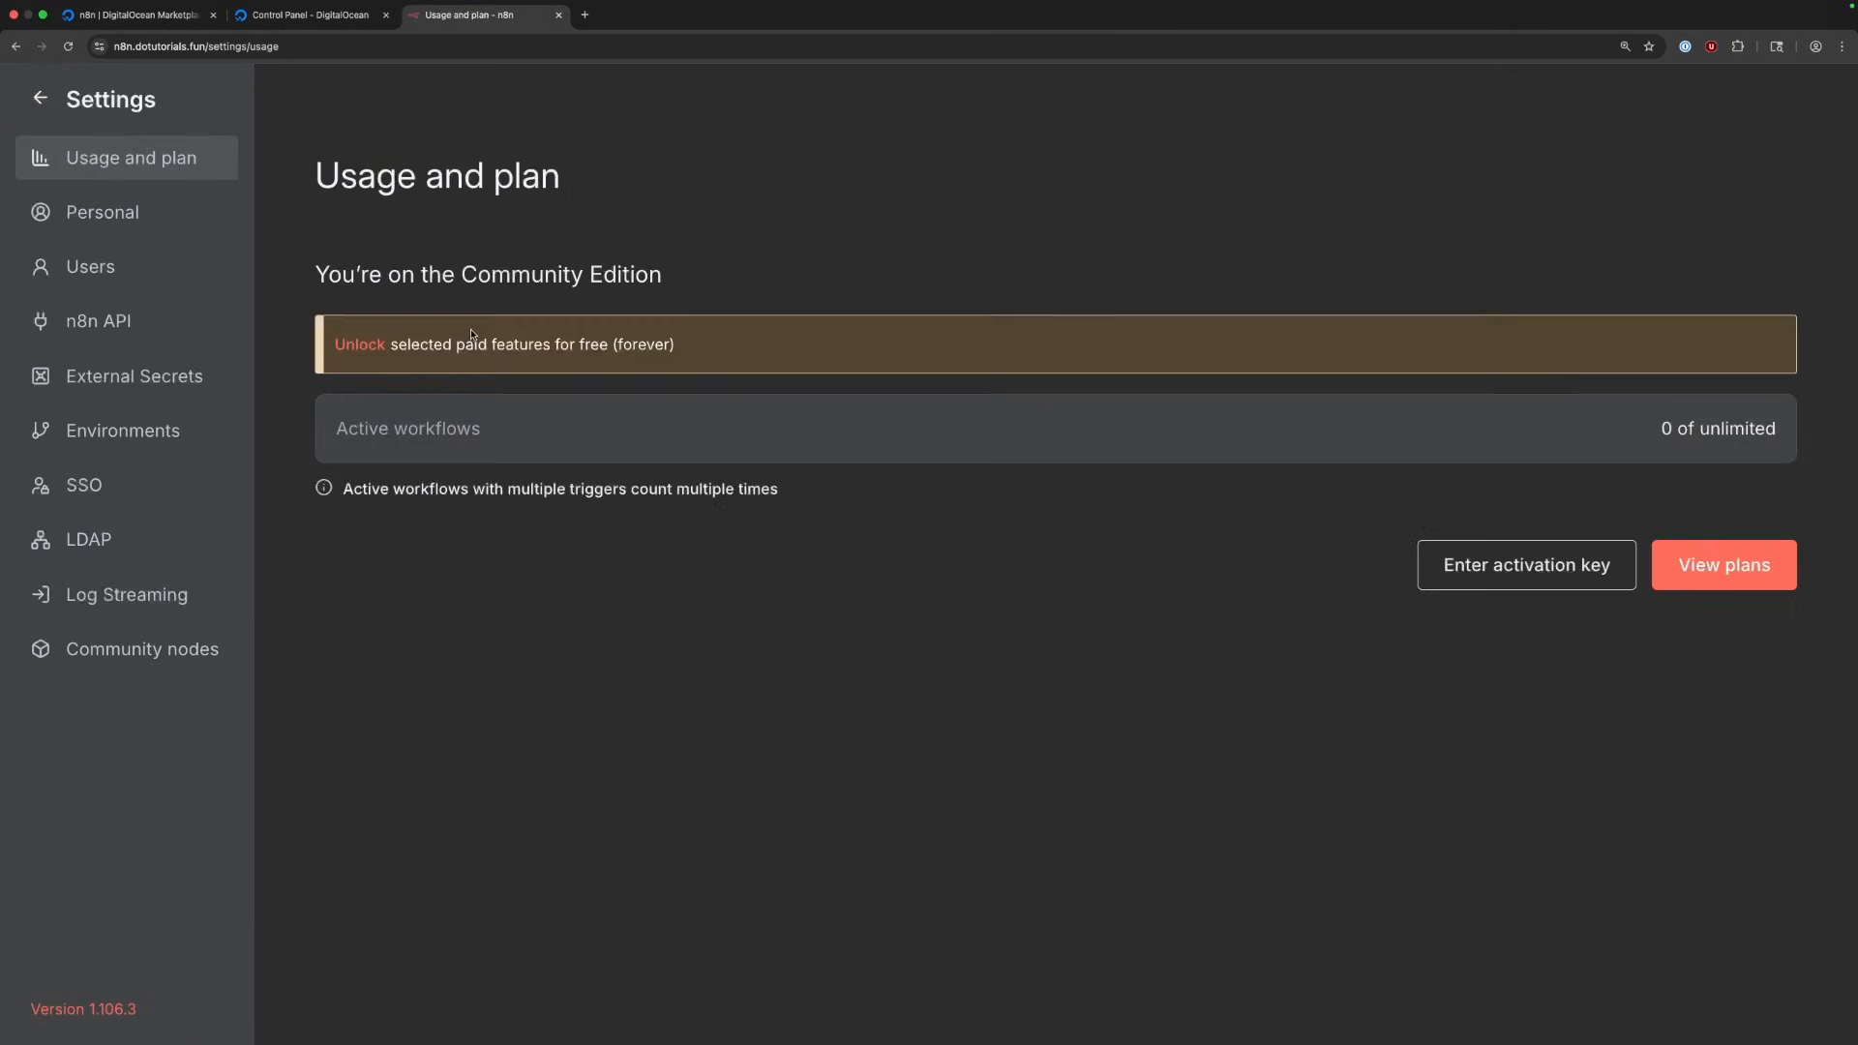
{"action": "left_click", "coordinate": [38, 99]}
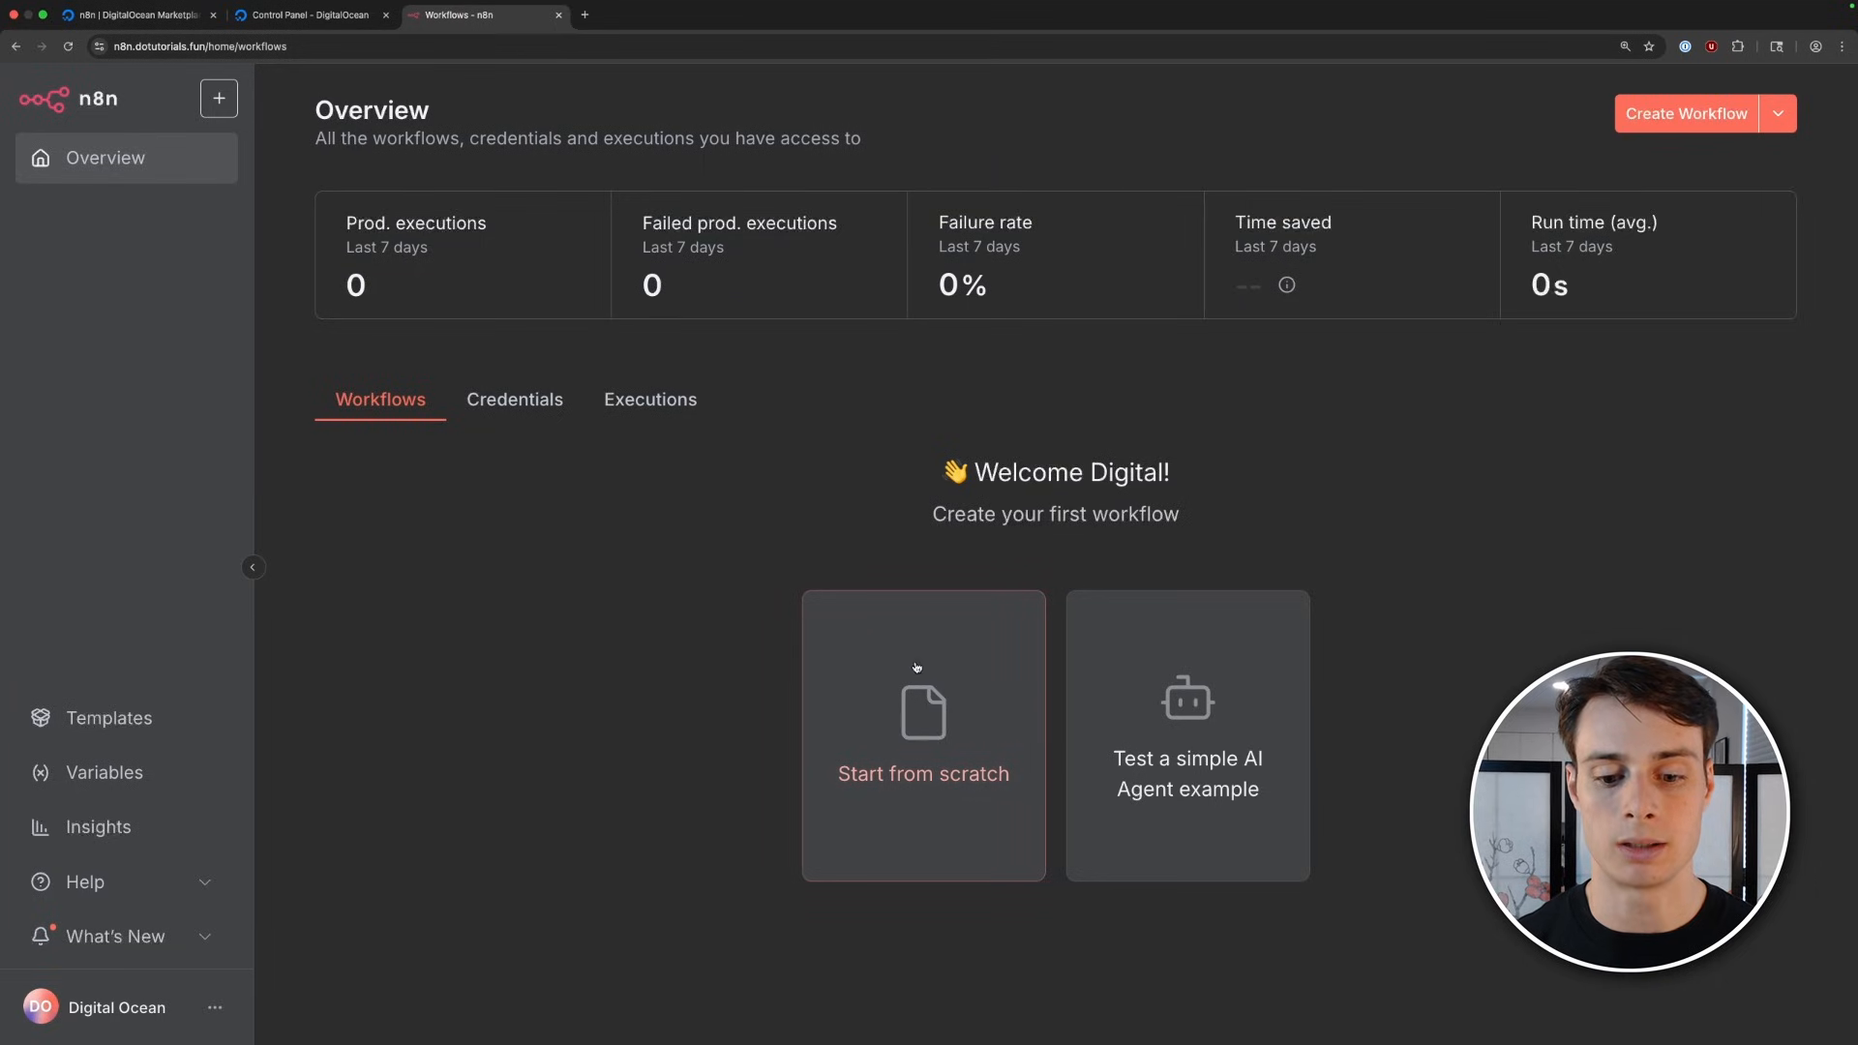
Start a workflow from scratch with a 'Trigger manually' node as its first step
{"action": "left_click", "coordinate": [923, 736]}
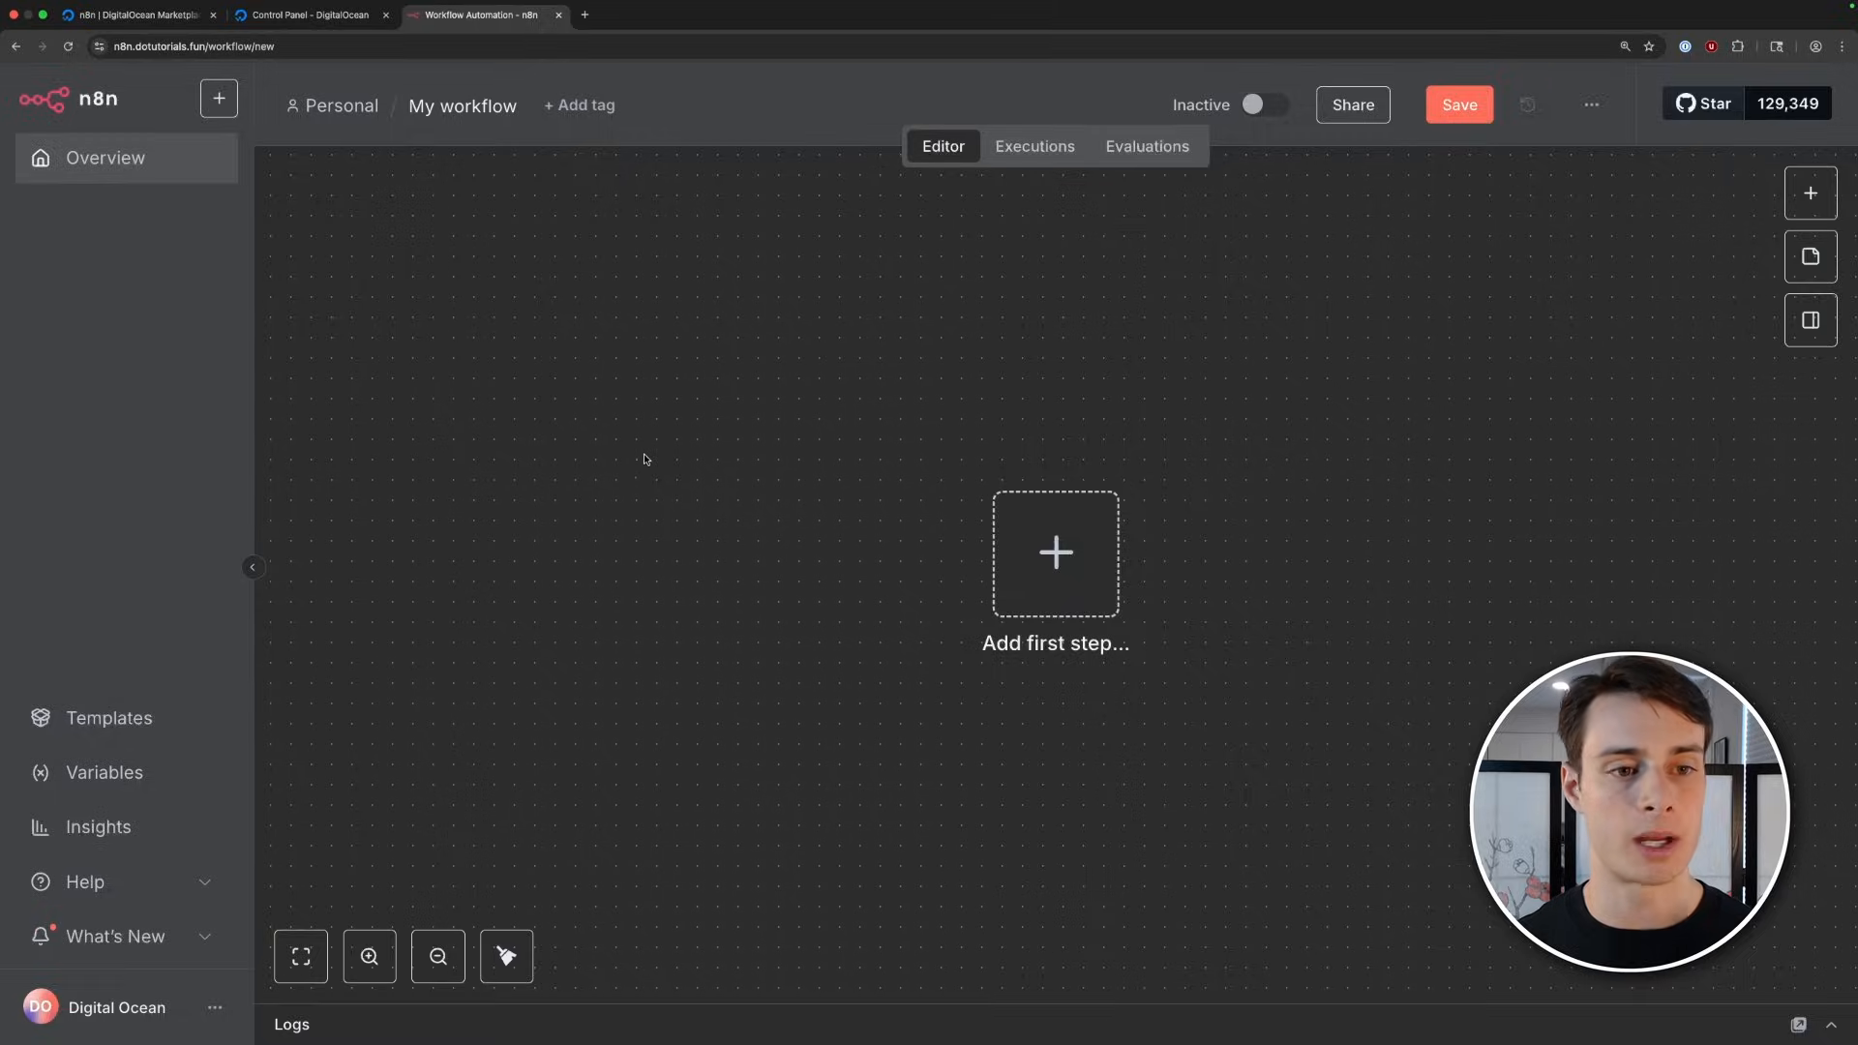
{"action": "mouse_move", "coordinate": [691, 434]}
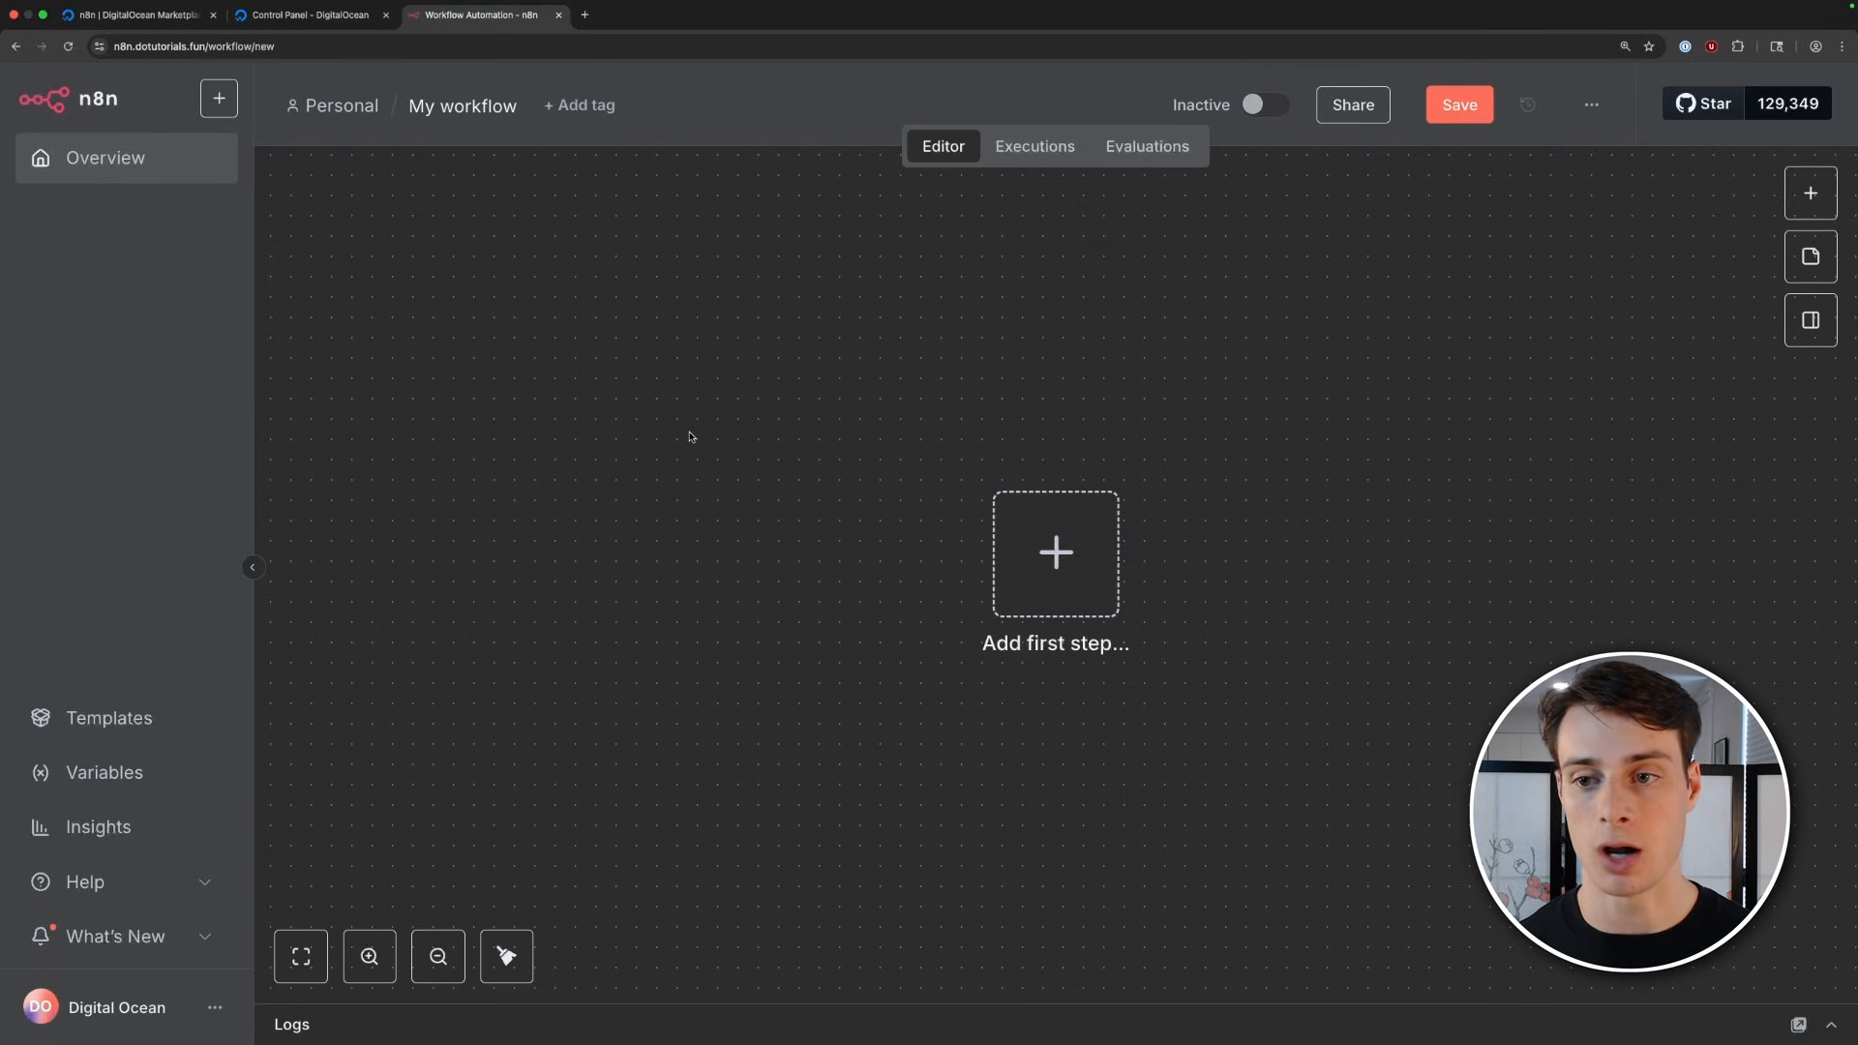
{"action": "left_click", "coordinate": [1055, 551]}
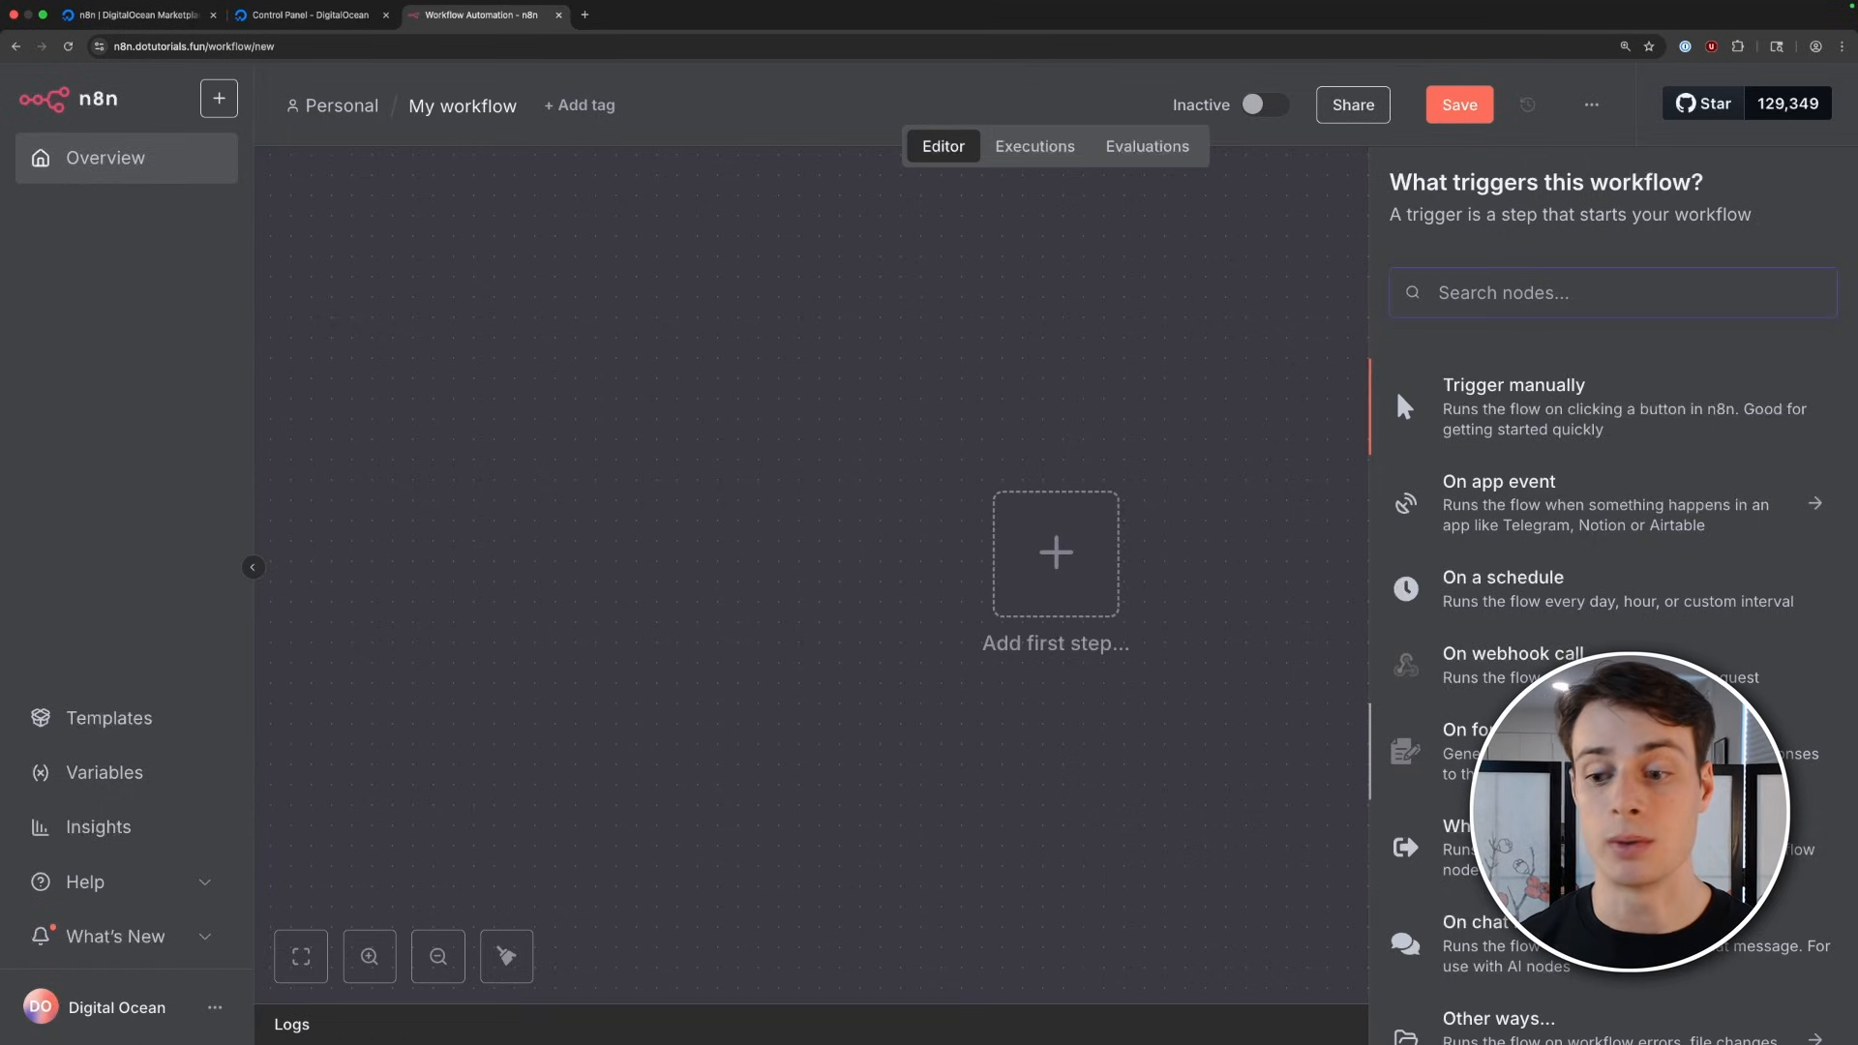
{"action": "left_click", "coordinate": [1513, 383]}
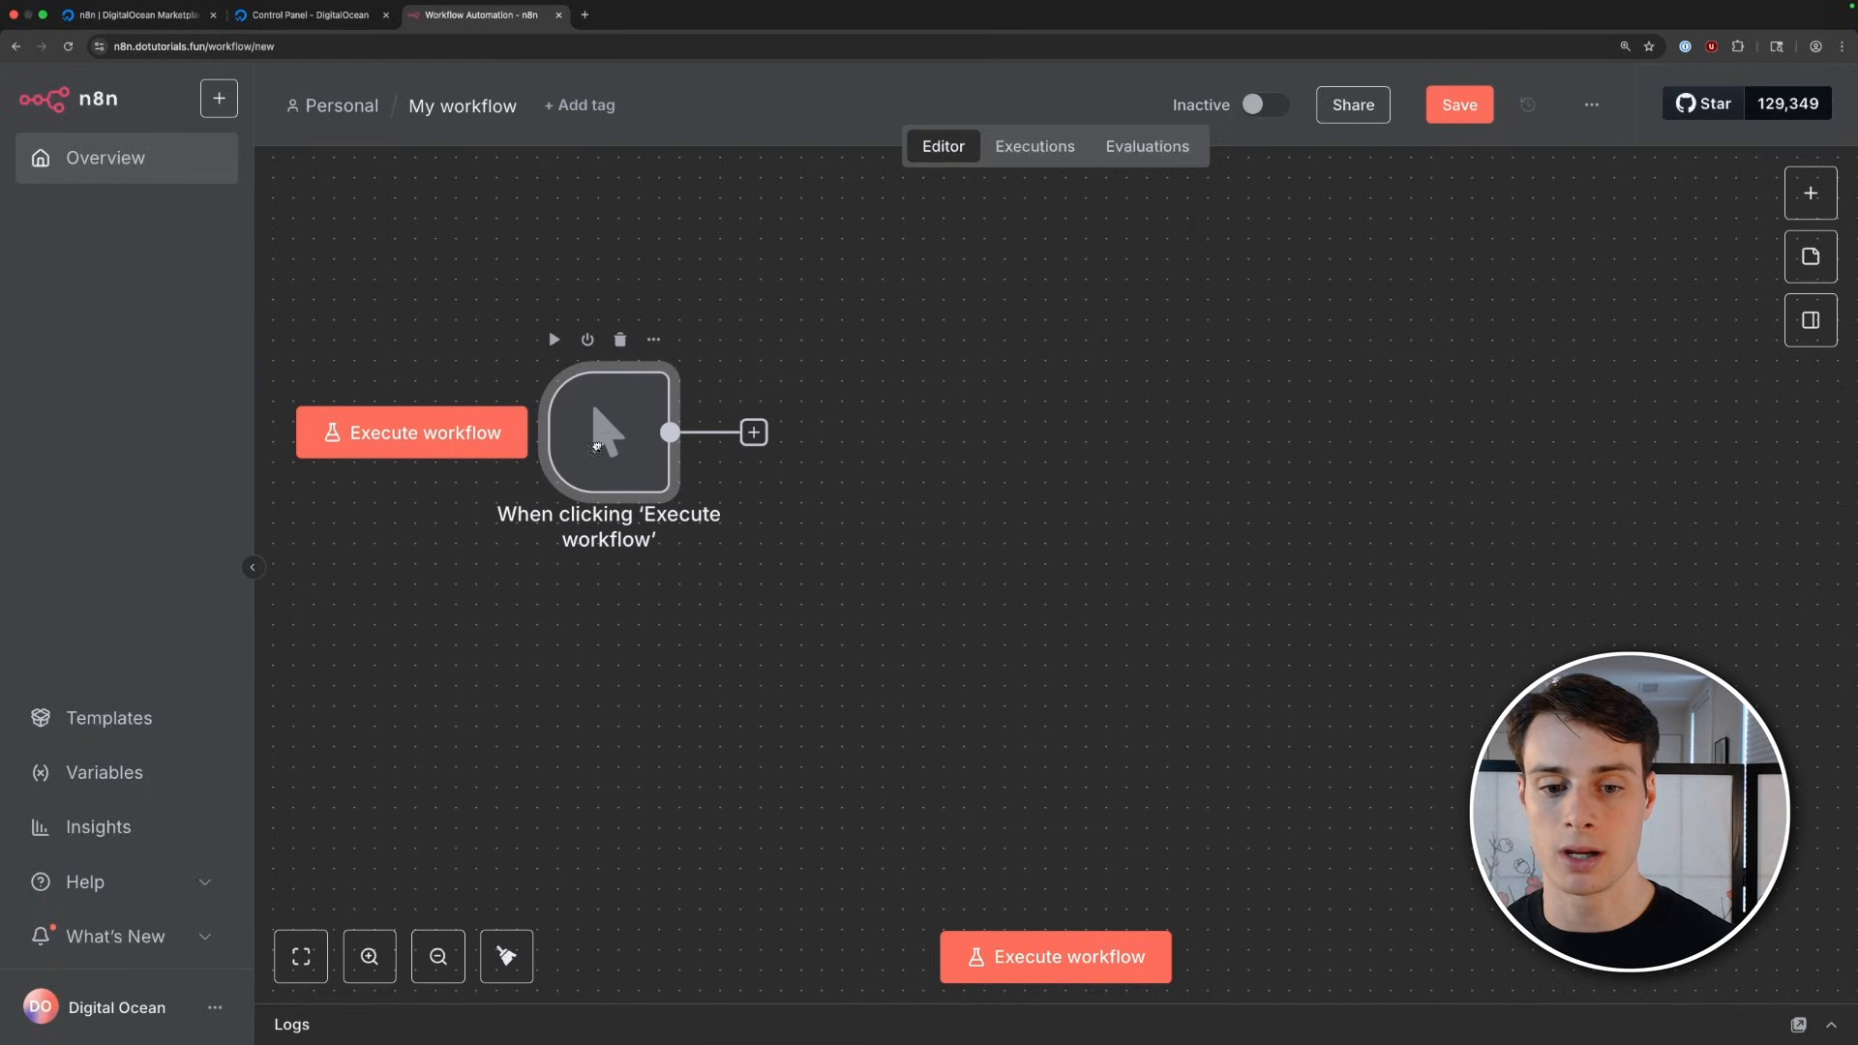
{"action": "left_click", "coordinate": [367, 956]}
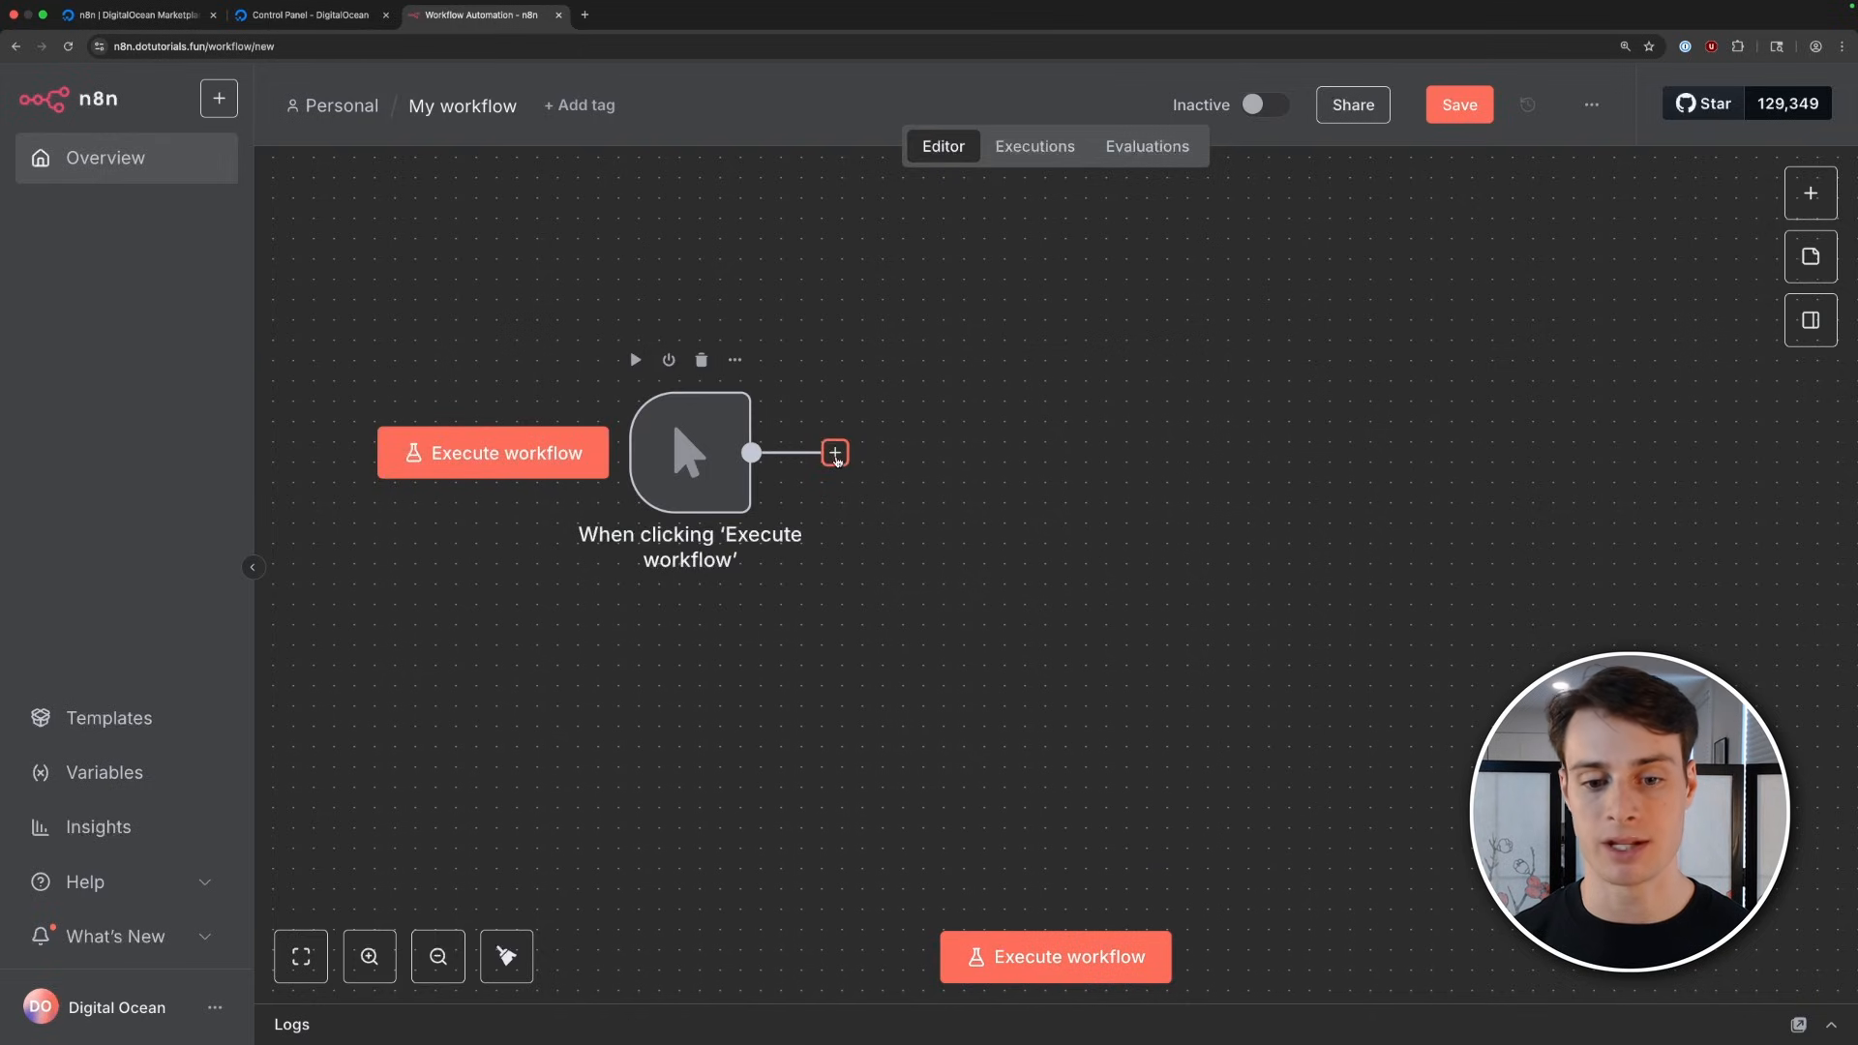
Add a Date & Time node with the Format a Date action after the manual trigger
{"action": "left_click", "coordinate": [834, 453]}
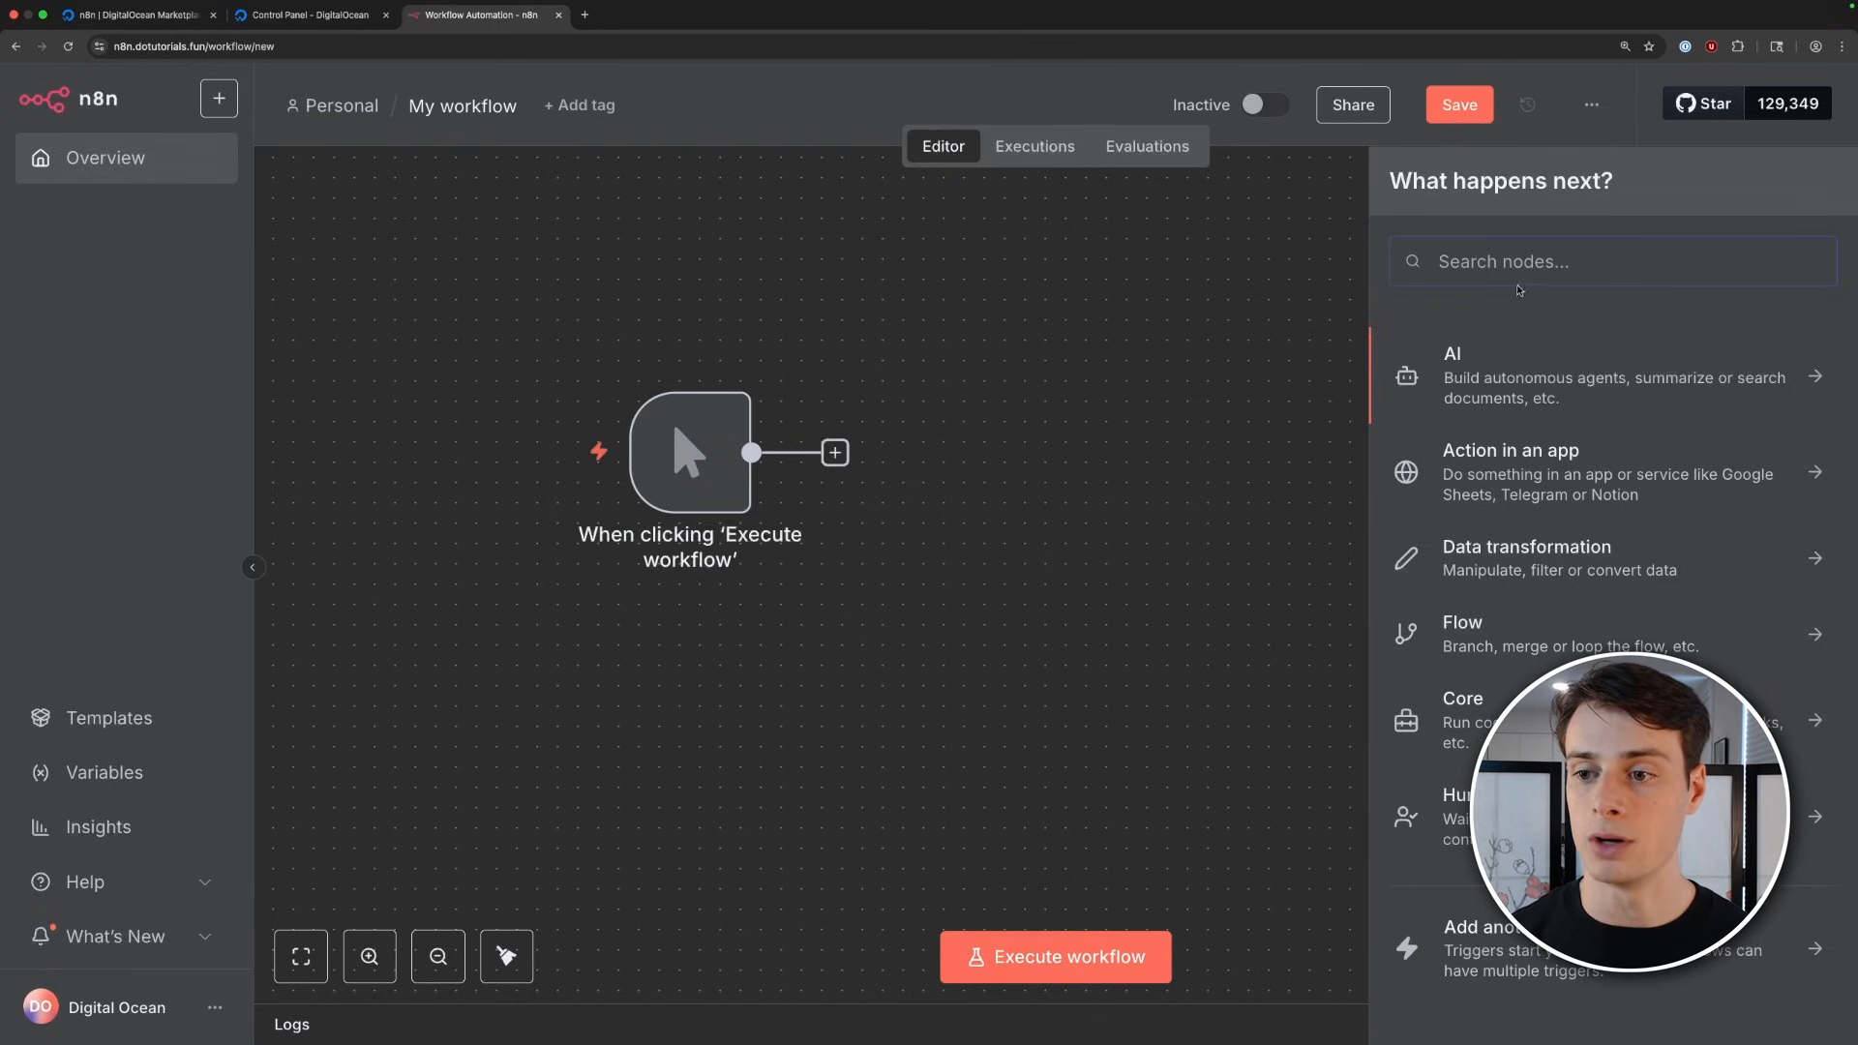
{"action": "type", "text": "date"}
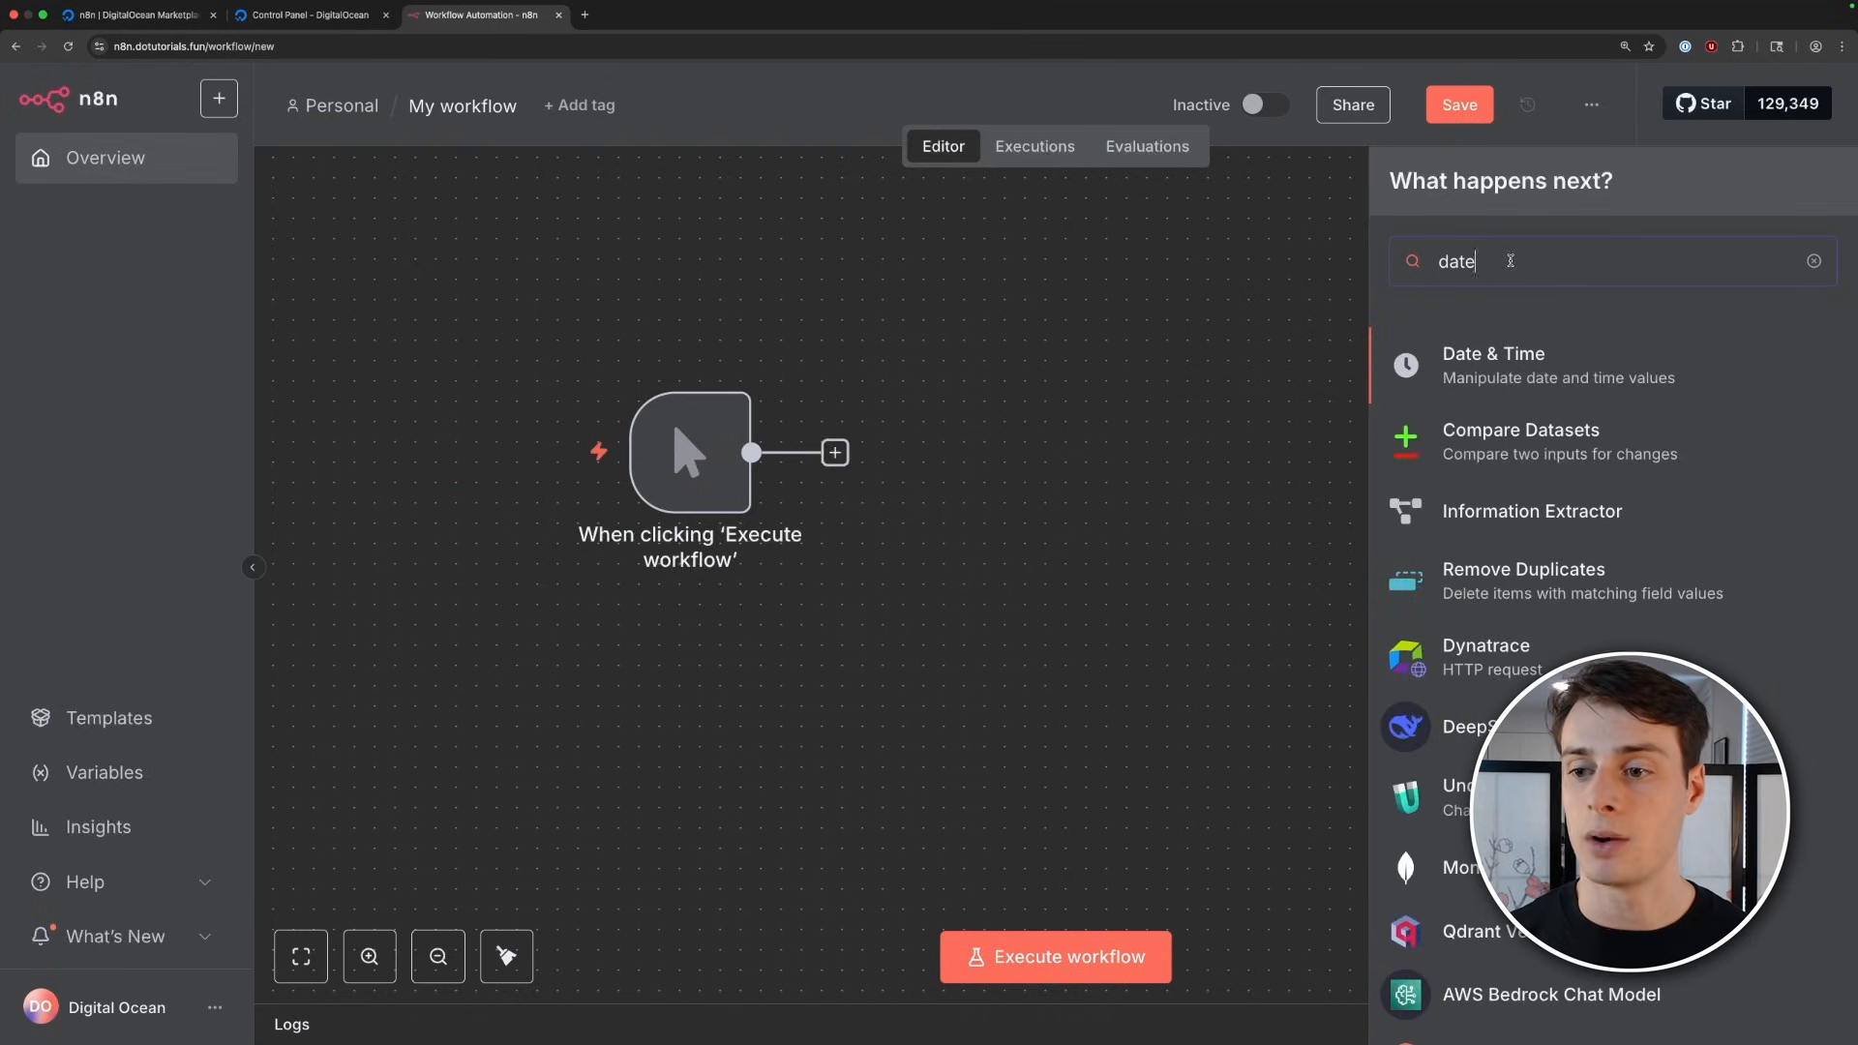
{"action": "left_click", "coordinate": [1492, 364]}
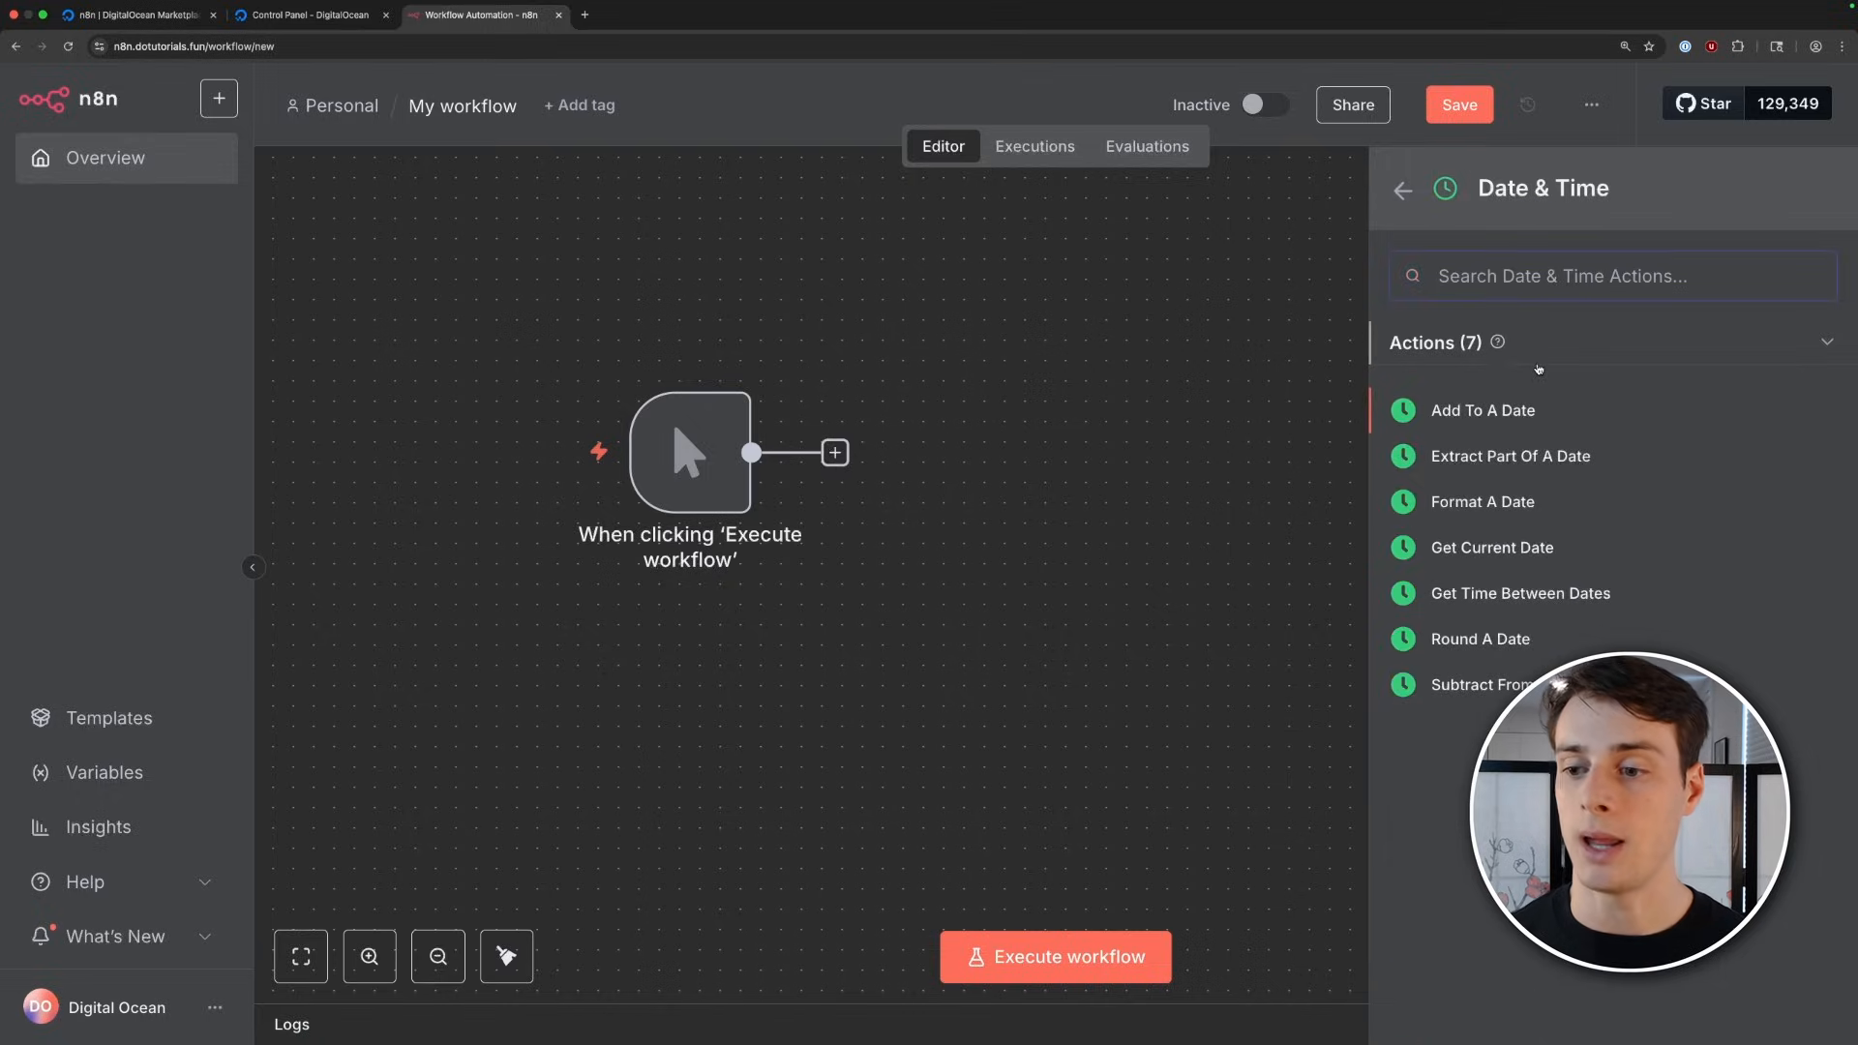
{"action": "left_click", "coordinate": [1481, 501]}
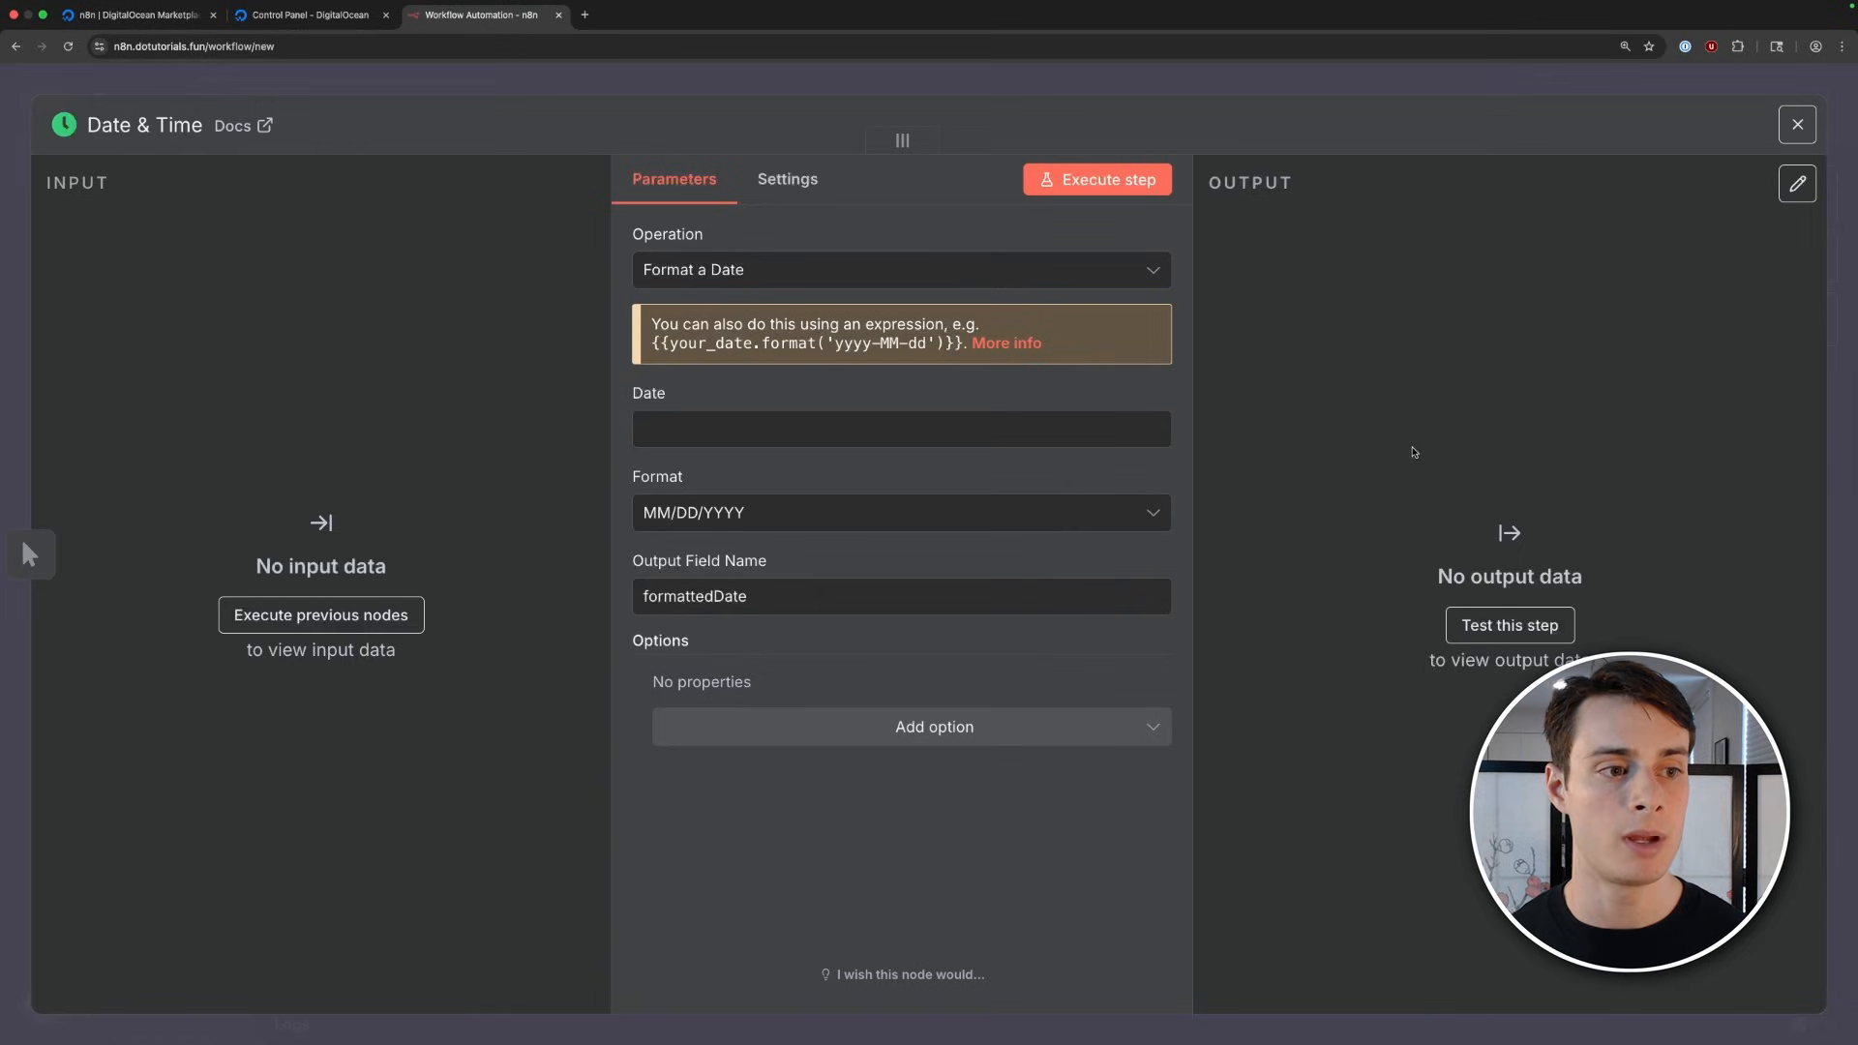
{"action": "mouse_move", "coordinate": [333, 349]}
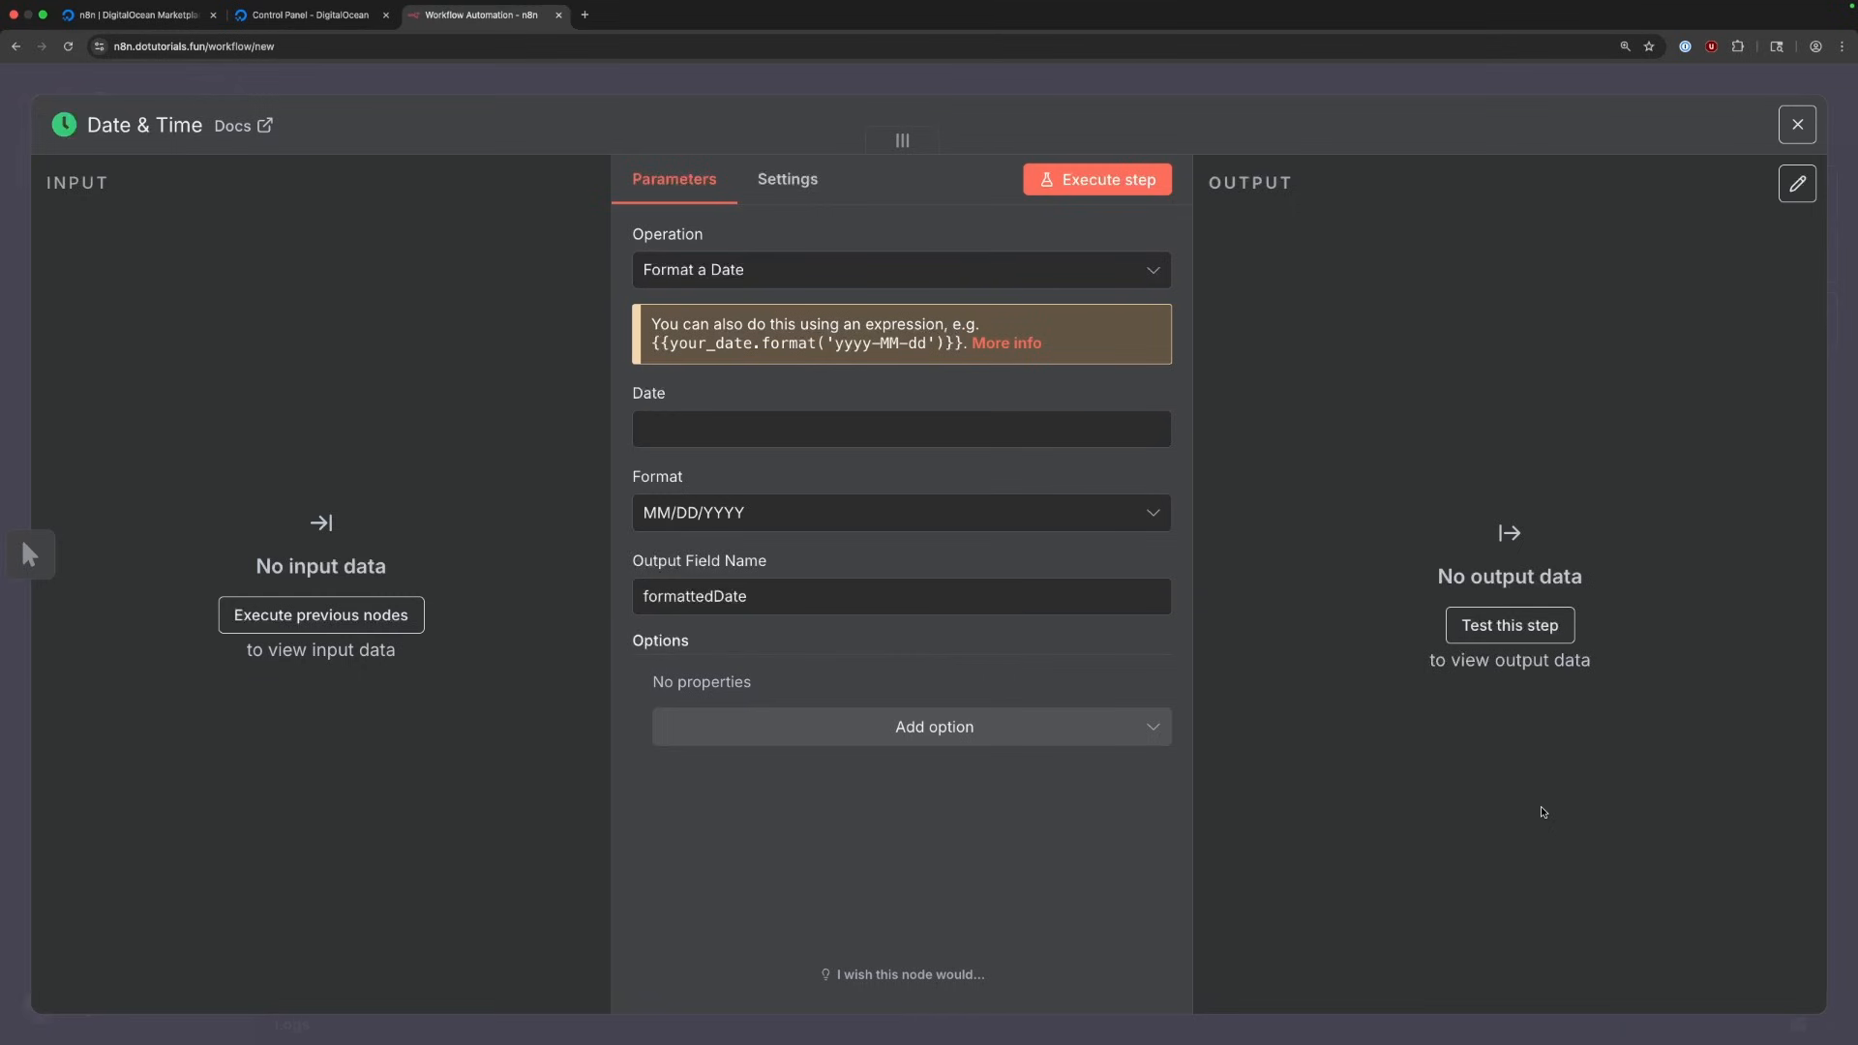
Format $today as month name and day, name the output currentDate, and execute to get 'August 13'
{"action": "left_click", "coordinate": [320, 615]}
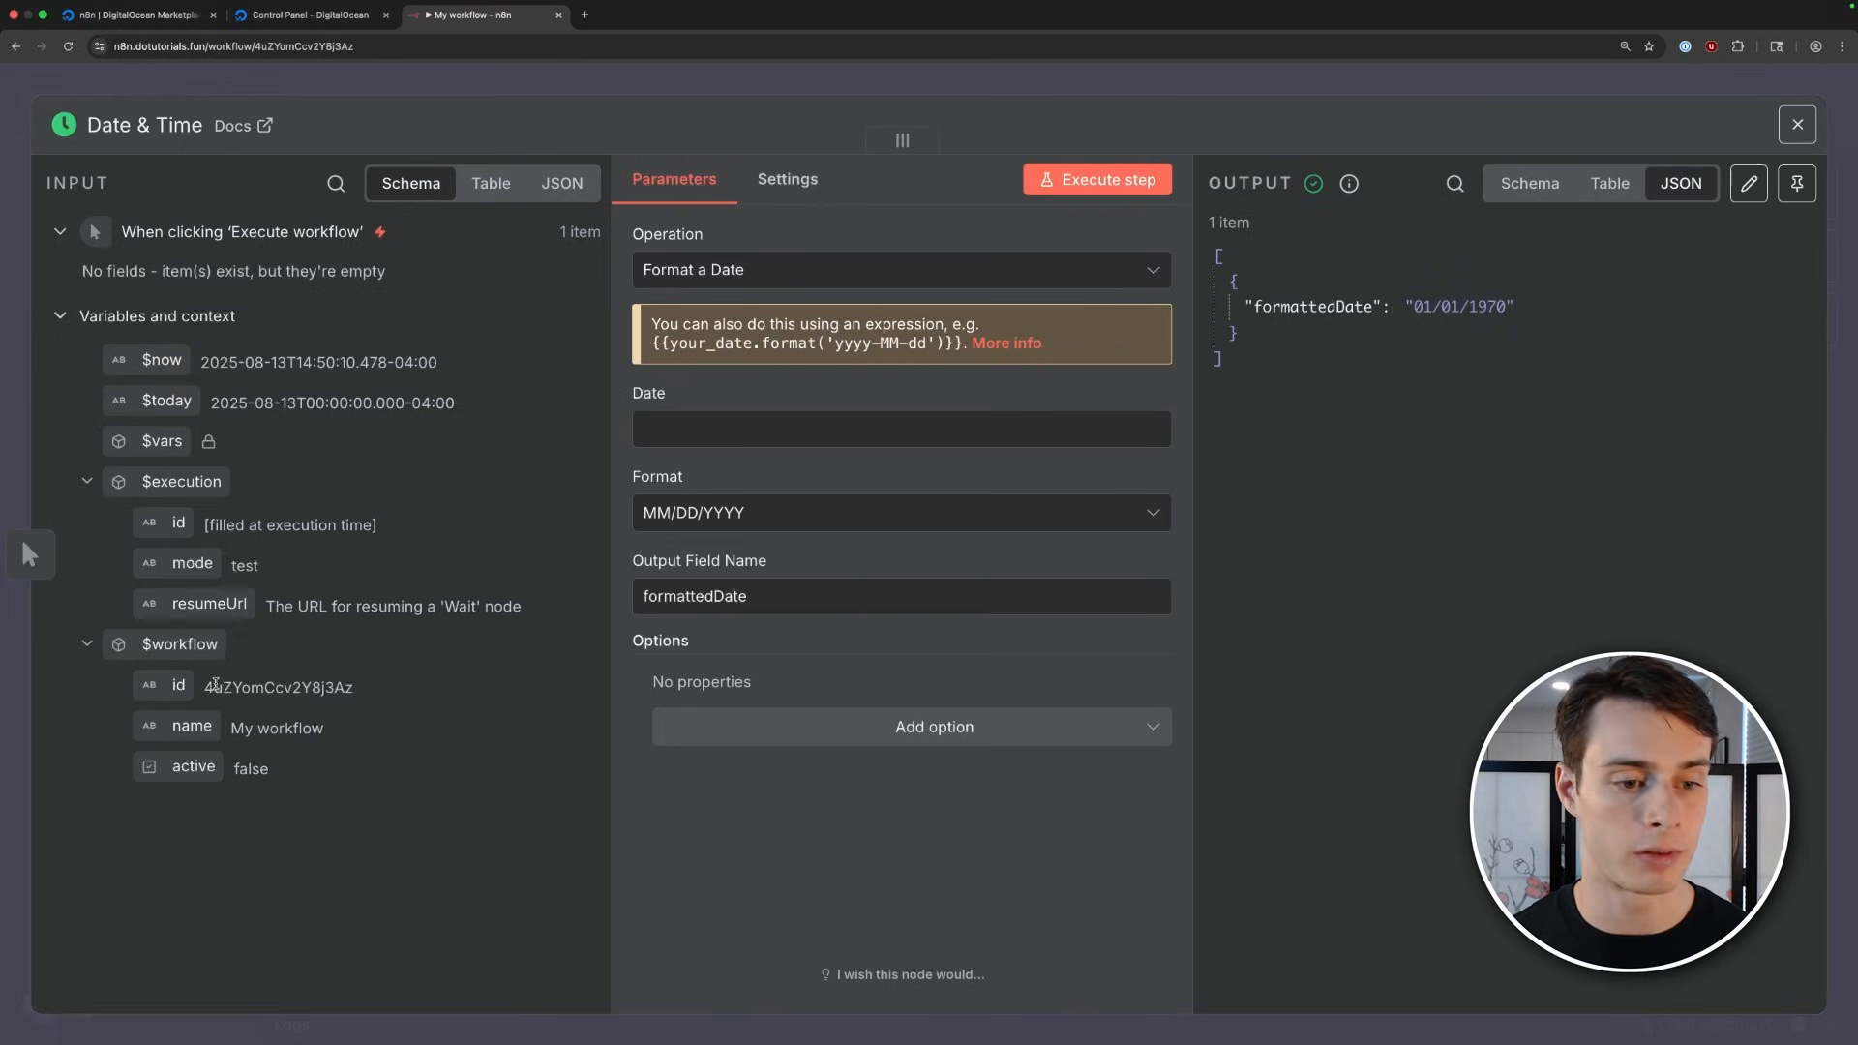
{"action": "mouse_move", "coordinate": [219, 429]}
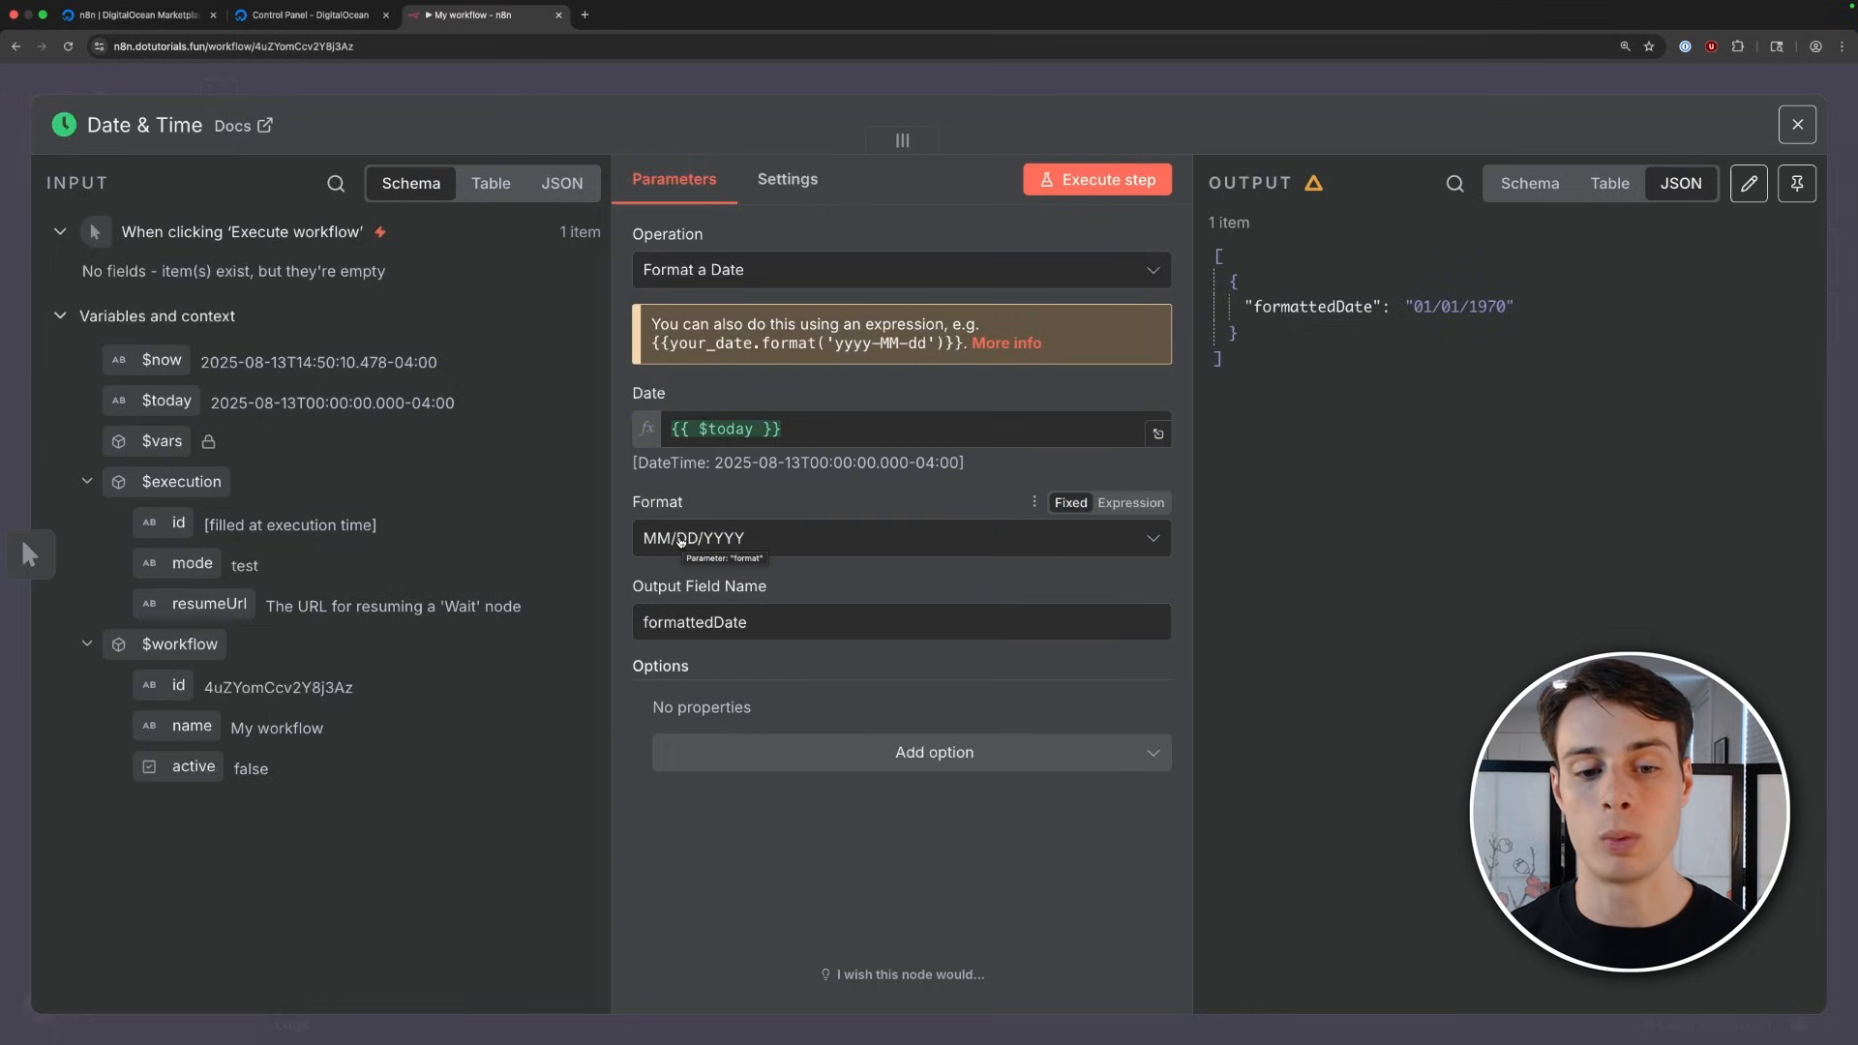
{"action": "left_click", "coordinate": [898, 538]}
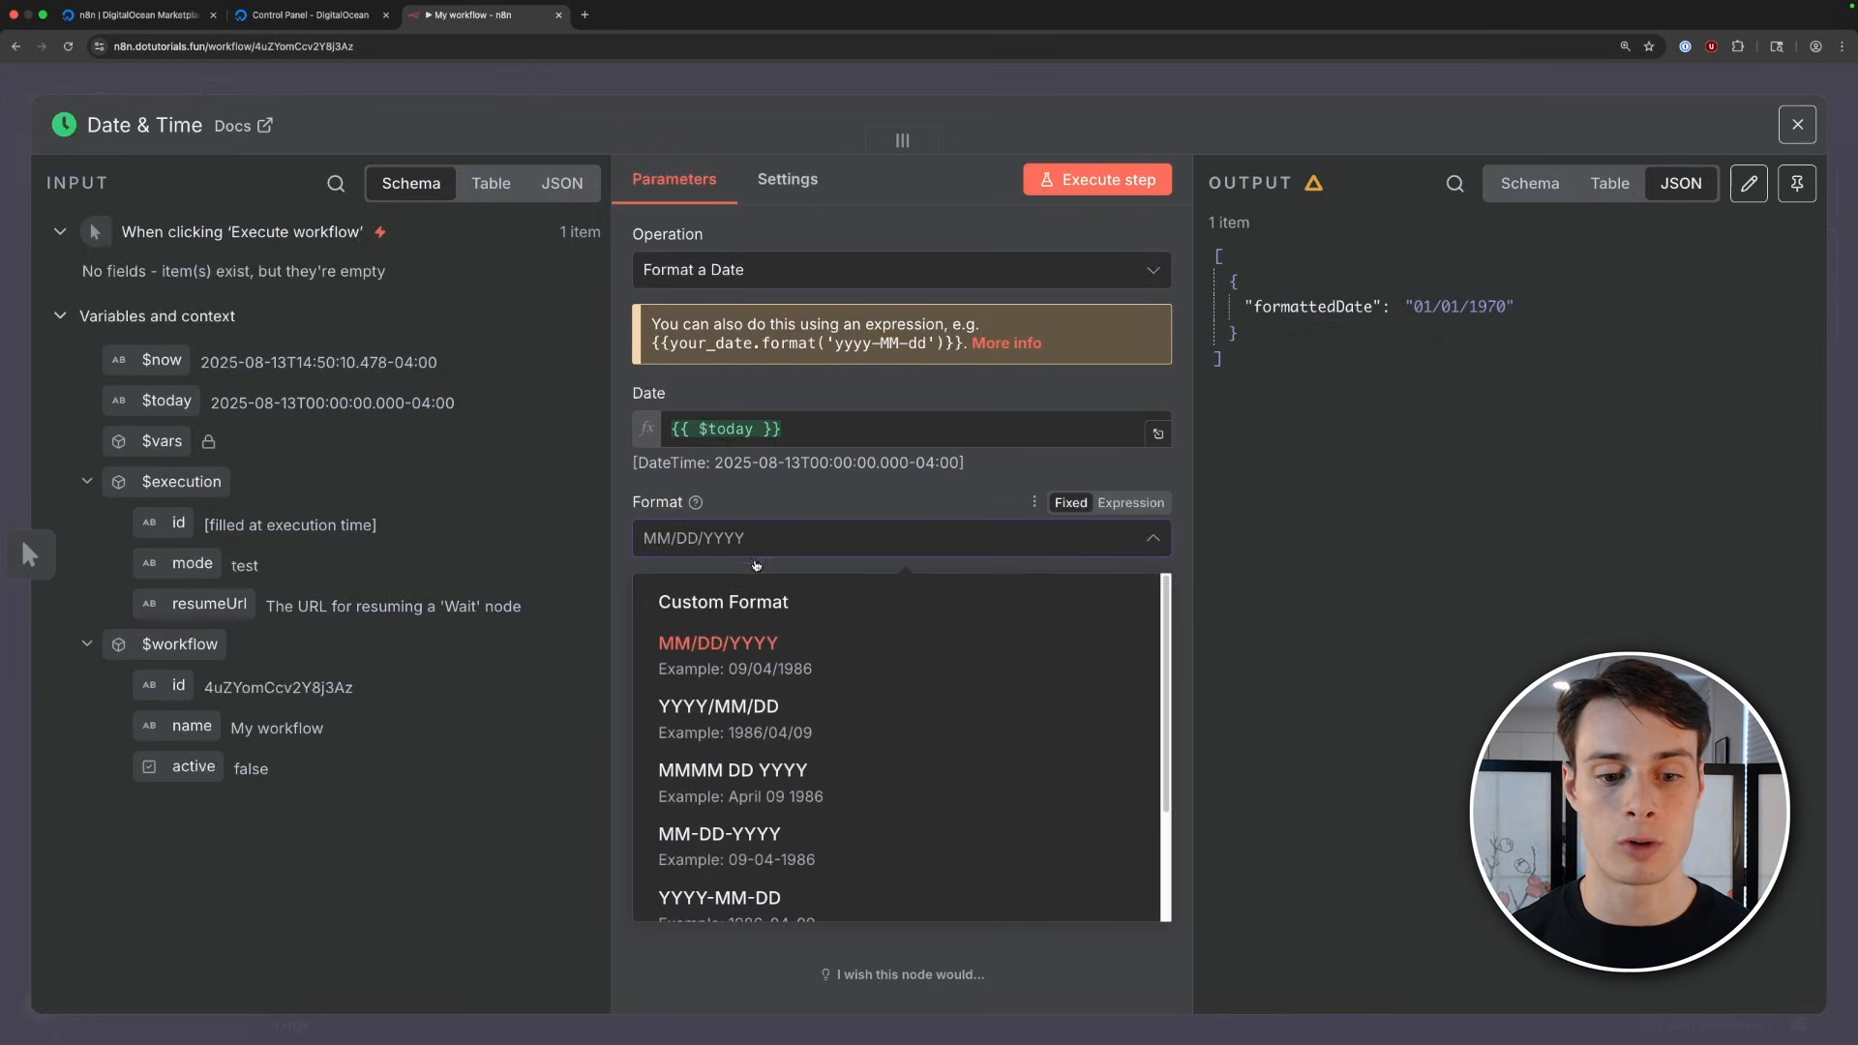
{"action": "mouse_move", "coordinate": [736, 782]}
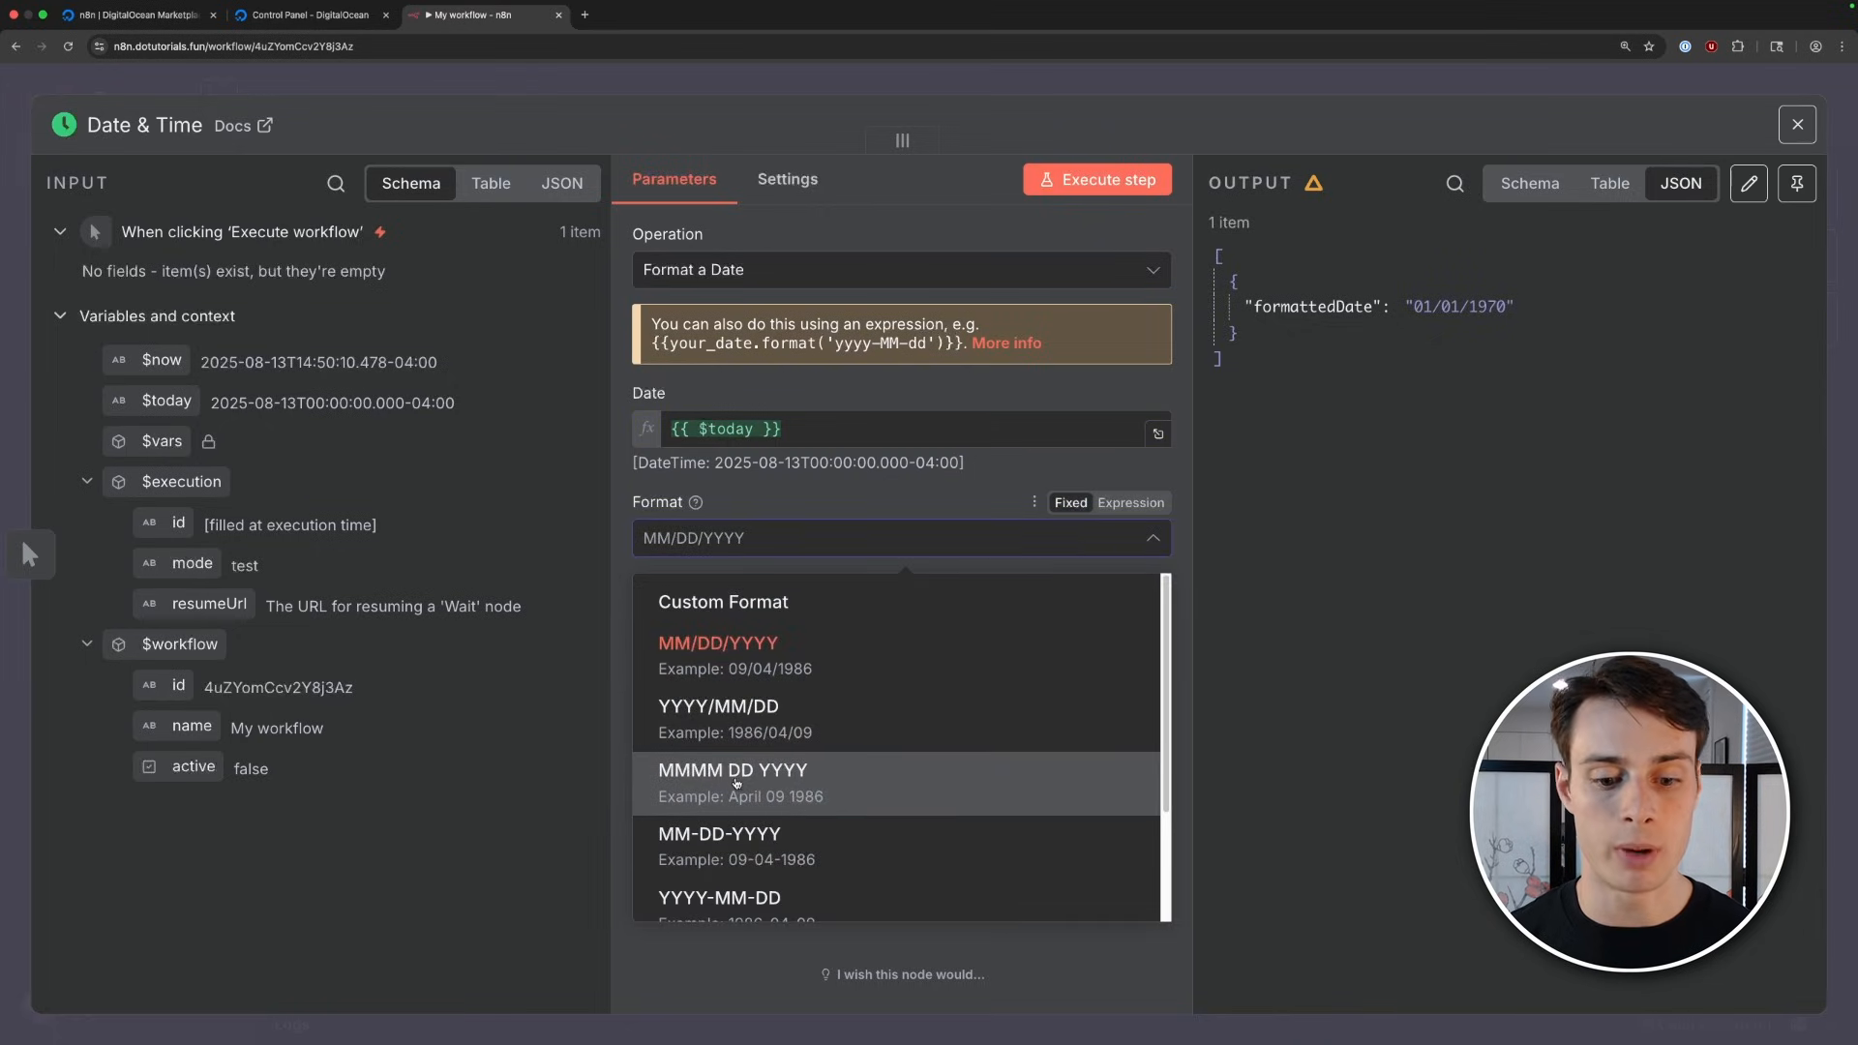
{"action": "left_click", "coordinate": [731, 782]}
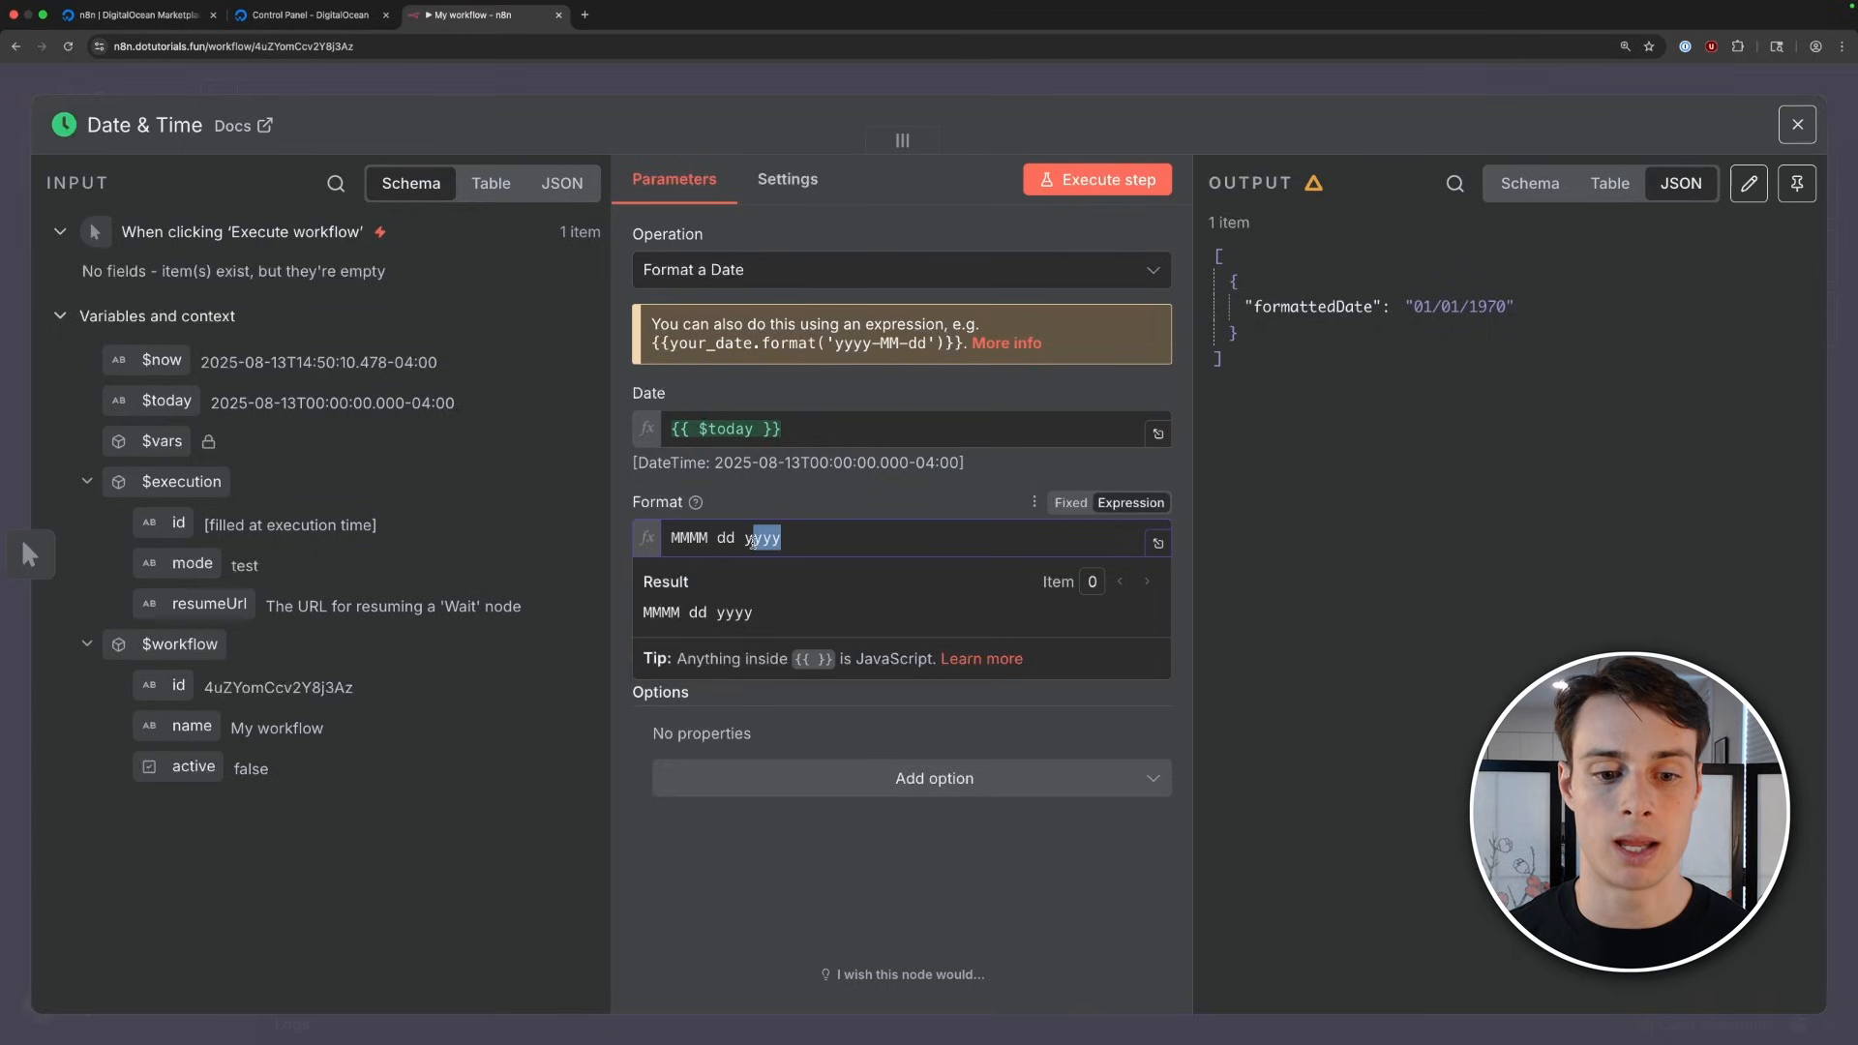
{"action": "key", "text": "Backspace"}
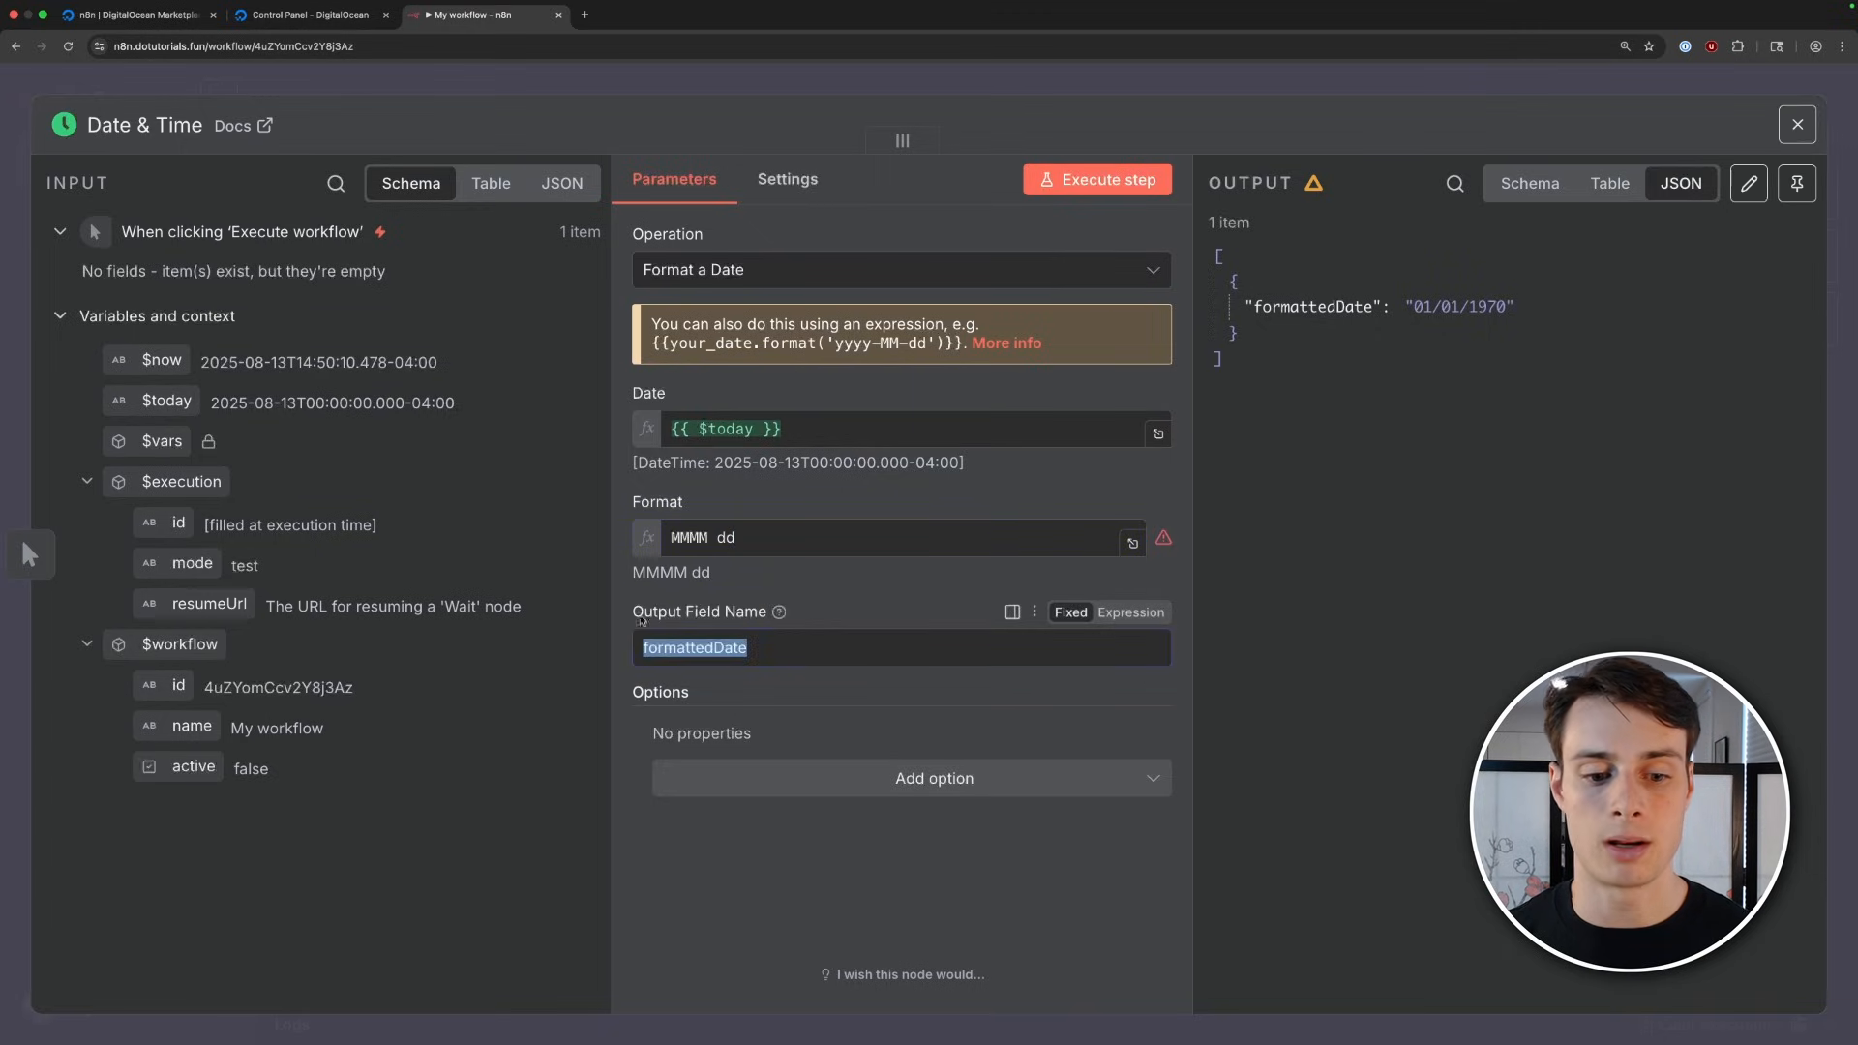
{"action": "type", "text": "currentDate"}
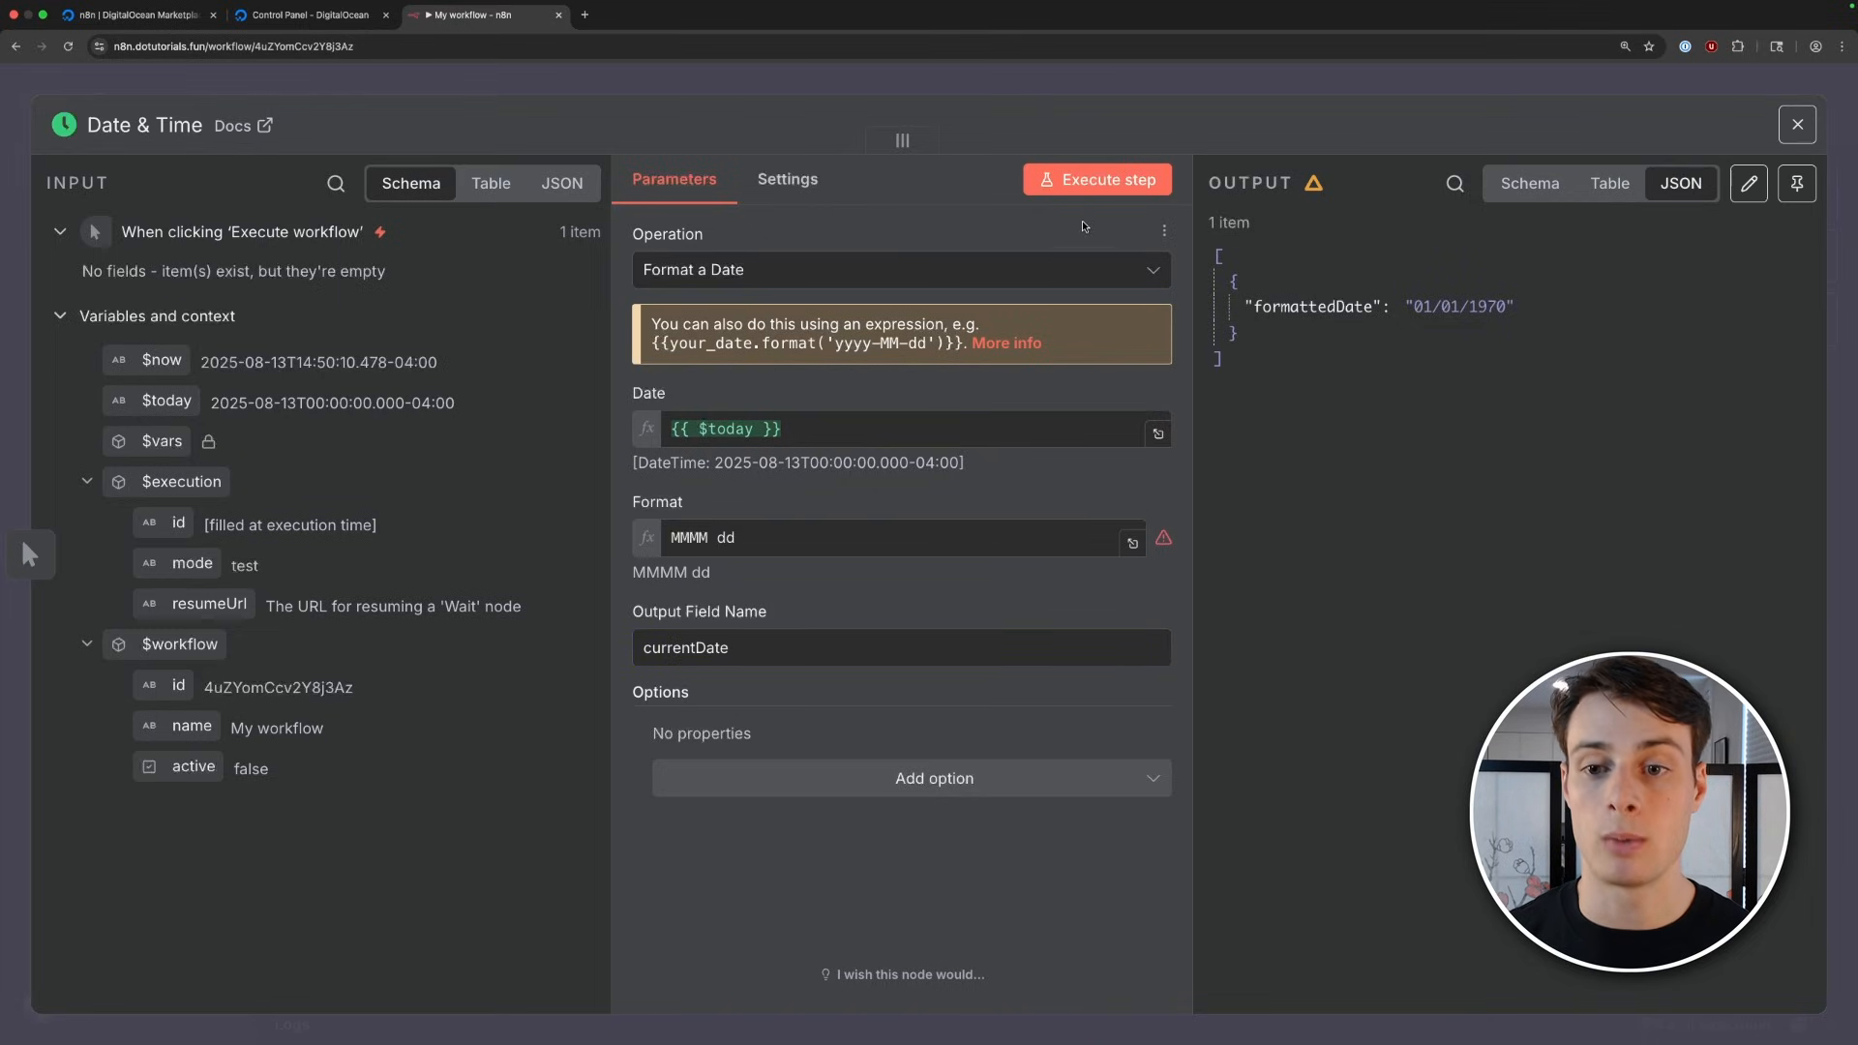
{"action": "left_click", "coordinate": [1095, 178]}
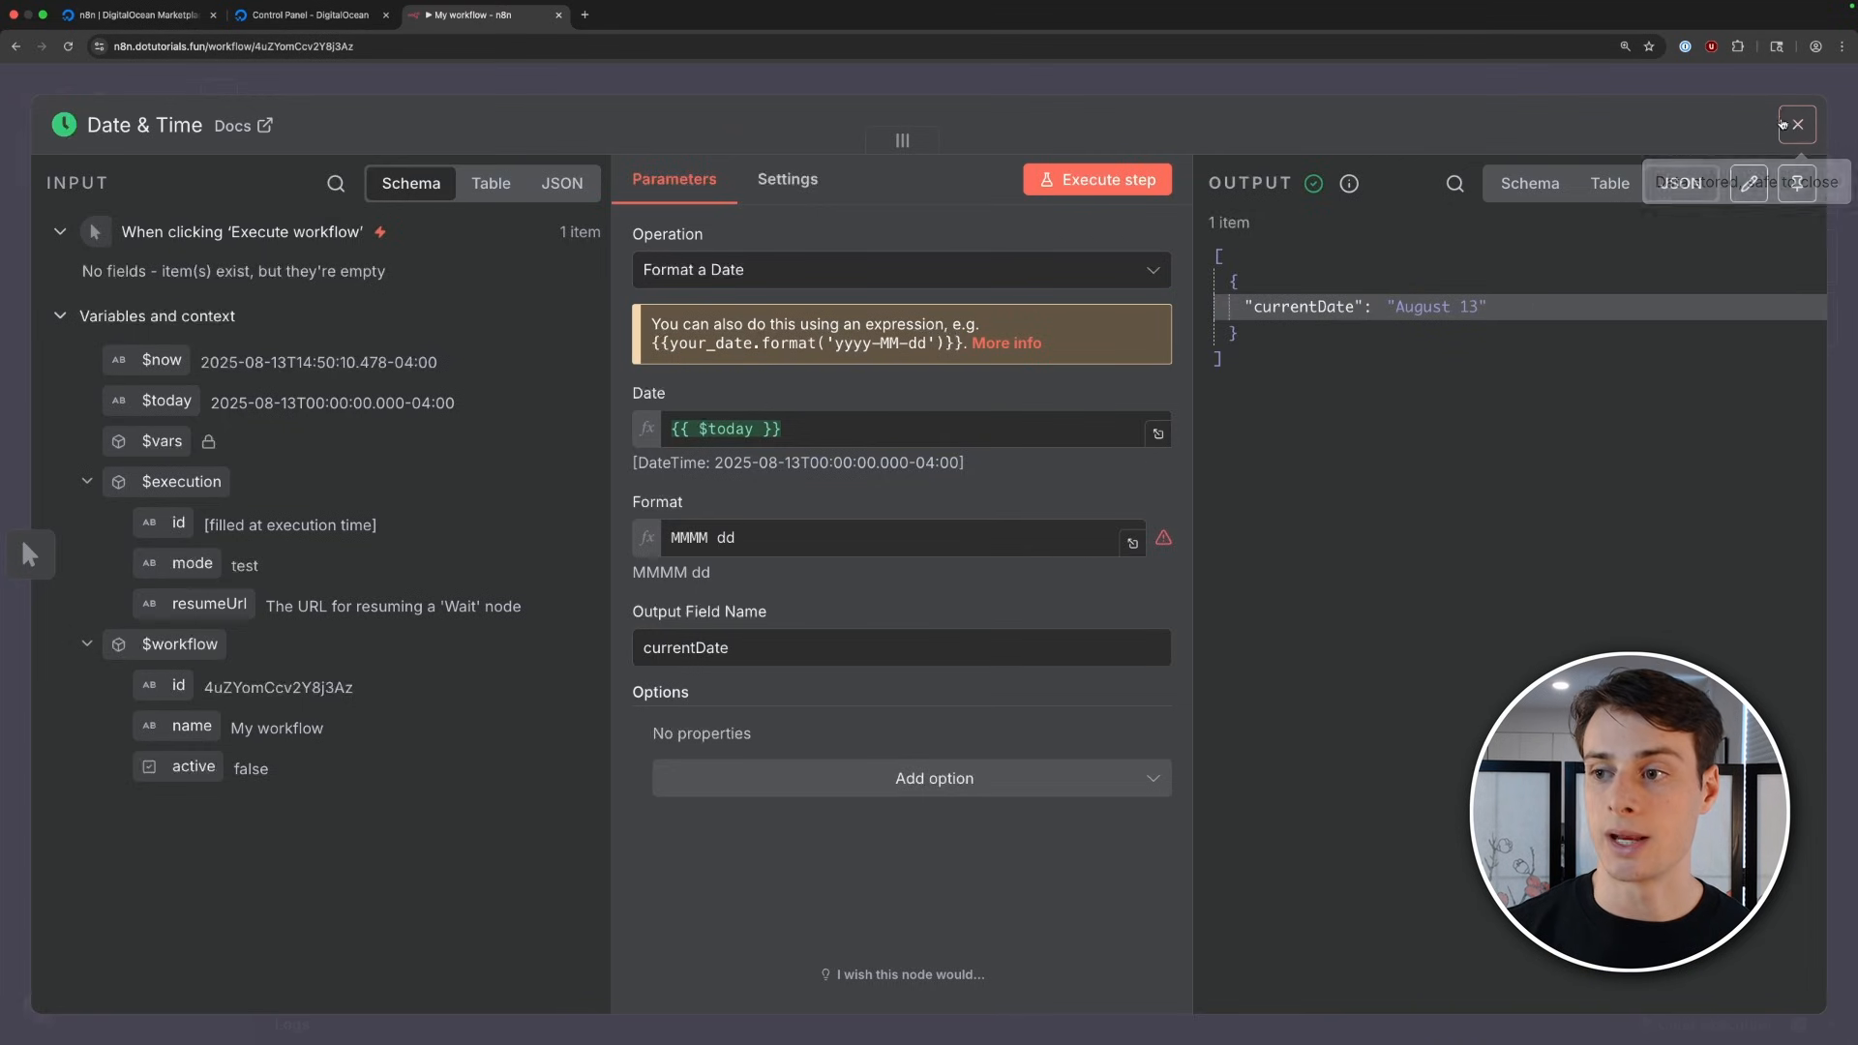
Return to the canvas, reopen the node to trim the format further, and close it again
{"action": "left_click", "coordinate": [1796, 123]}
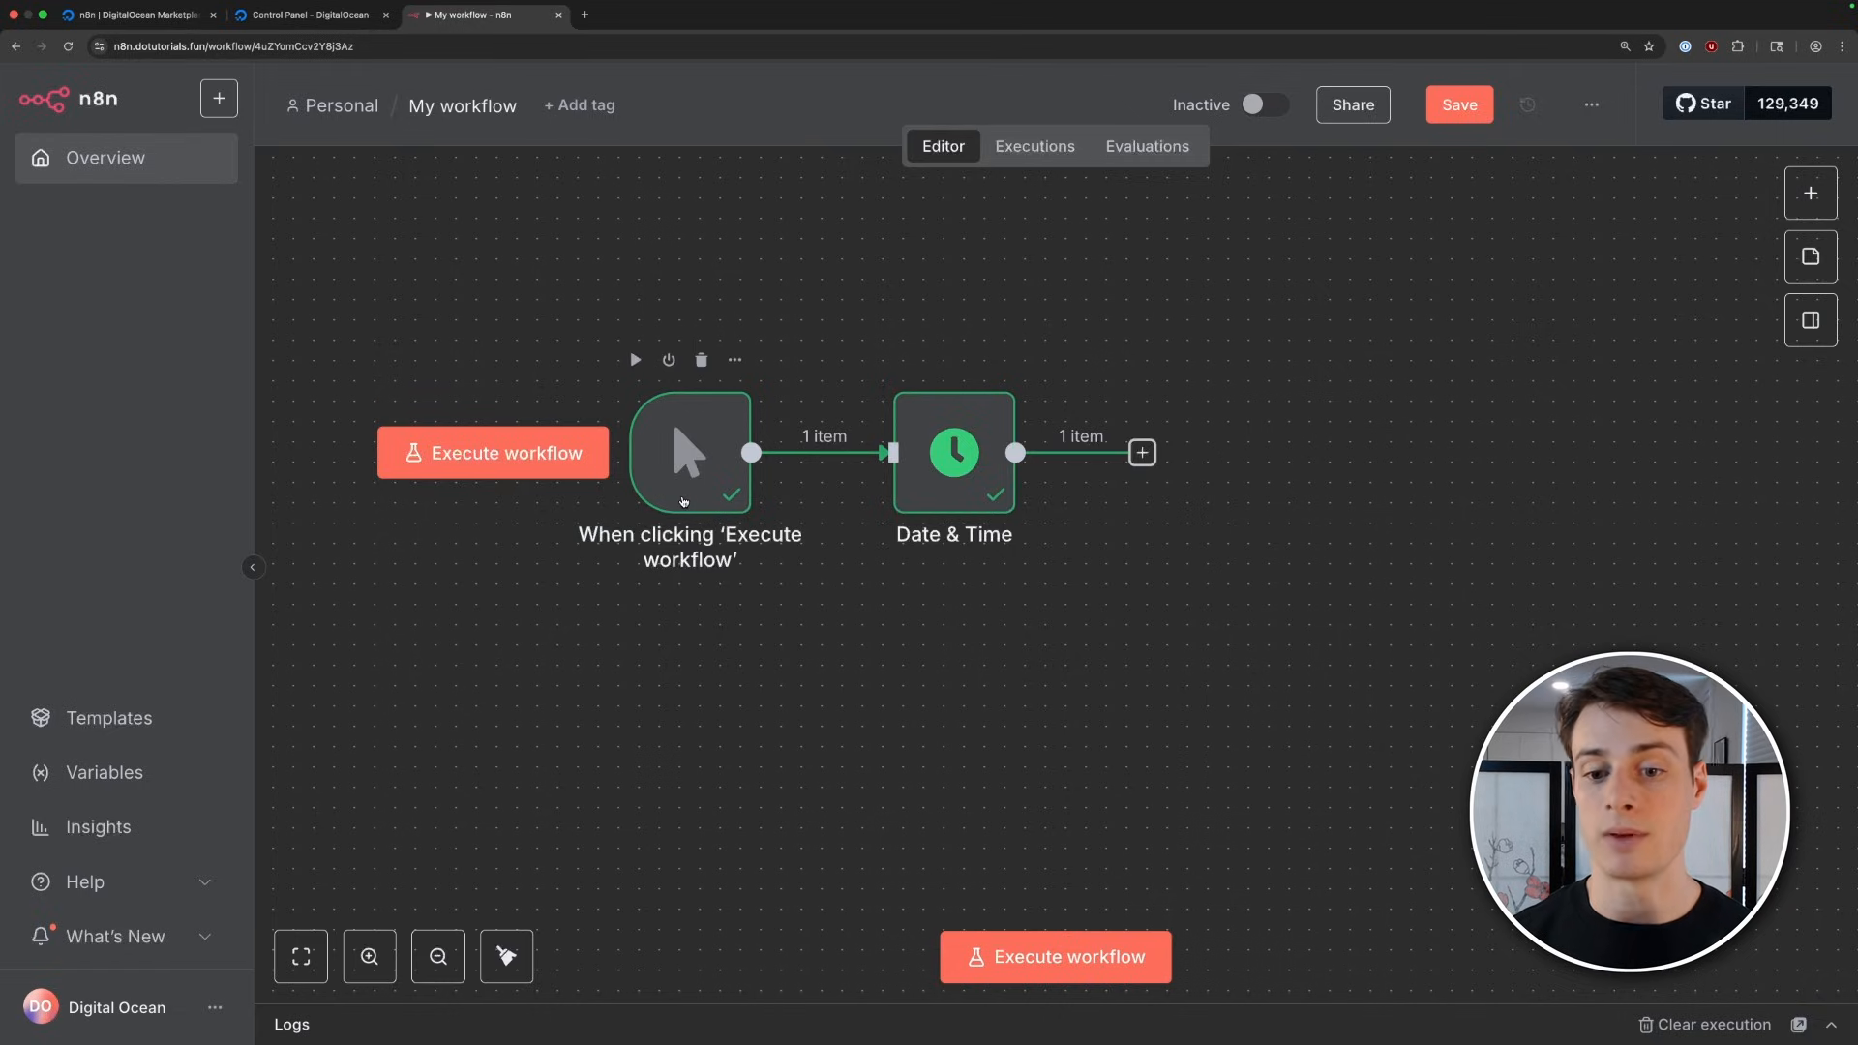
{"action": "double_click", "coordinate": [954, 453]}
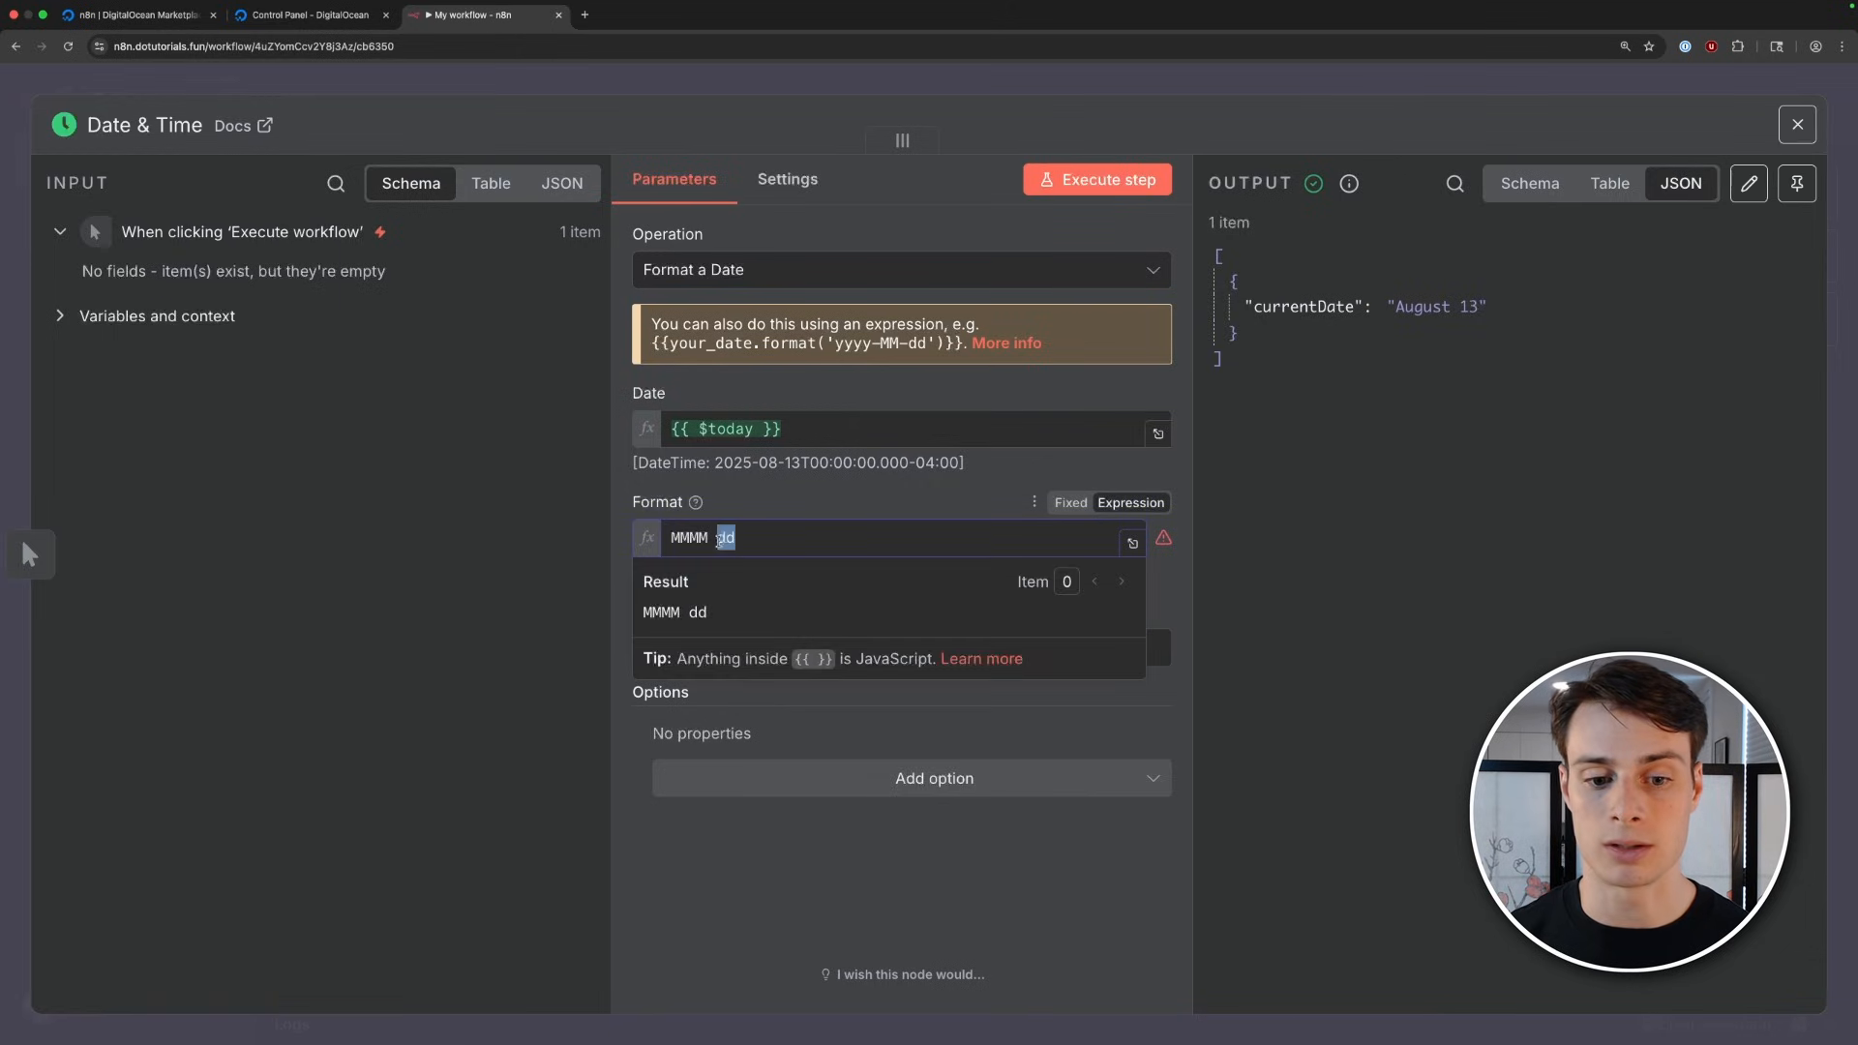
{"action": "key", "text": "Backspace"}
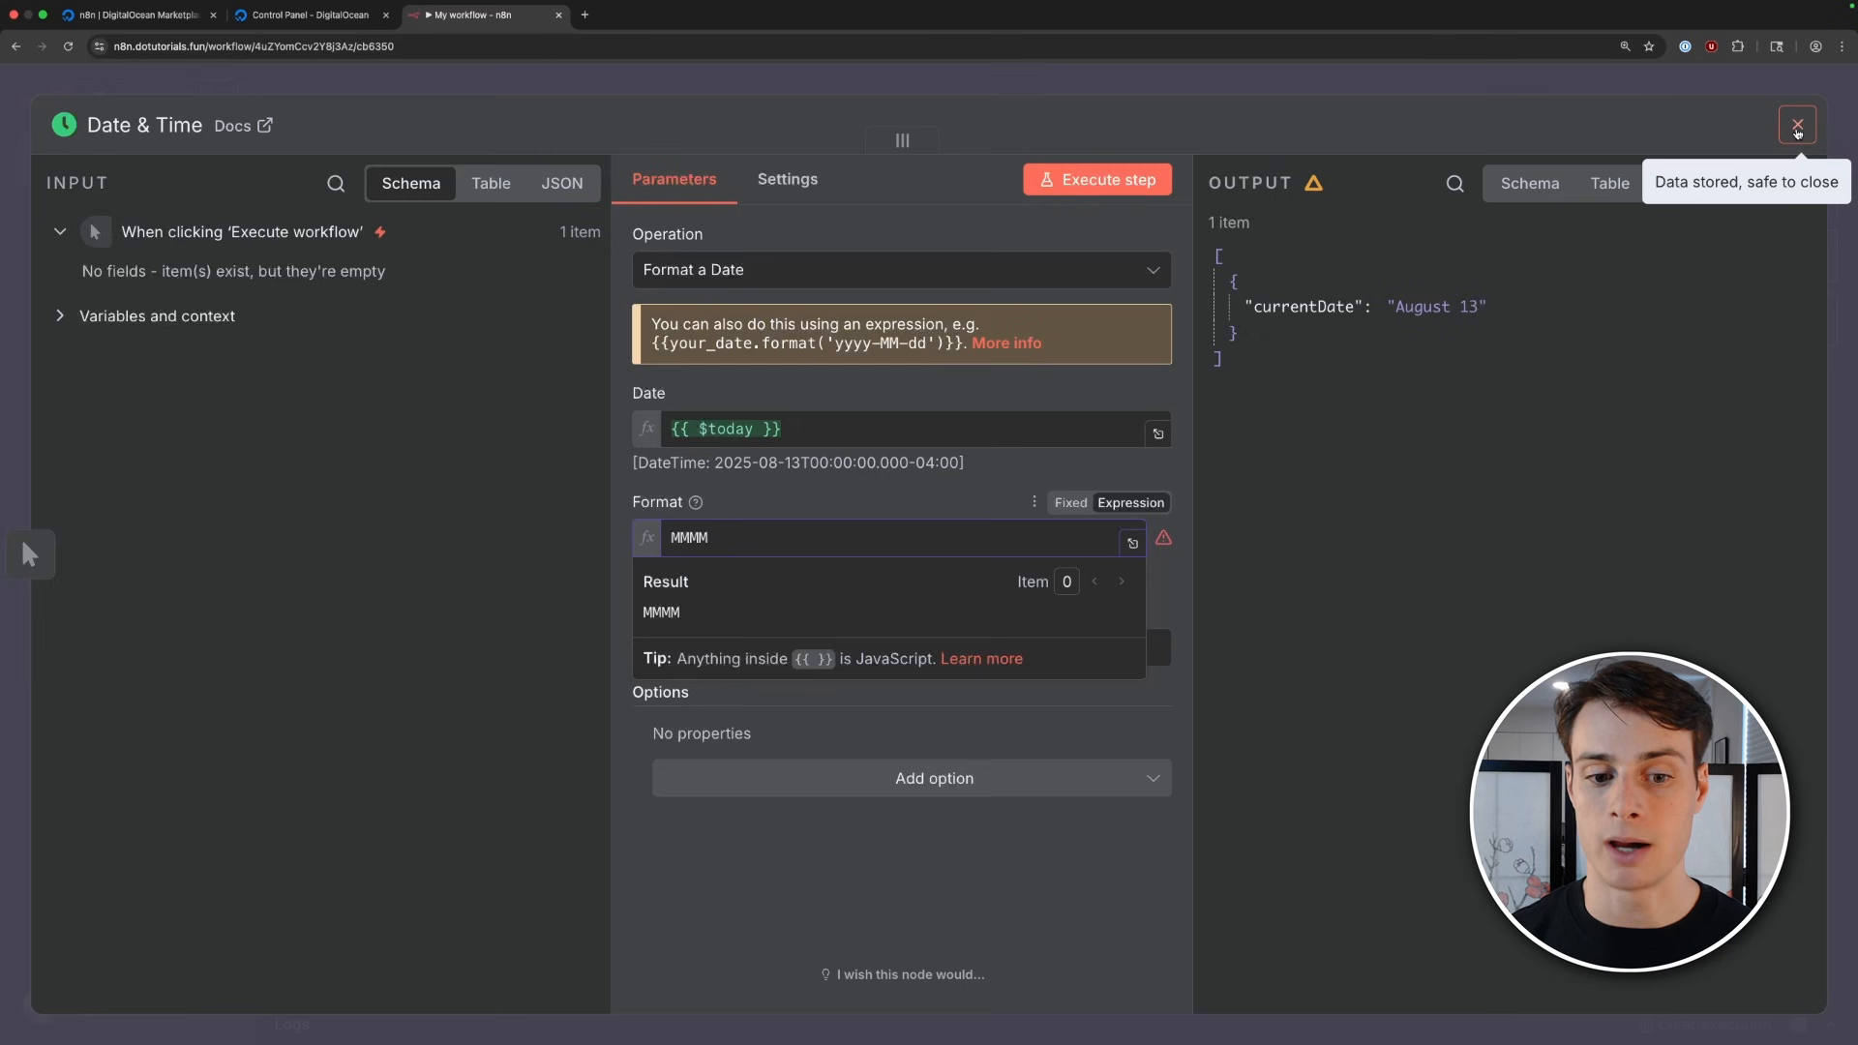
{"action": "left_click", "coordinate": [1796, 124]}
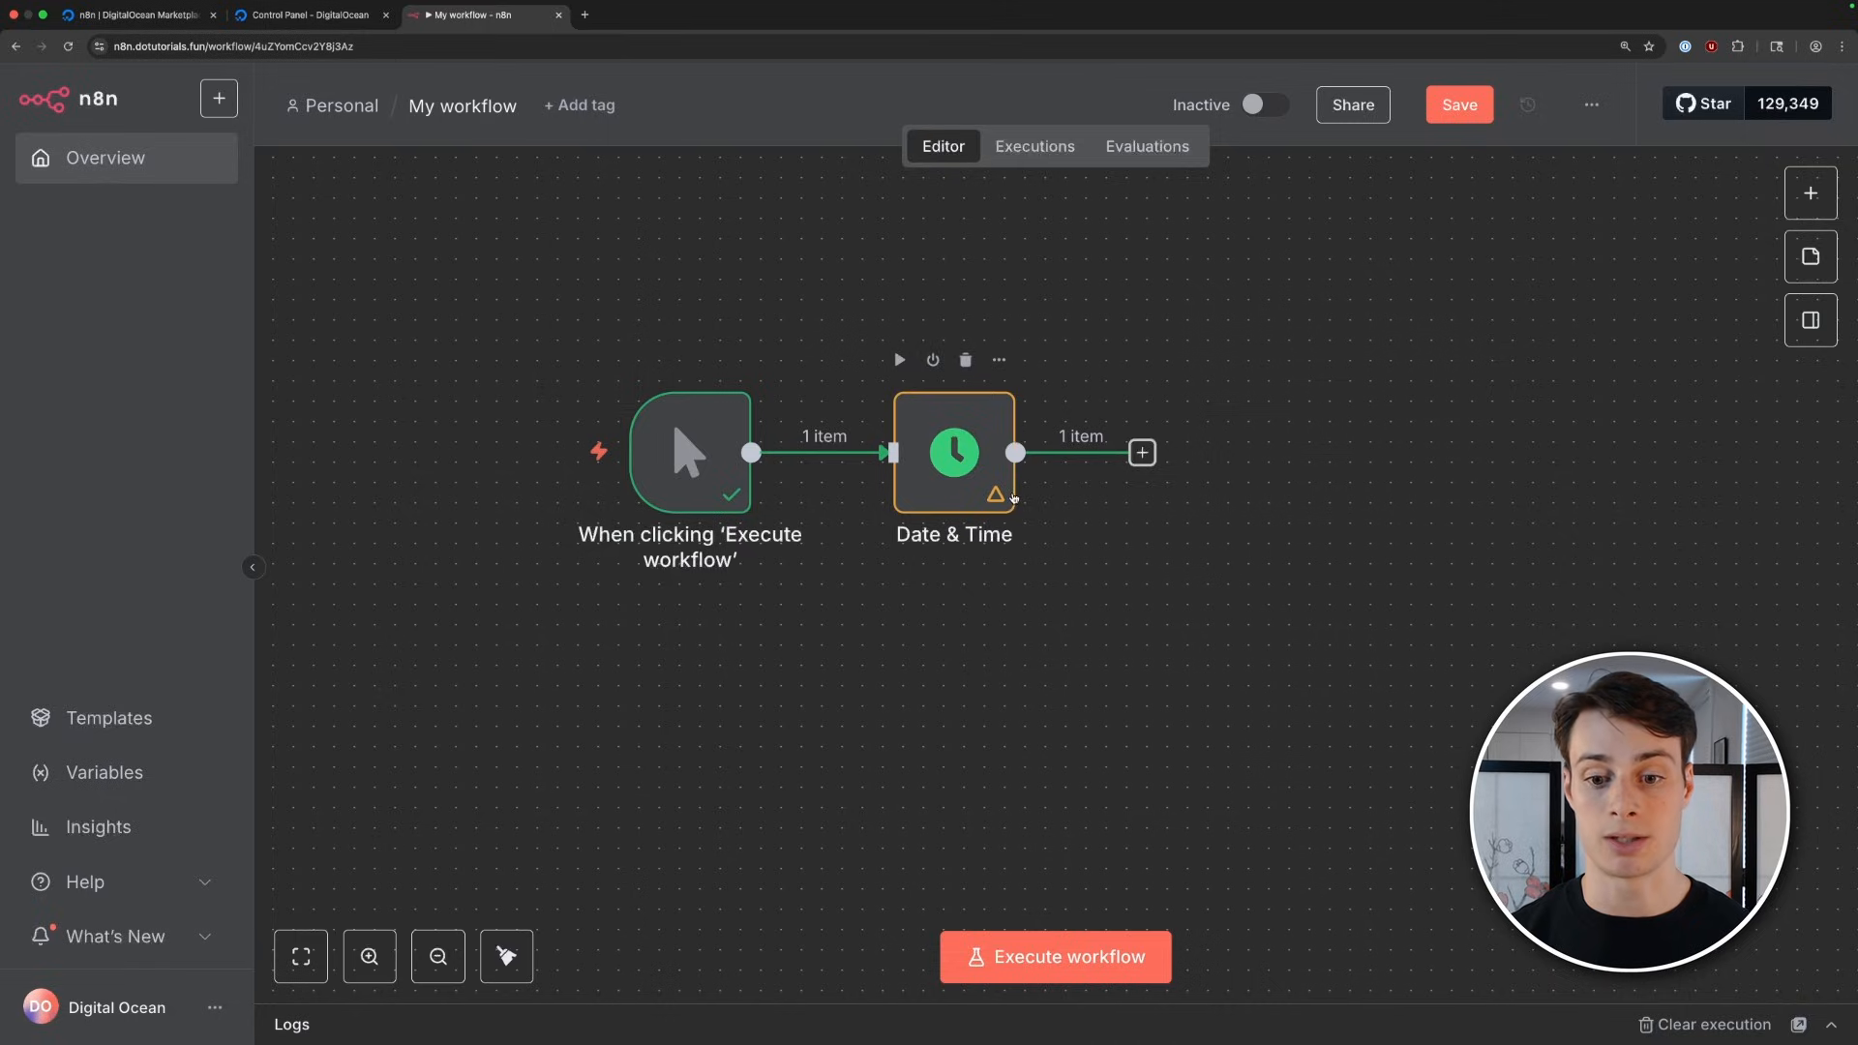
{"action": "mouse_move", "coordinate": [994, 496]}
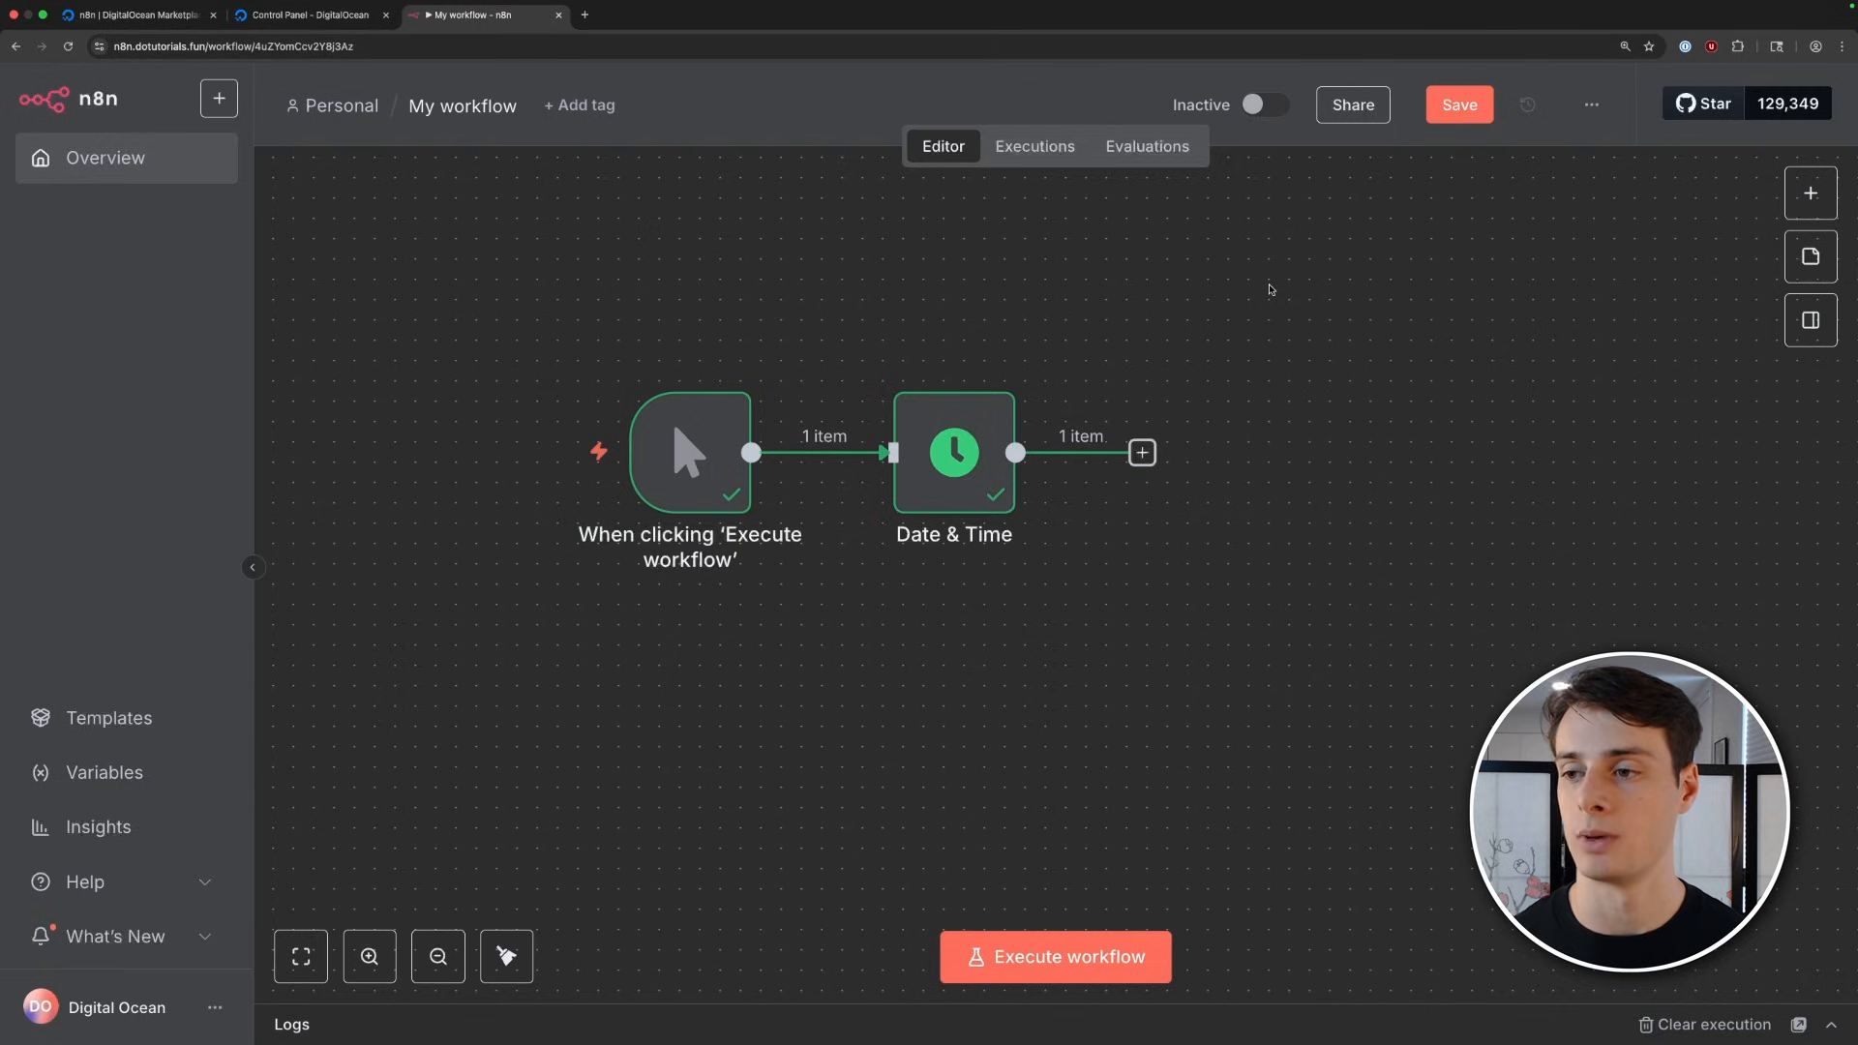
{"action": "type", "text": "http"}
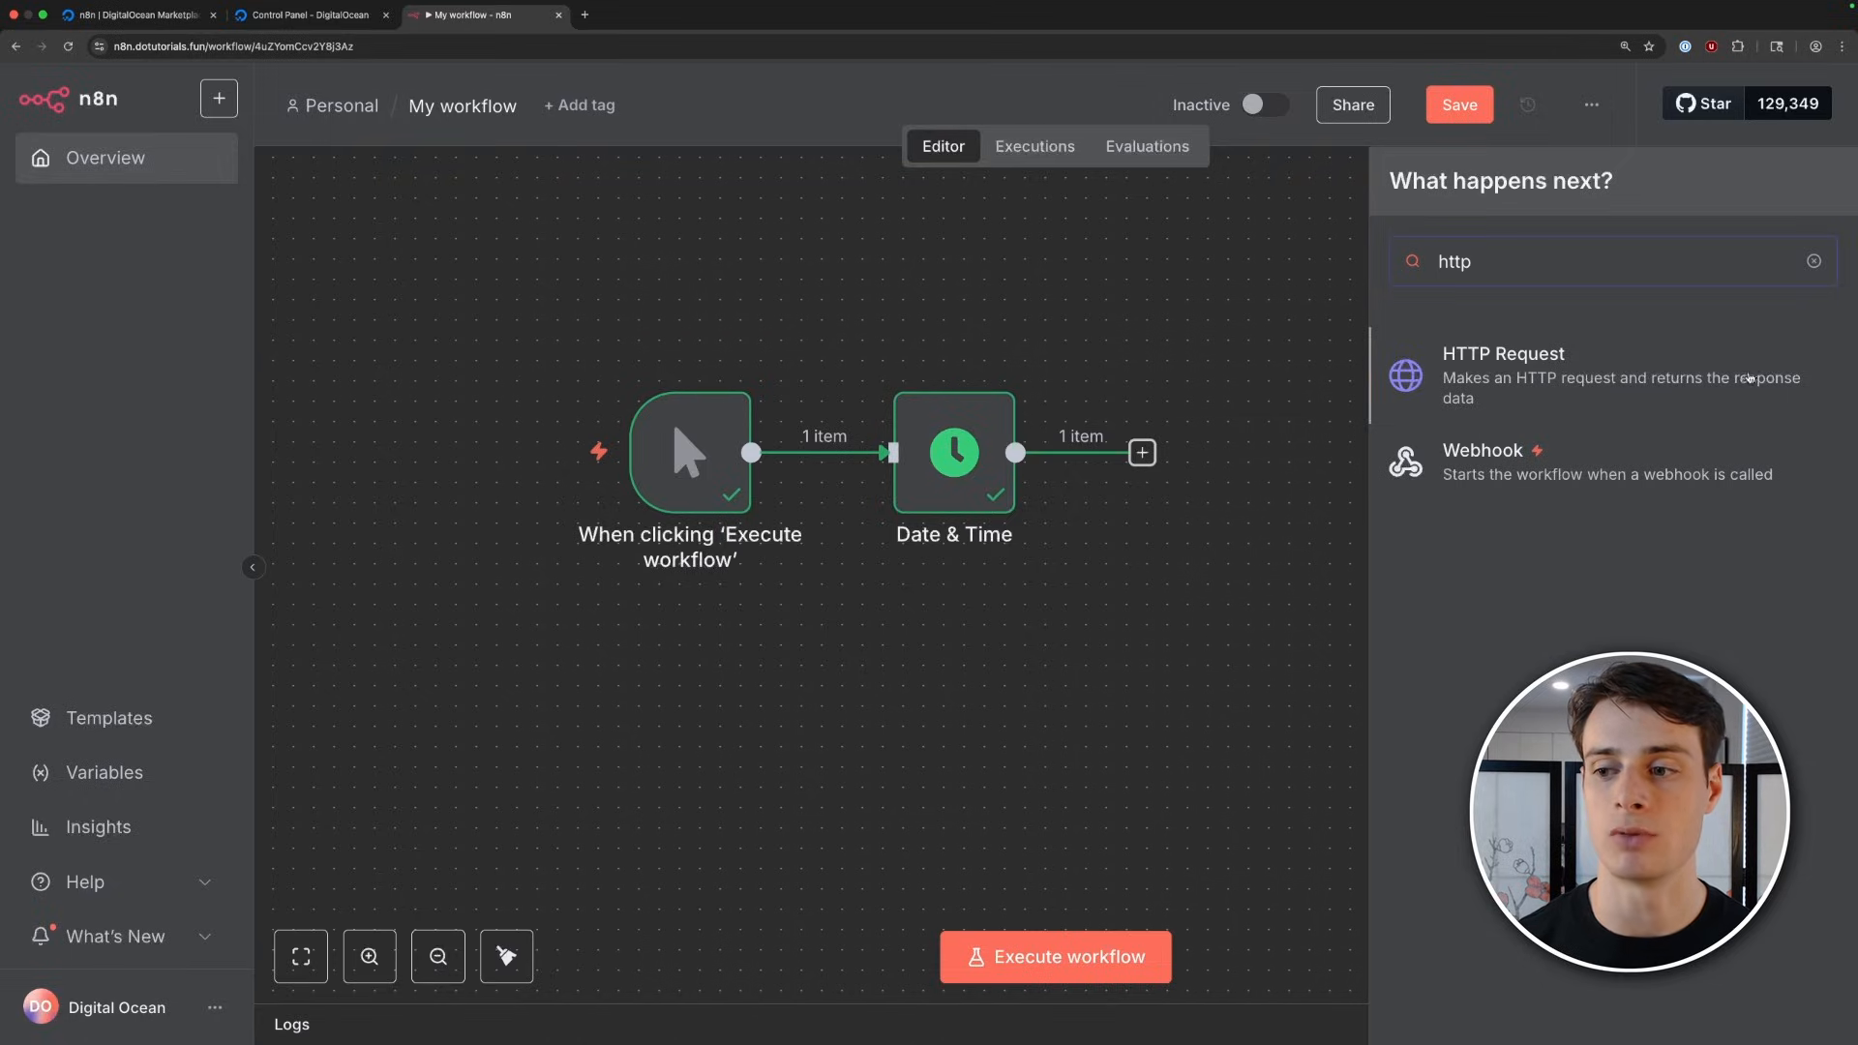
{"action": "left_click", "coordinate": [1501, 352]}
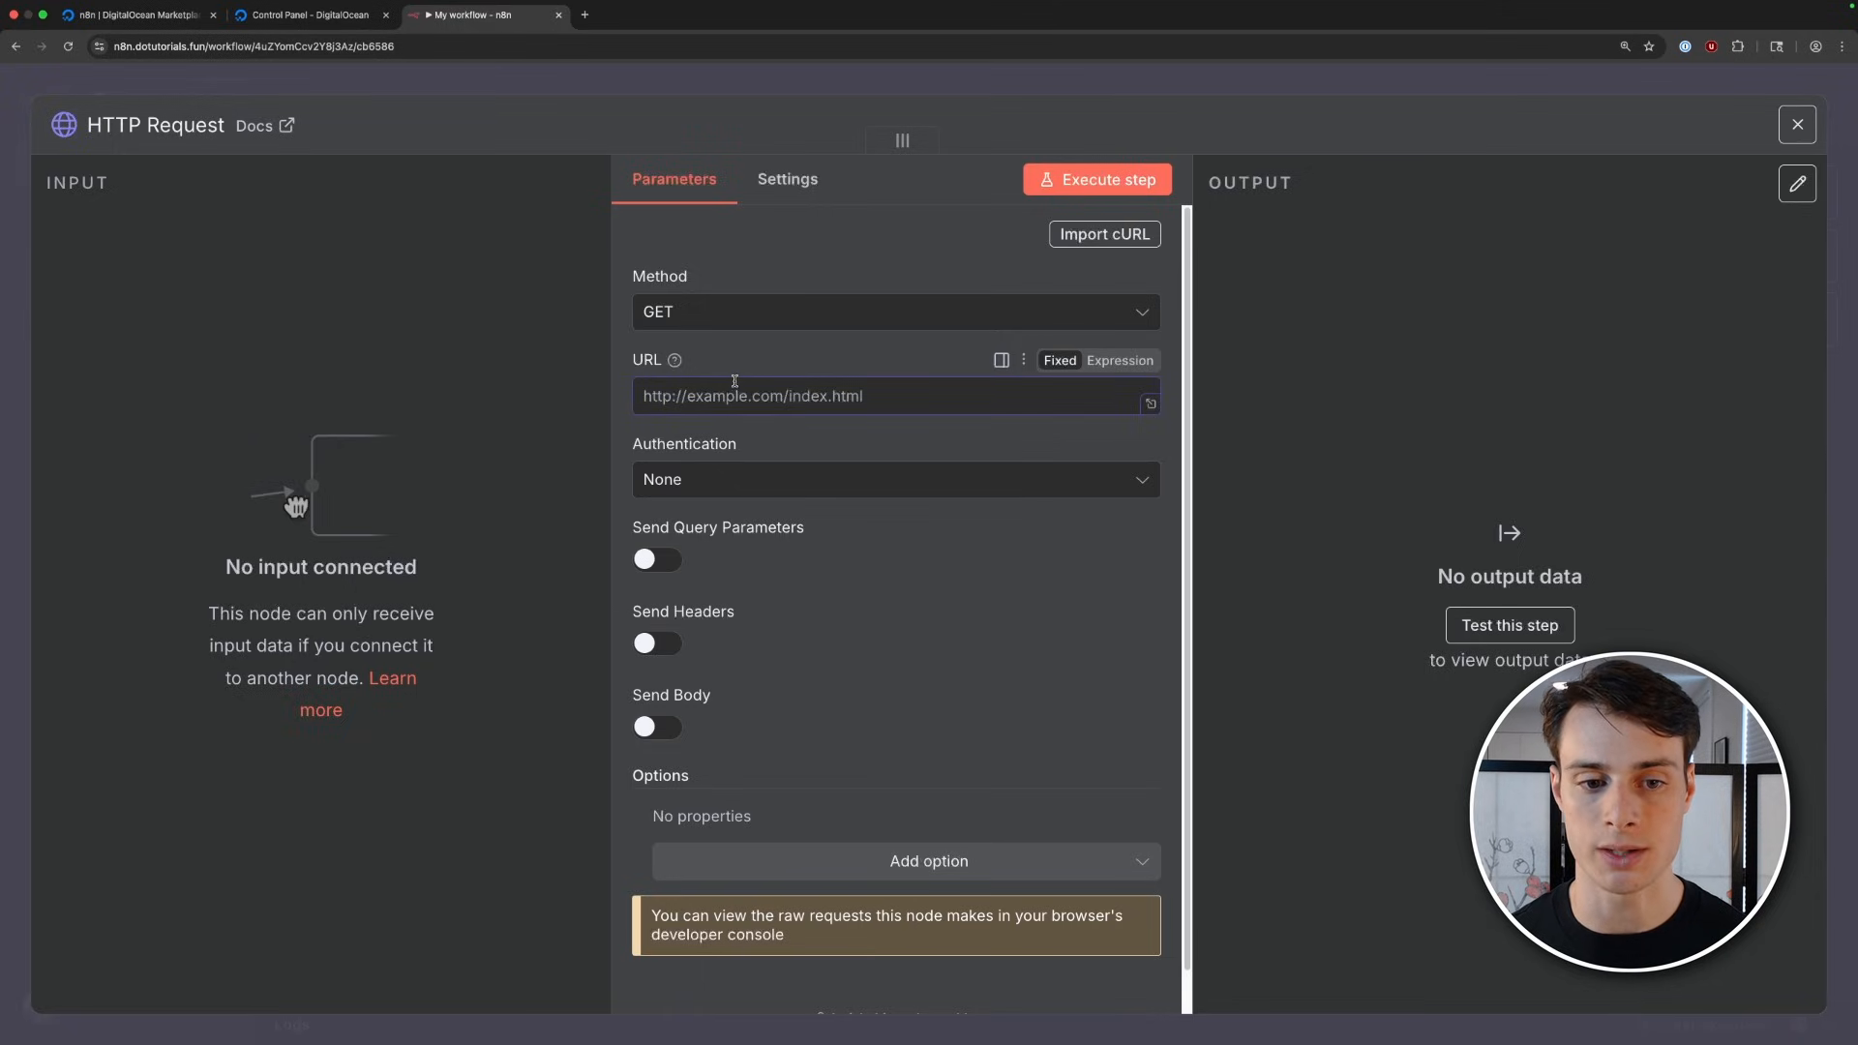
{"action": "left_click", "coordinate": [882, 395]}
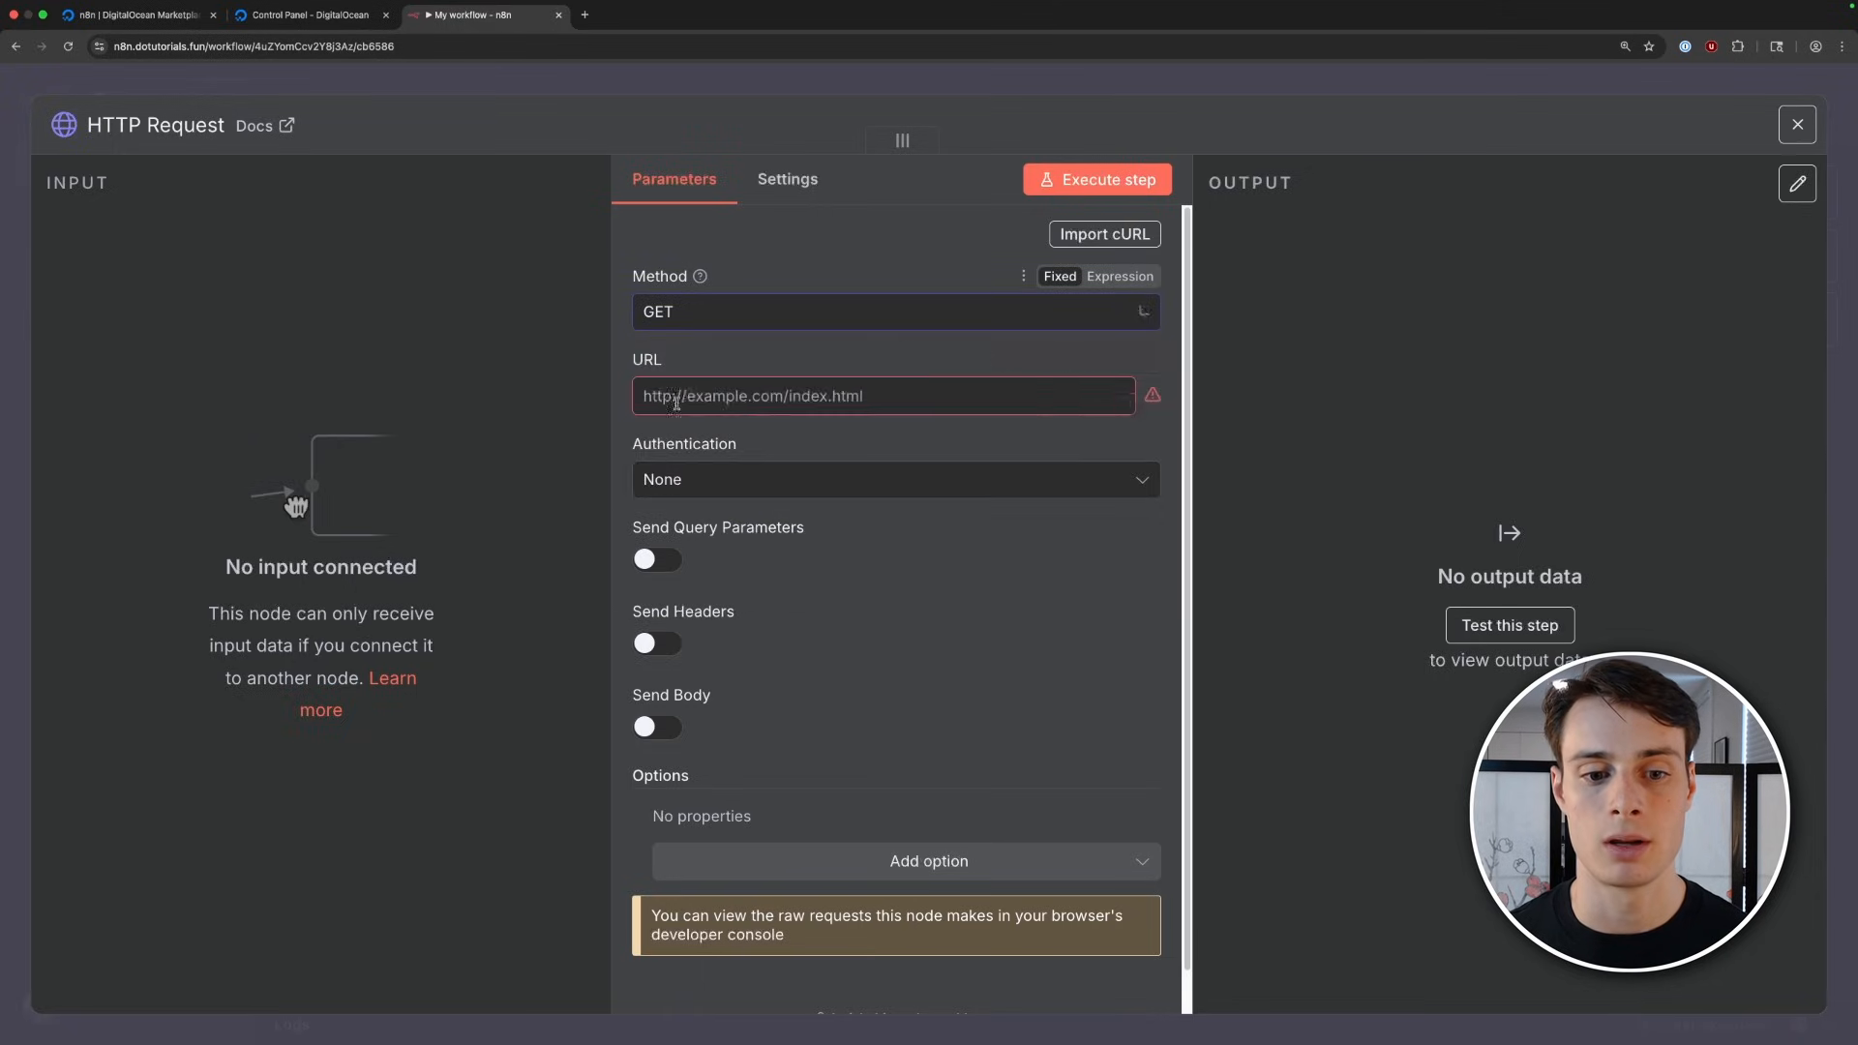
{"action": "type", "text": "http://numbersapi.com/random/trivia"}
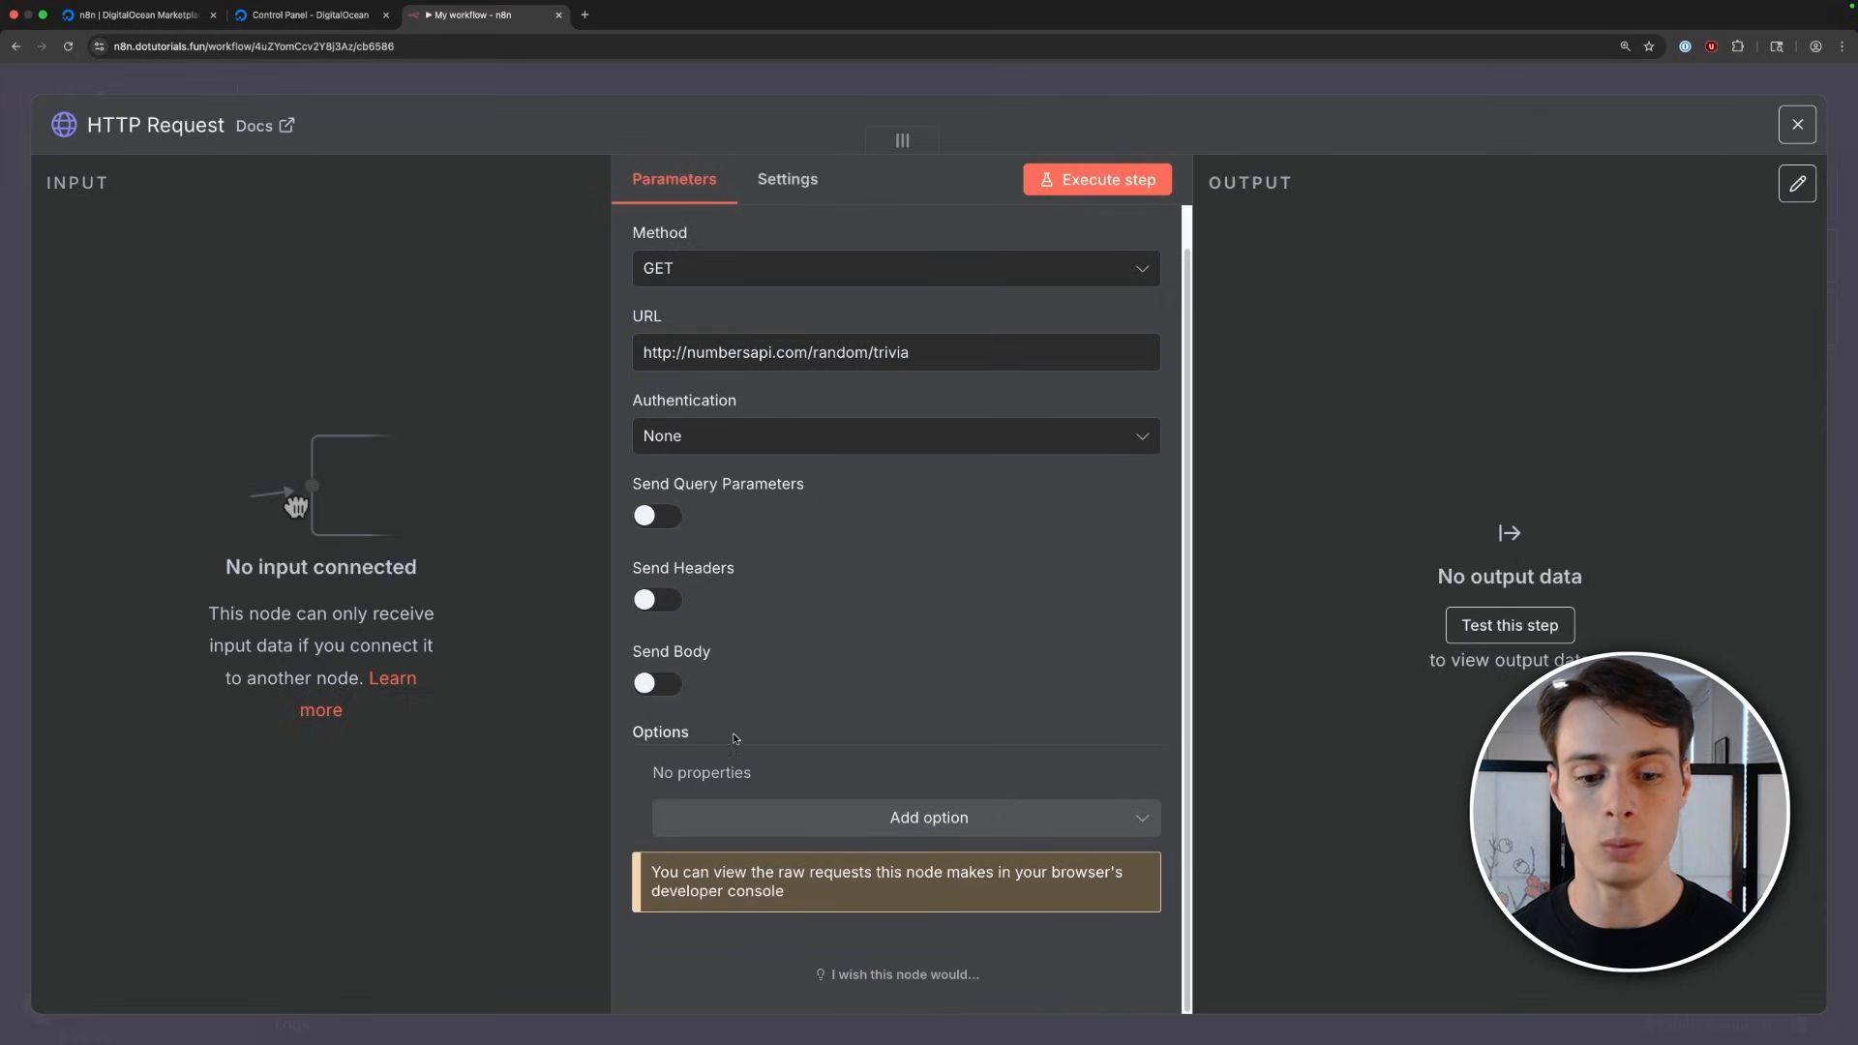
Set the response format to Text, execute to fetch a trivia fact, and return to the canvas
{"action": "left_click", "coordinate": [927, 816]}
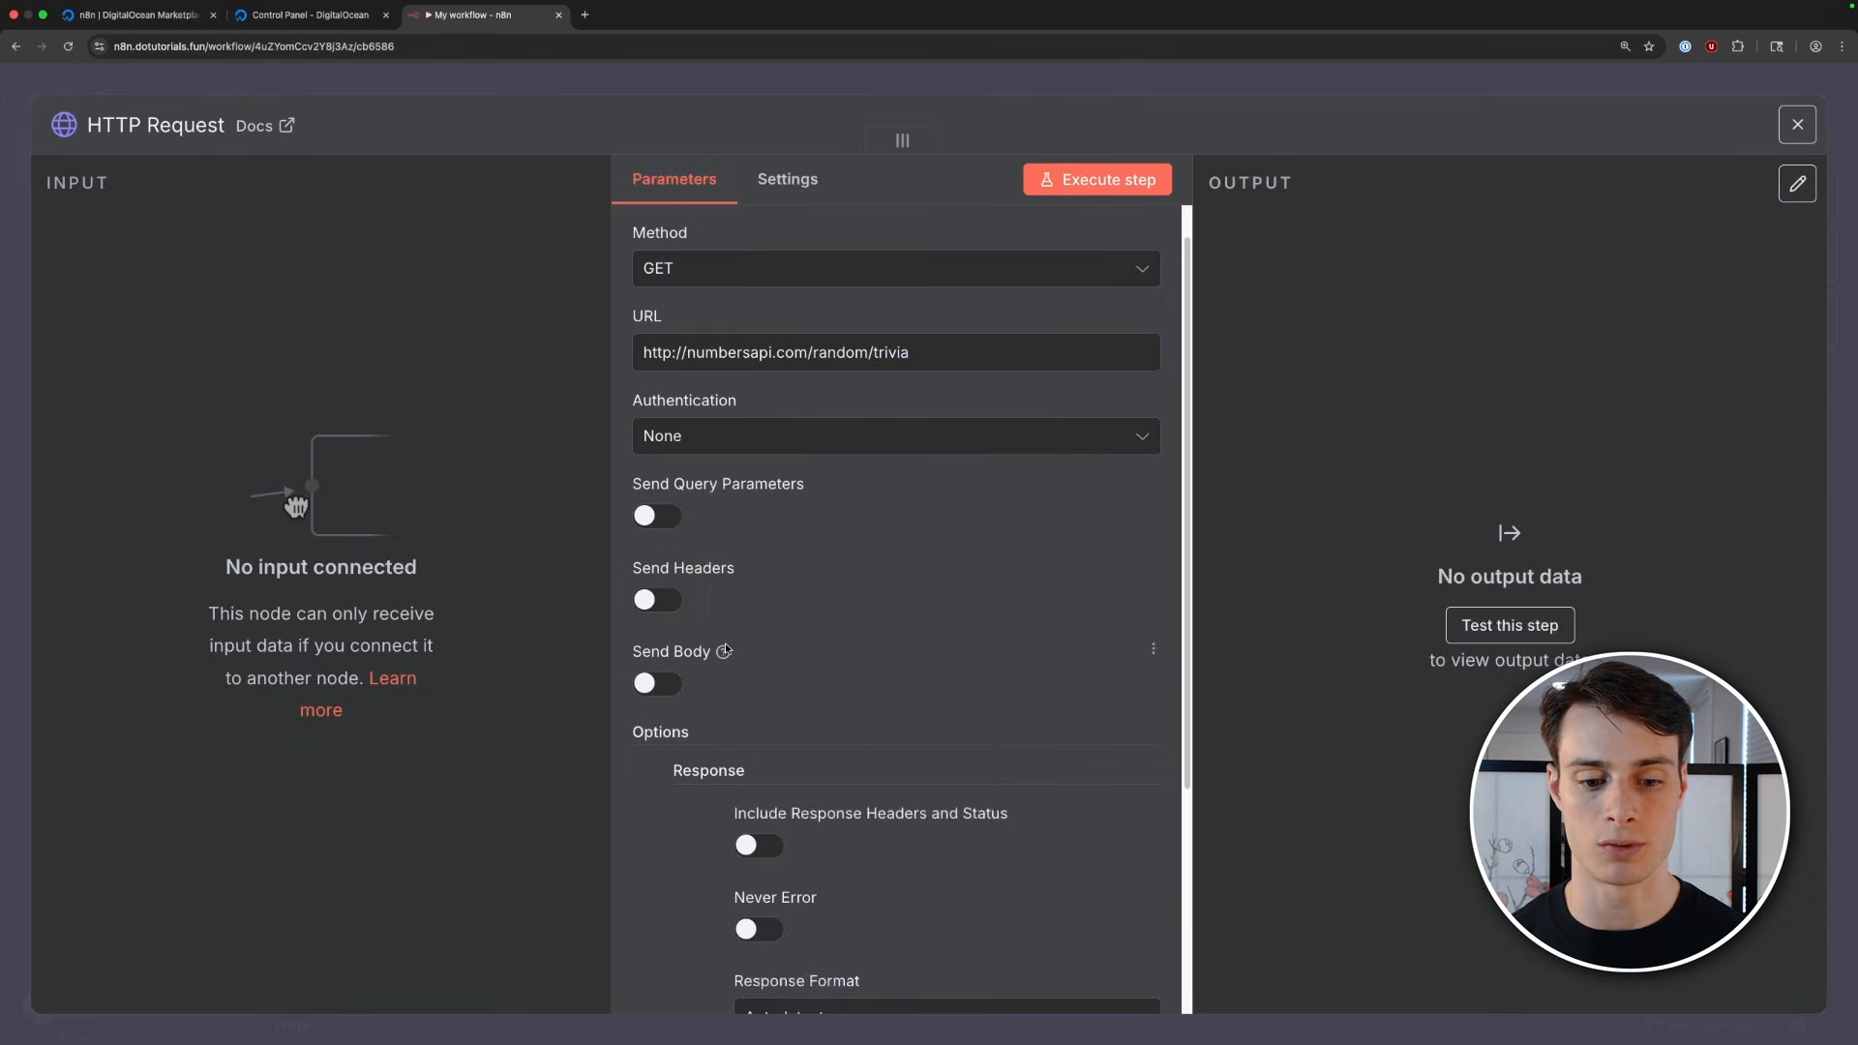
{"action": "scroll", "scroll_direction": "down", "scroll_amount": 3}
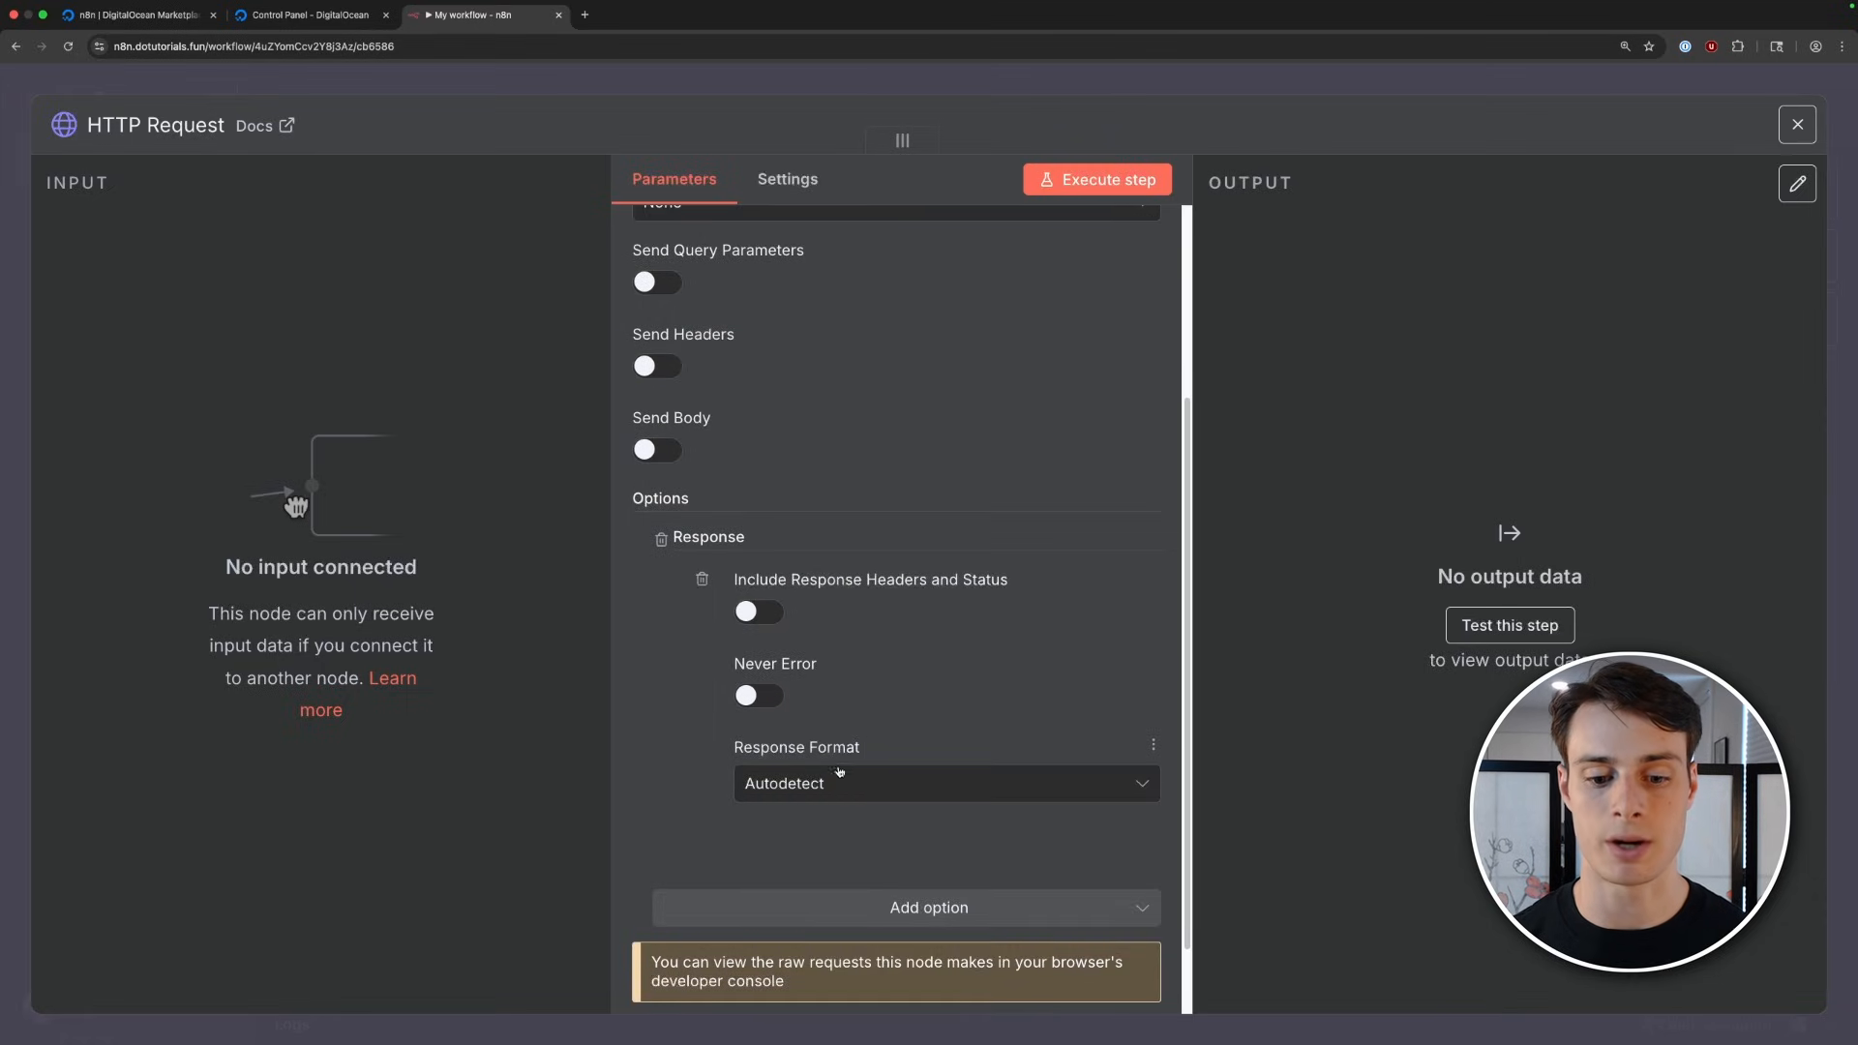
{"action": "left_click", "coordinate": [944, 784]}
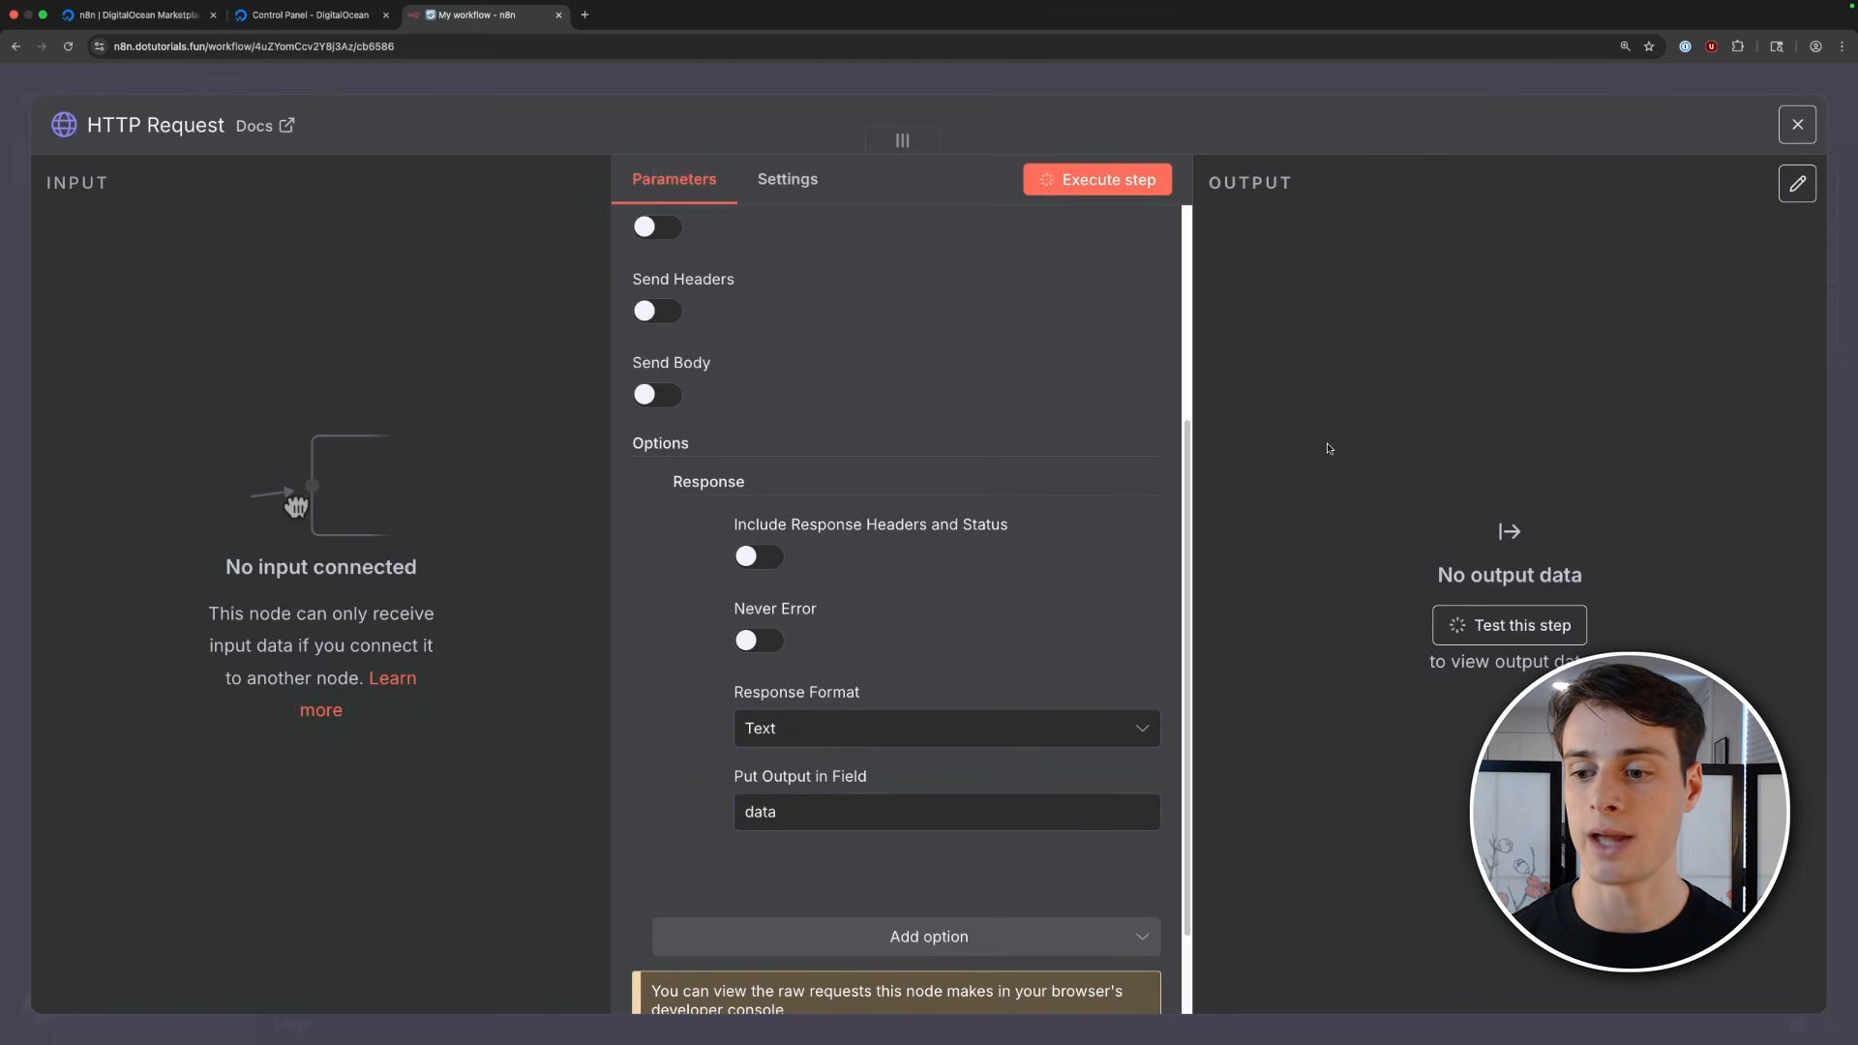
{"action": "left_click", "coordinate": [1094, 178]}
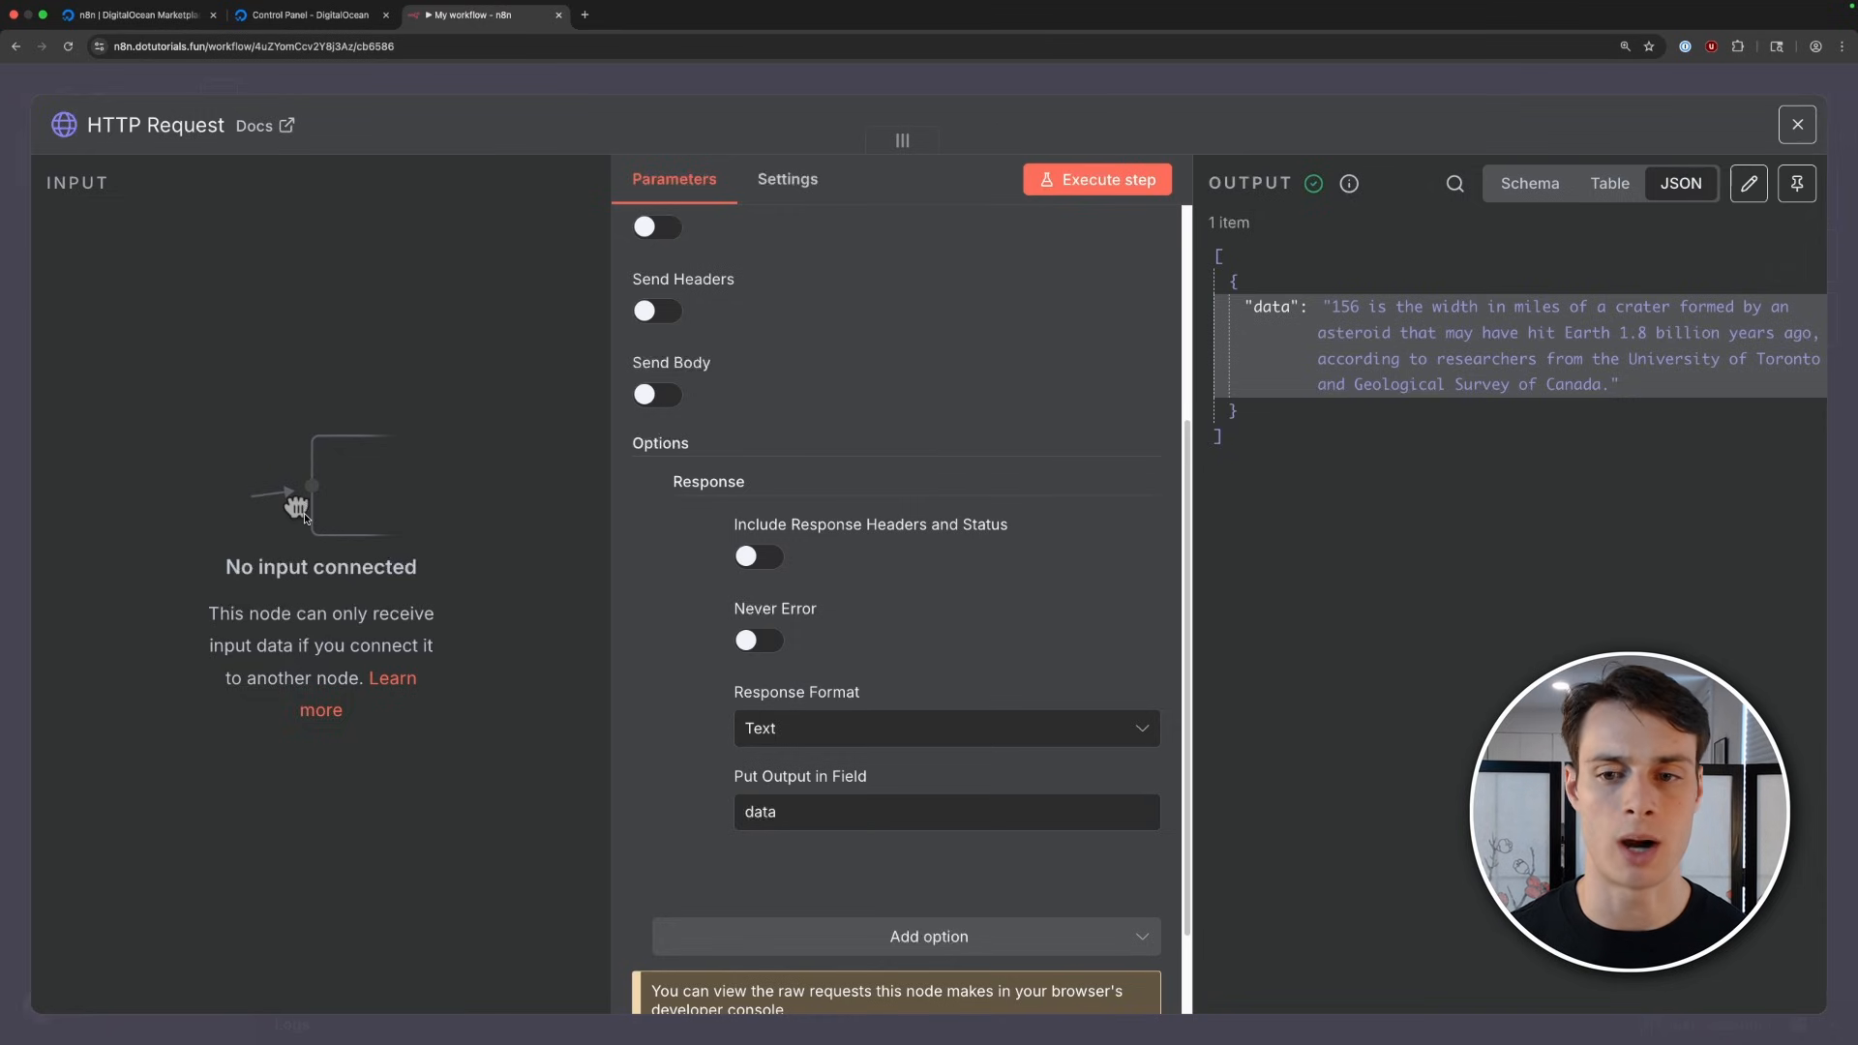
{"action": "left_click", "coordinate": [1796, 123]}
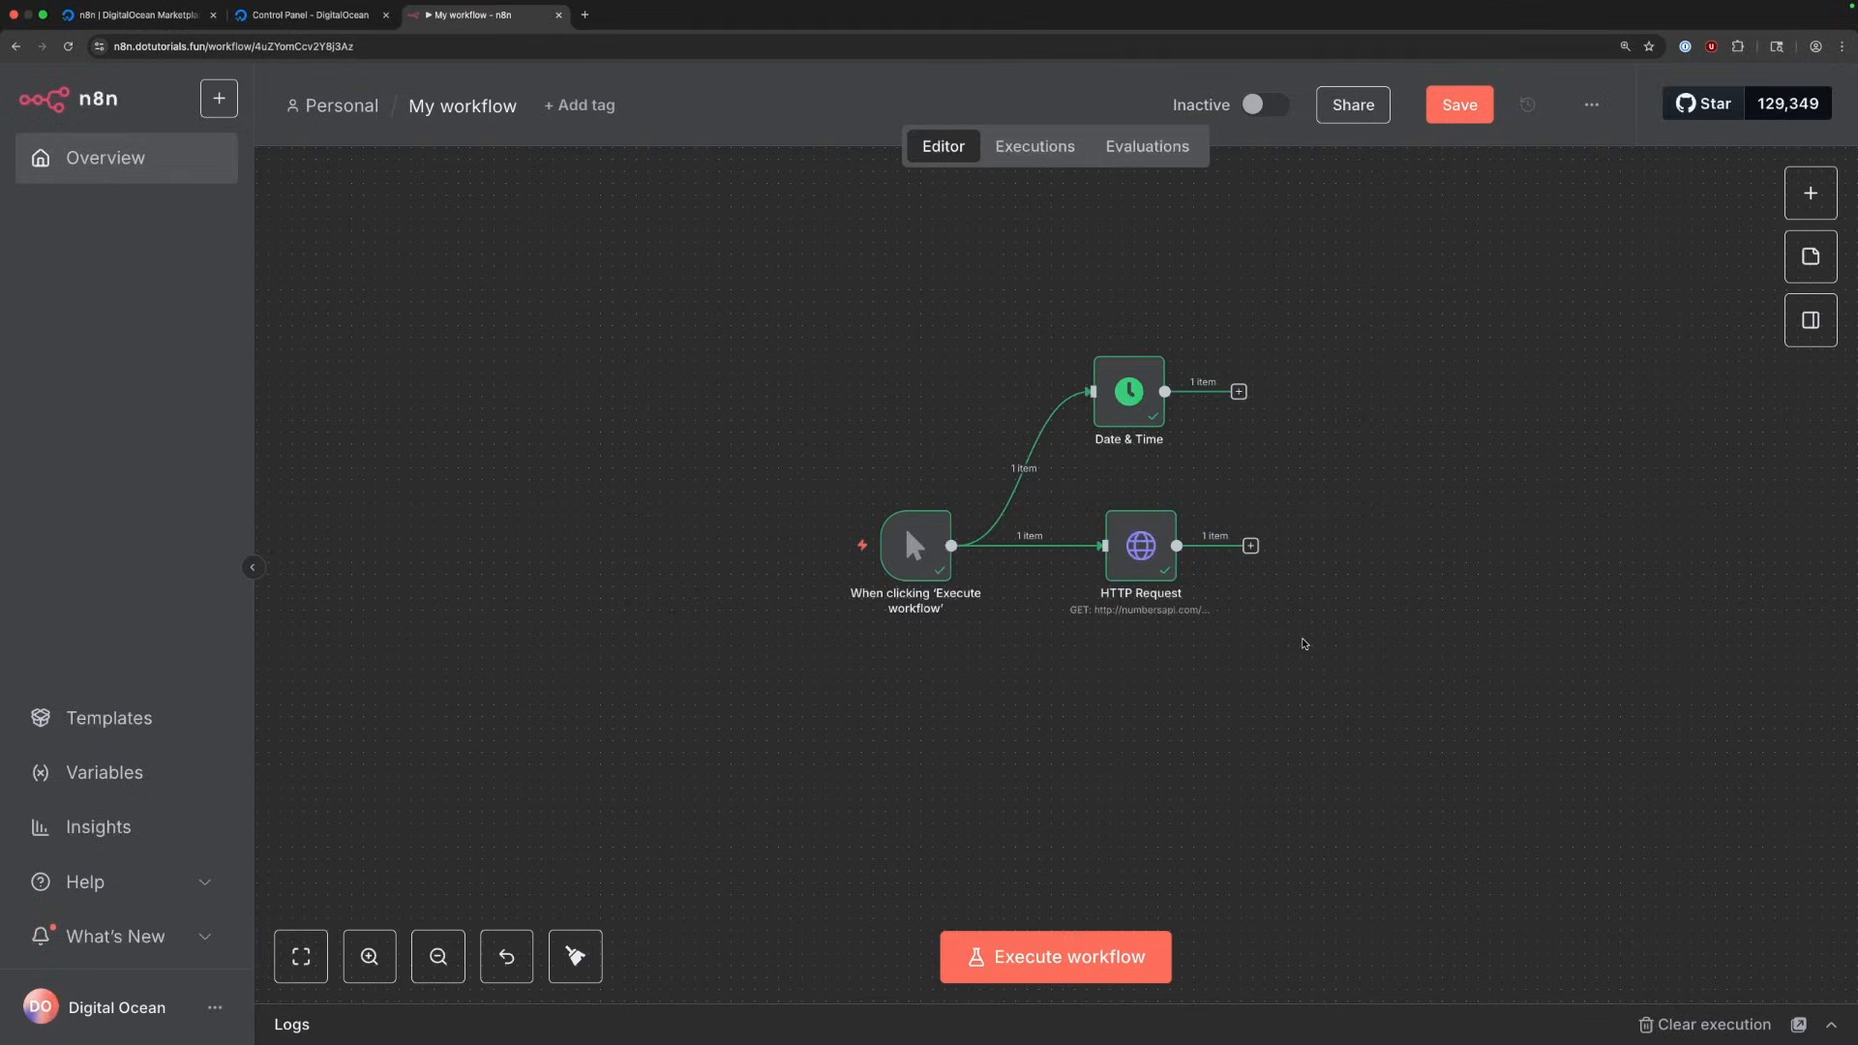
Begin searching the node picker for the next step after running both branches
{"action": "type", "text": "e"}
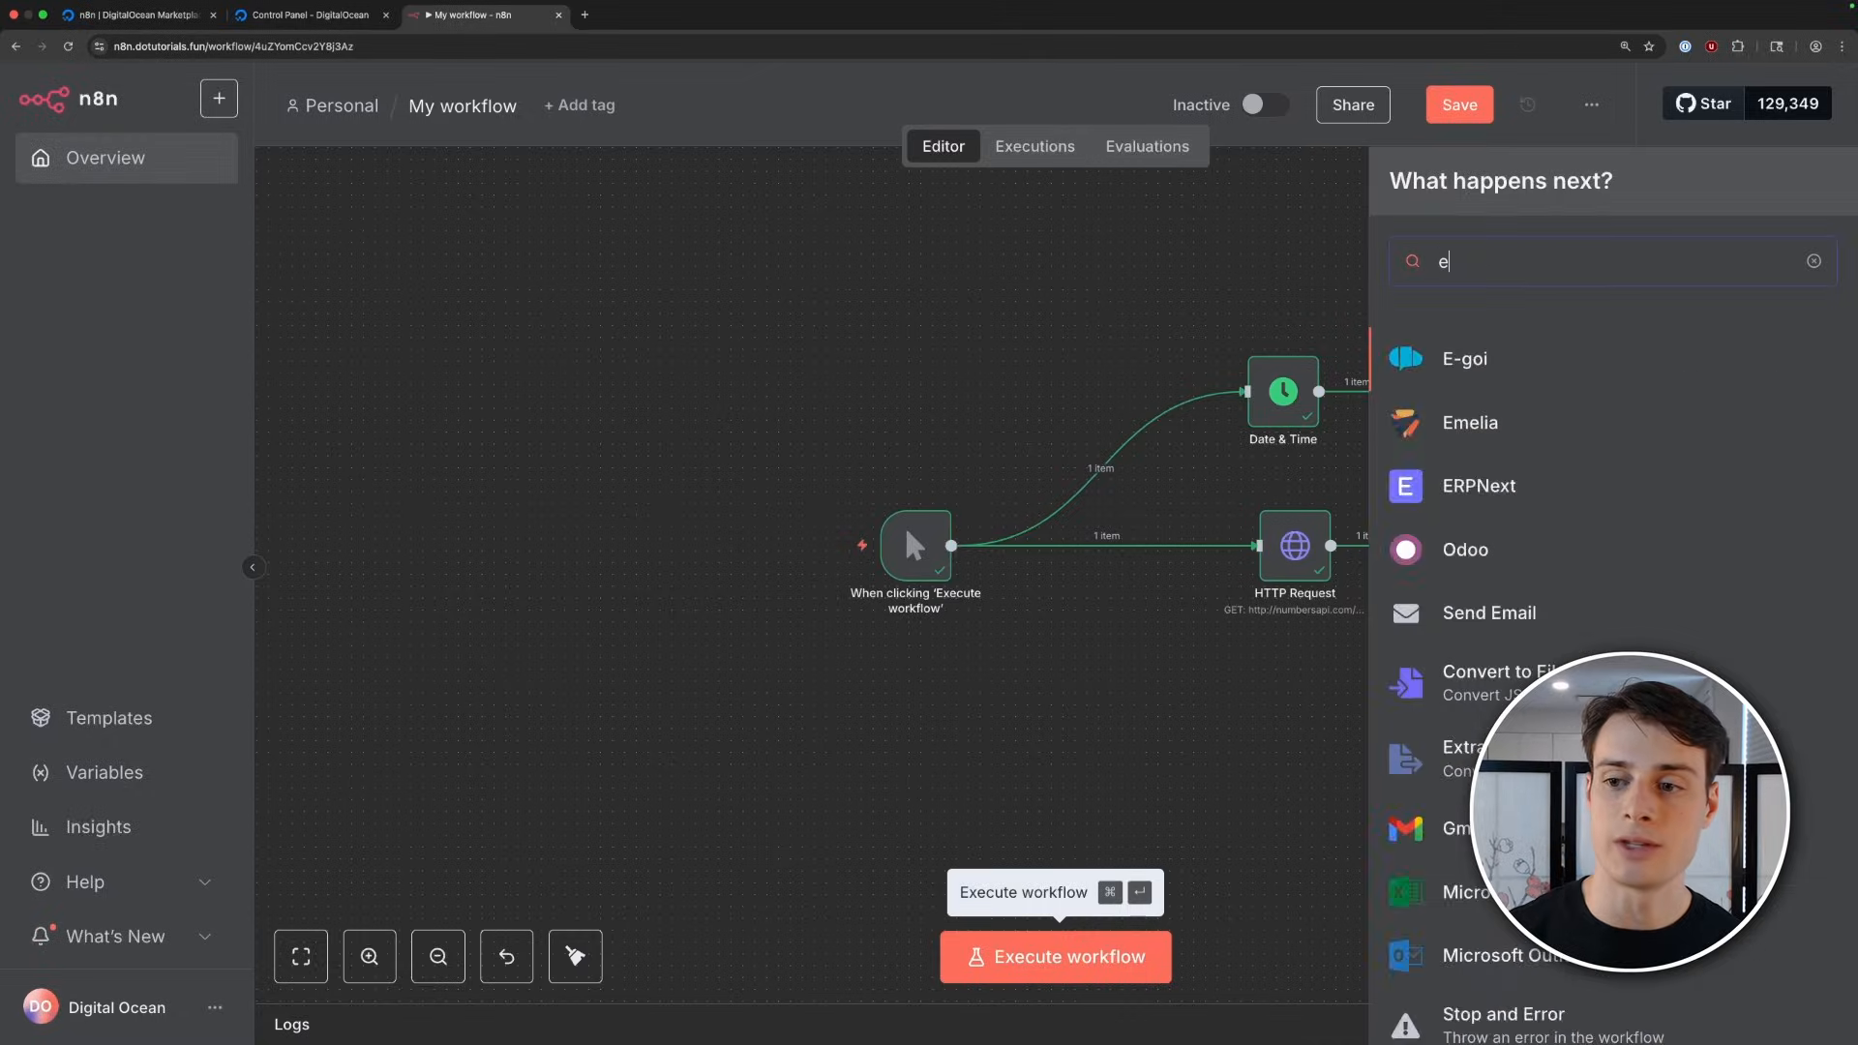
Add an Edit Fields (Set) node to the workflow from the node picker
{"action": "type", "text": "dit"}
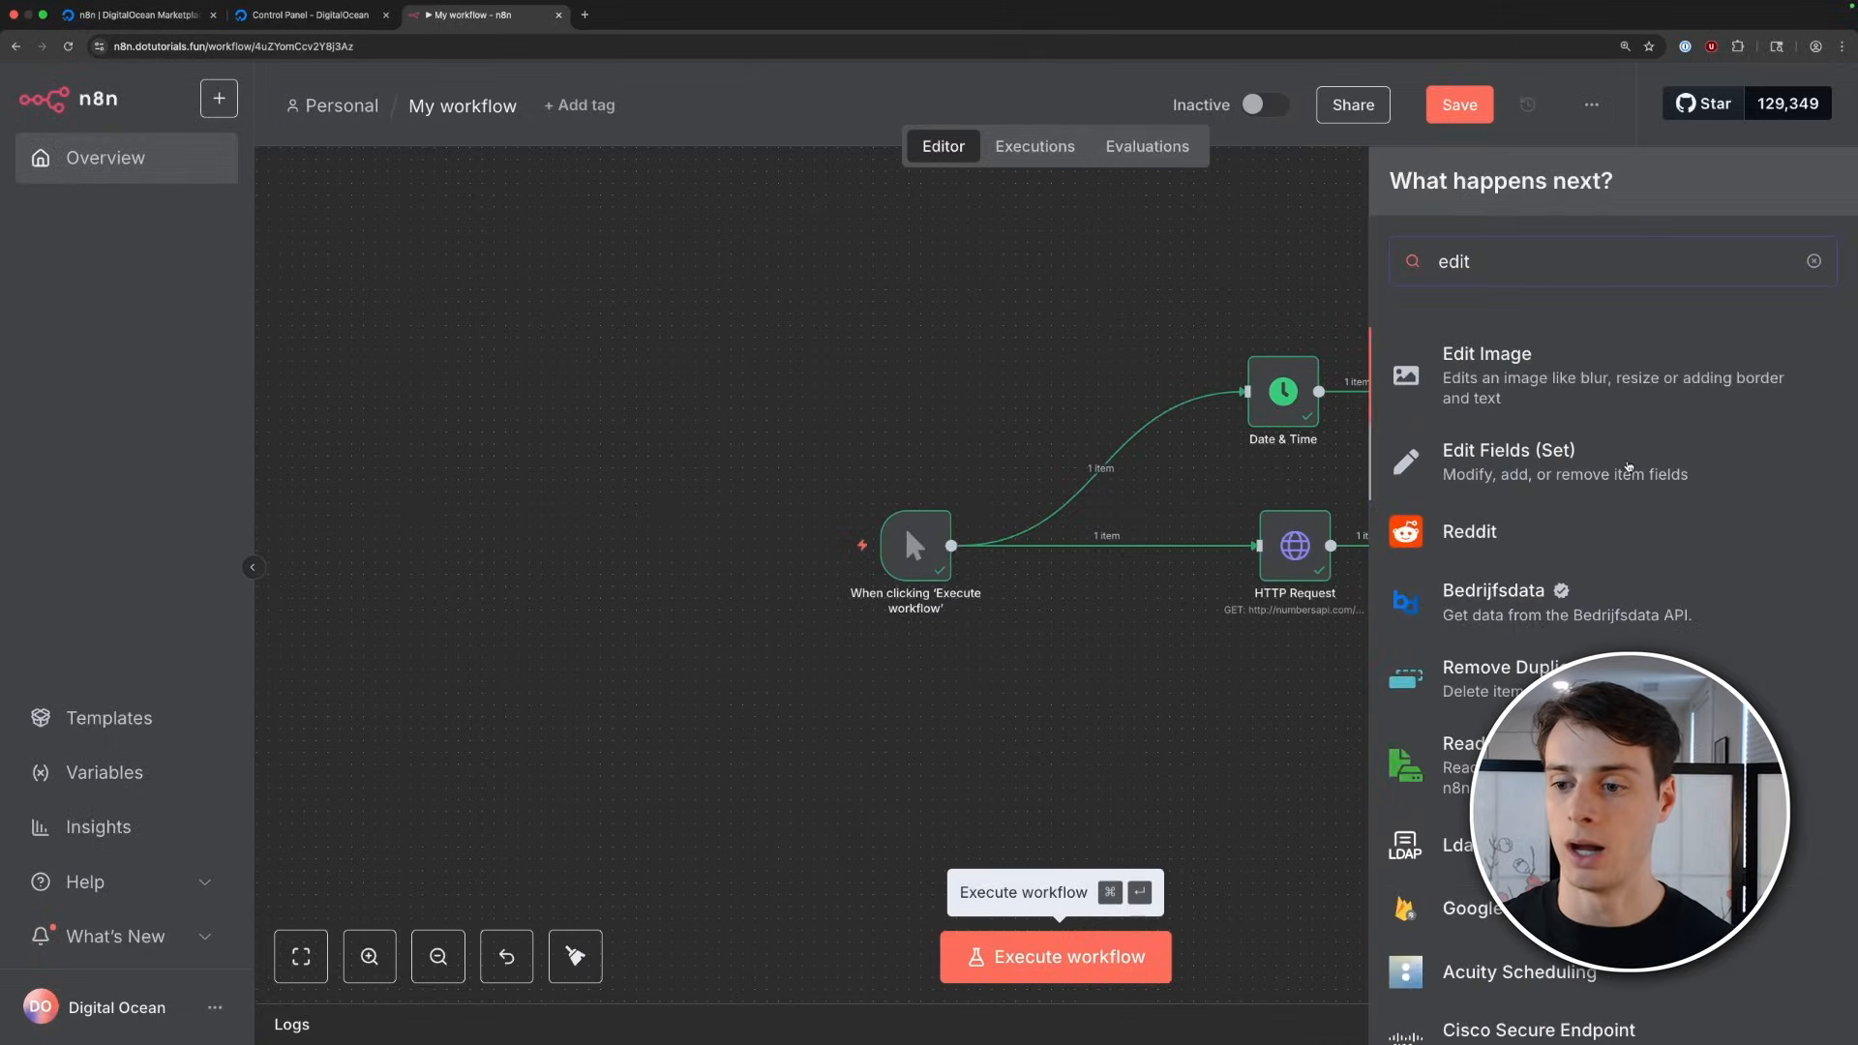
{"action": "left_click", "coordinate": [1507, 461]}
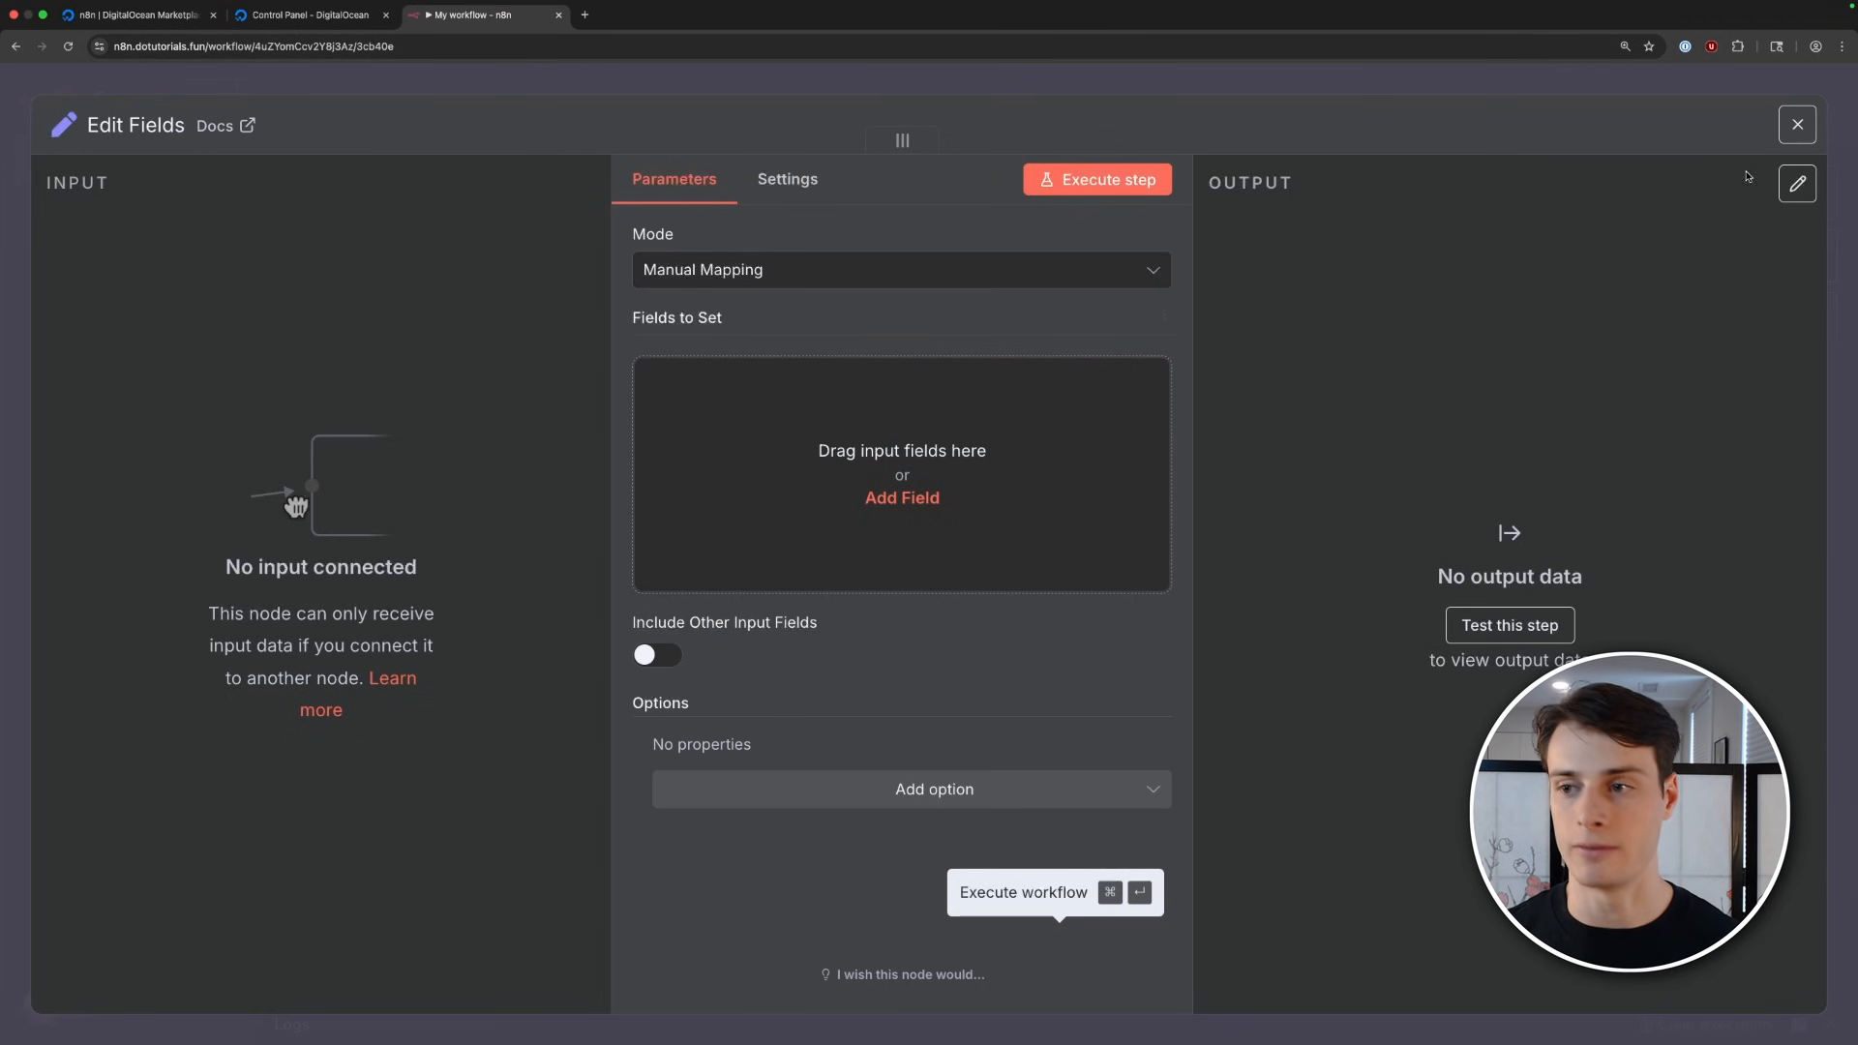
{"action": "left_click", "coordinate": [1796, 124]}
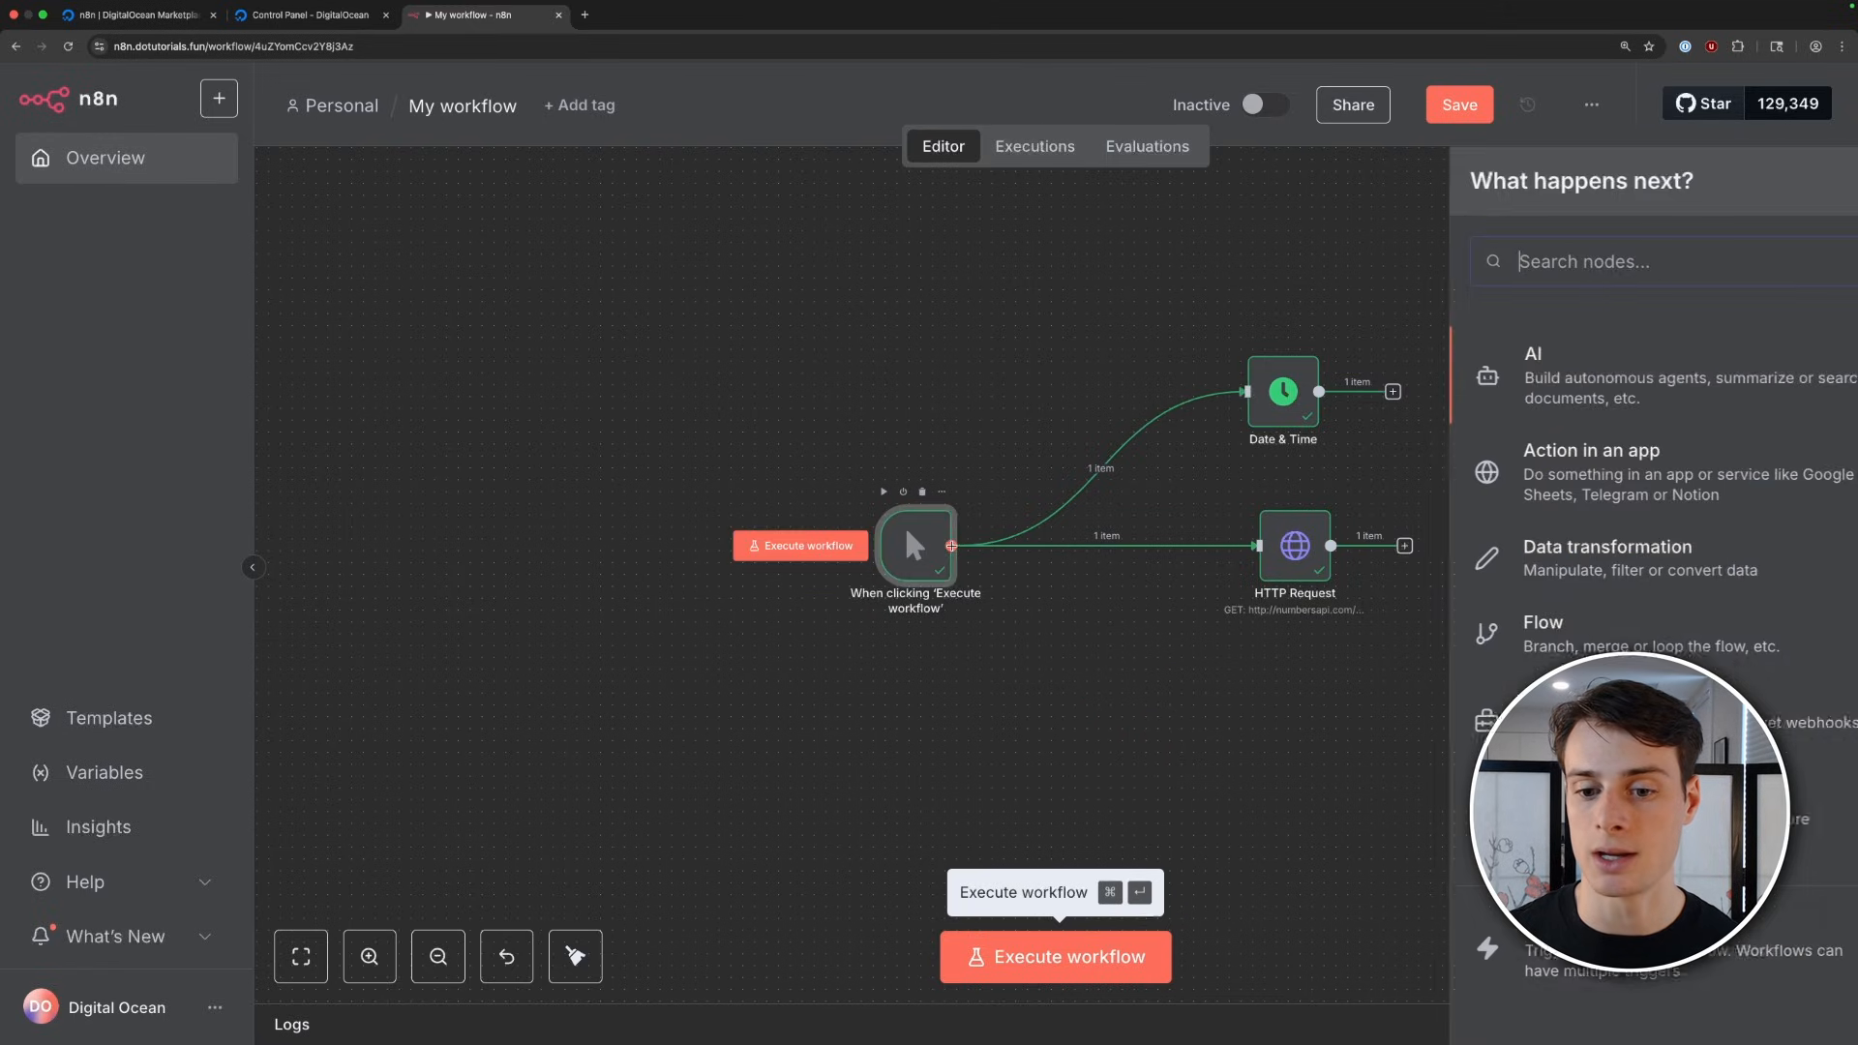
{"action": "type", "text": "edit"}
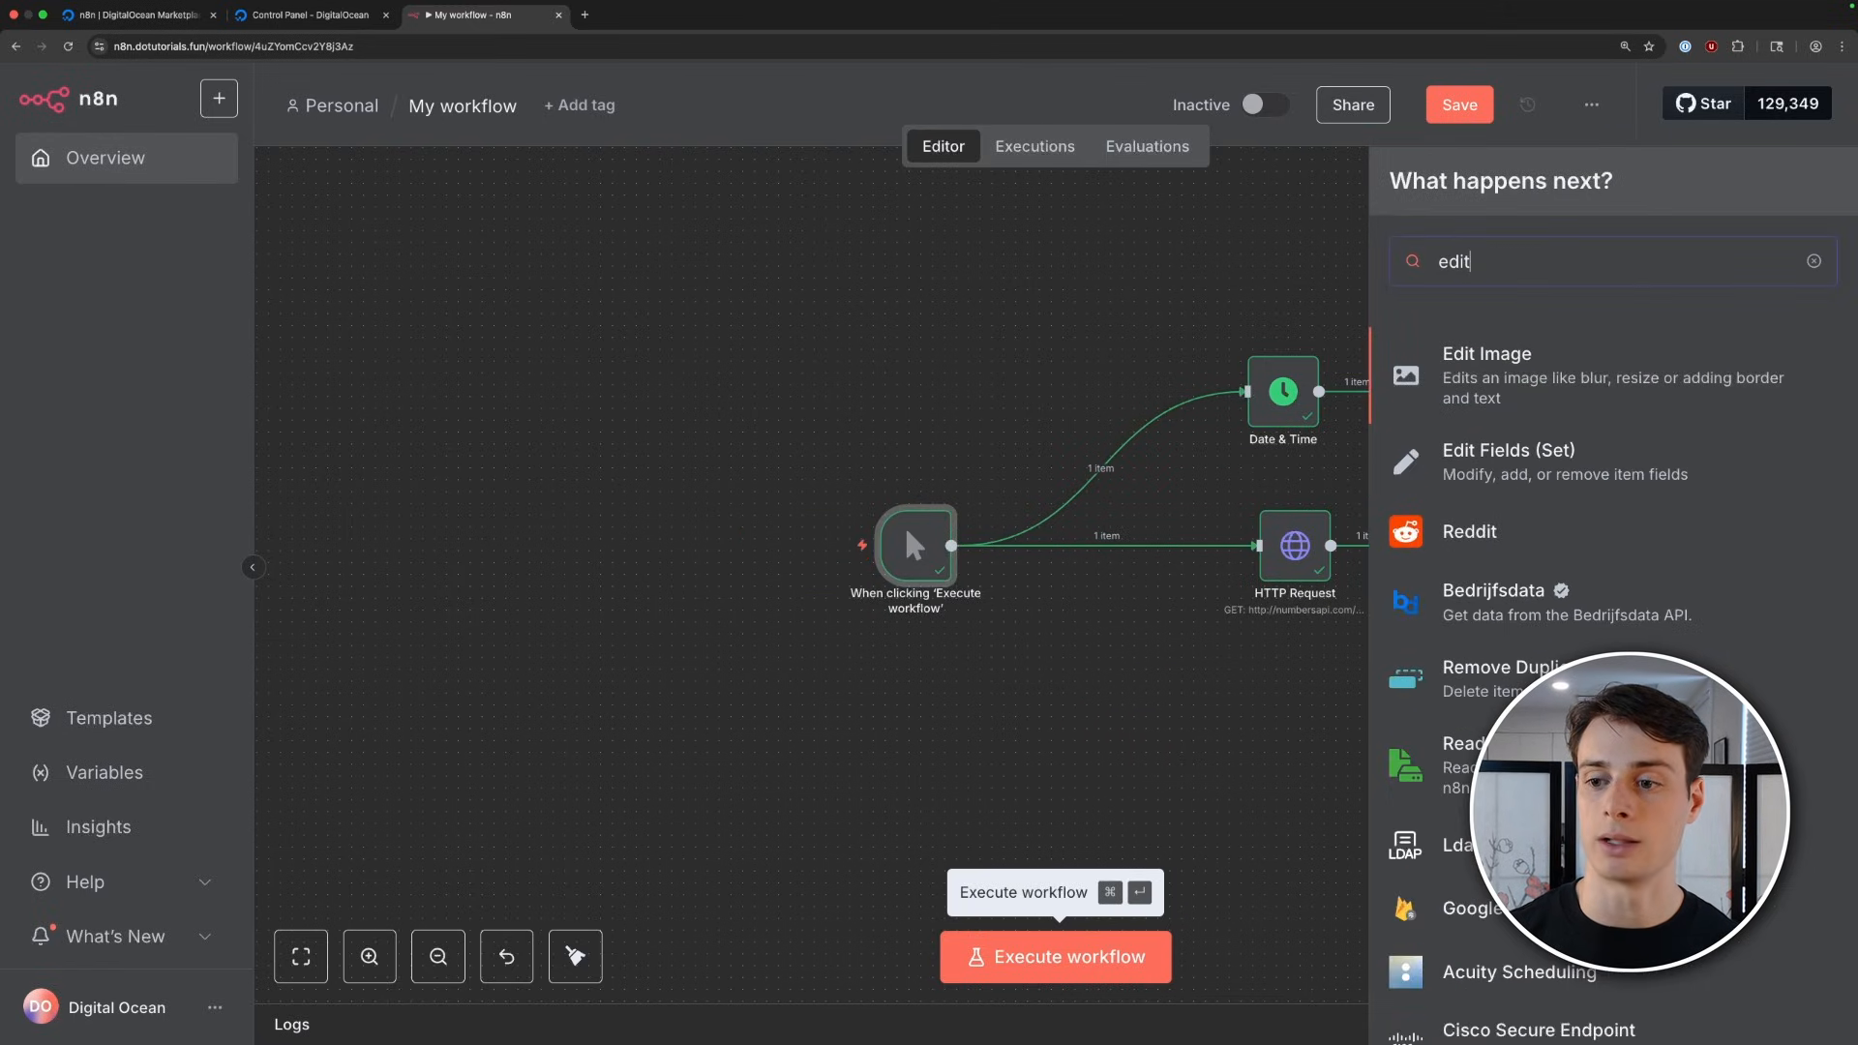
{"action": "left_click", "coordinate": [1507, 460]}
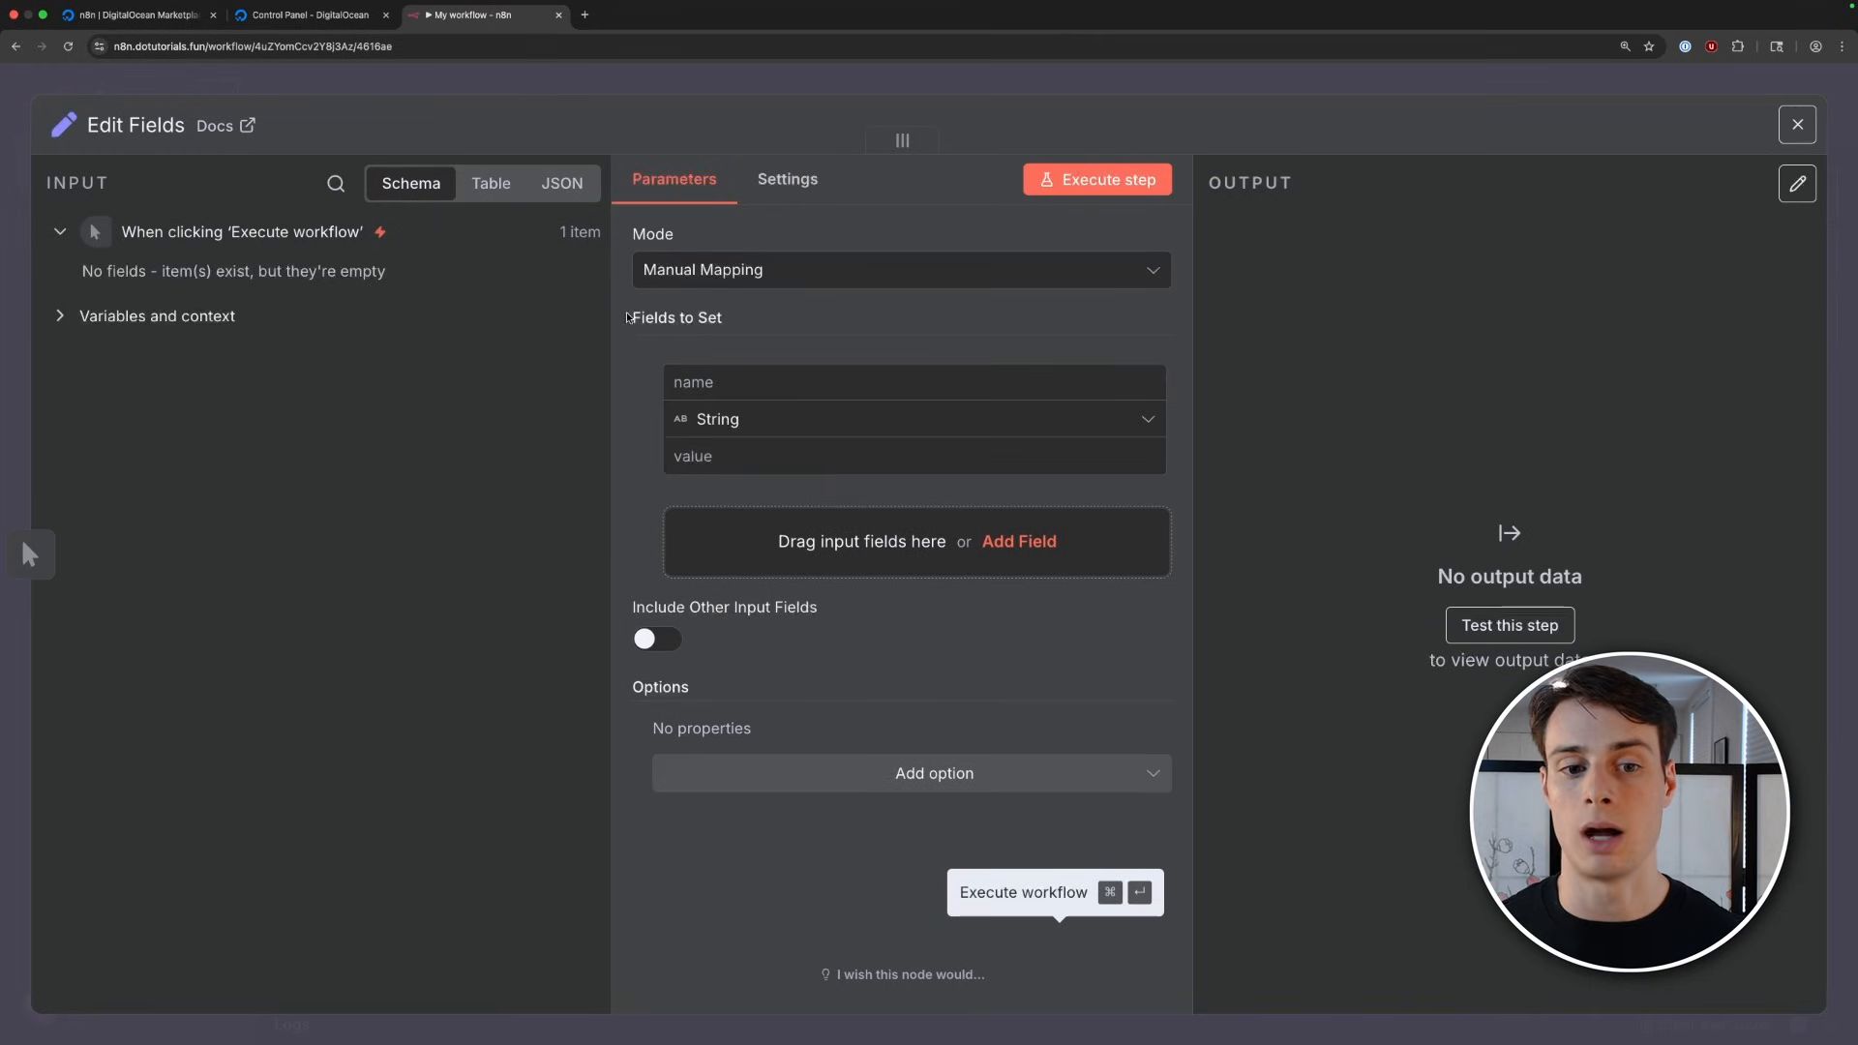
Set fields location='New York' and temperature='75 F', execute the node, and close it
{"action": "type", "text": "lo"}
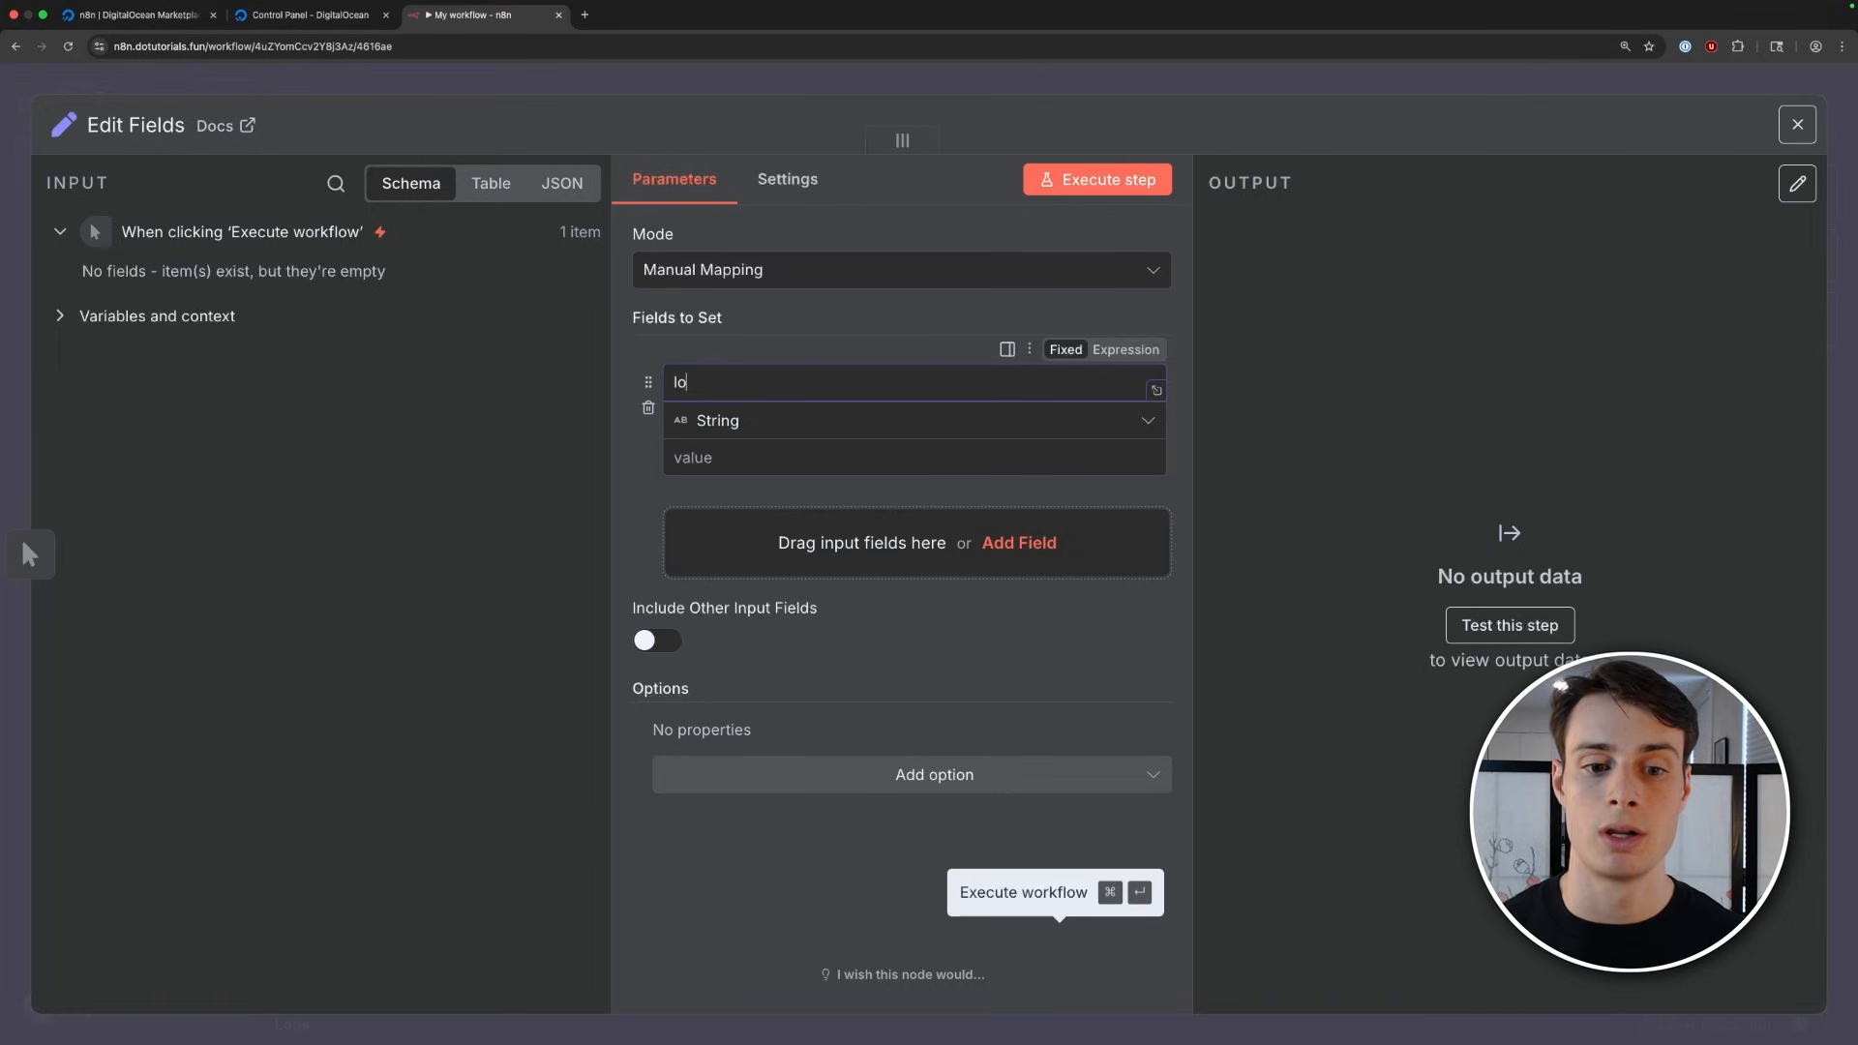
{"action": "type", "text": "New York"}
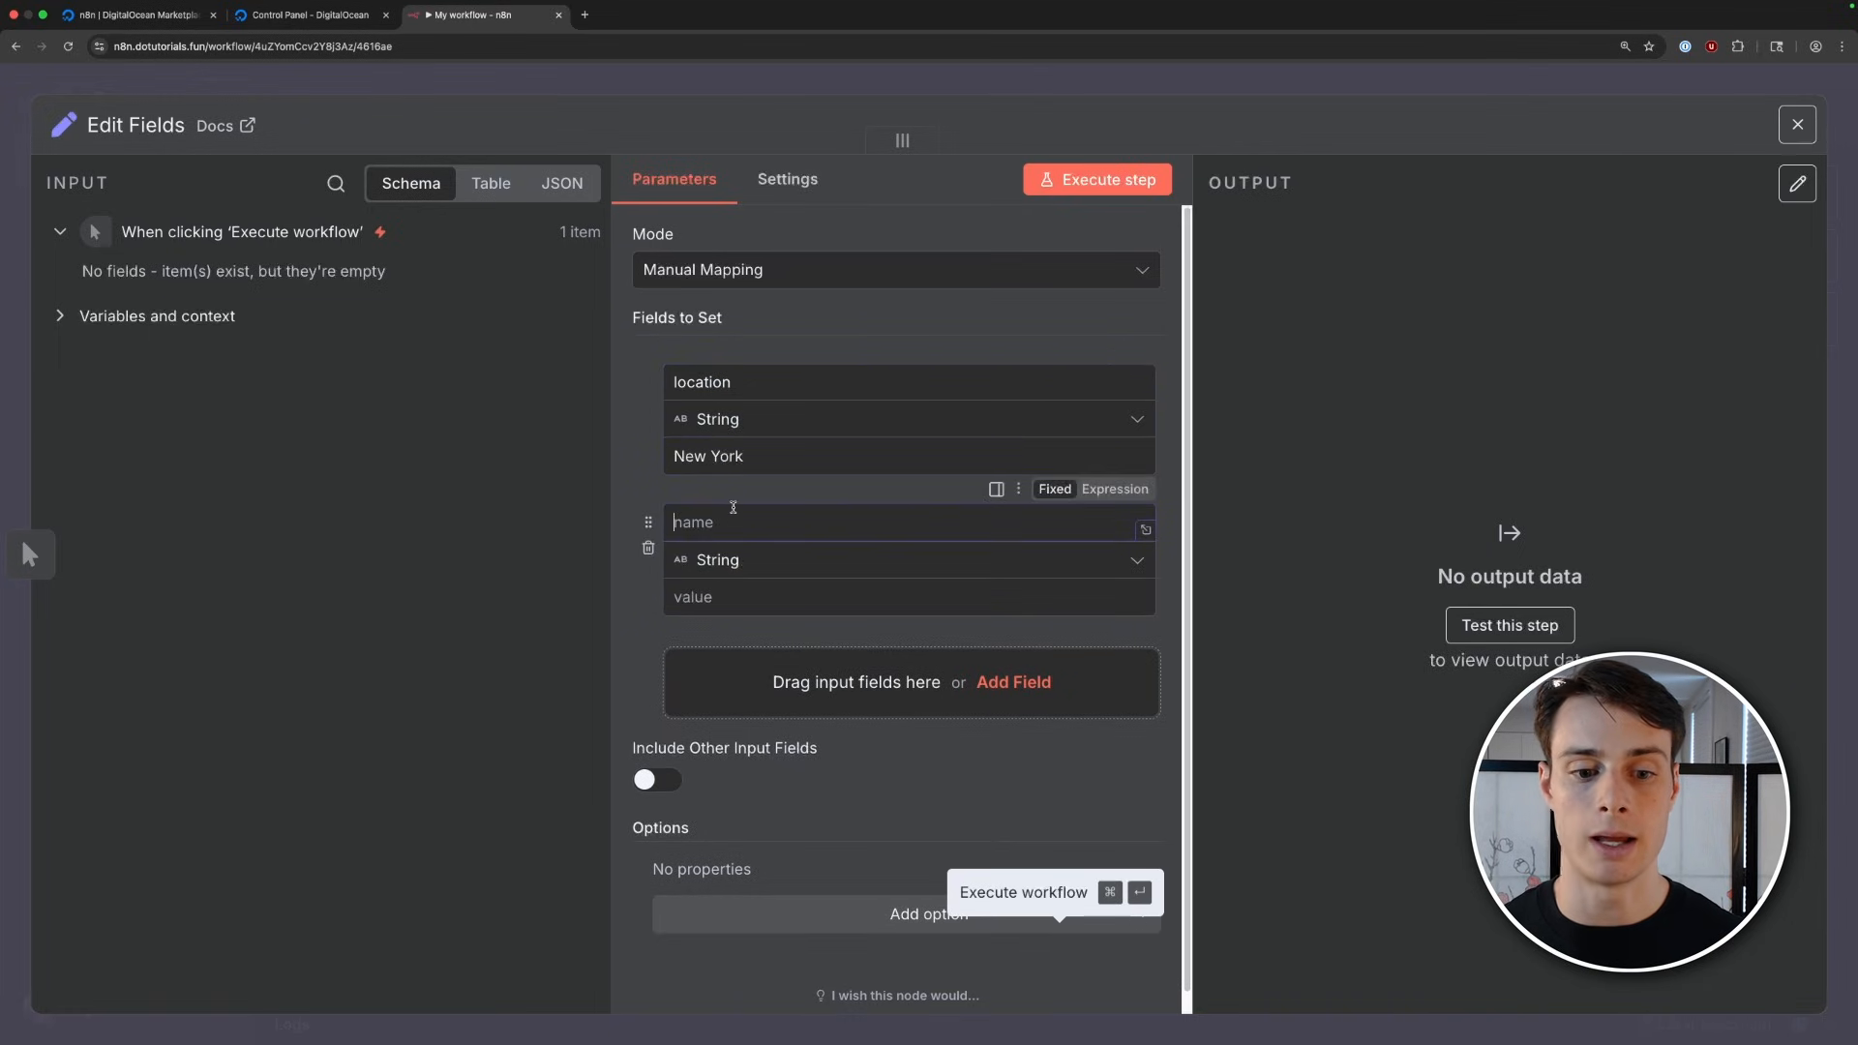
{"action": "type", "text": "temperature"}
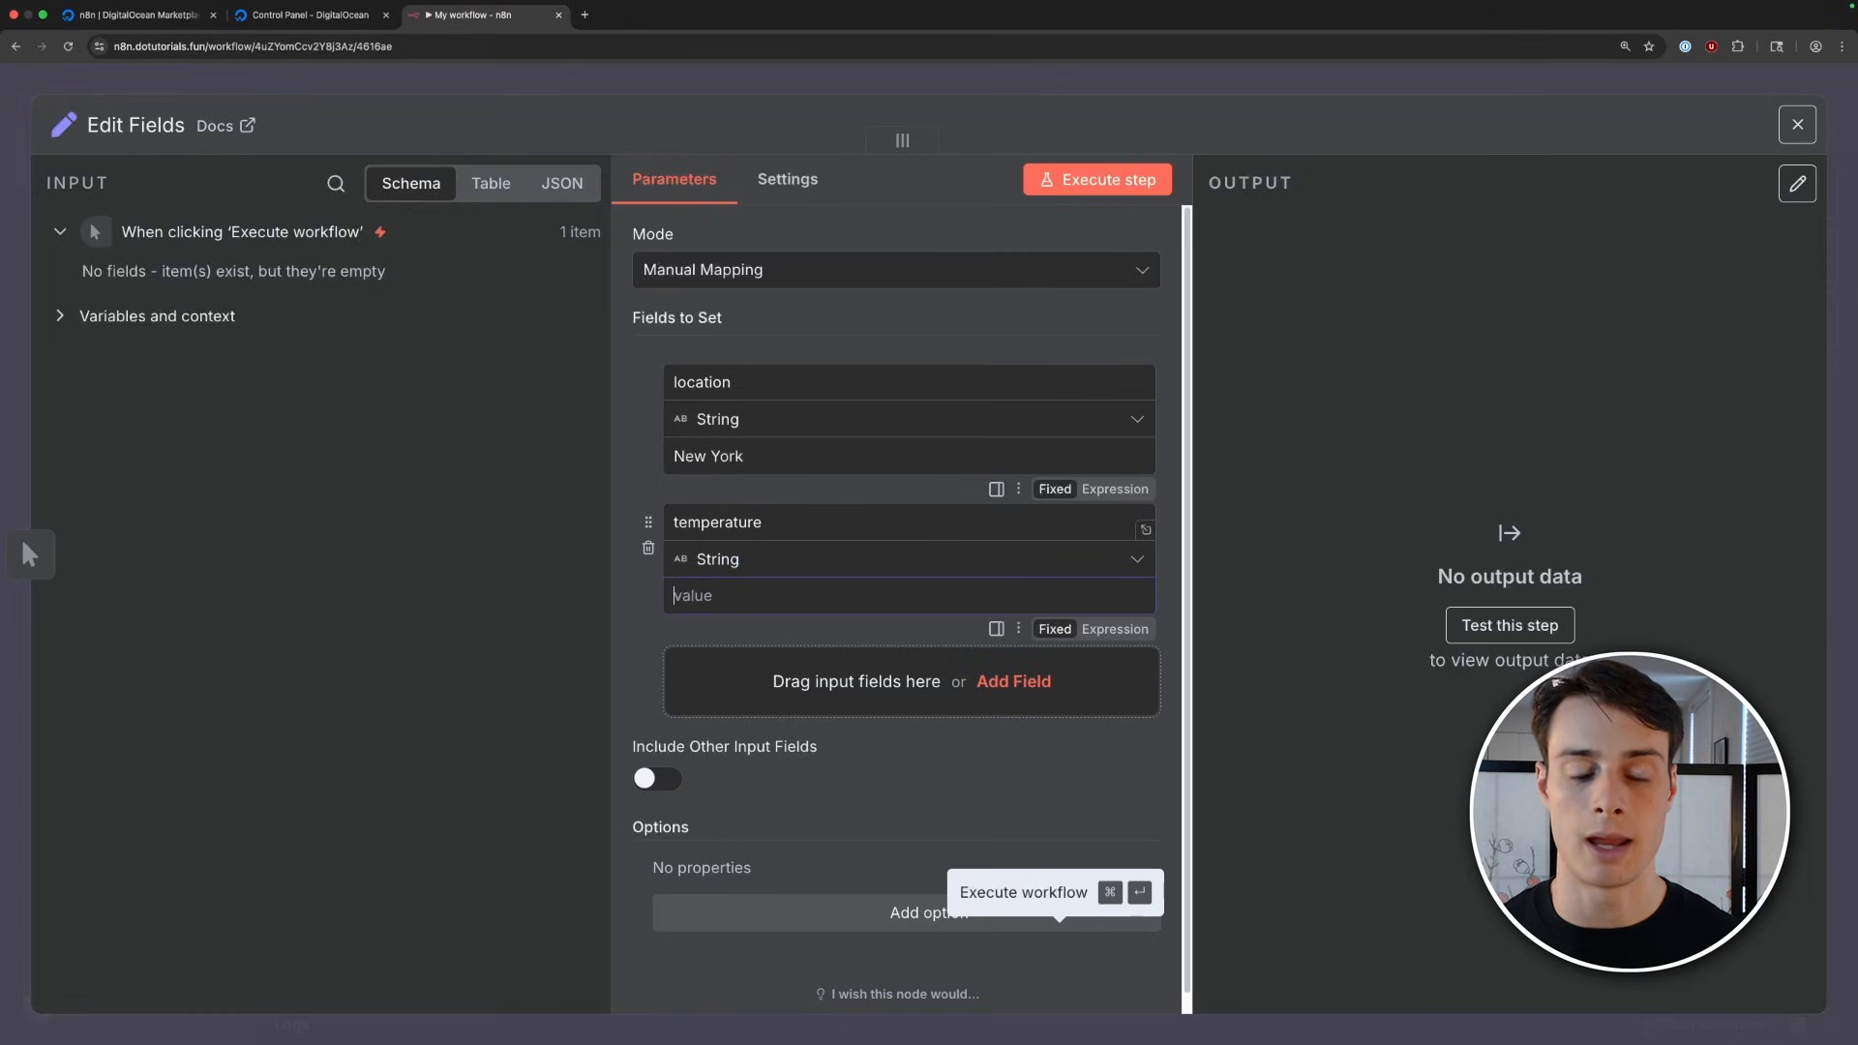
{"action": "type", "text": "75 F"}
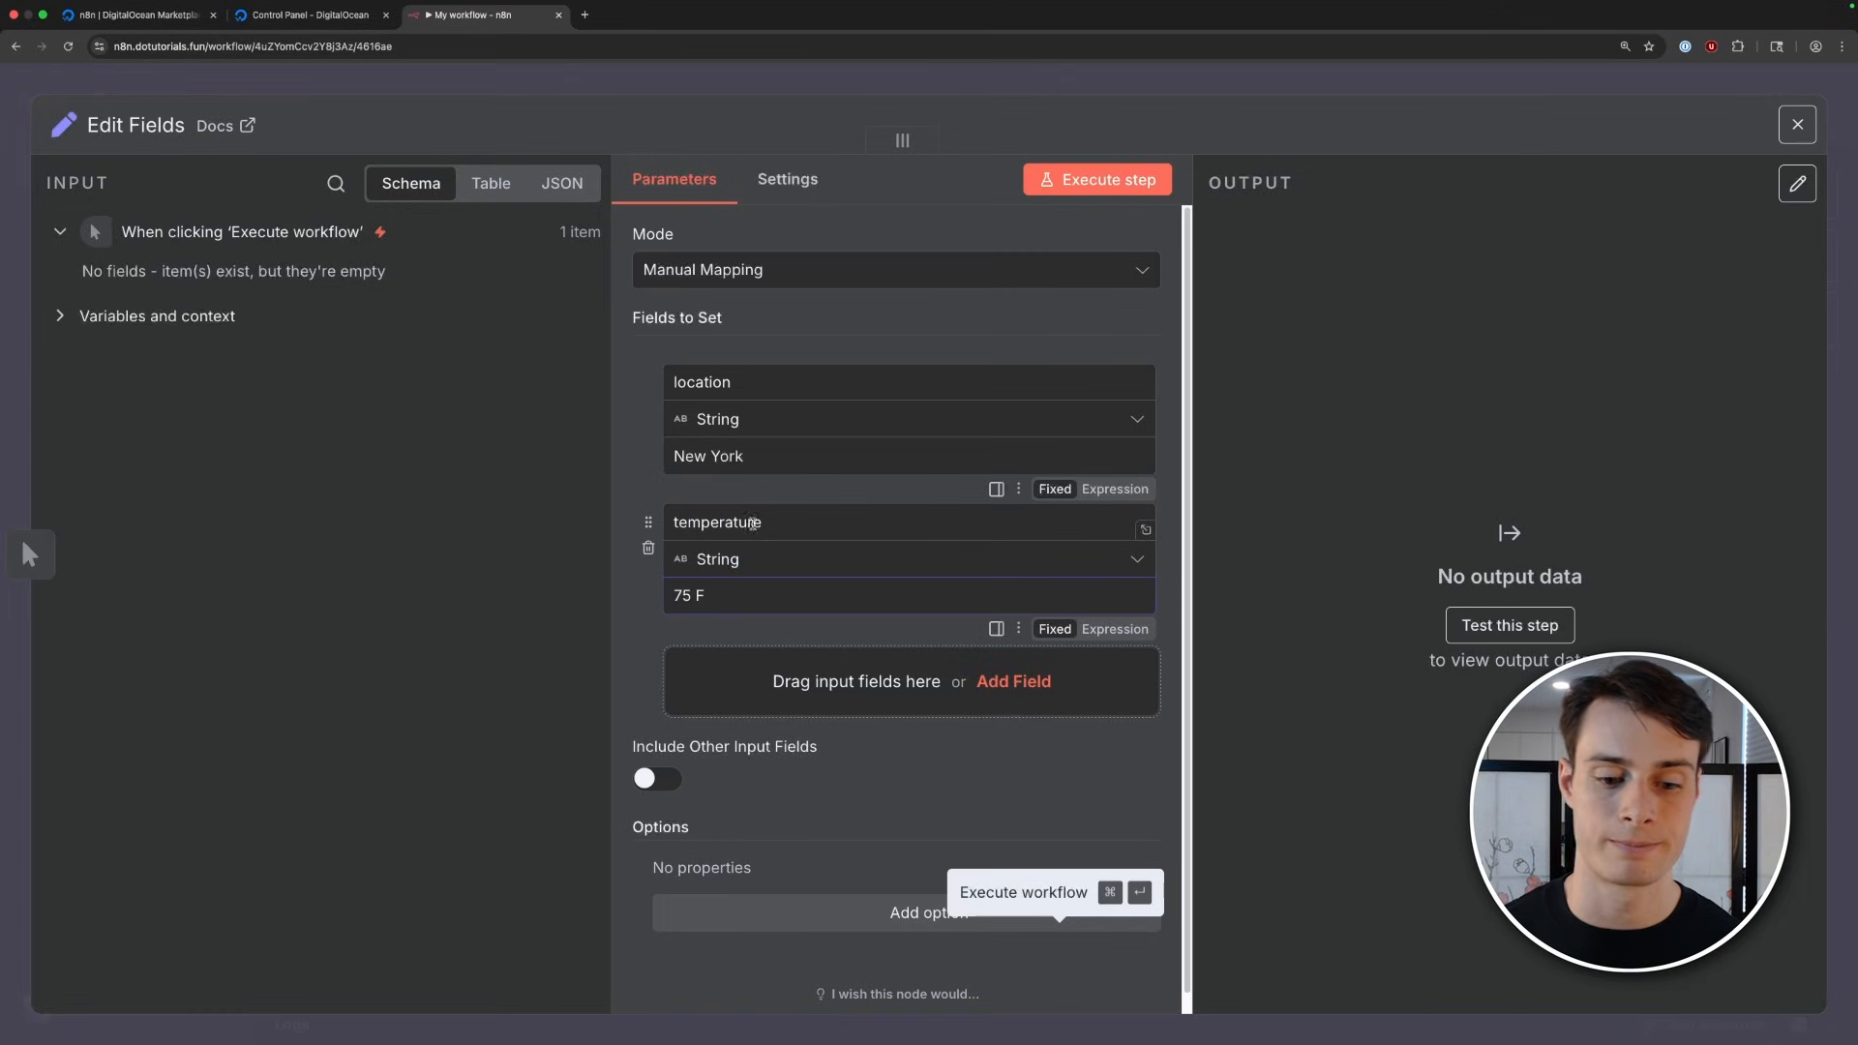
{"action": "left_click", "coordinate": [1103, 178]}
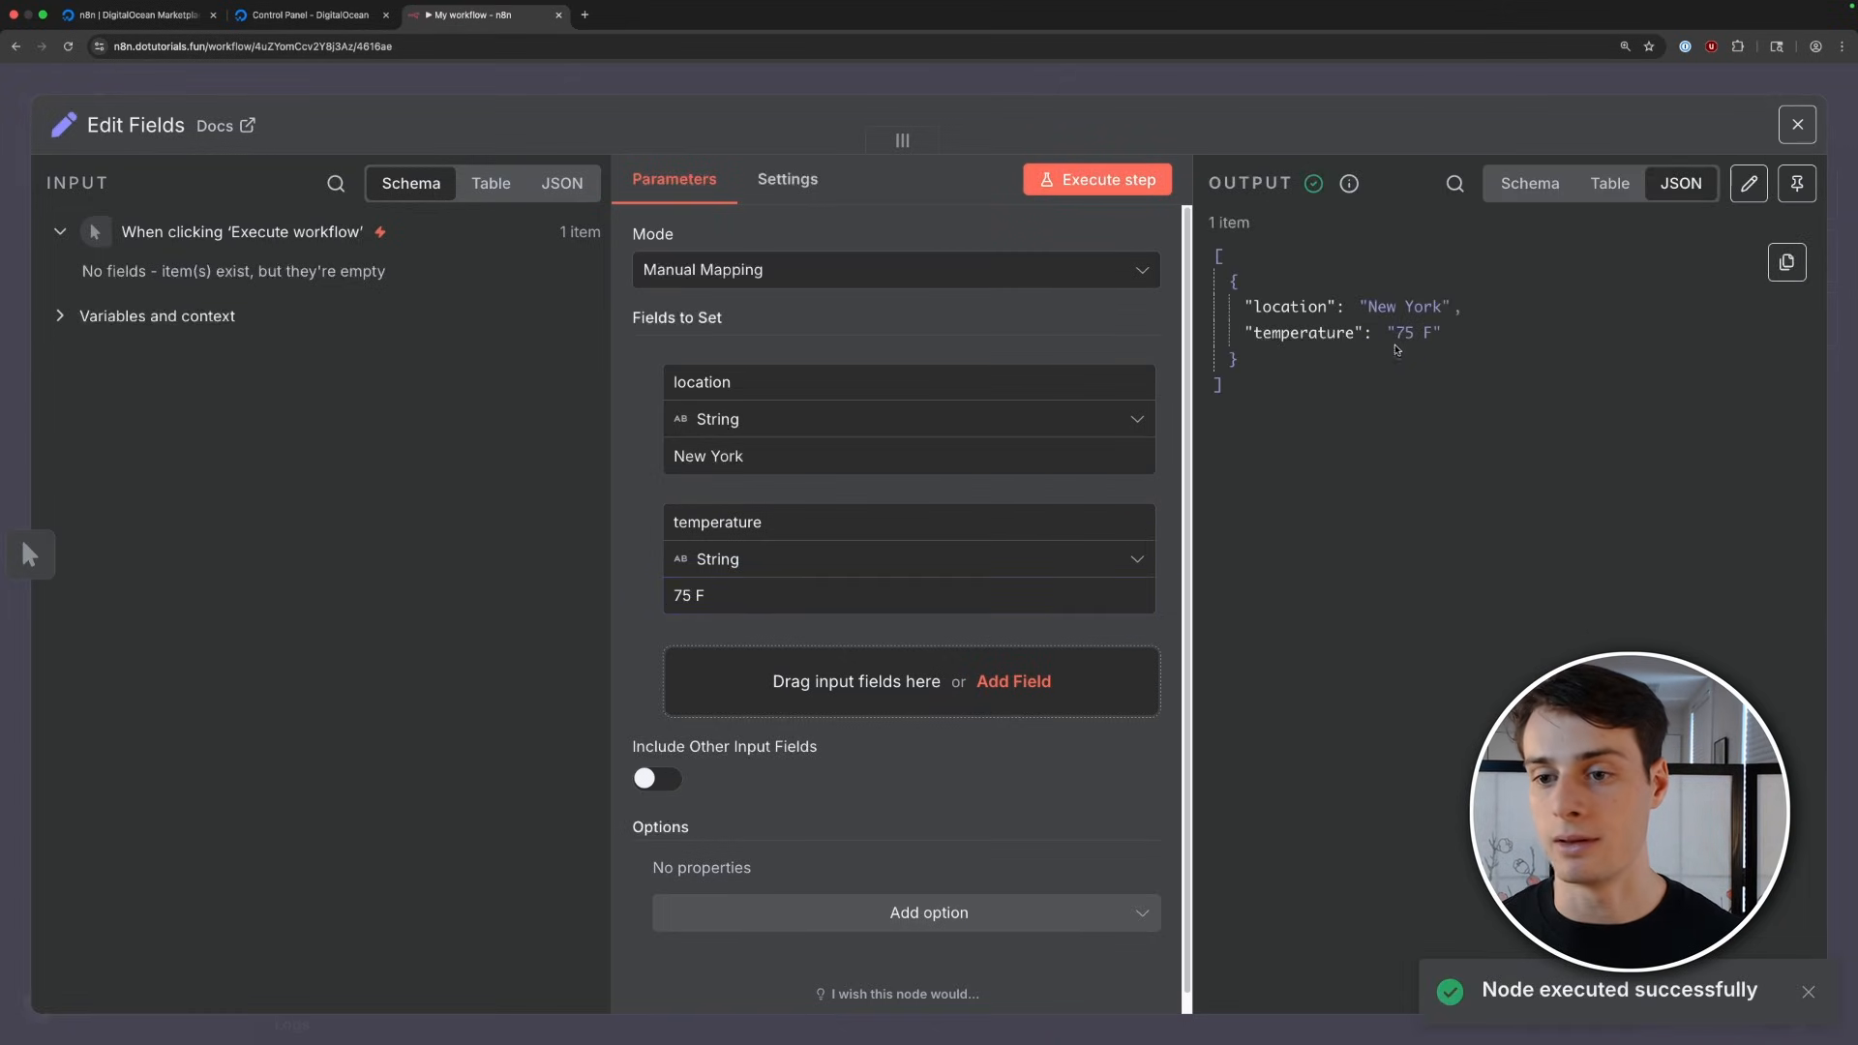
{"action": "mouse_move", "coordinate": [1318, 329]}
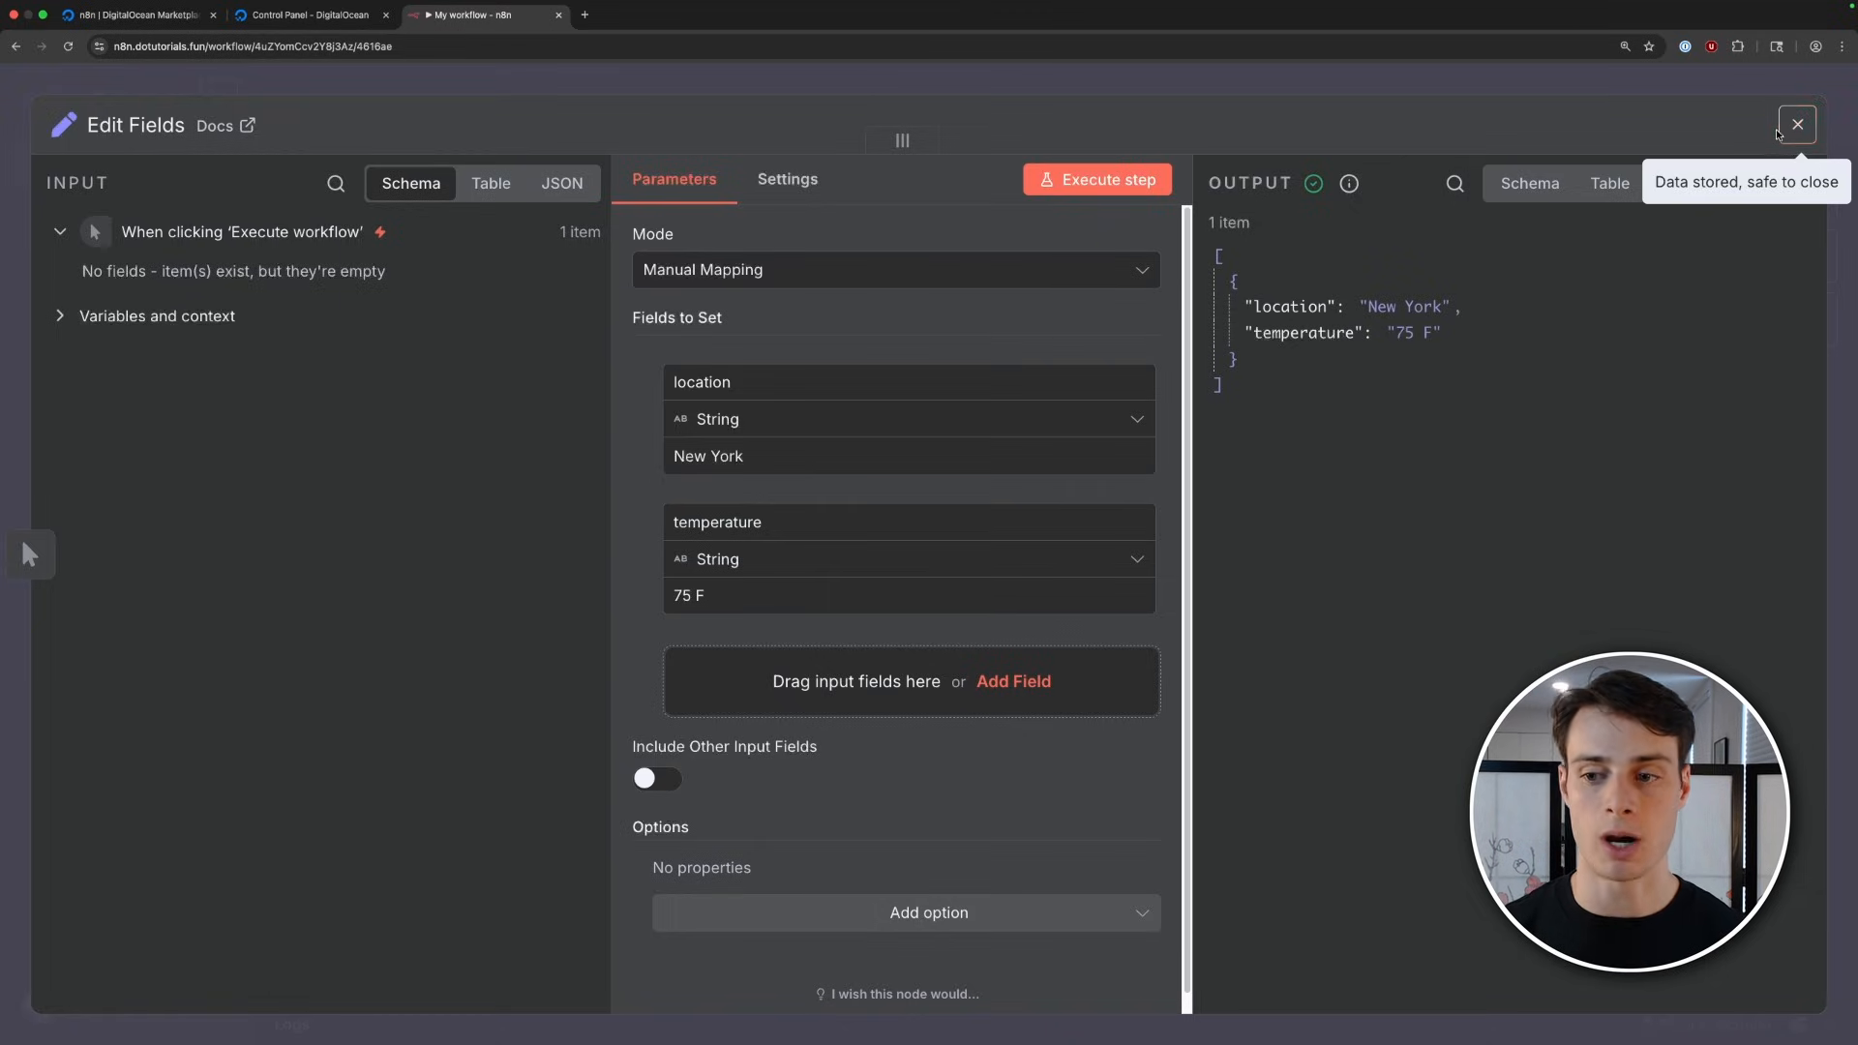
{"action": "left_click", "coordinate": [1680, 182]}
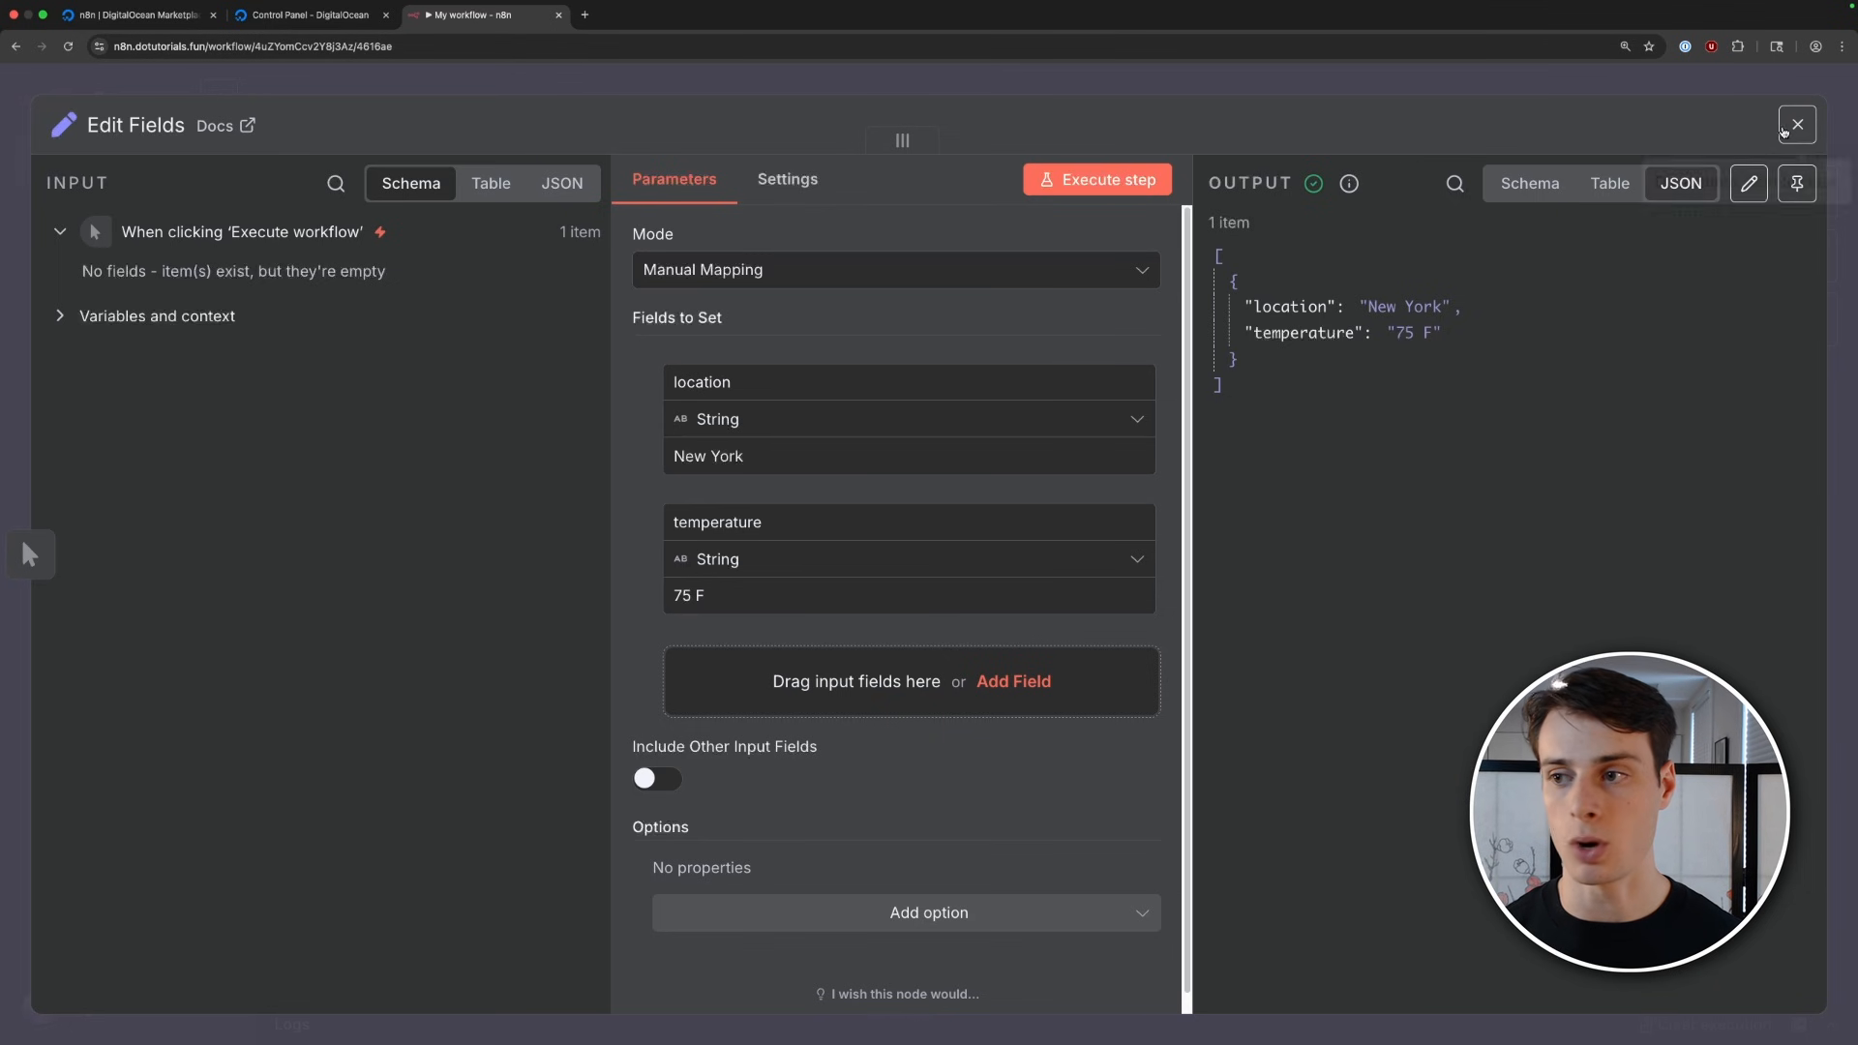
Return to the workflow canvas with Edit Fields as the third branch
{"action": "left_click", "coordinate": [1796, 124]}
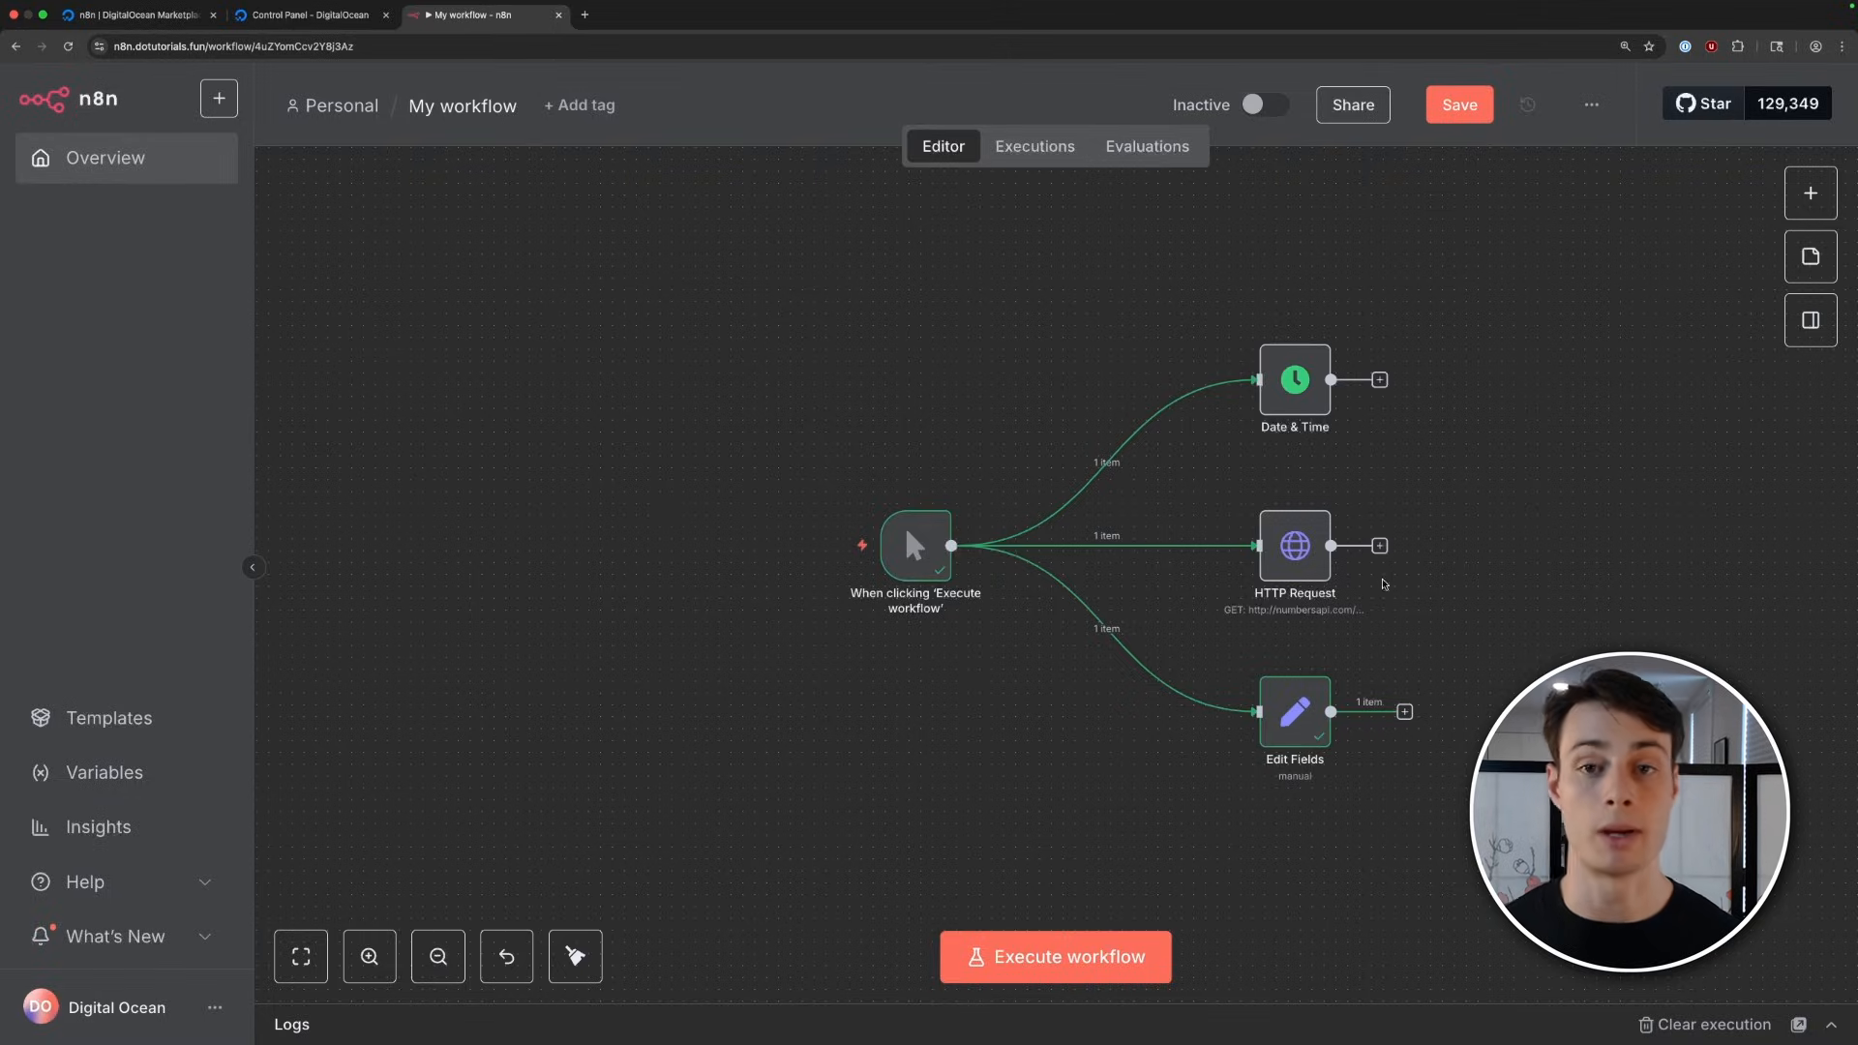
{"action": "mouse_move", "coordinate": [1482, 594]}
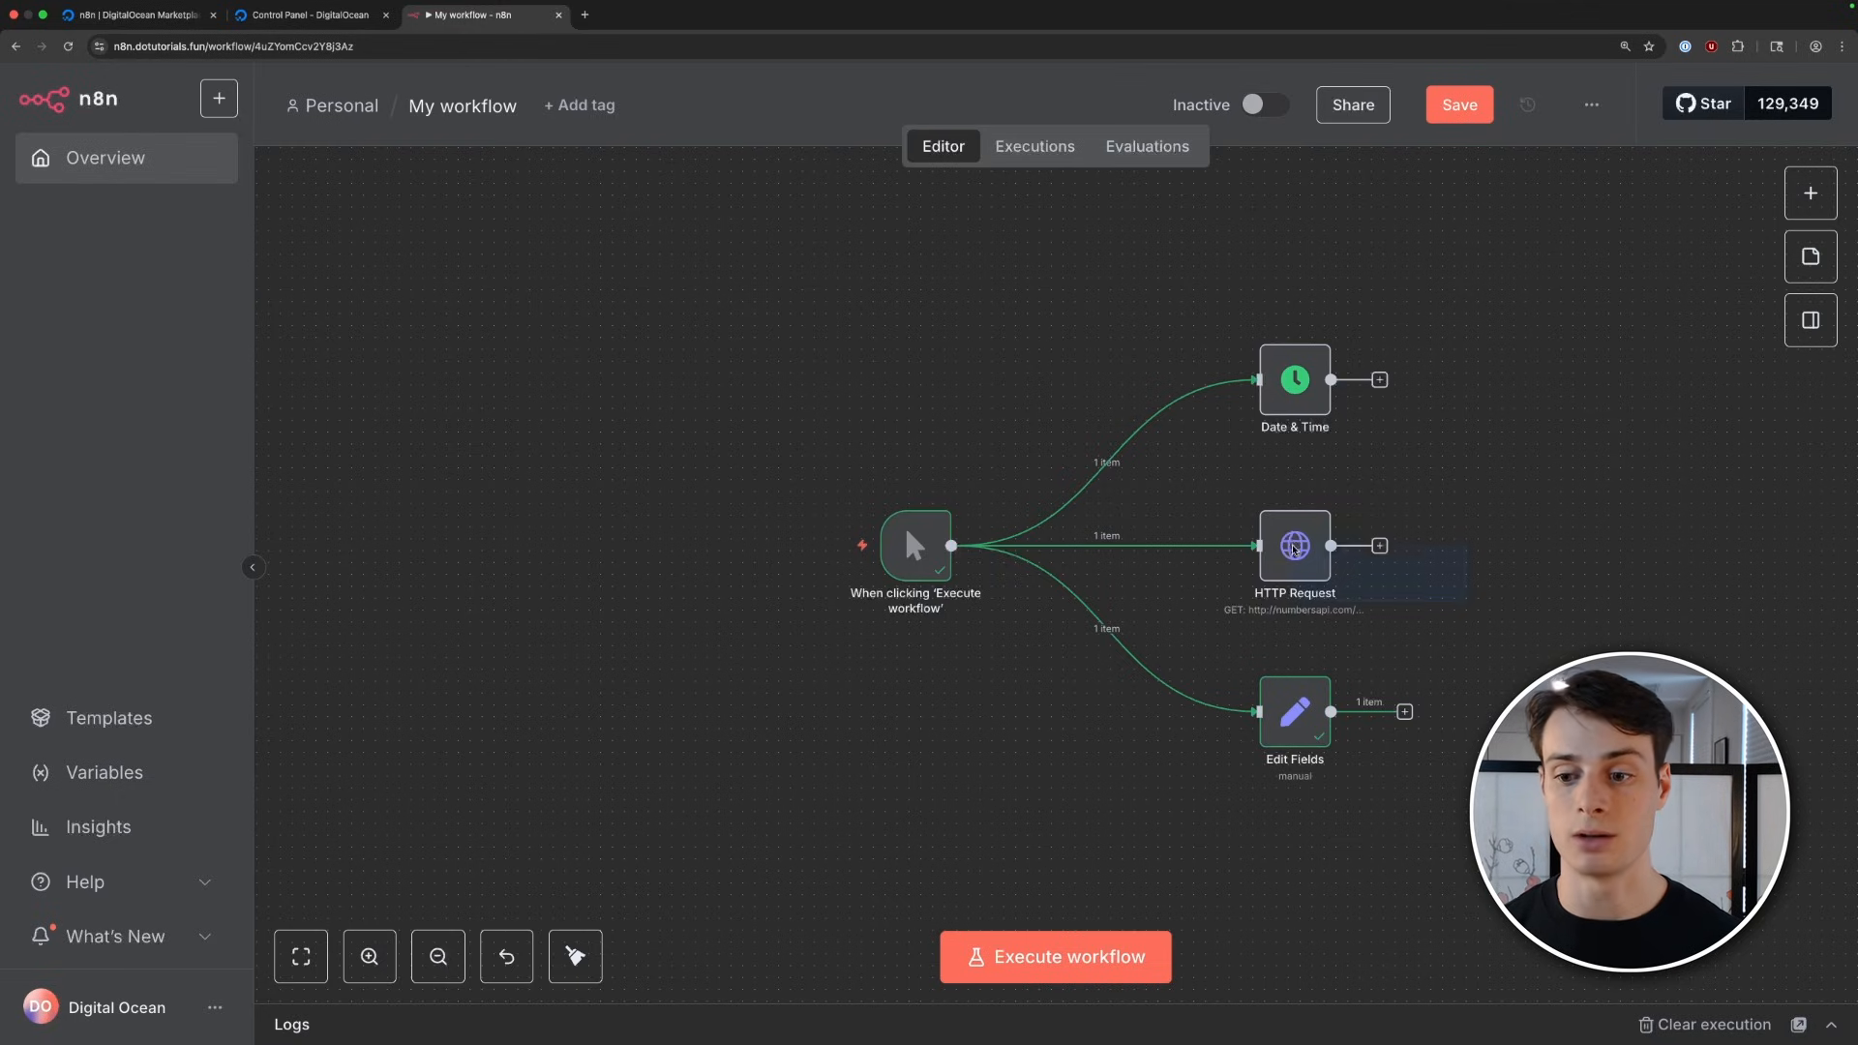
{"action": "mouse_move", "coordinate": [1293, 546]}
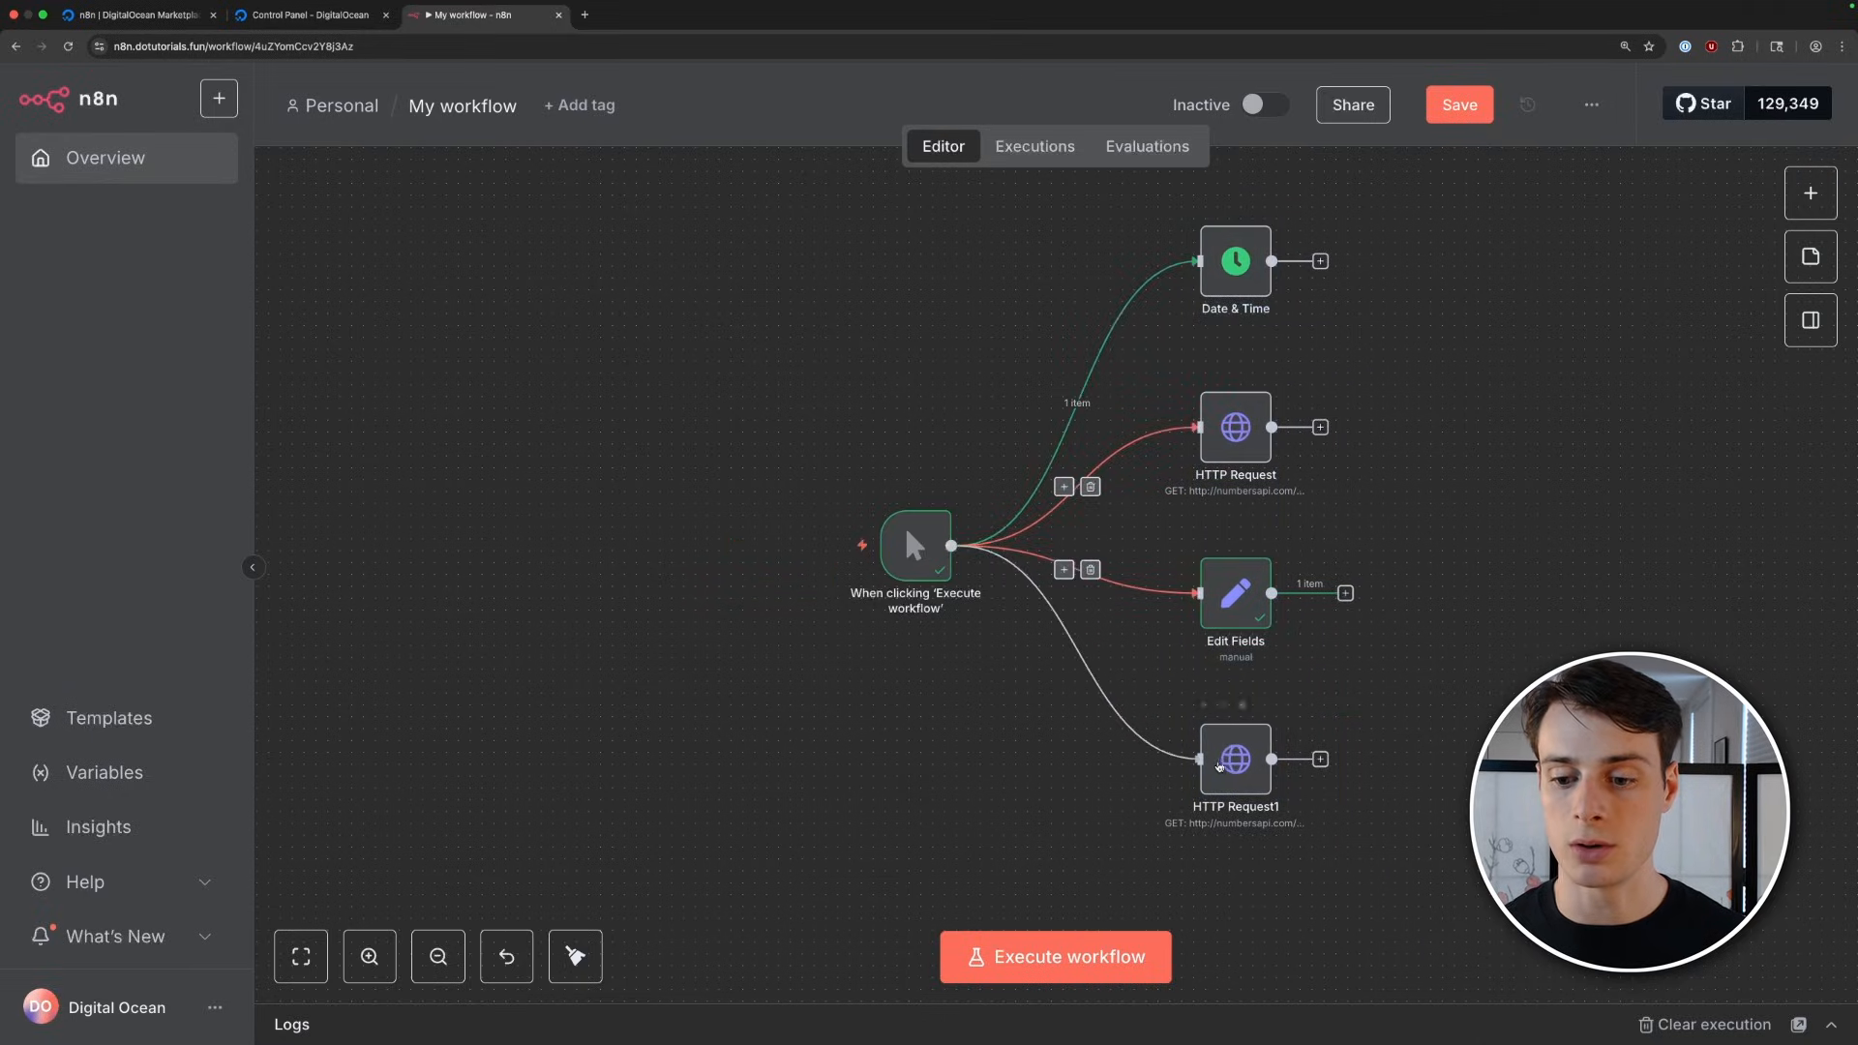
Point HTTP Request1 at the bored API random-activity URL, set its response format, and test-run it
{"action": "double_click", "coordinate": [1233, 758]}
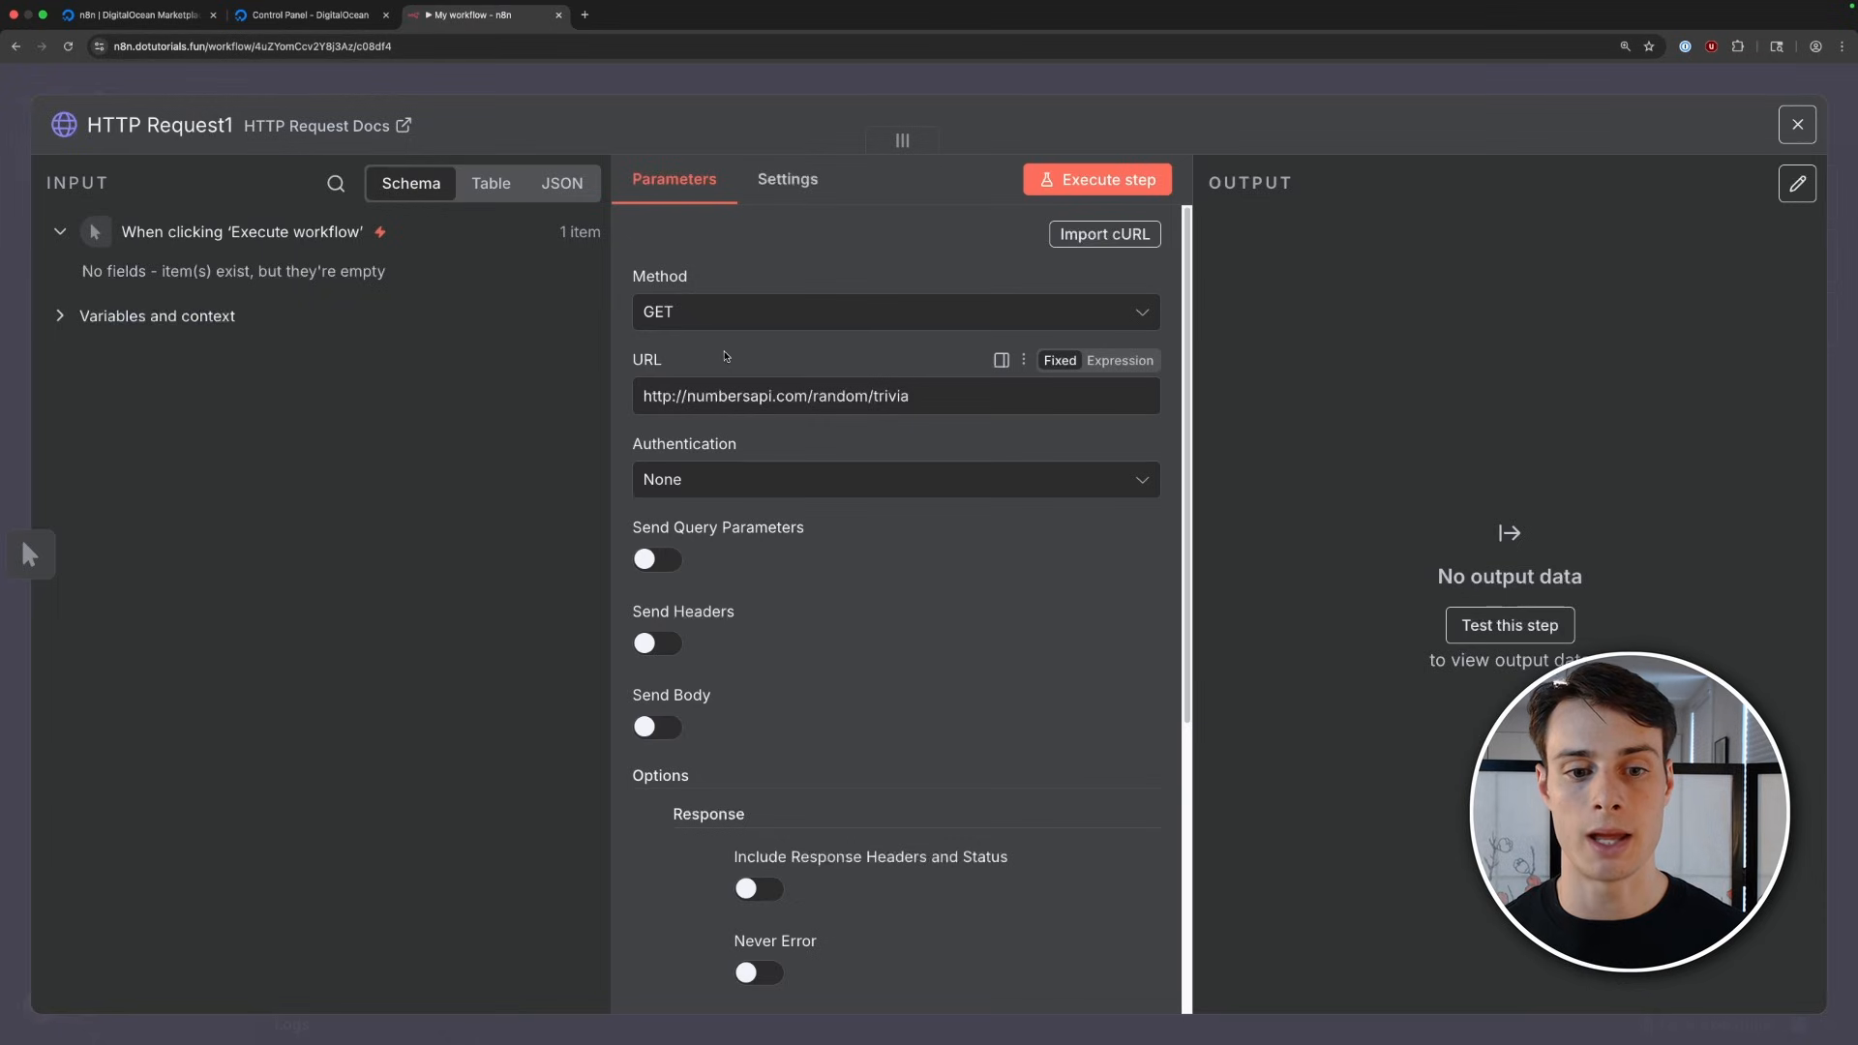
{"action": "type", "text": "https://www.boredapi.com/api/activity"}
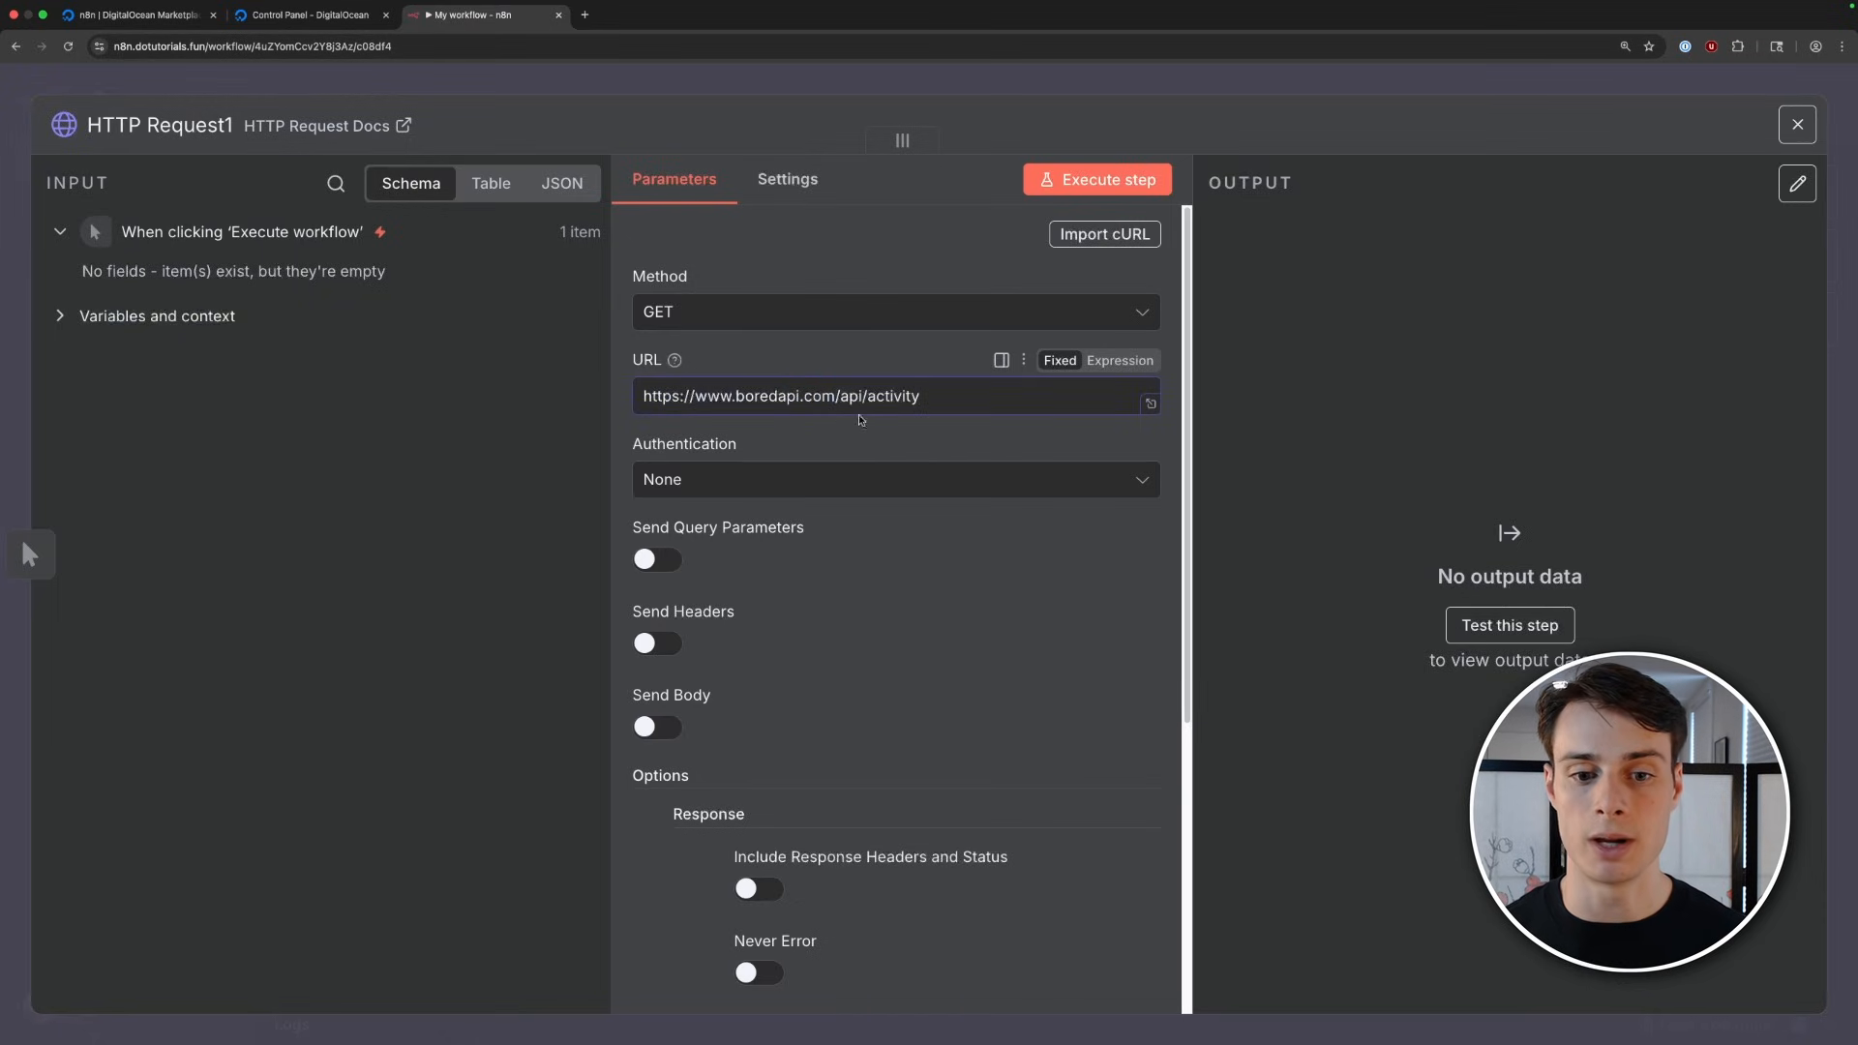
{"action": "left_click", "coordinate": [1095, 178]}
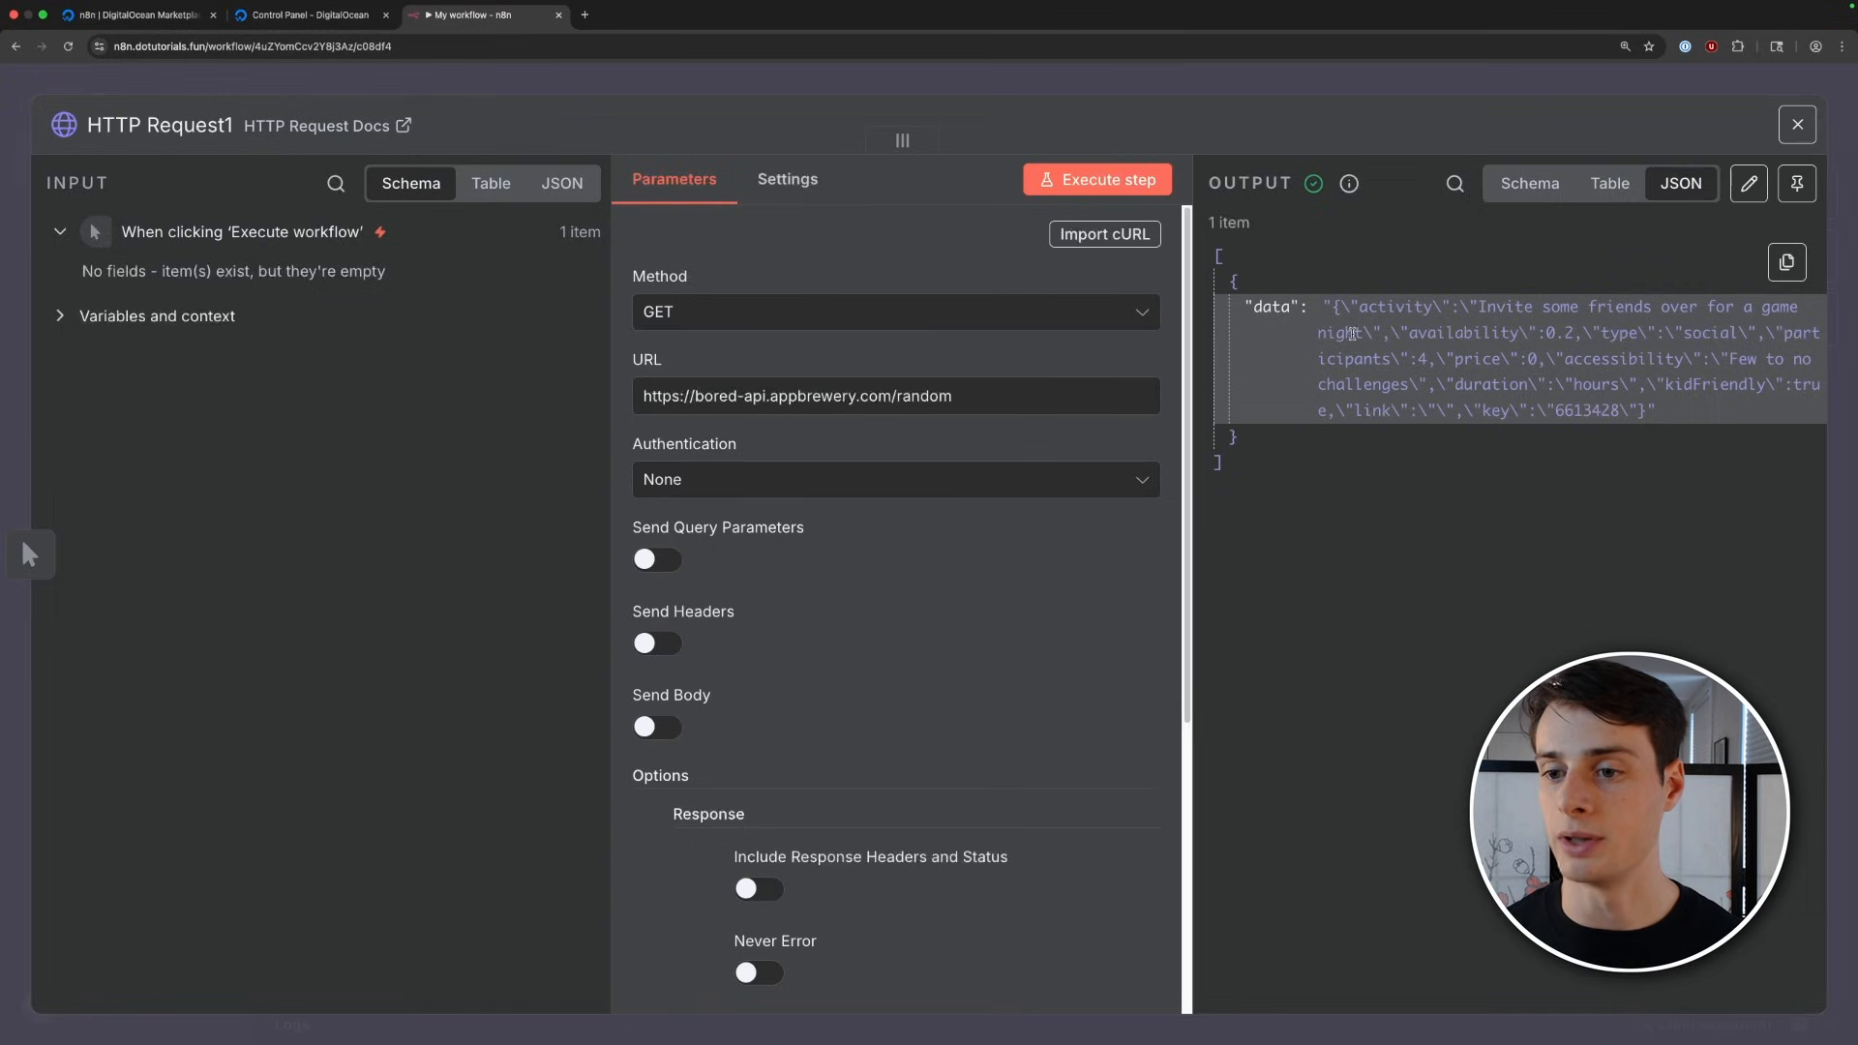
{"action": "mouse_move", "coordinate": [1658, 490]}
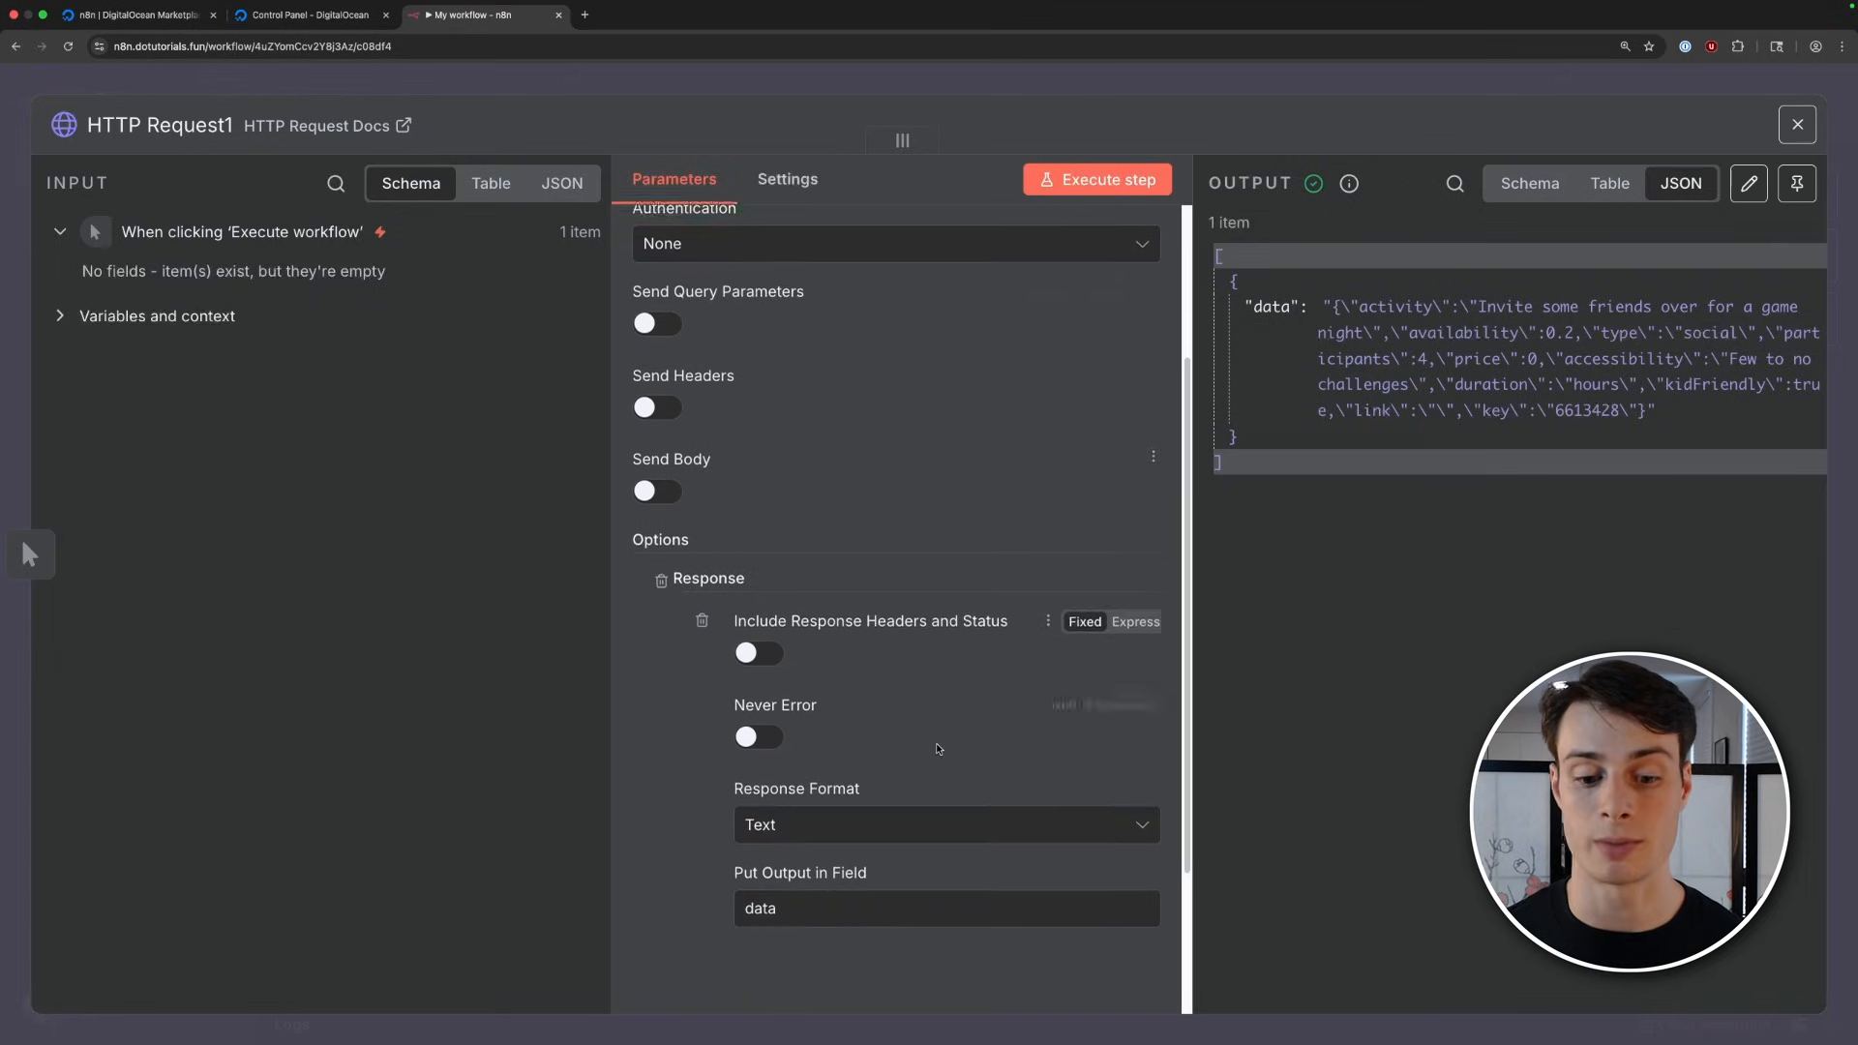
{"action": "left_click", "coordinate": [944, 824]}
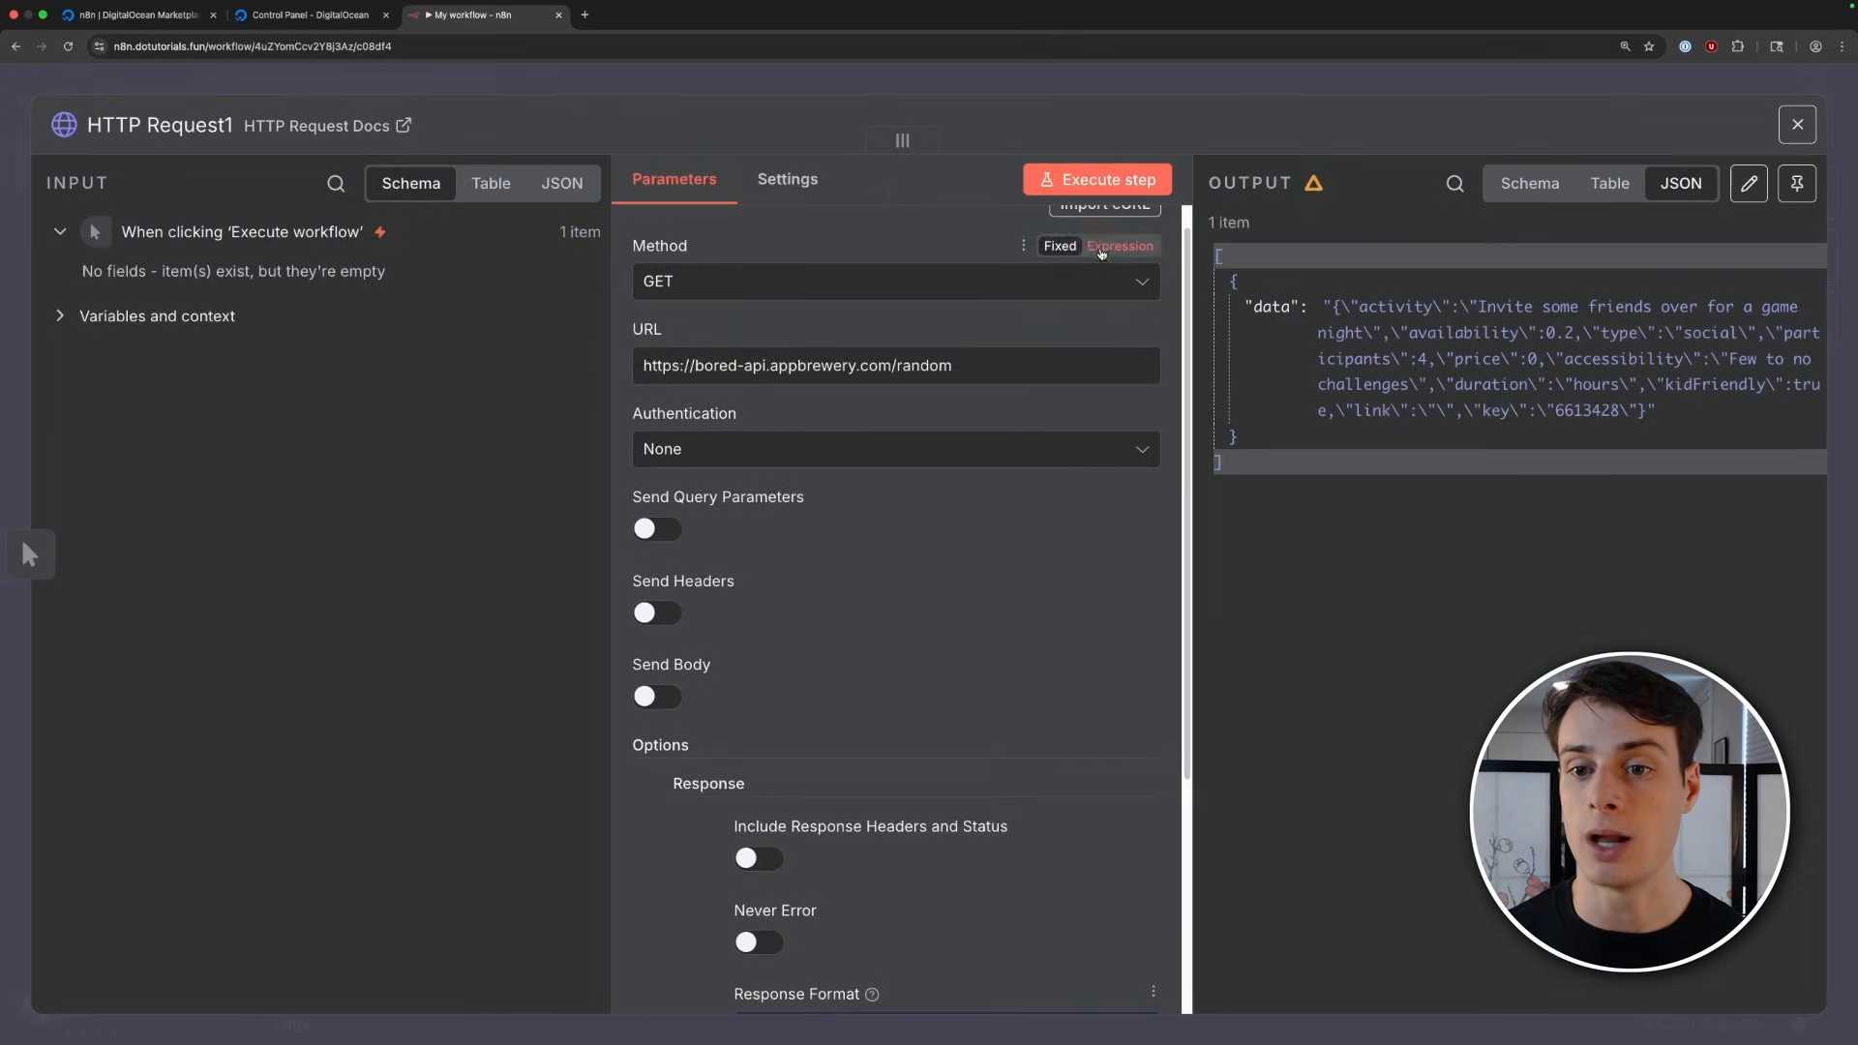
{"action": "left_click", "coordinate": [1095, 178]}
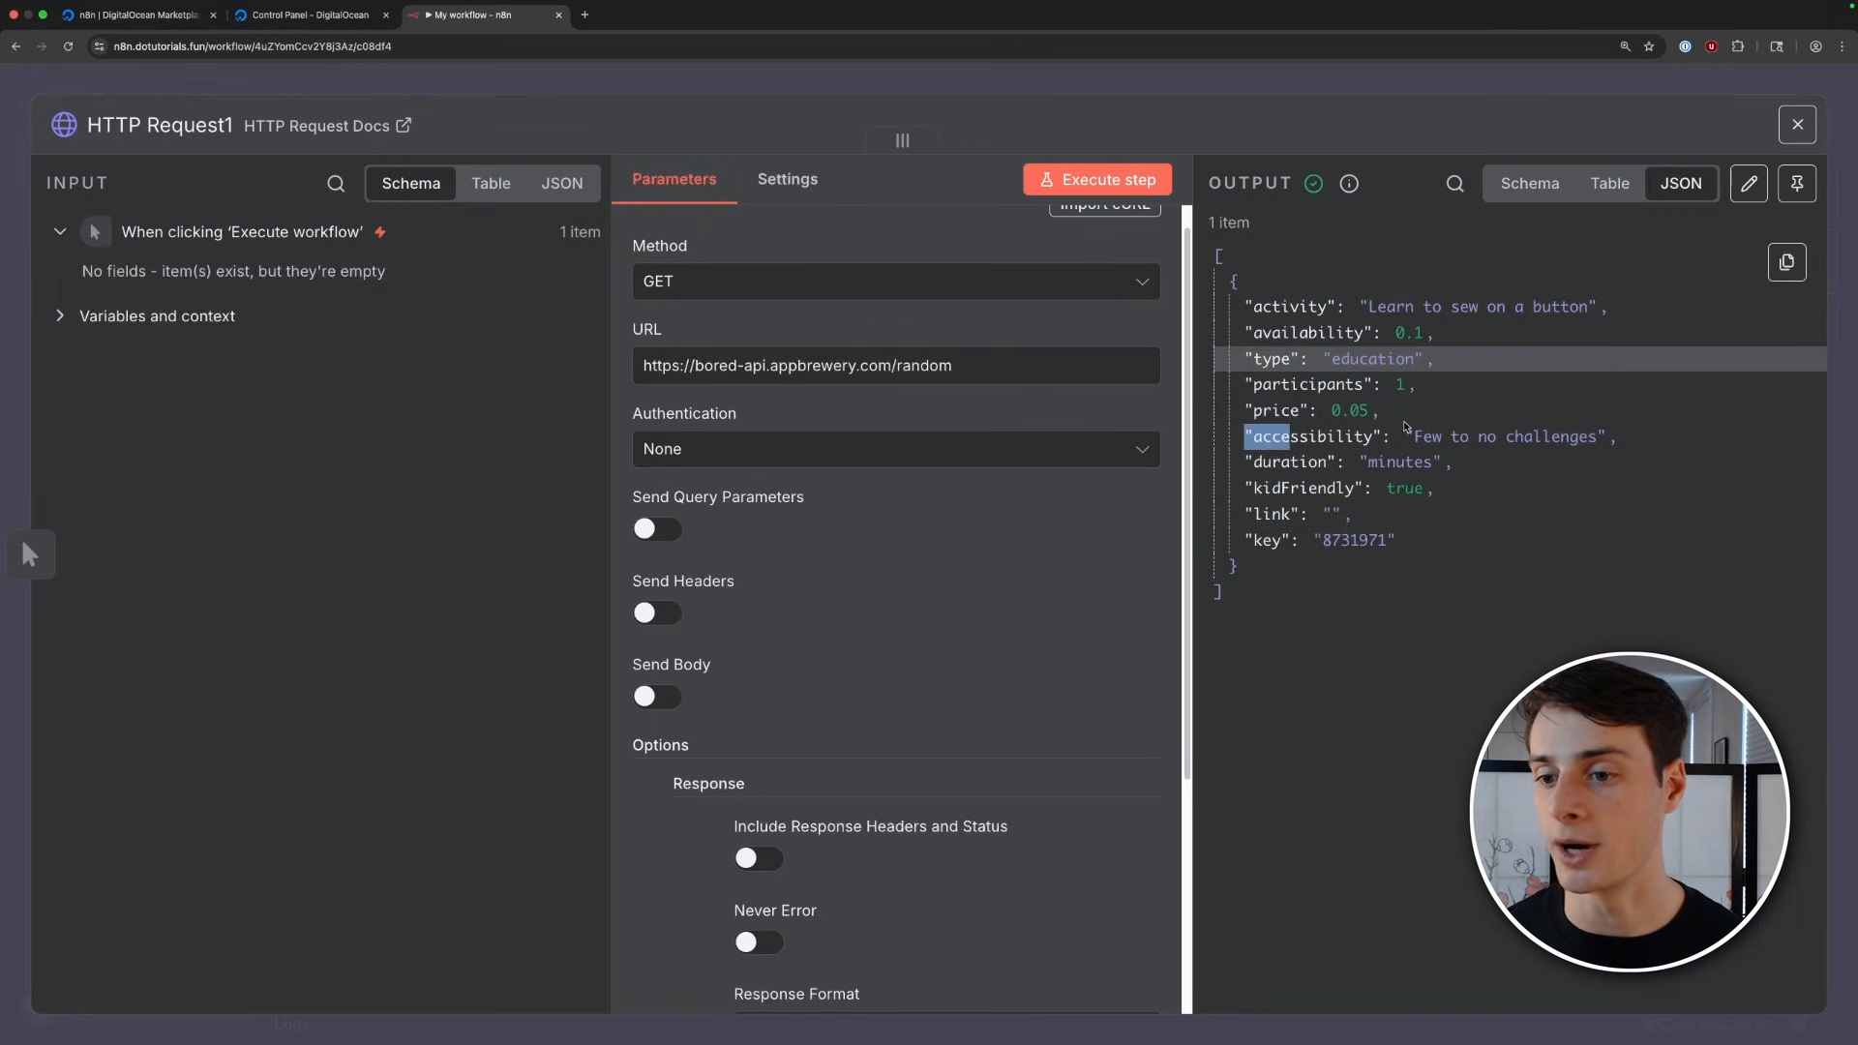
{"action": "left_click", "coordinate": [1796, 124]}
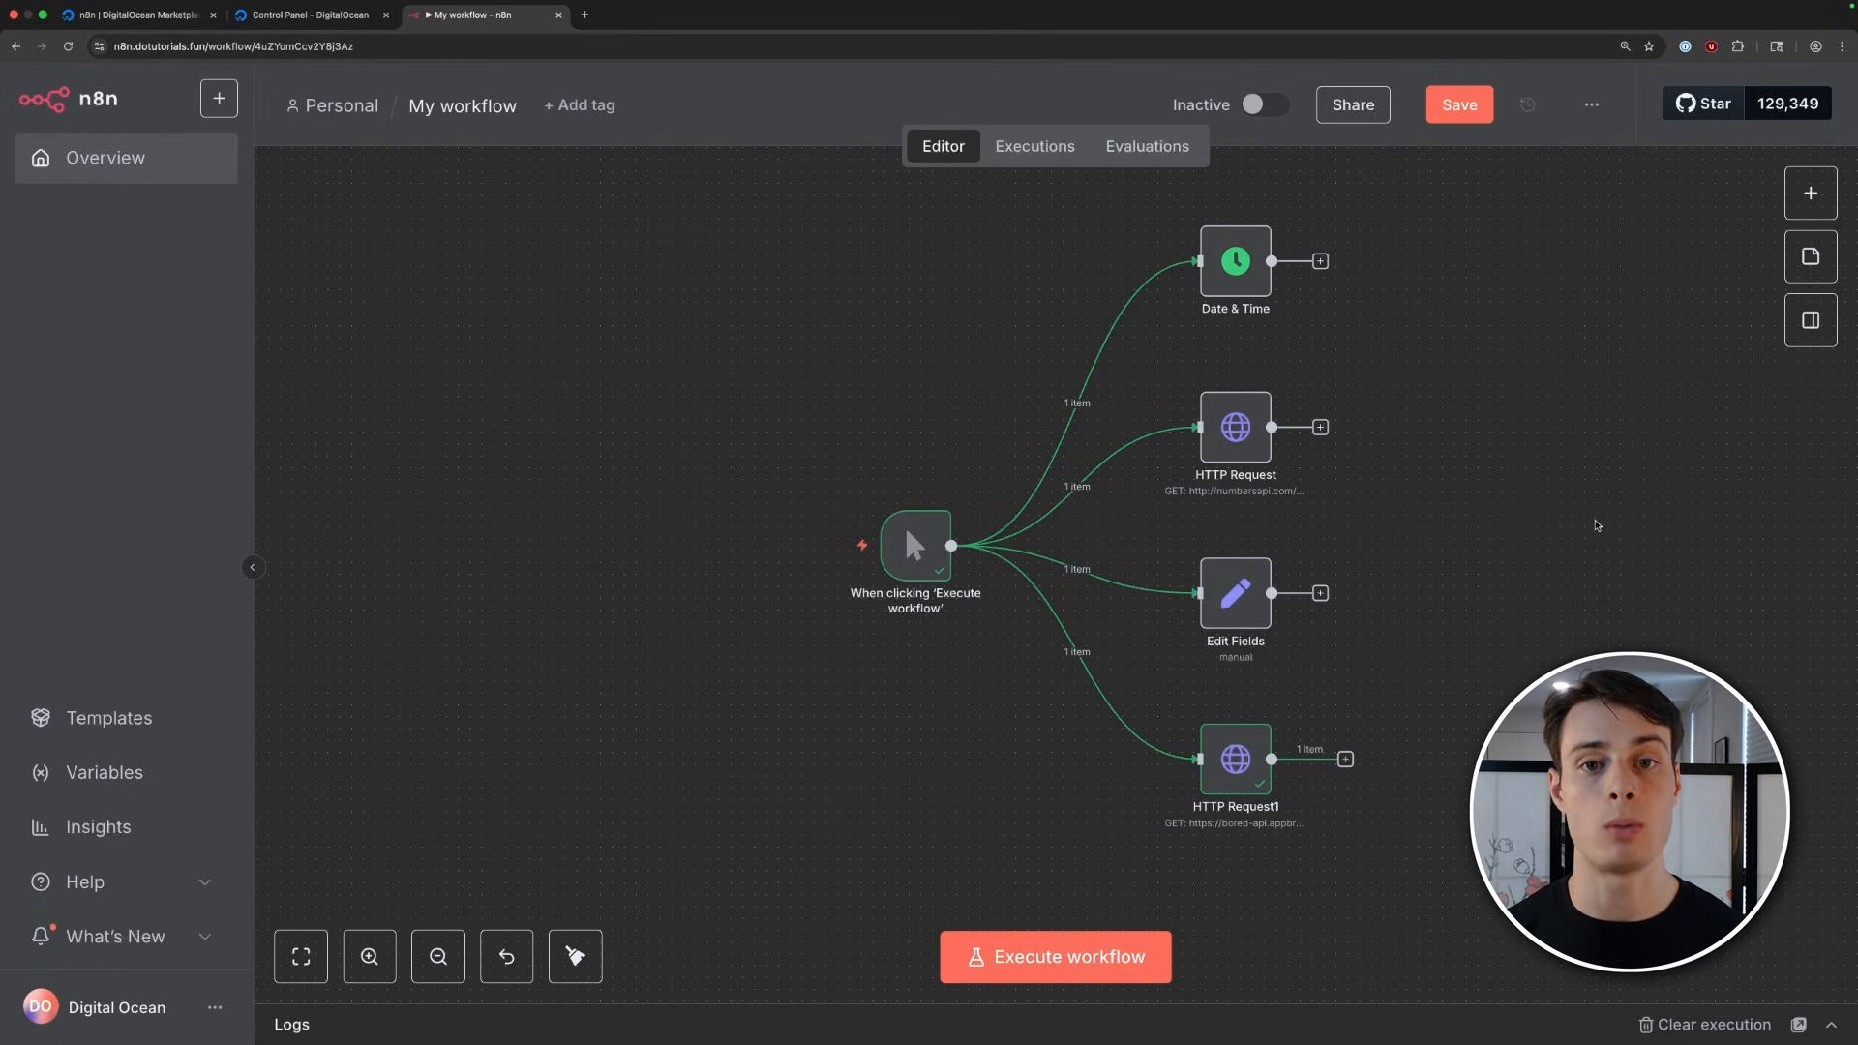
Add a Merge node set to Combine mode, combining by position with 4 inputs
{"action": "type", "text": "merge"}
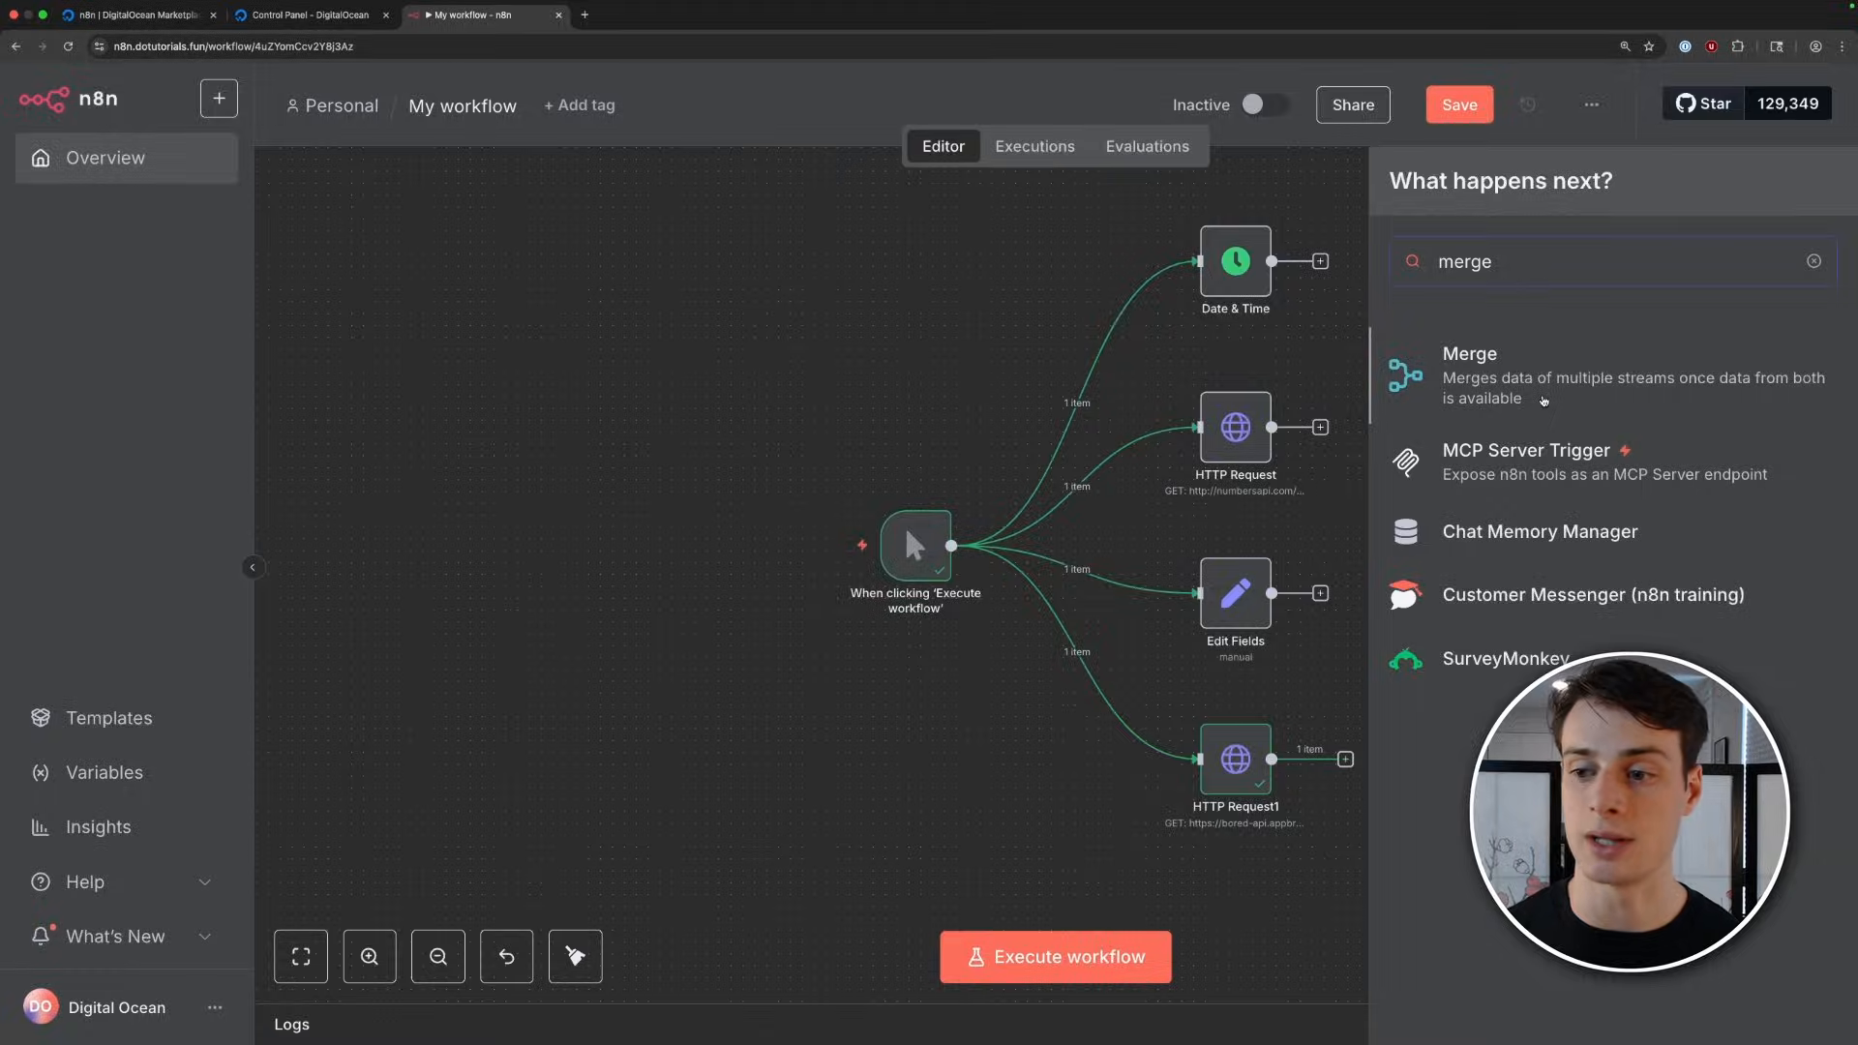
{"action": "left_click", "coordinate": [1469, 373]}
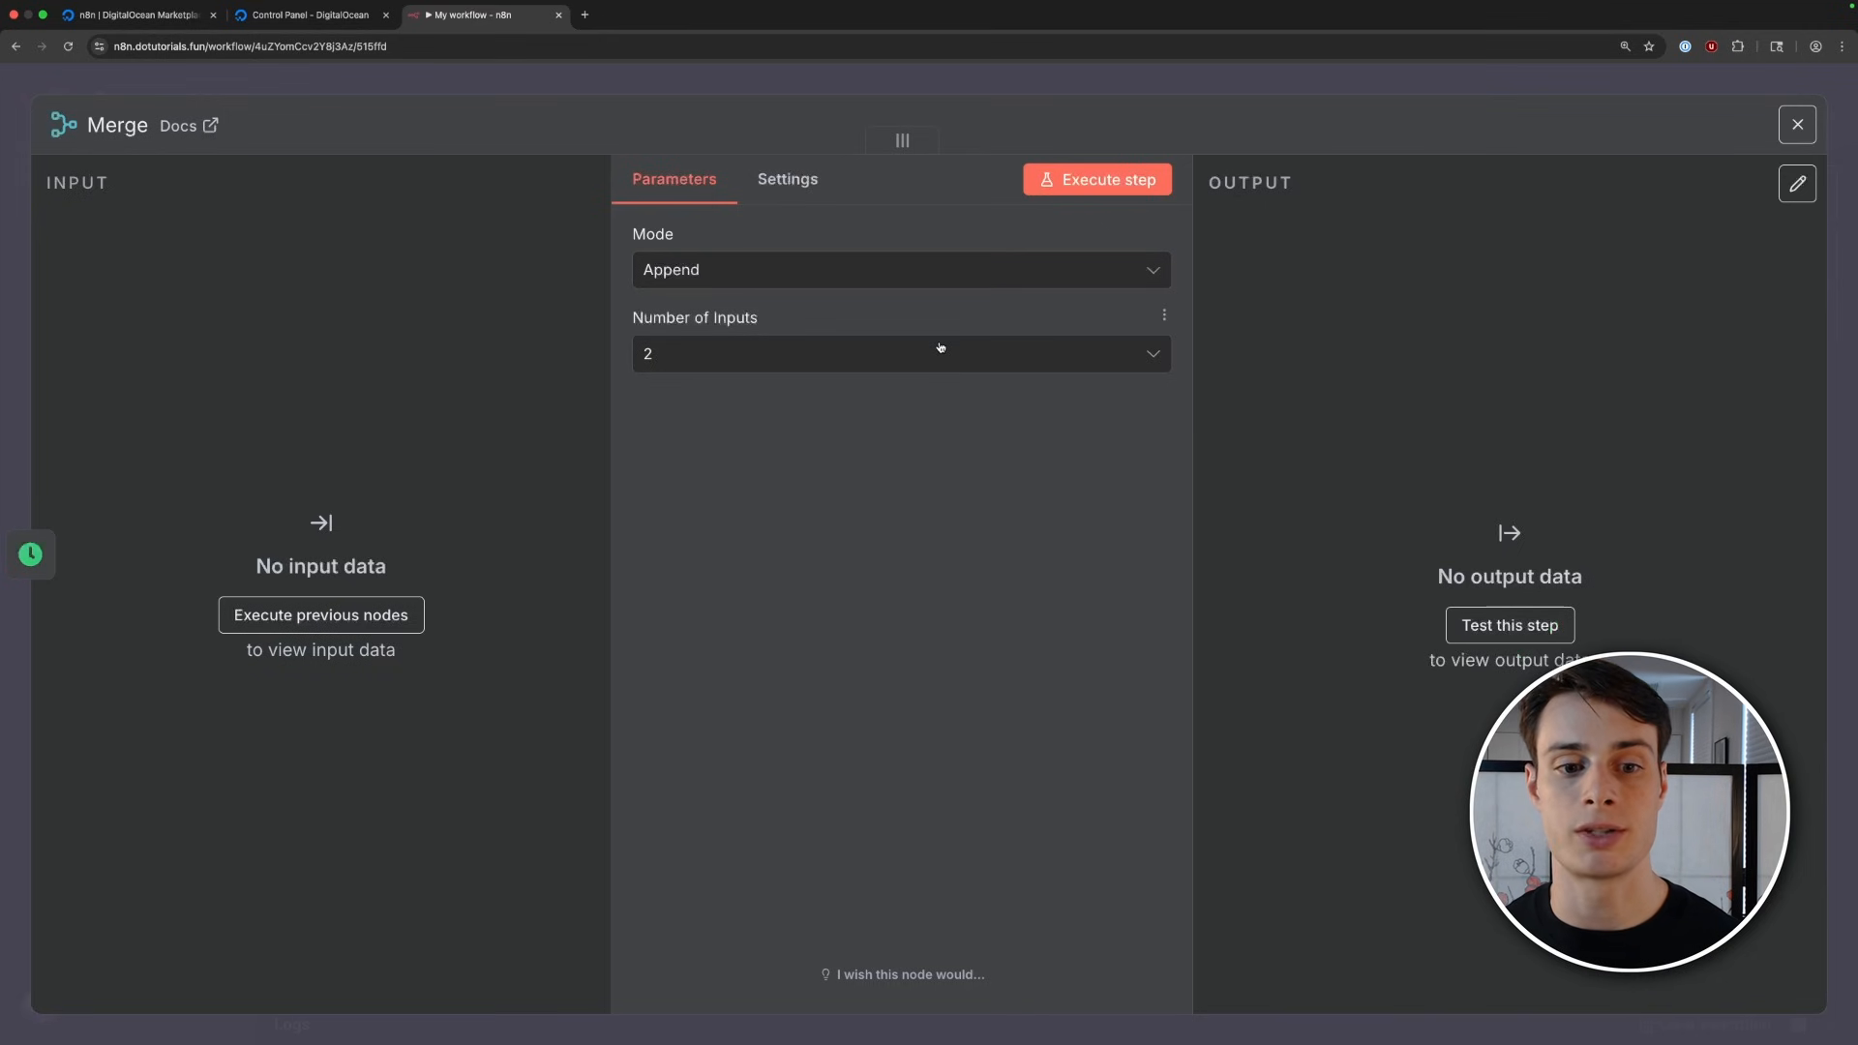
{"action": "left_click", "coordinate": [900, 269]}
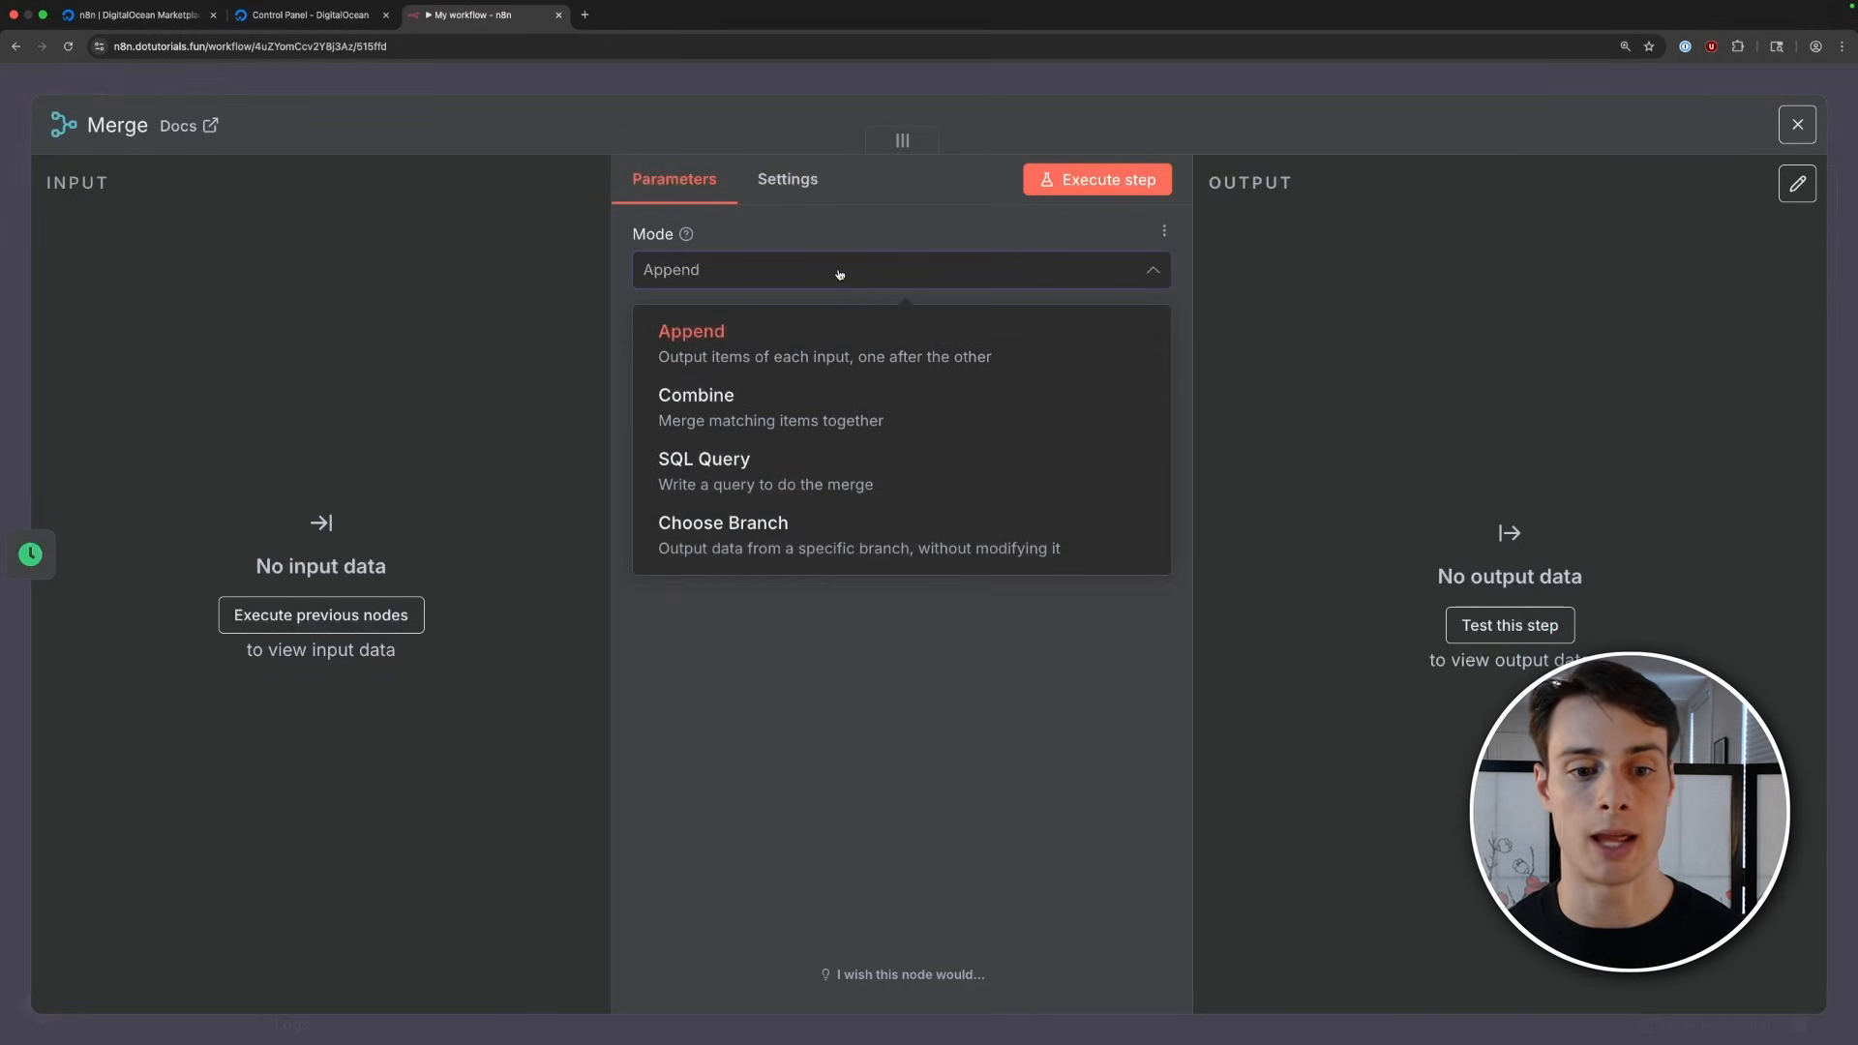
{"action": "left_click", "coordinate": [695, 394]}
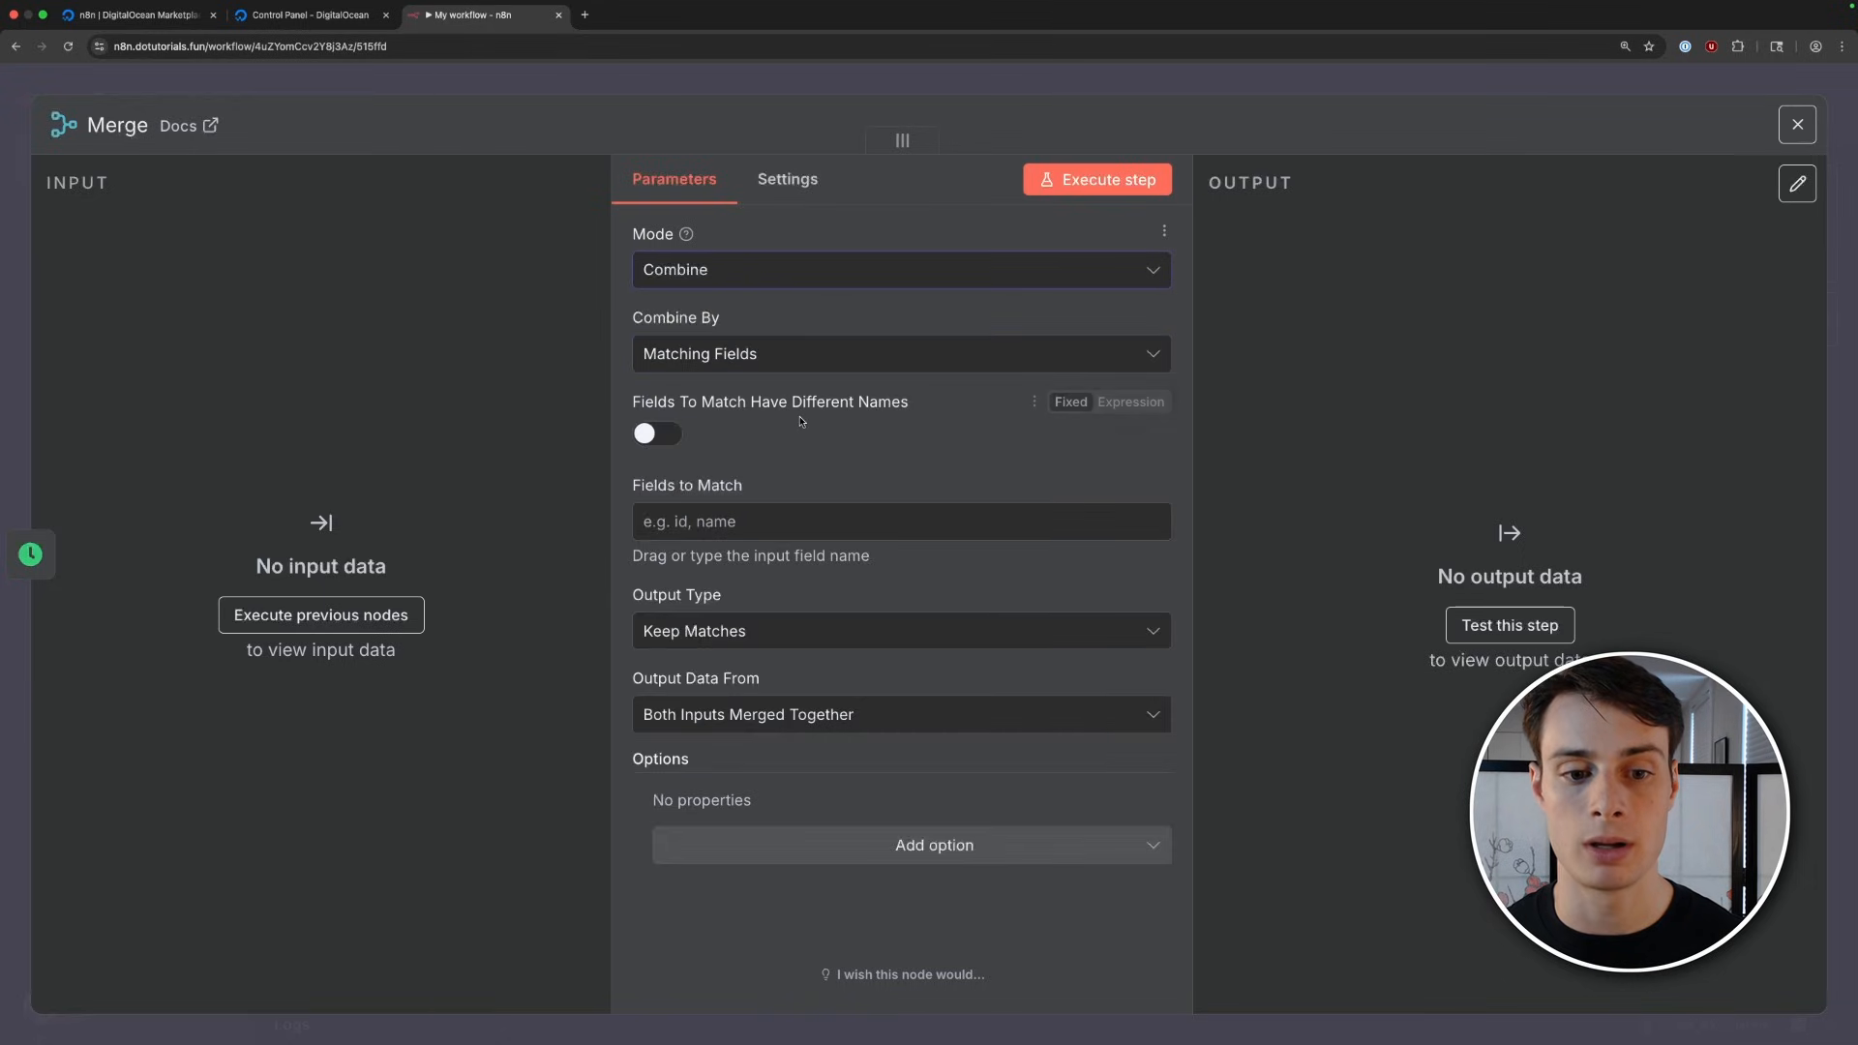
{"action": "left_click", "coordinate": [900, 353]}
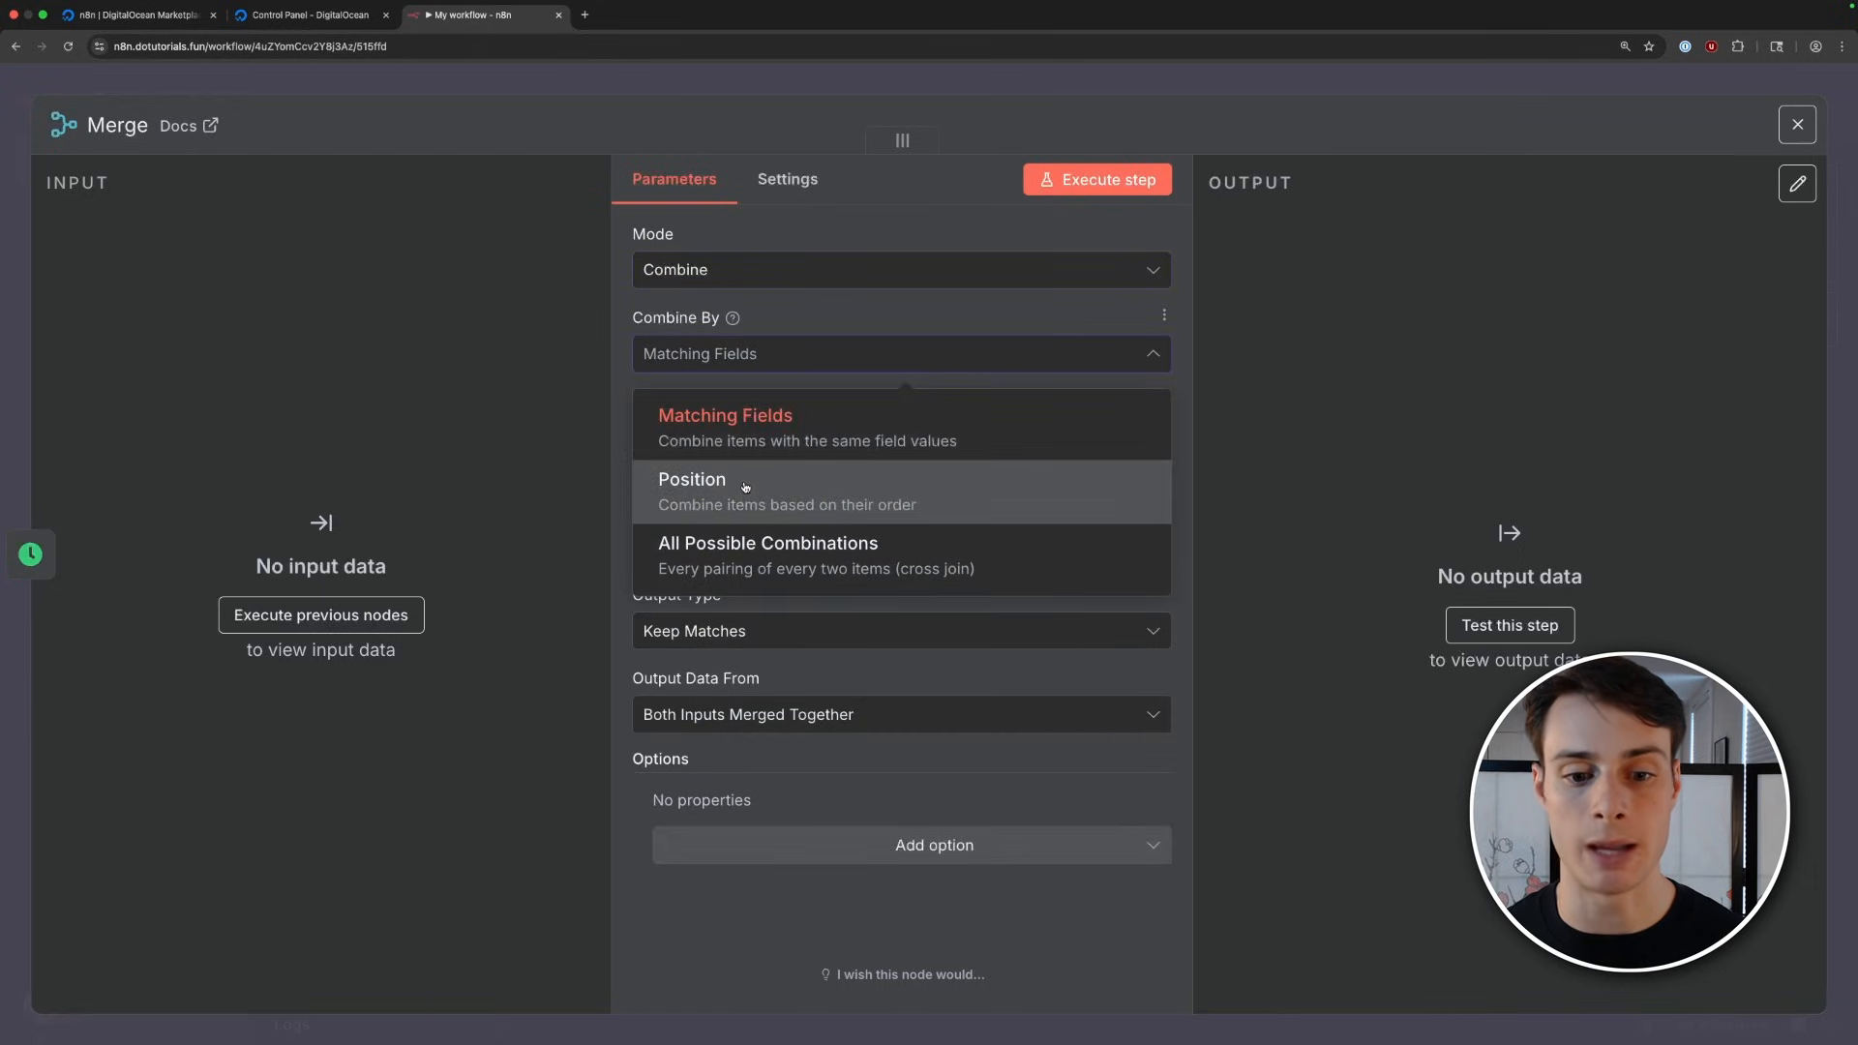
{"action": "left_click", "coordinate": [692, 478]}
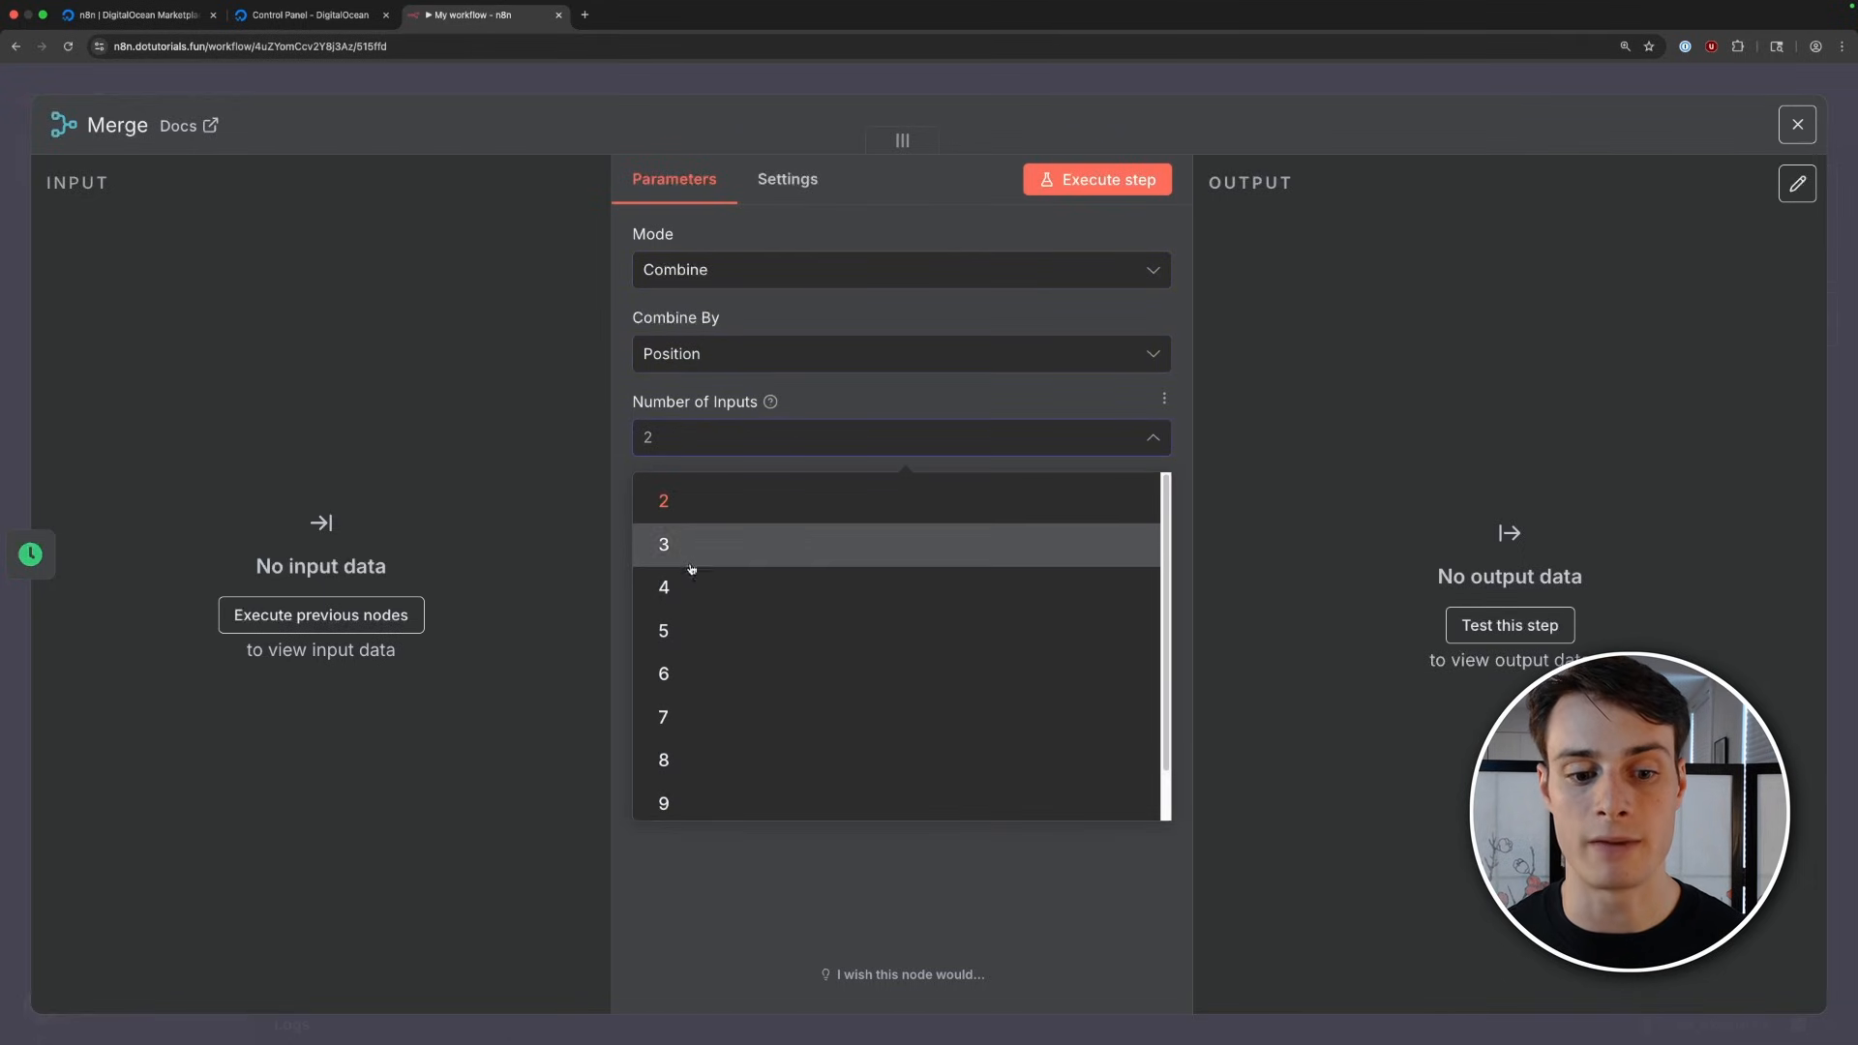
{"action": "left_click", "coordinate": [662, 587]}
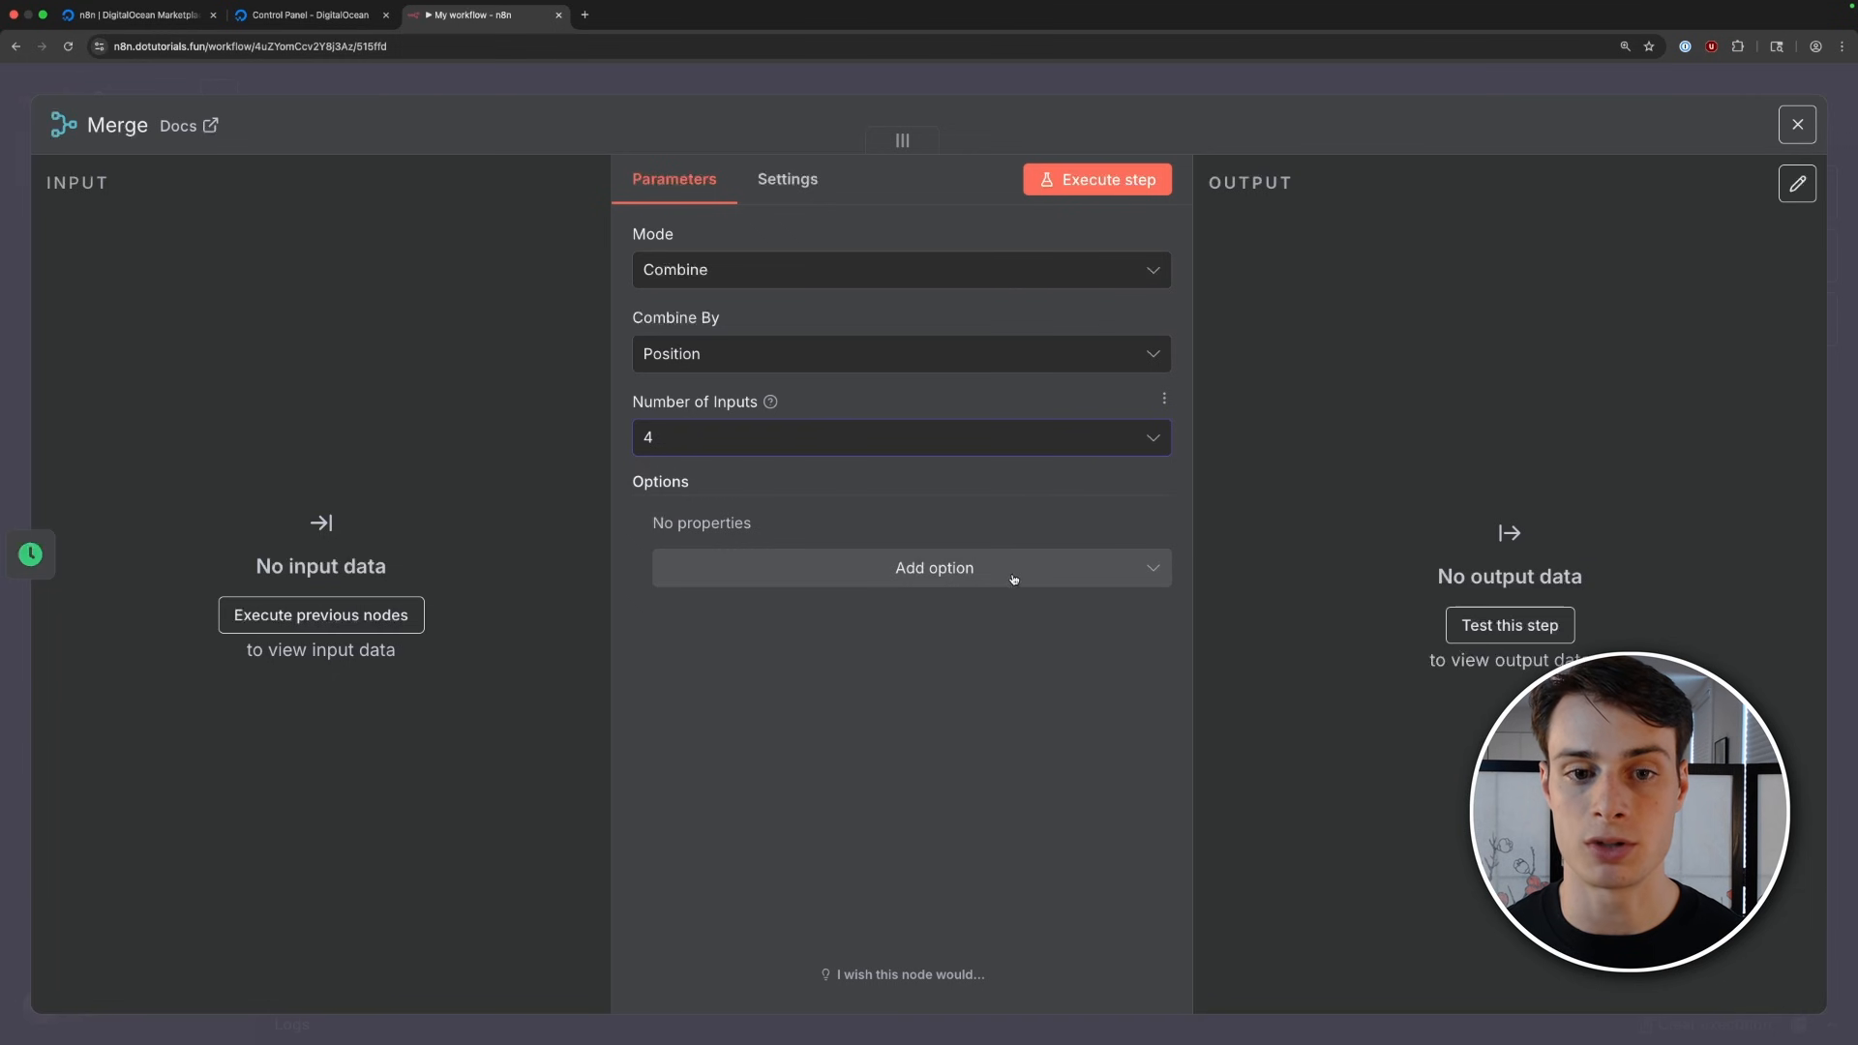
{"action": "left_click", "coordinate": [1796, 124]}
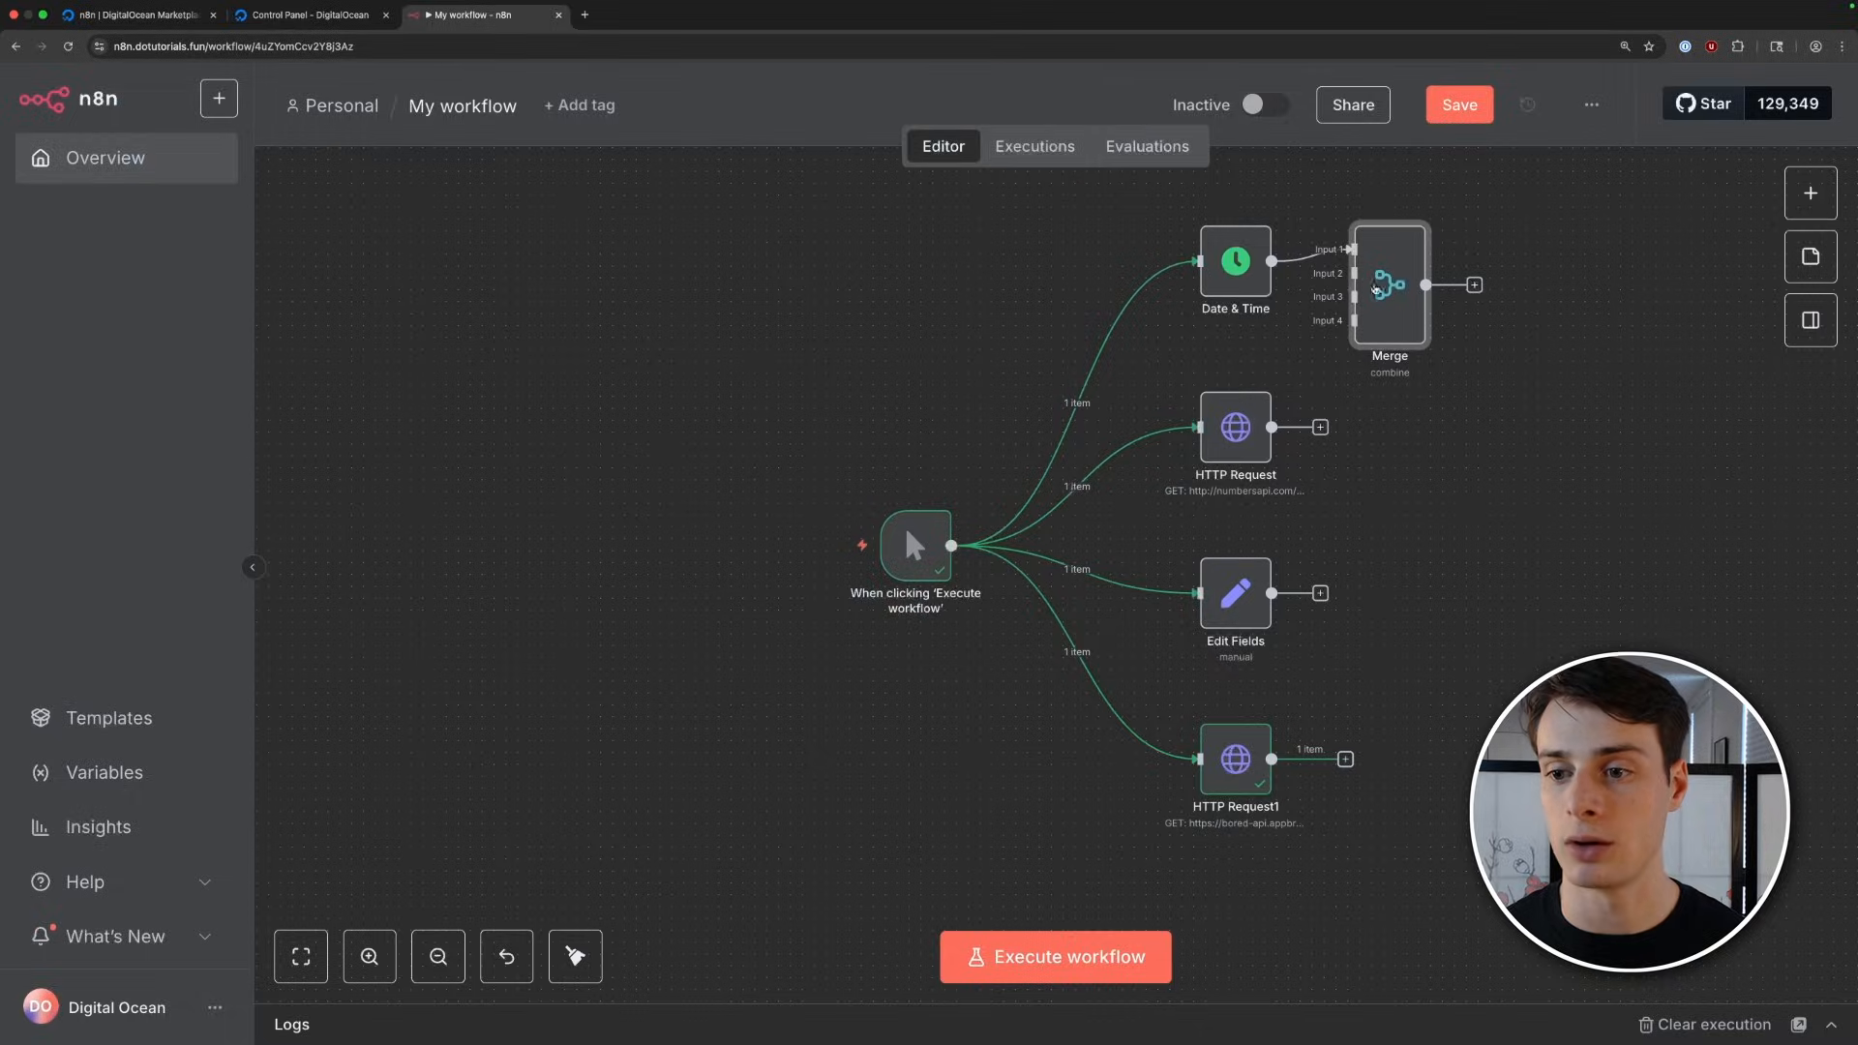
Position the Merge node right of the four branches and review each branch's input schema
{"action": "left_click_drag", "start_coordinate": [1390, 285], "coordinate": [1579, 486]}
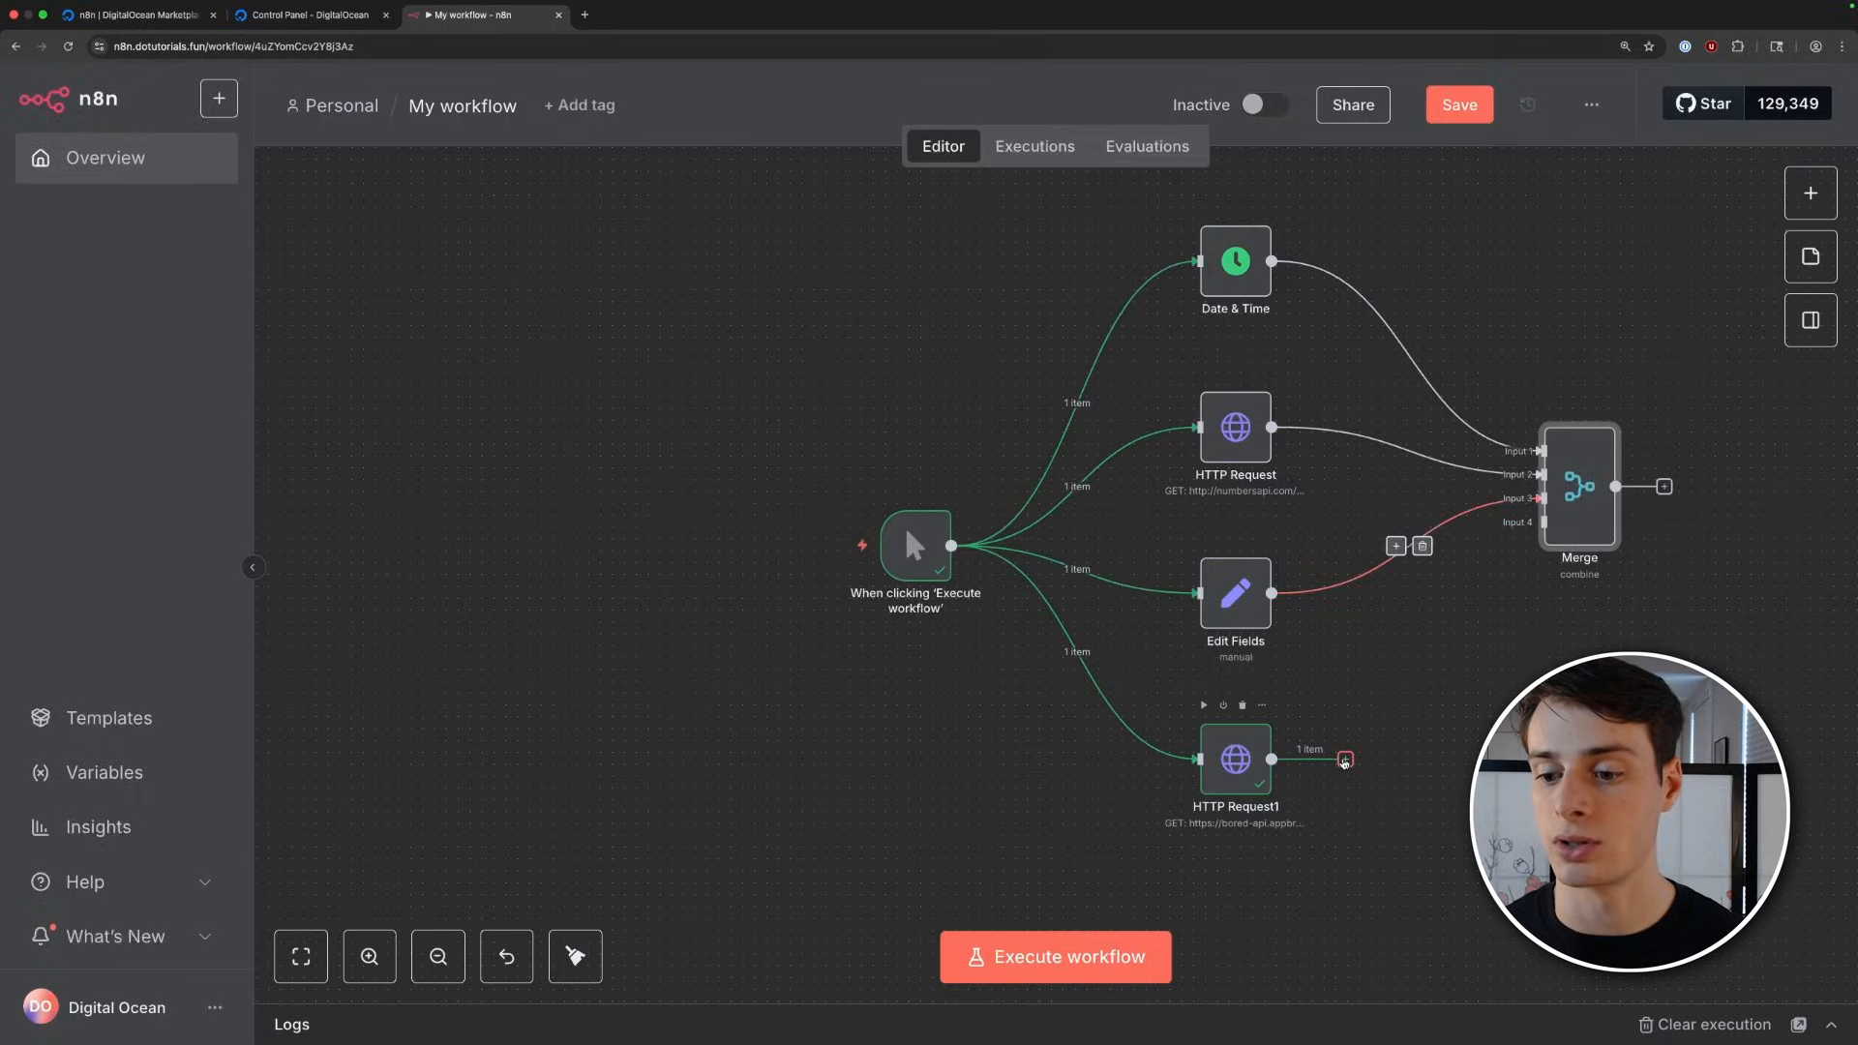
{"action": "double_click", "coordinate": [1578, 486]}
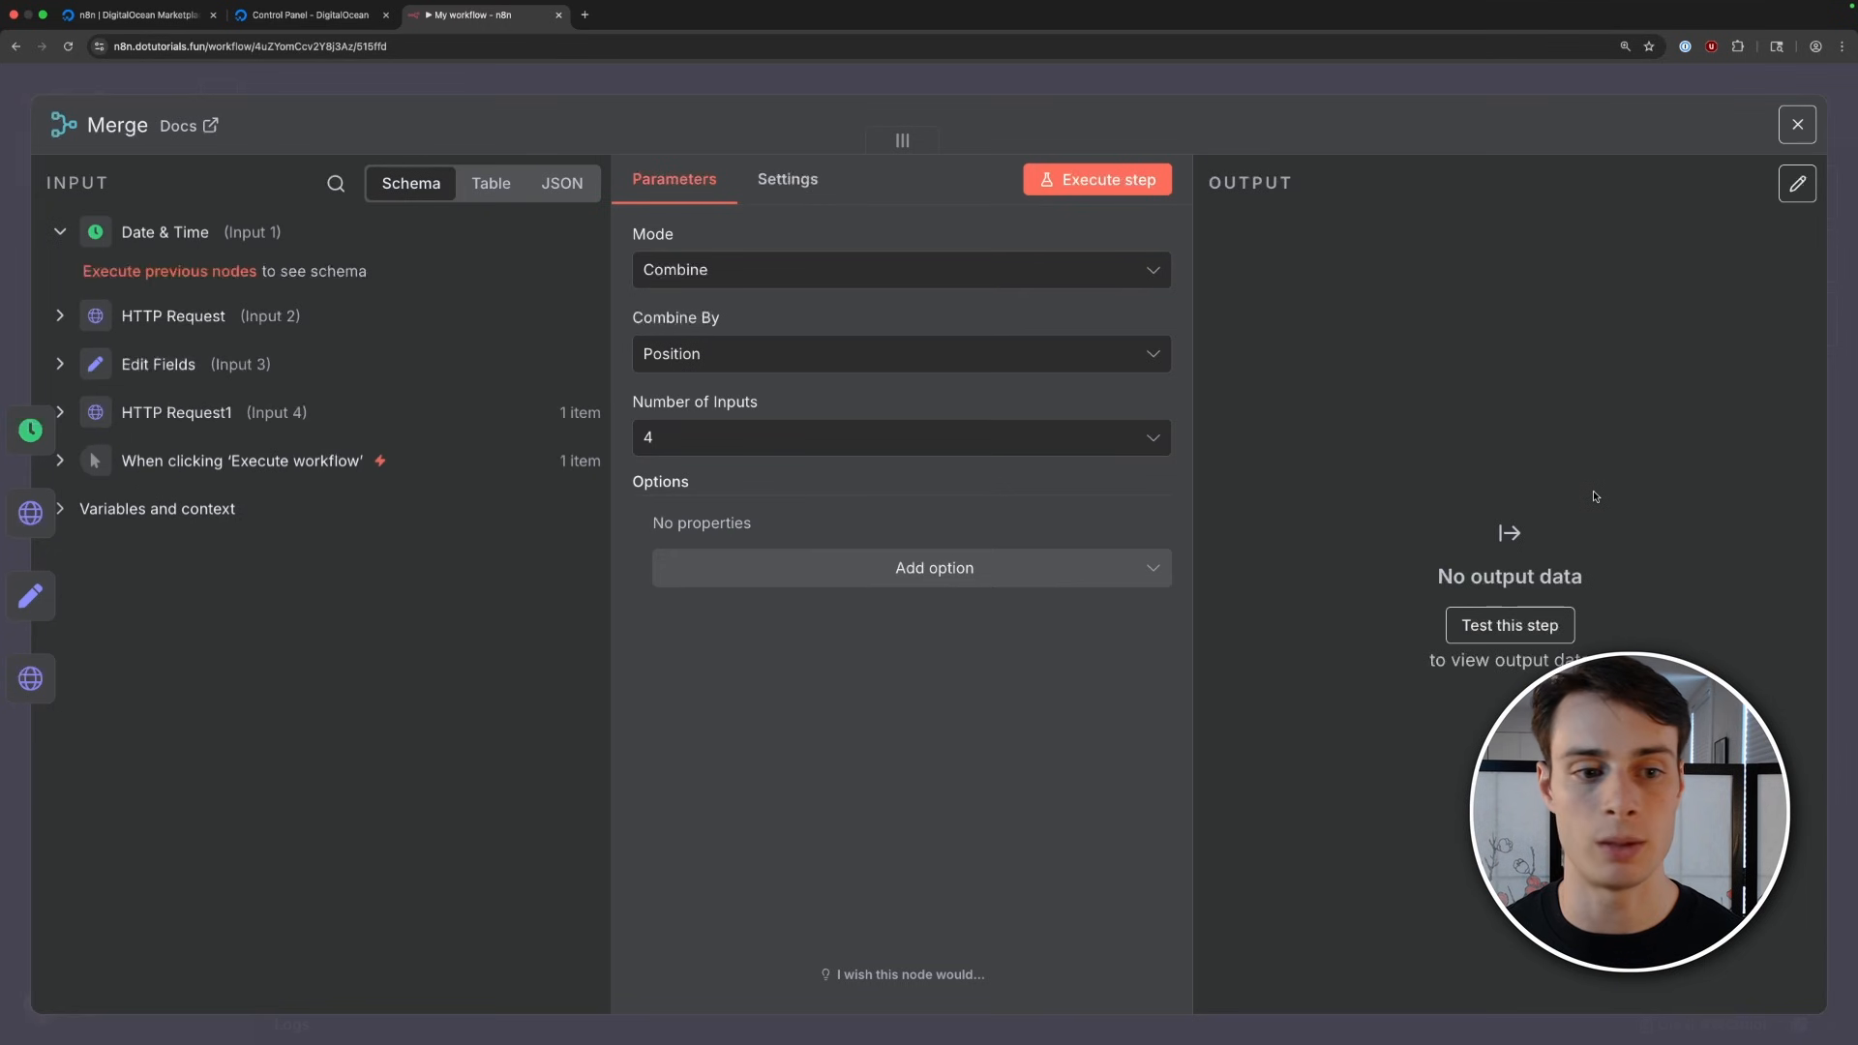
{"action": "mouse_move", "coordinate": [236, 453]}
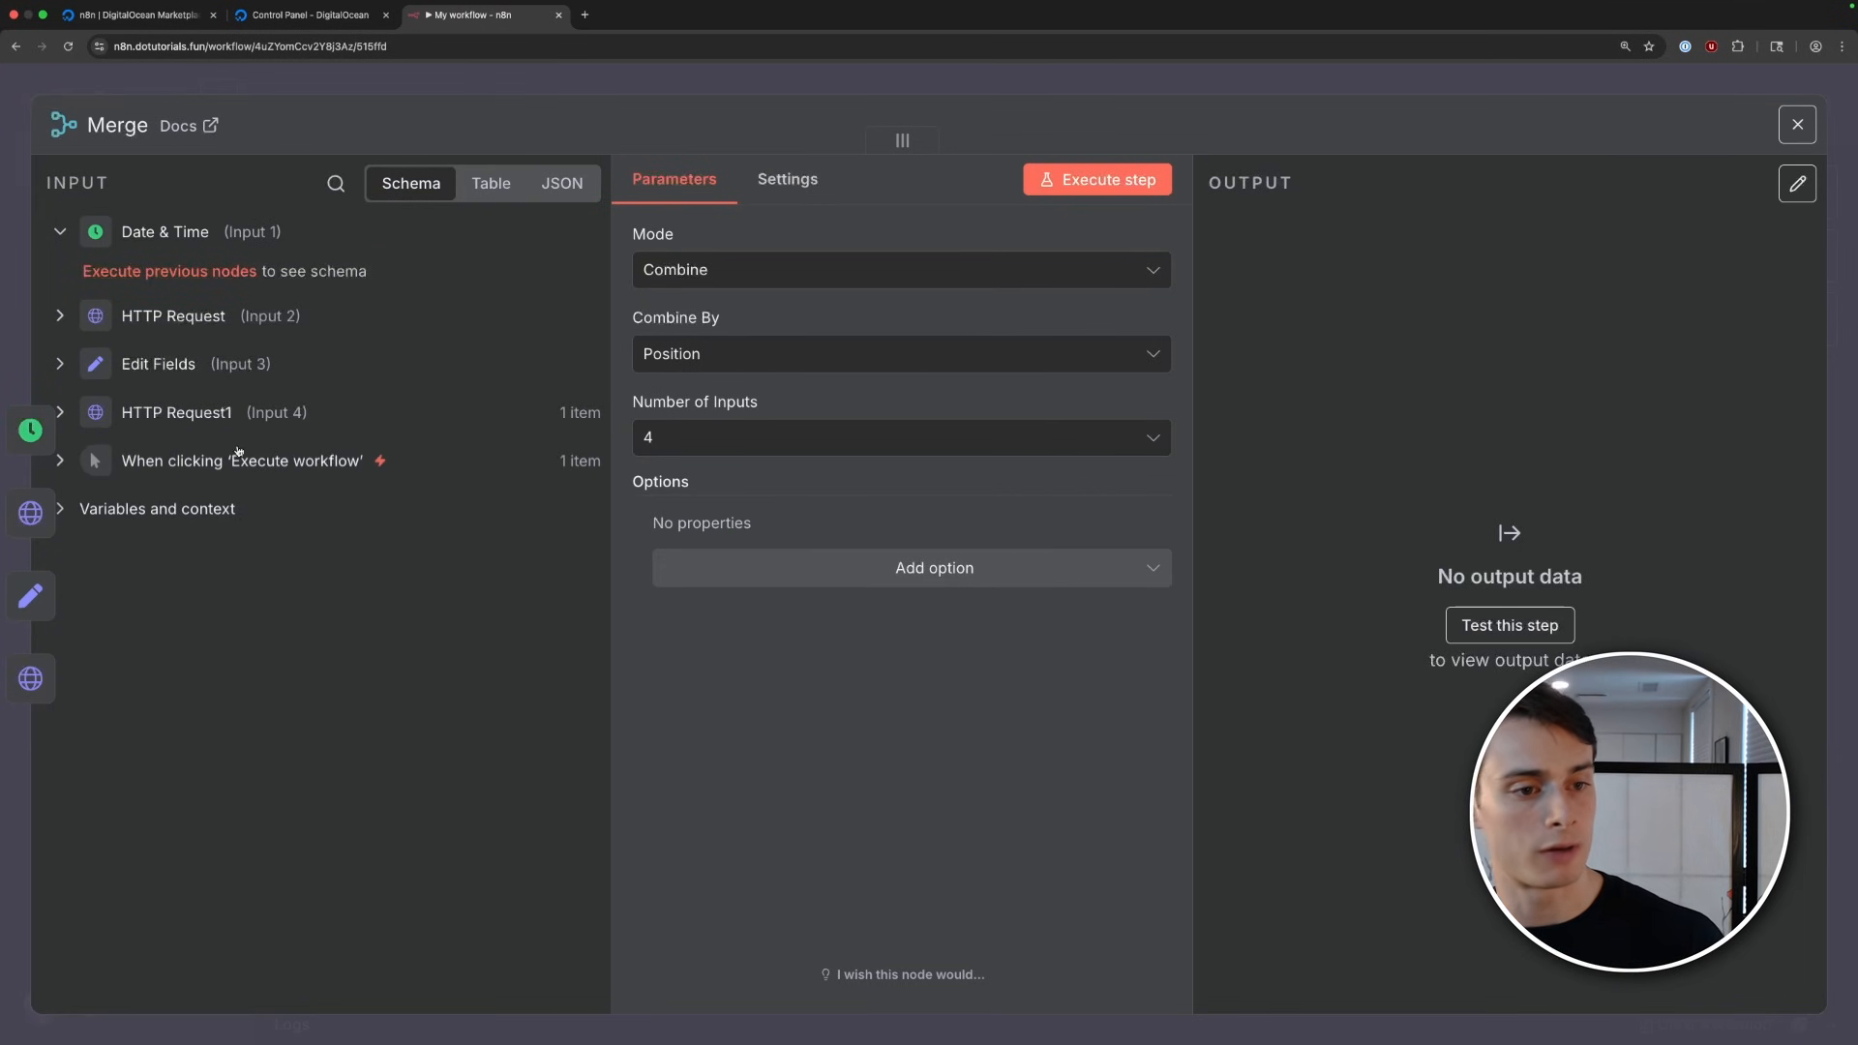
{"action": "left_click", "coordinate": [172, 316]}
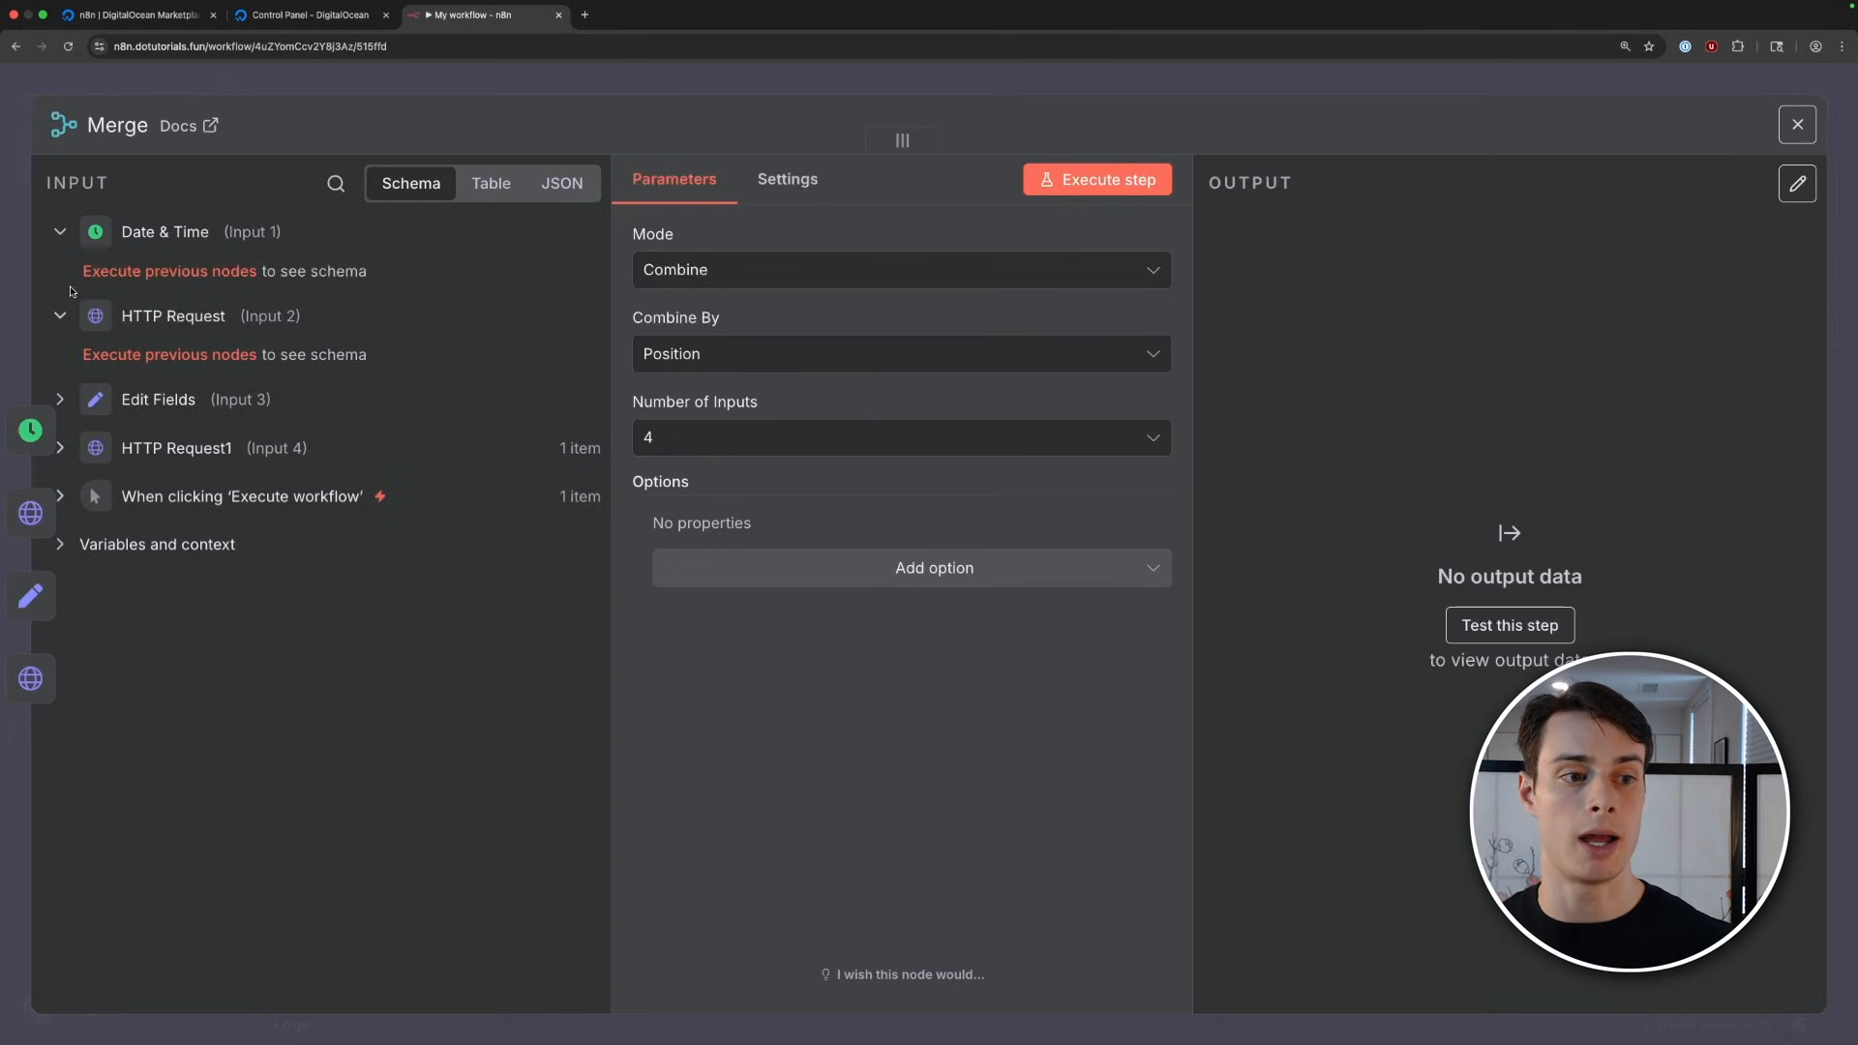
{"action": "mouse_move", "coordinate": [31, 680]}
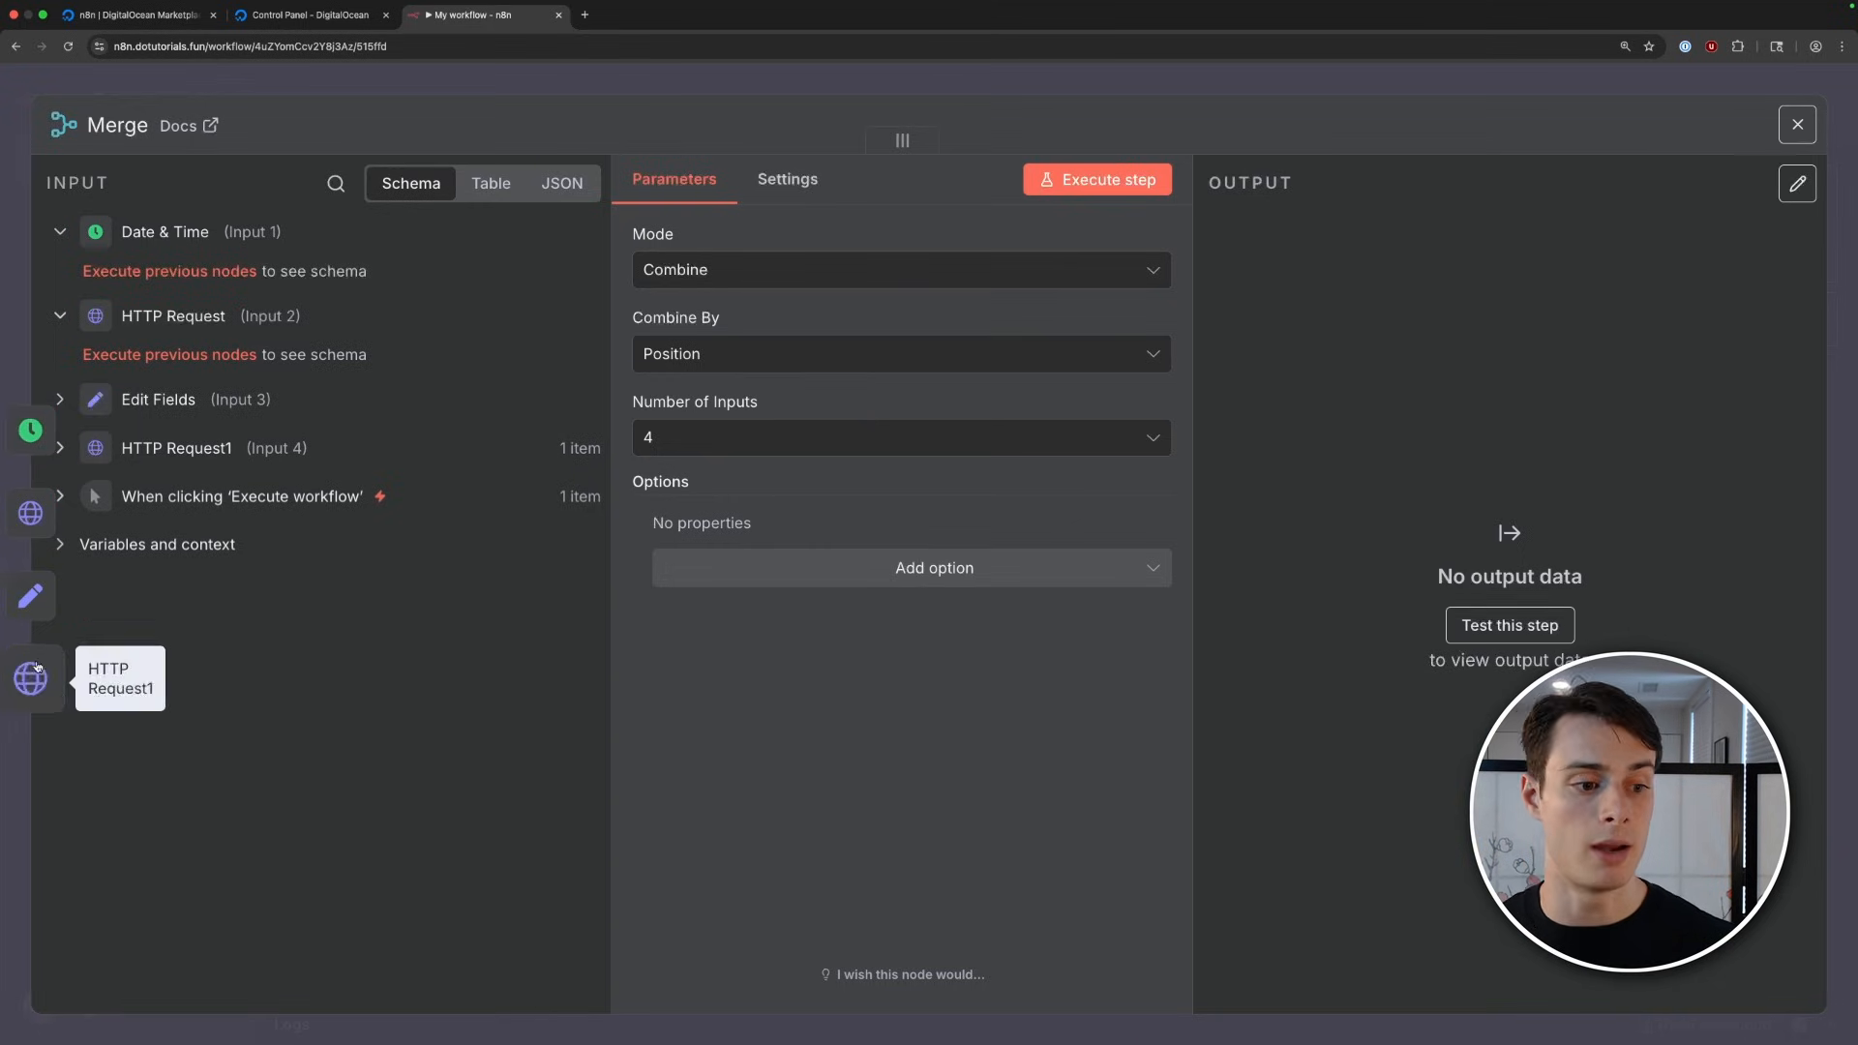
{"action": "left_click", "coordinate": [31, 430]}
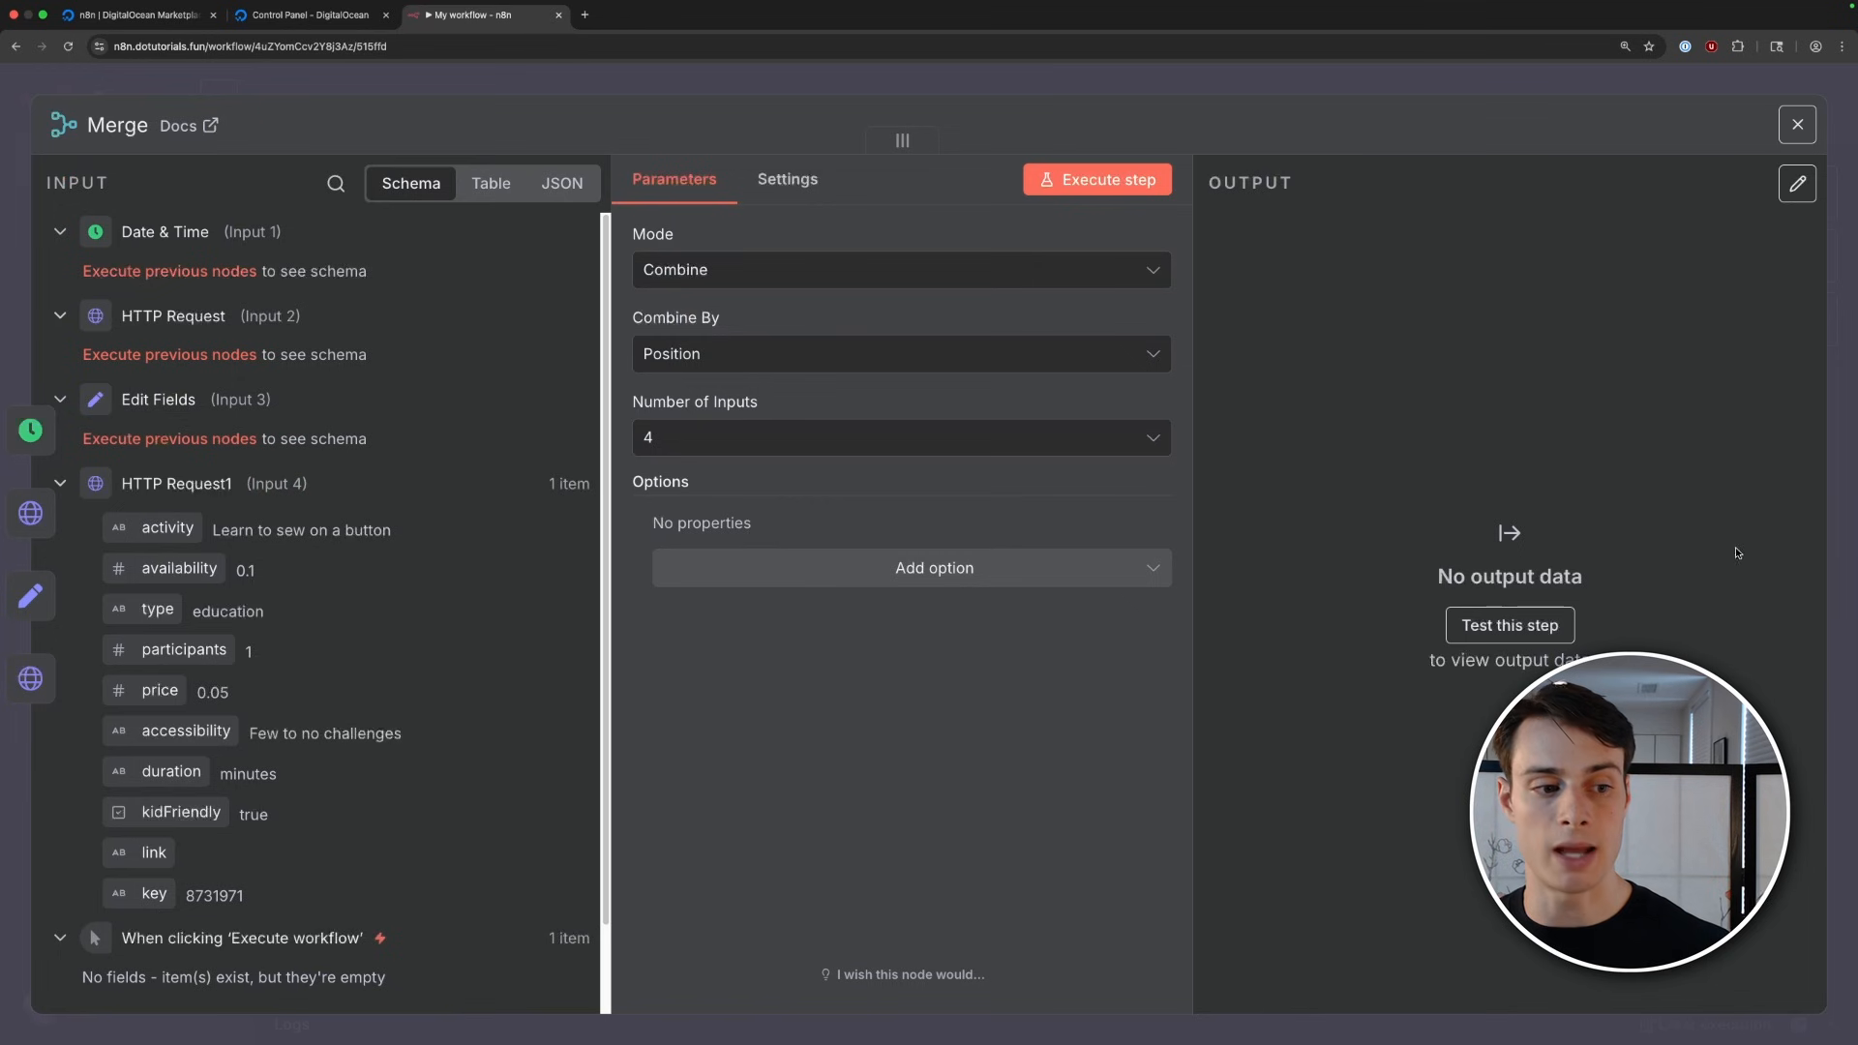
{"action": "left_click", "coordinate": [1796, 124]}
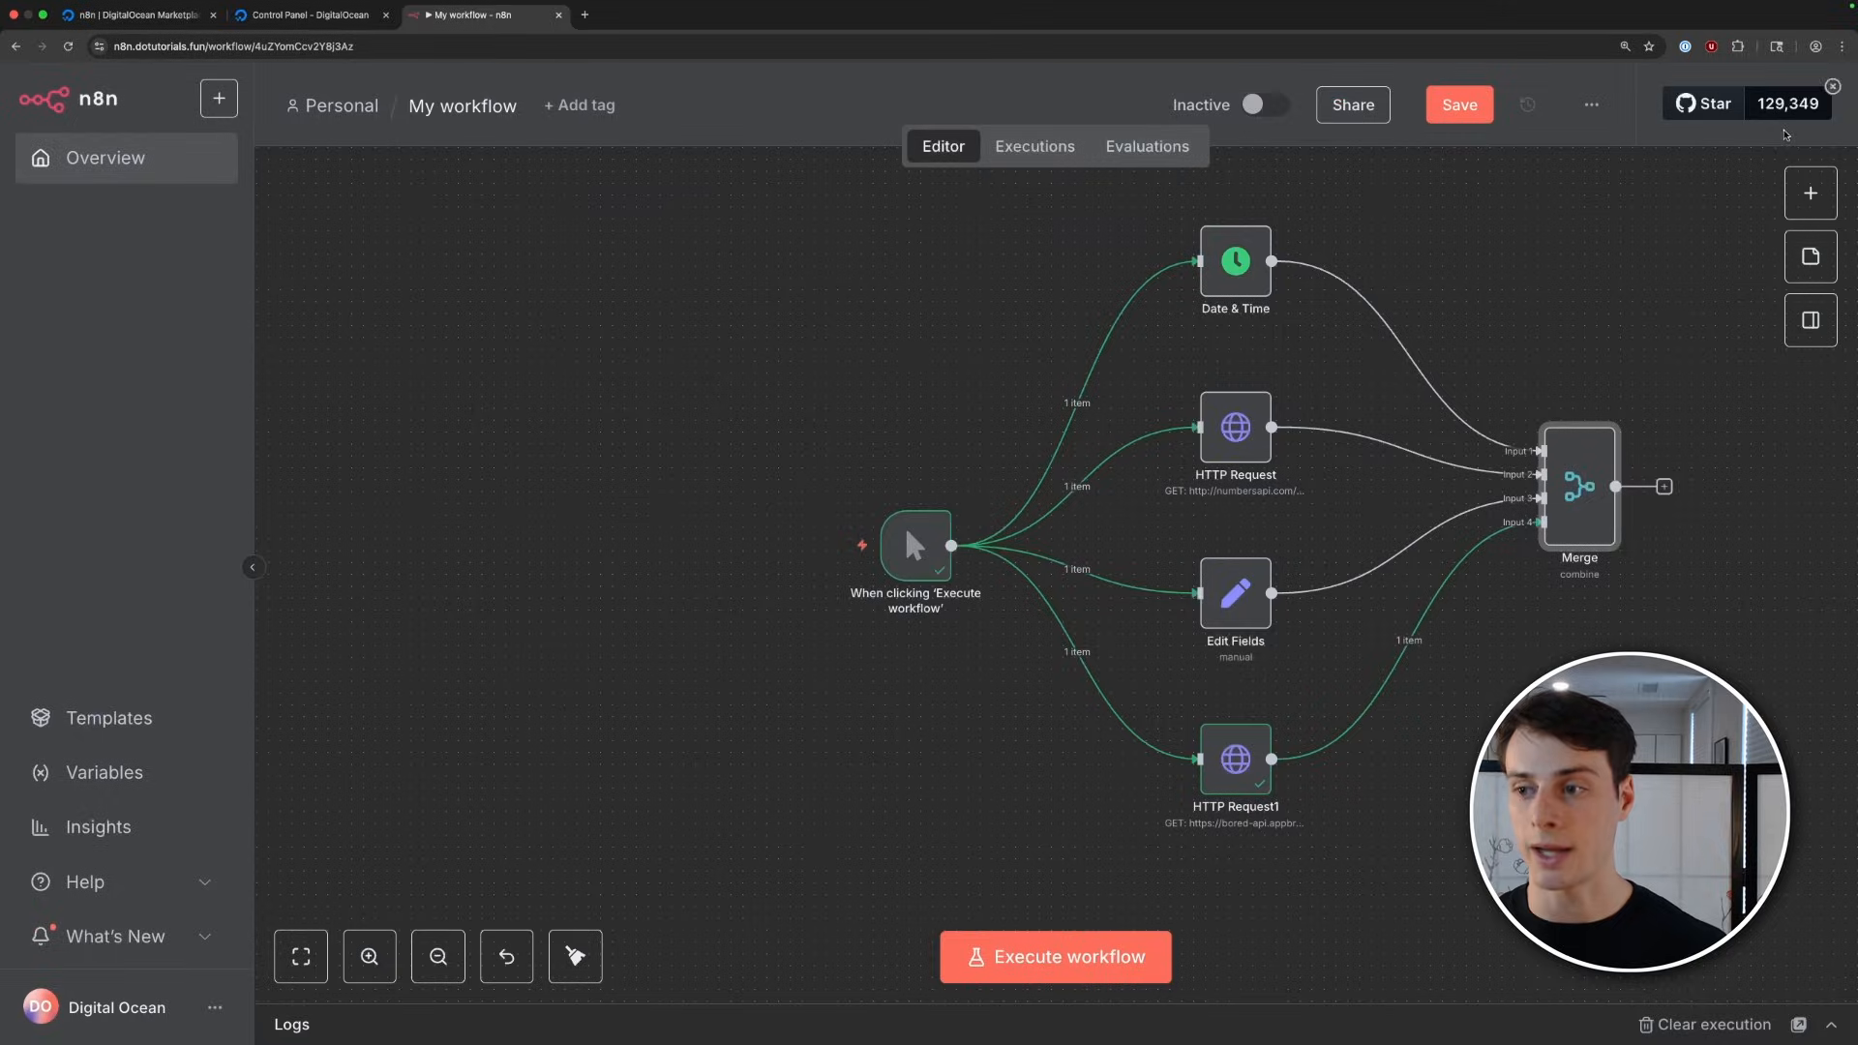
{"action": "mouse_move", "coordinate": [1235, 426]}
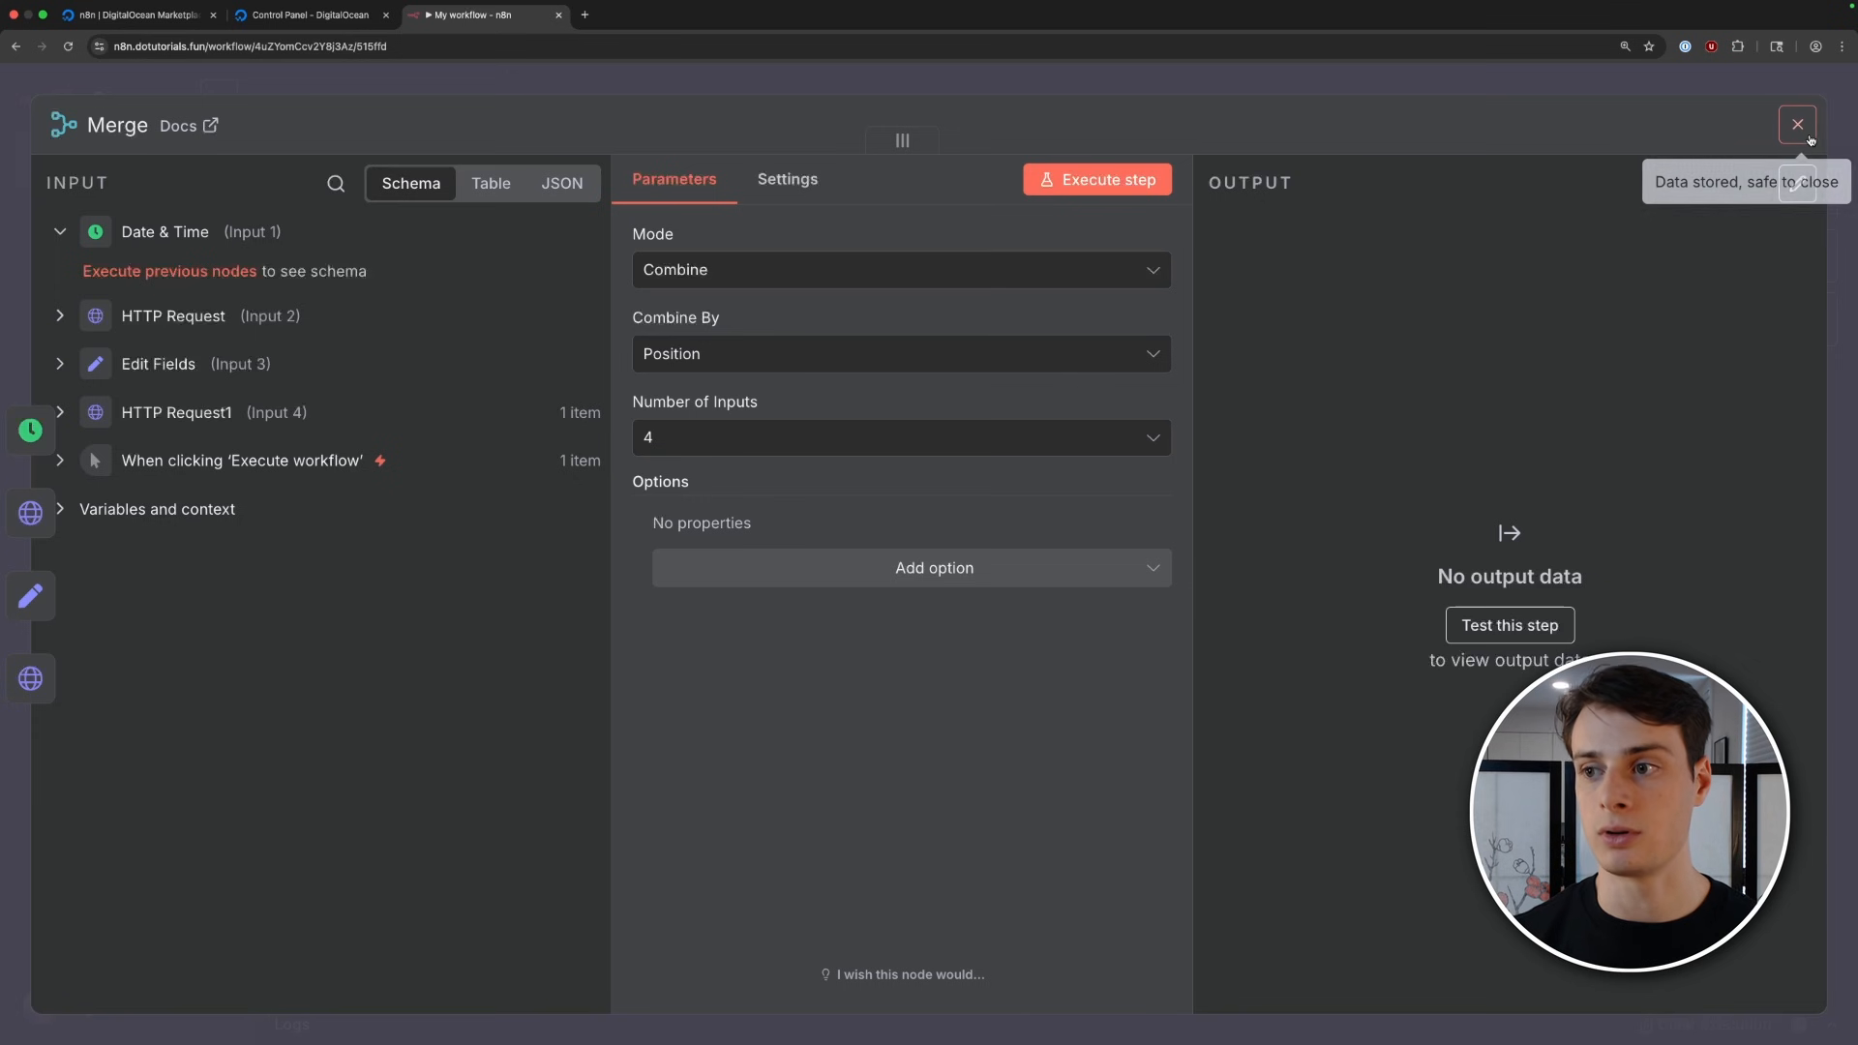
{"action": "left_click", "coordinate": [1796, 124]}
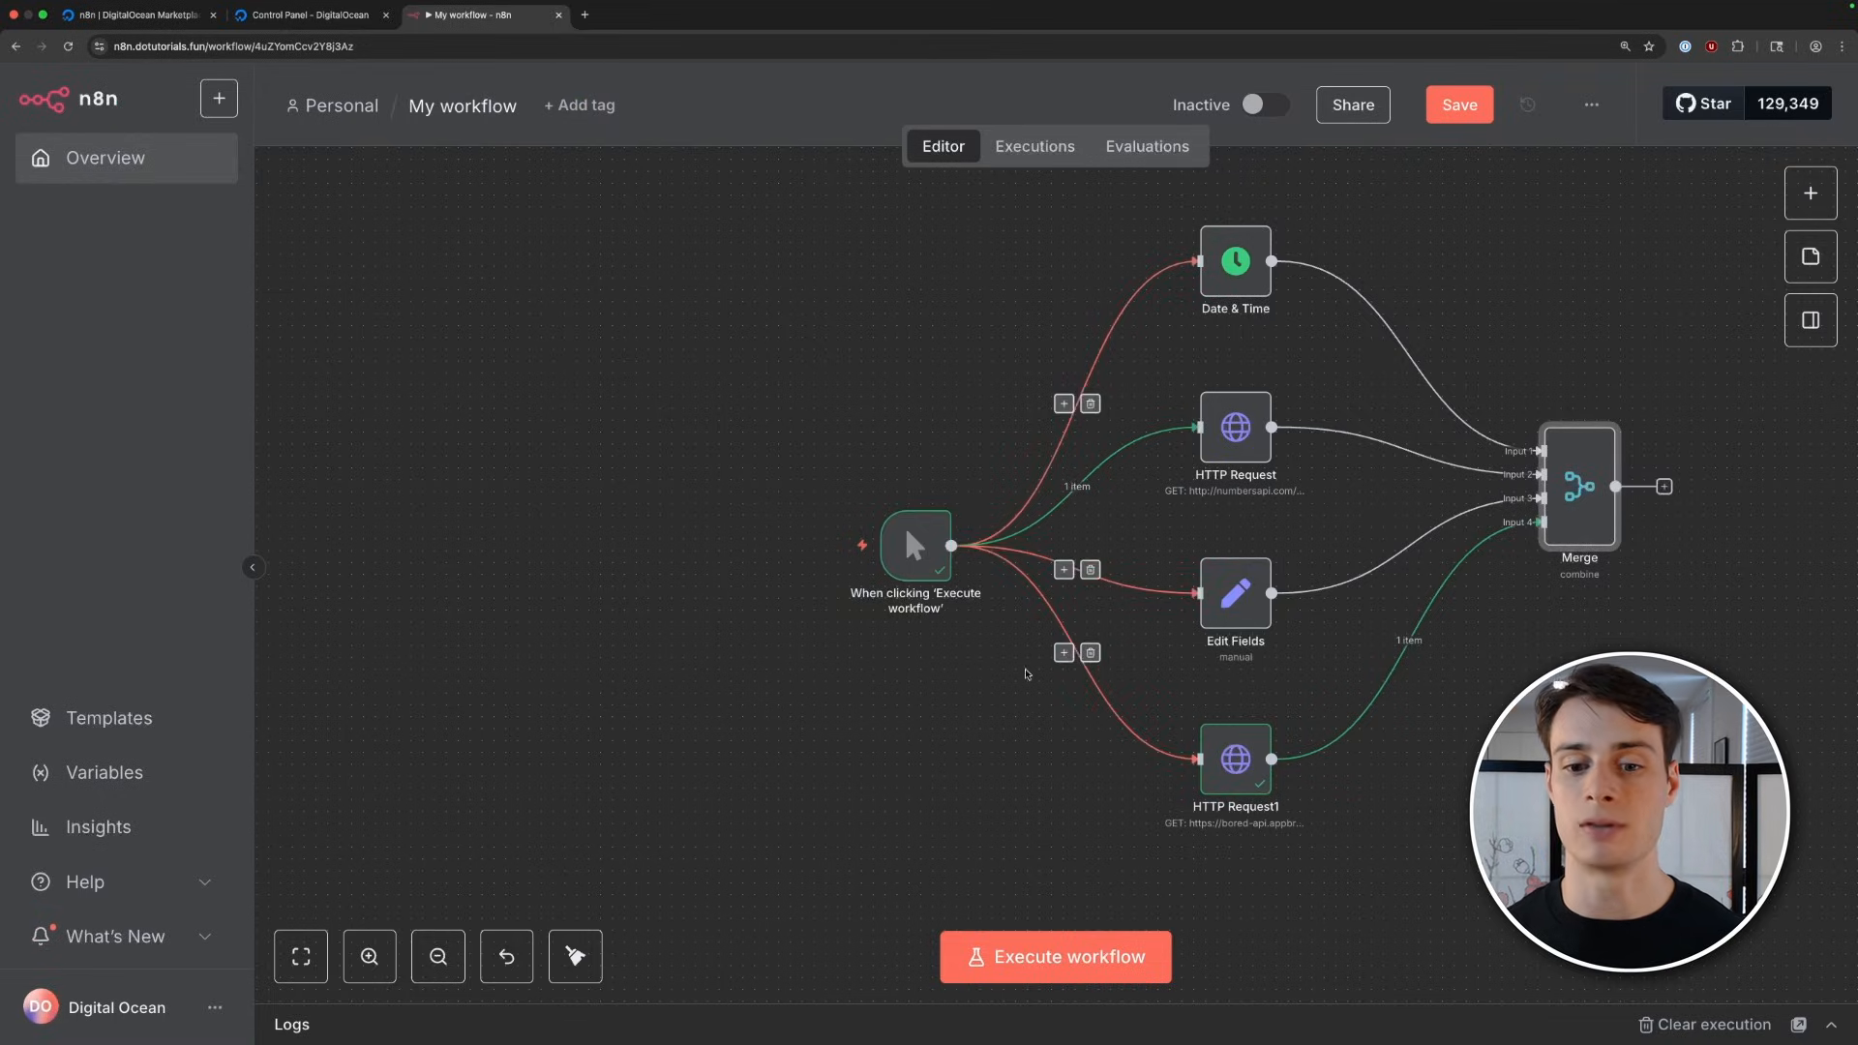
Run the whole workflow and inspect the Merge node's combined JSON output
{"action": "left_click", "coordinate": [1053, 956]}
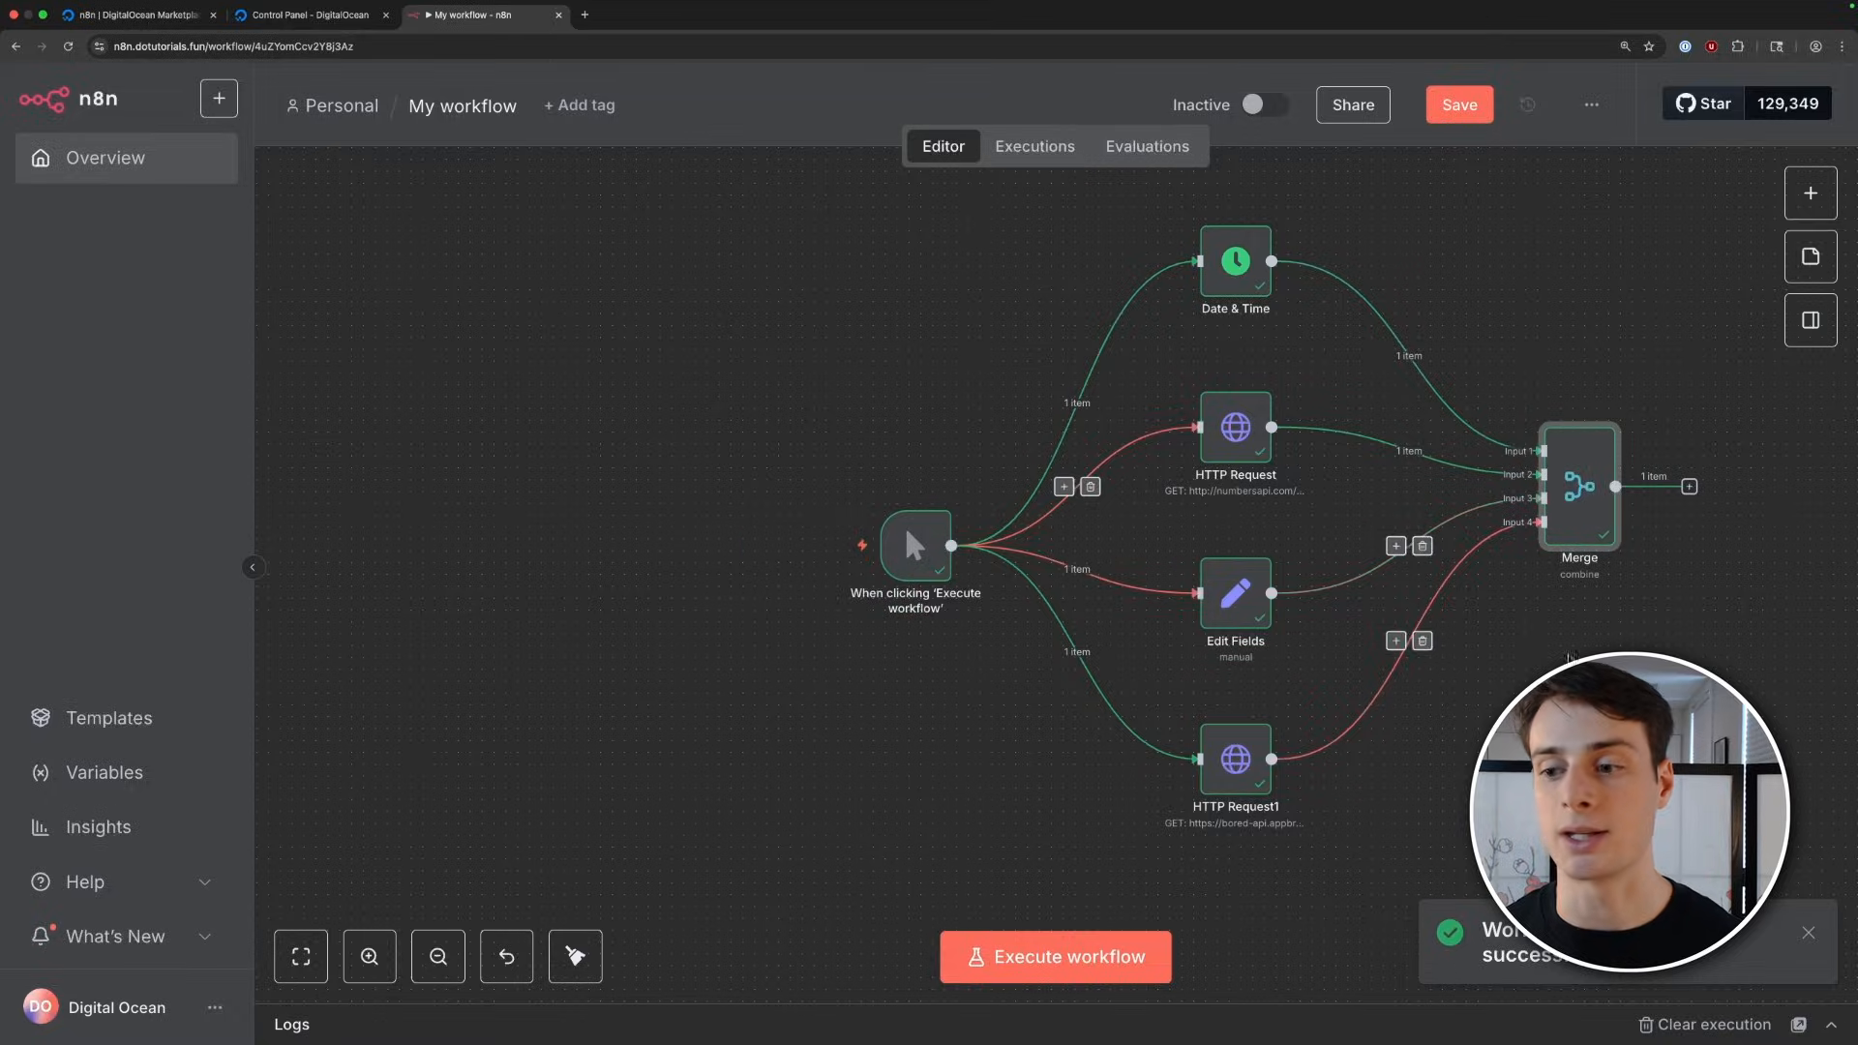
{"action": "double_click", "coordinate": [1579, 486]}
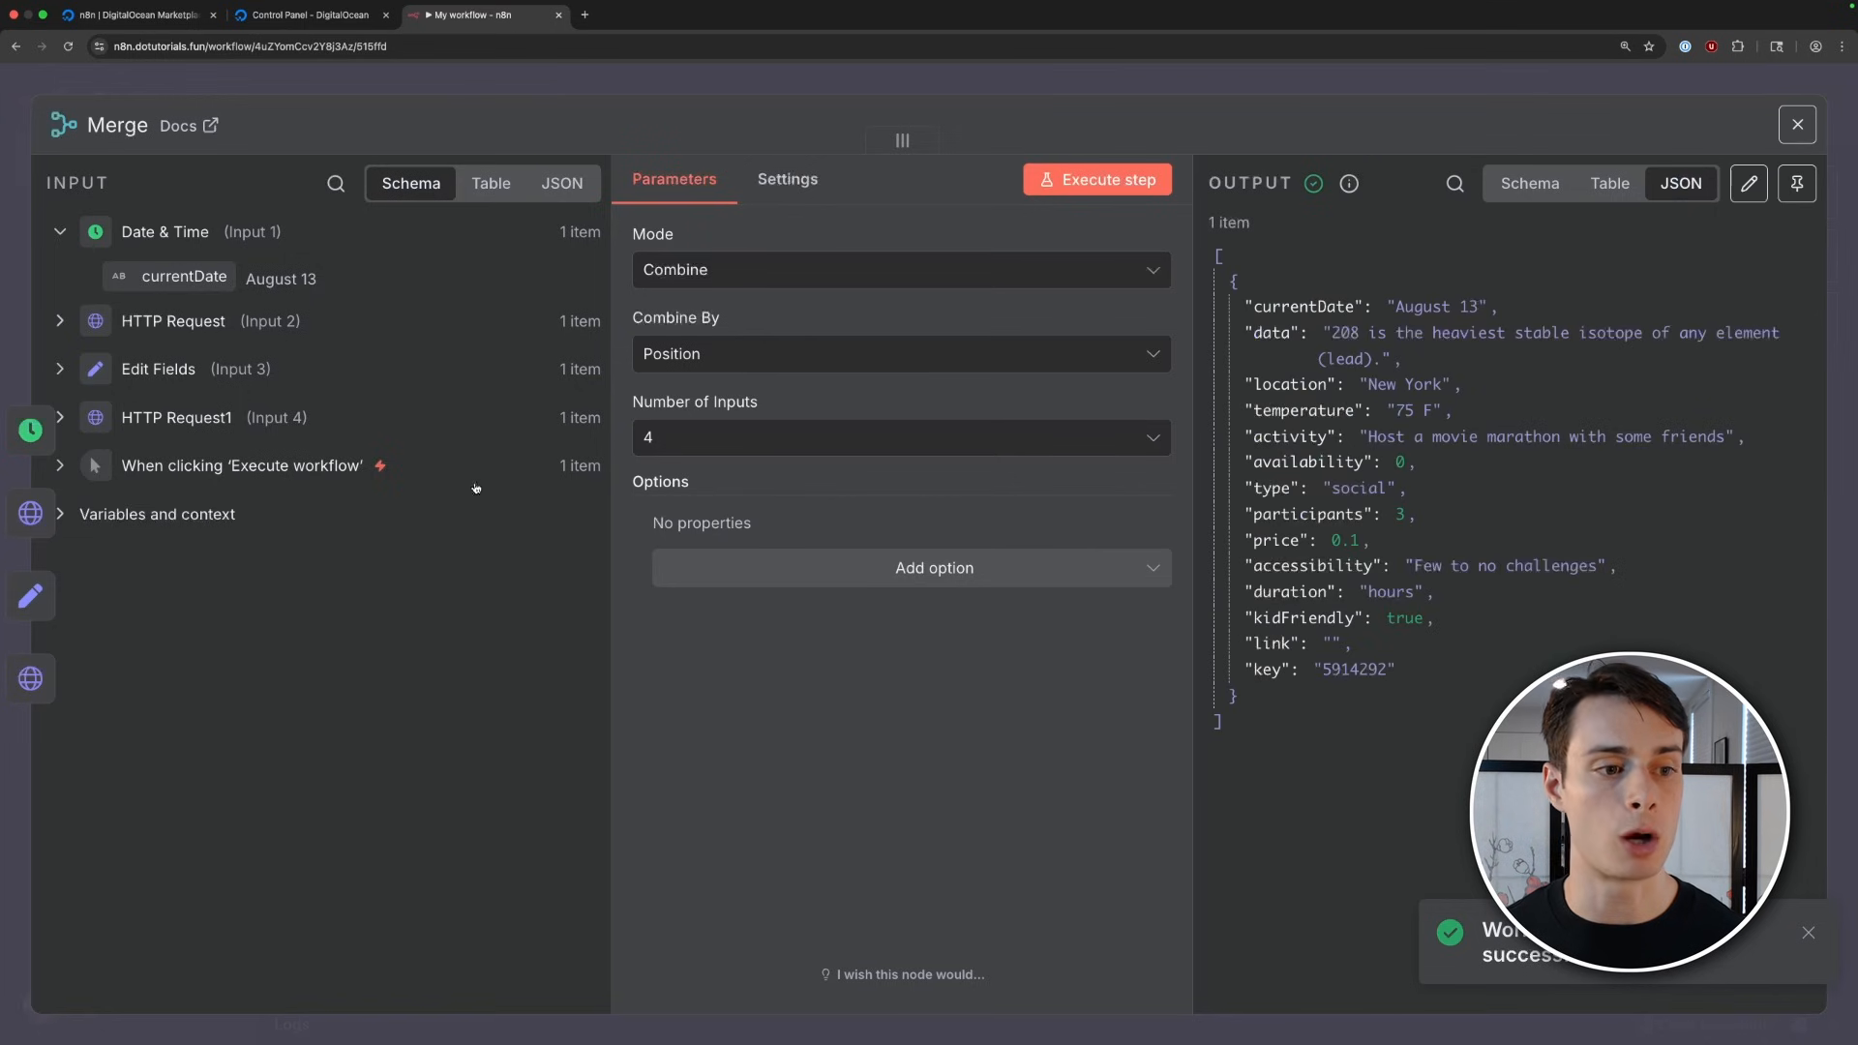
{"action": "left_click", "coordinate": [60, 231]}
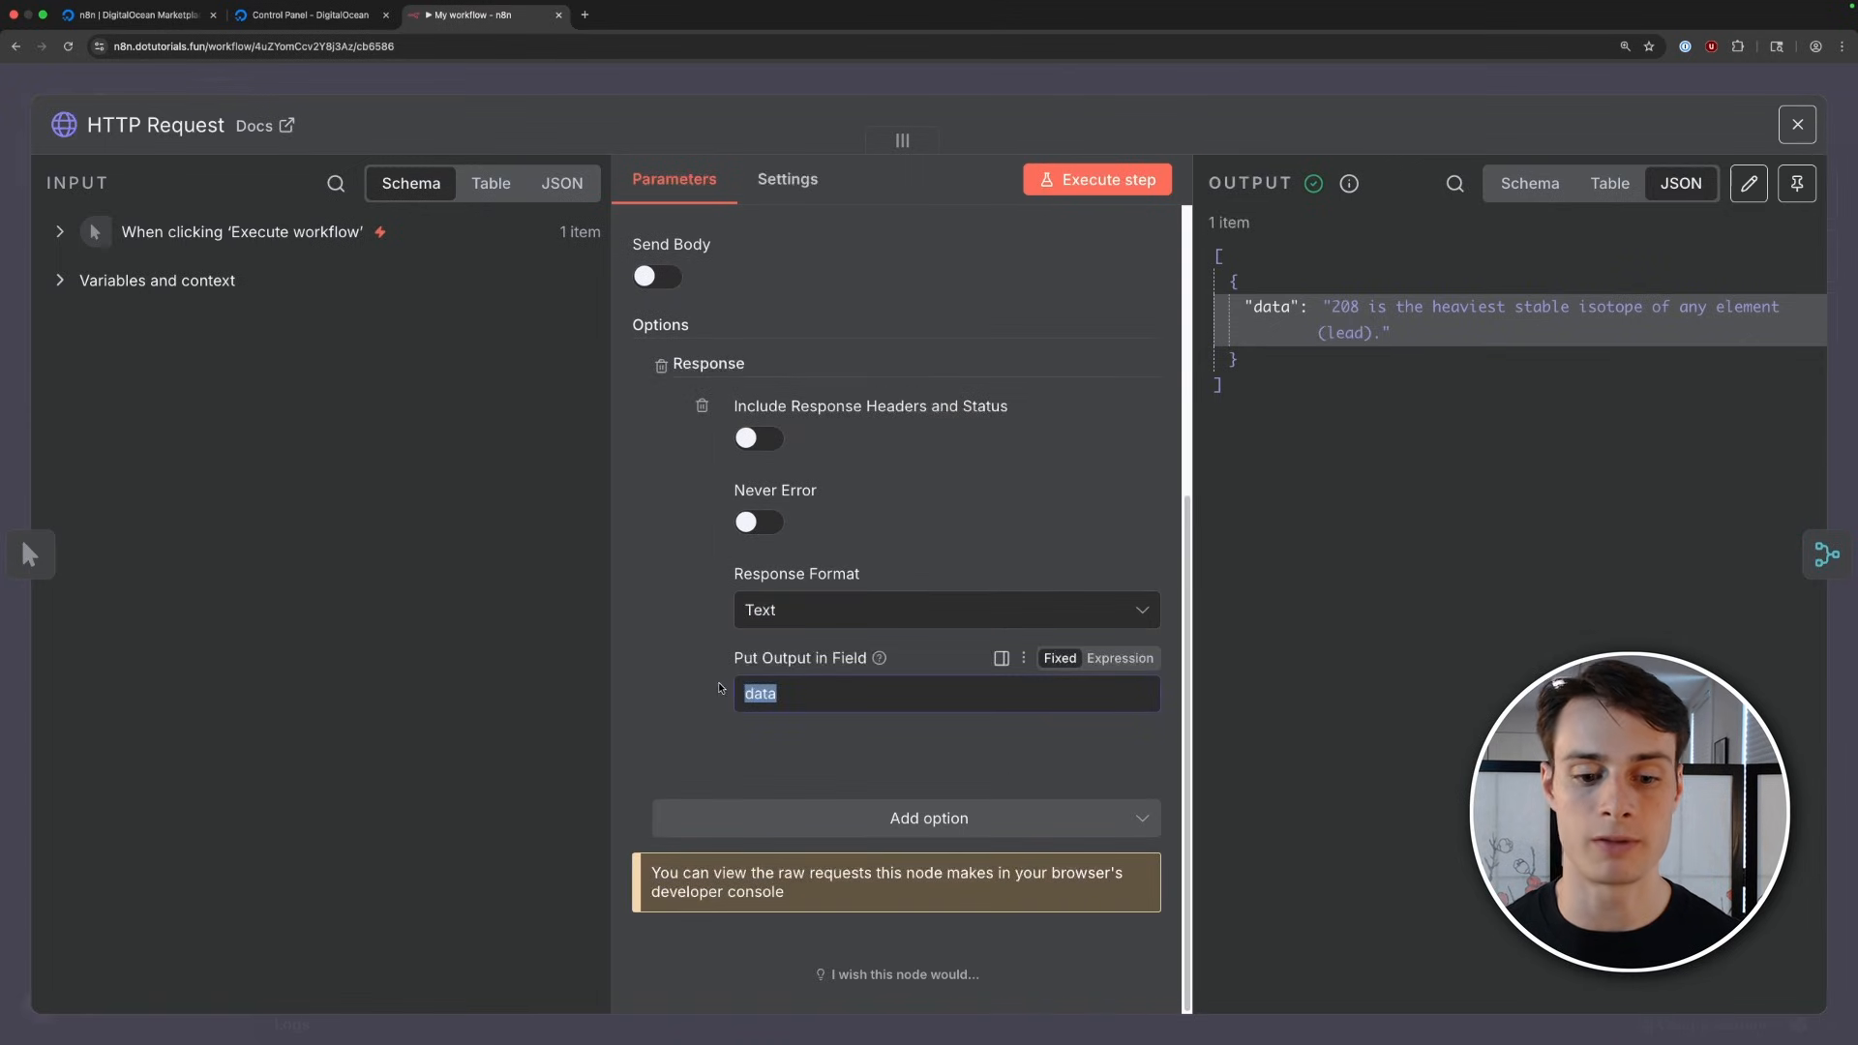
Put the HTTP Request output in a field named funFact and verify it in Merge
{"action": "type", "text": "funFact"}
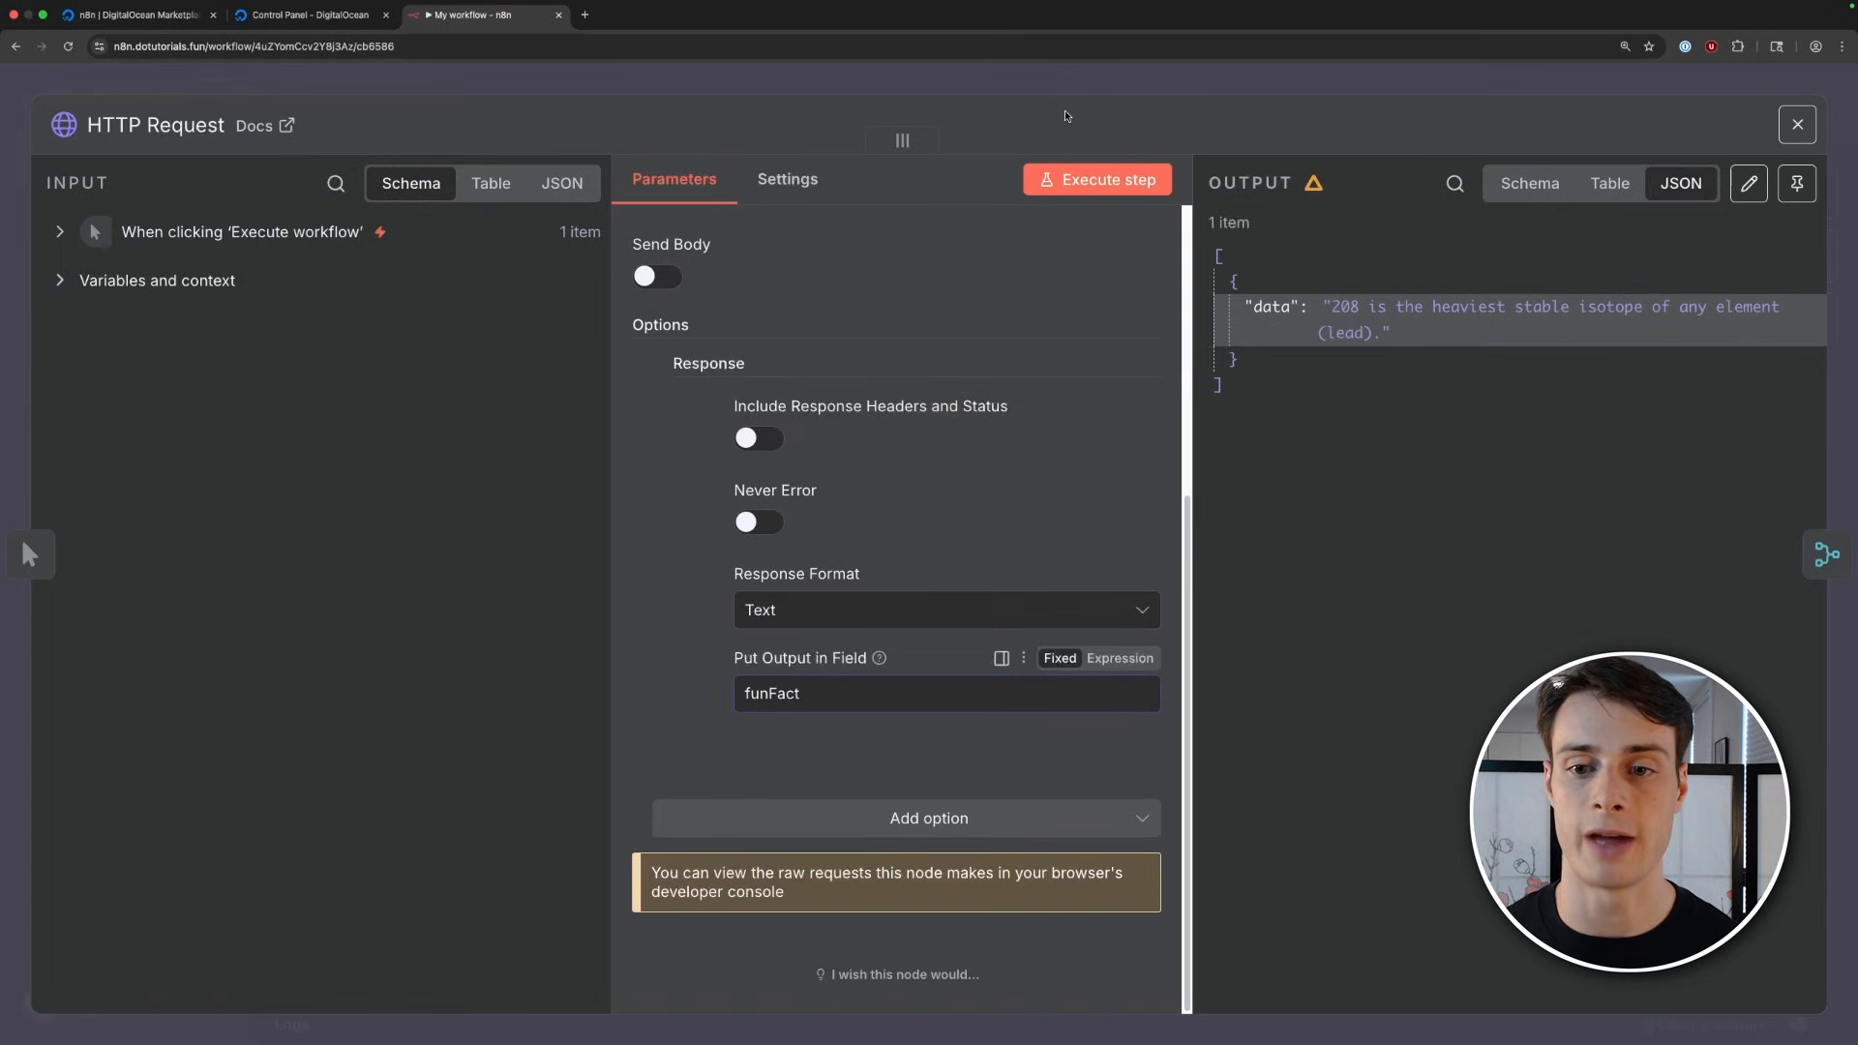
{"action": "left_click", "coordinate": [1094, 178]}
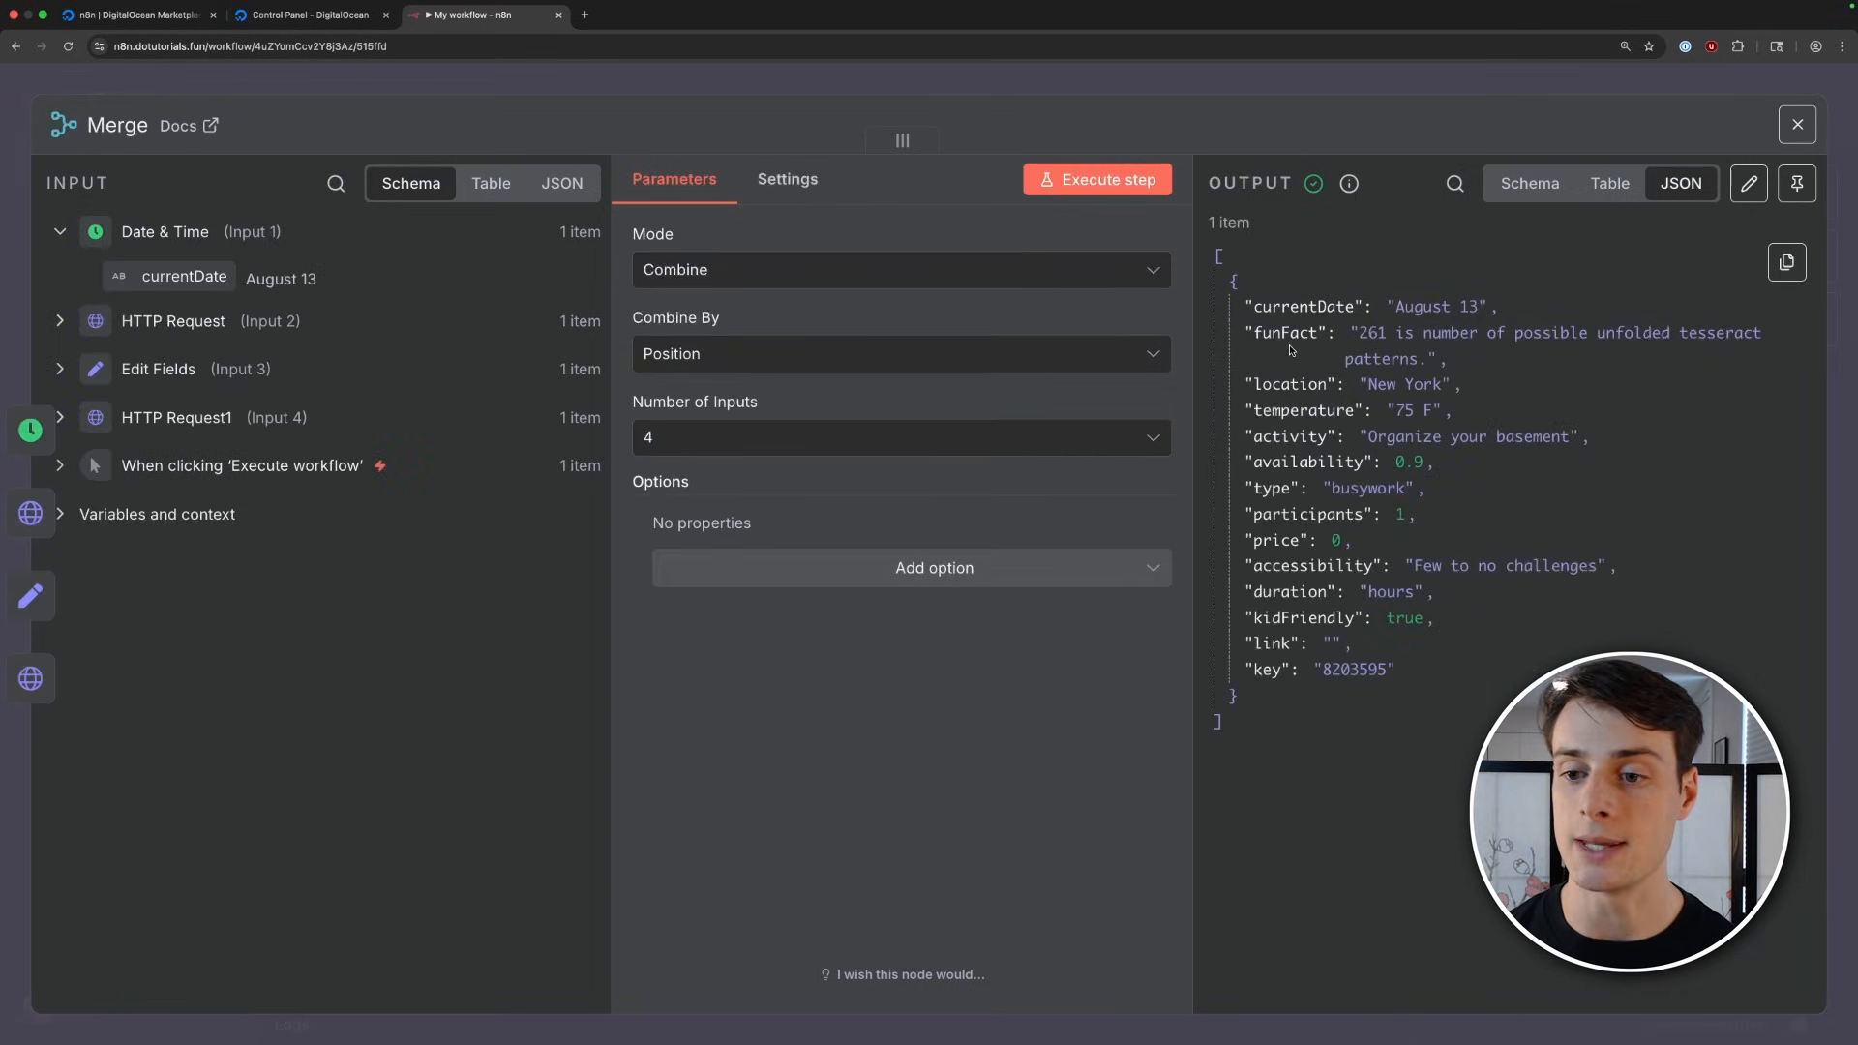
{"action": "mouse_move", "coordinate": [1352, 258]}
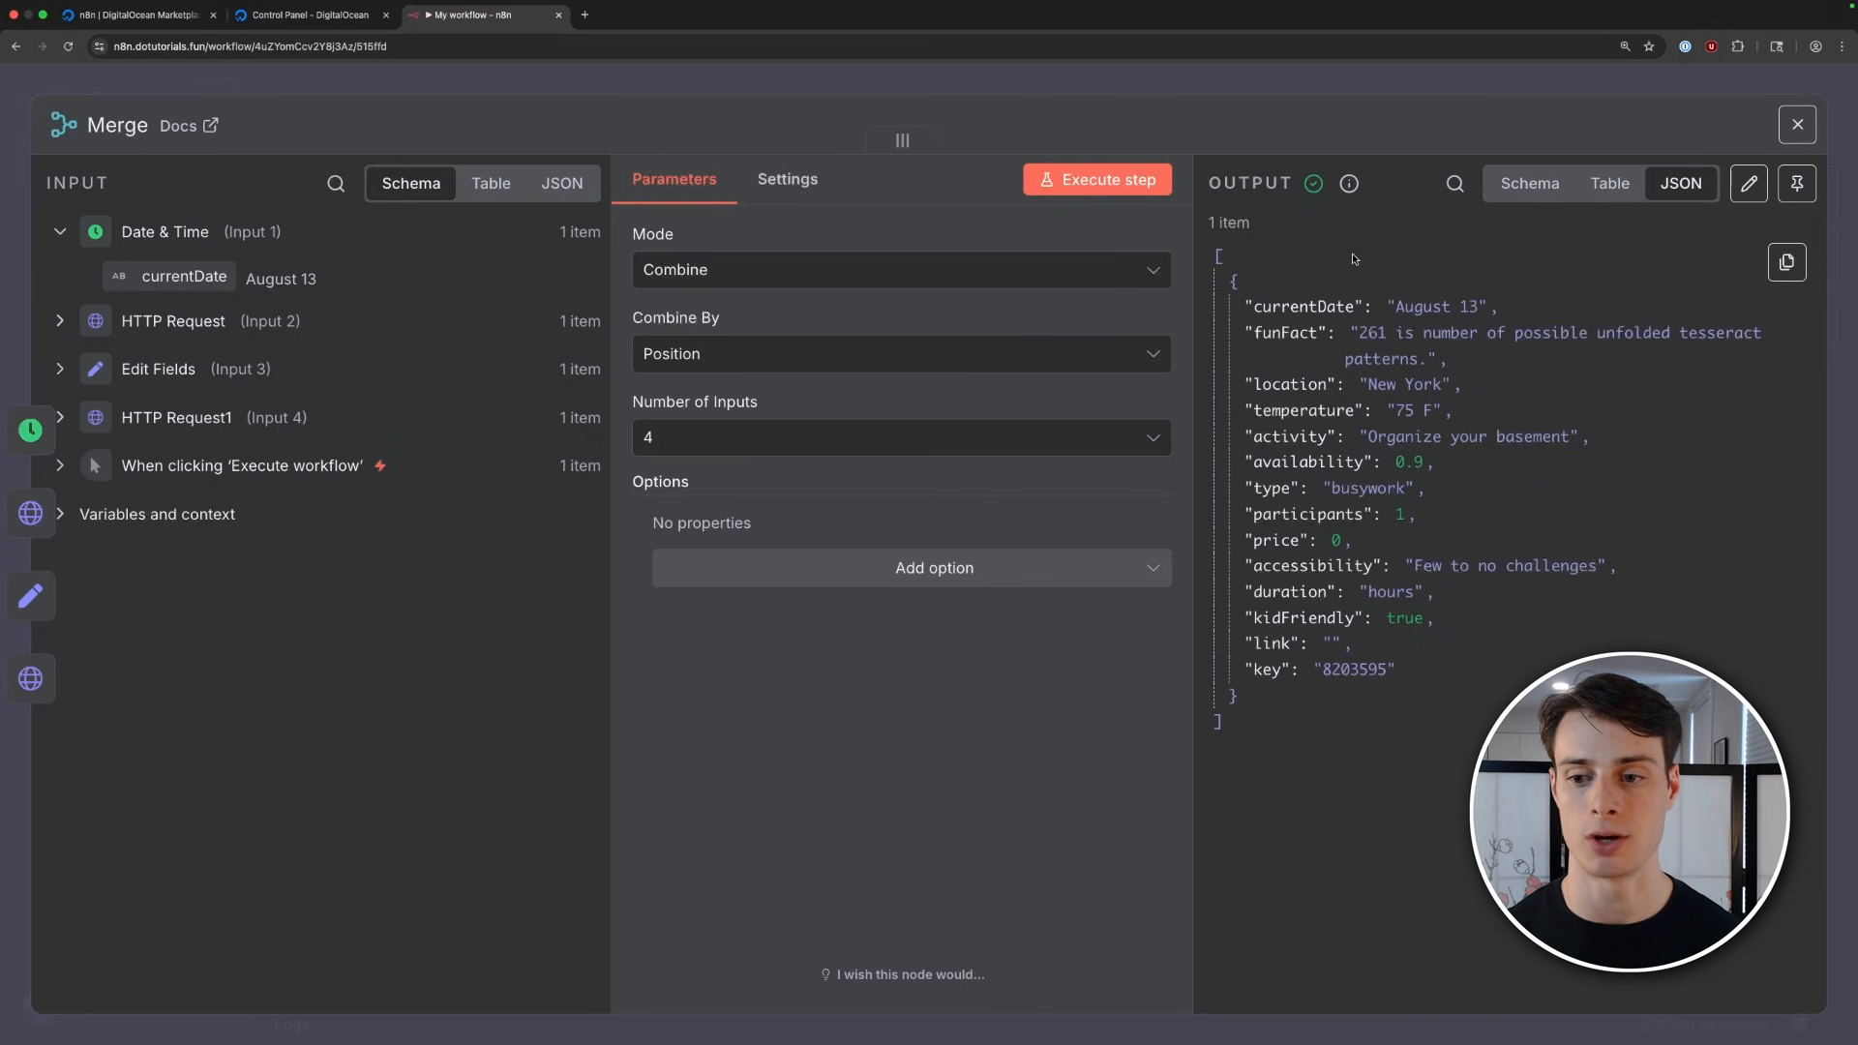
Add a goodMorningMessage field built from $json.temperature, location, funFact and activity, and run it
{"action": "left_click", "coordinate": [1796, 124]}
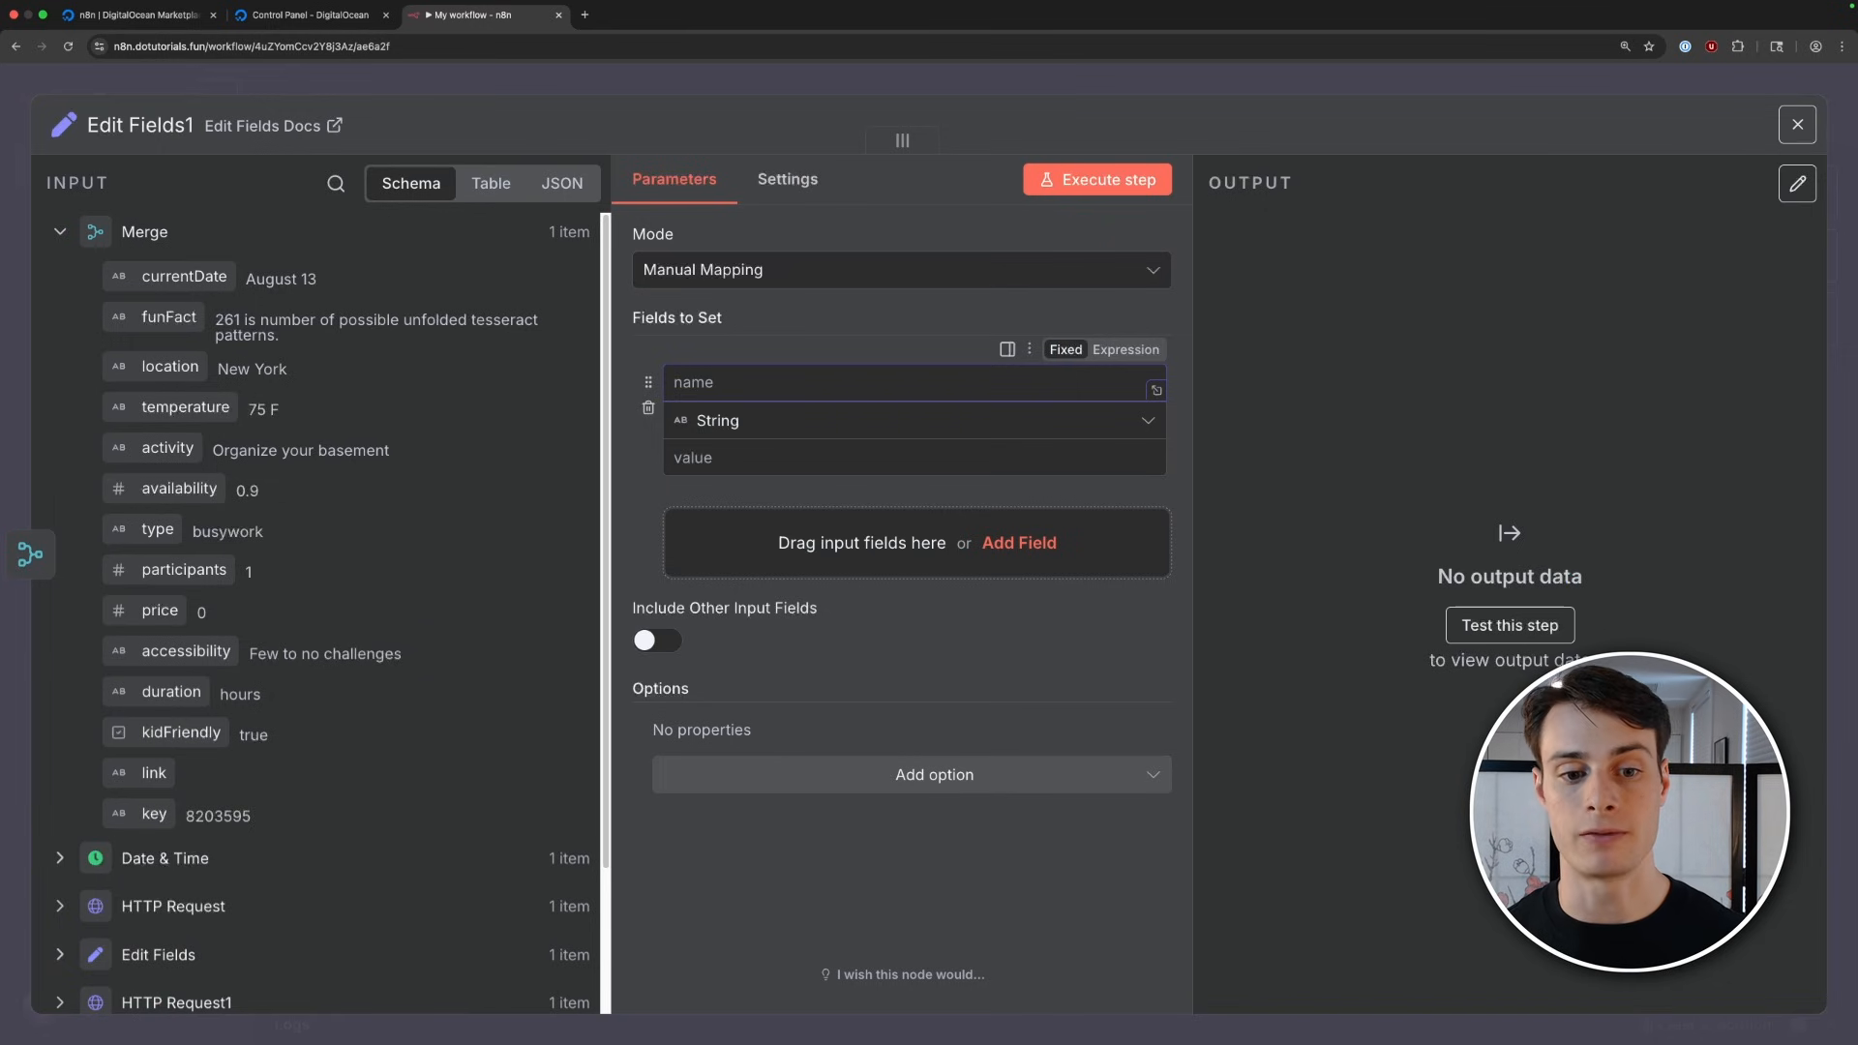
{"action": "type", "text": "goodMorningMessage"}
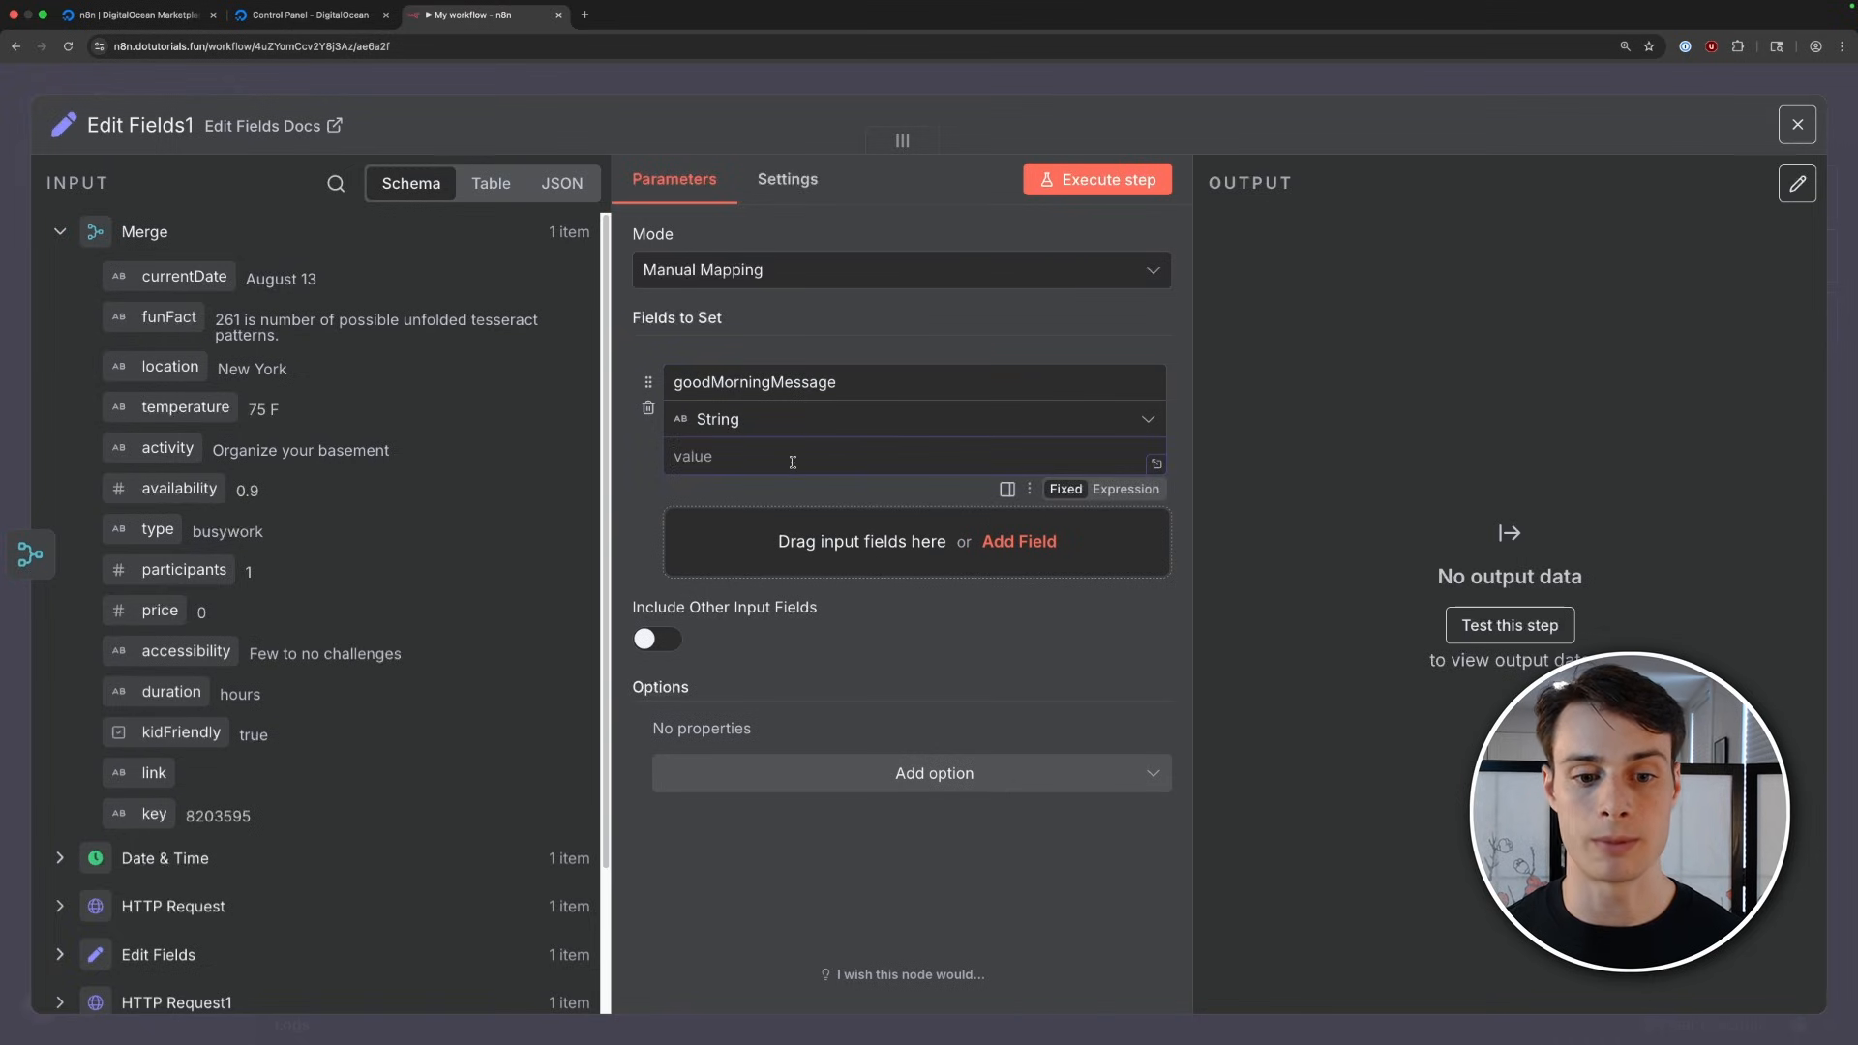
{"action": "type", "text": "Good morning! It's currently {{ $json.temperature"}
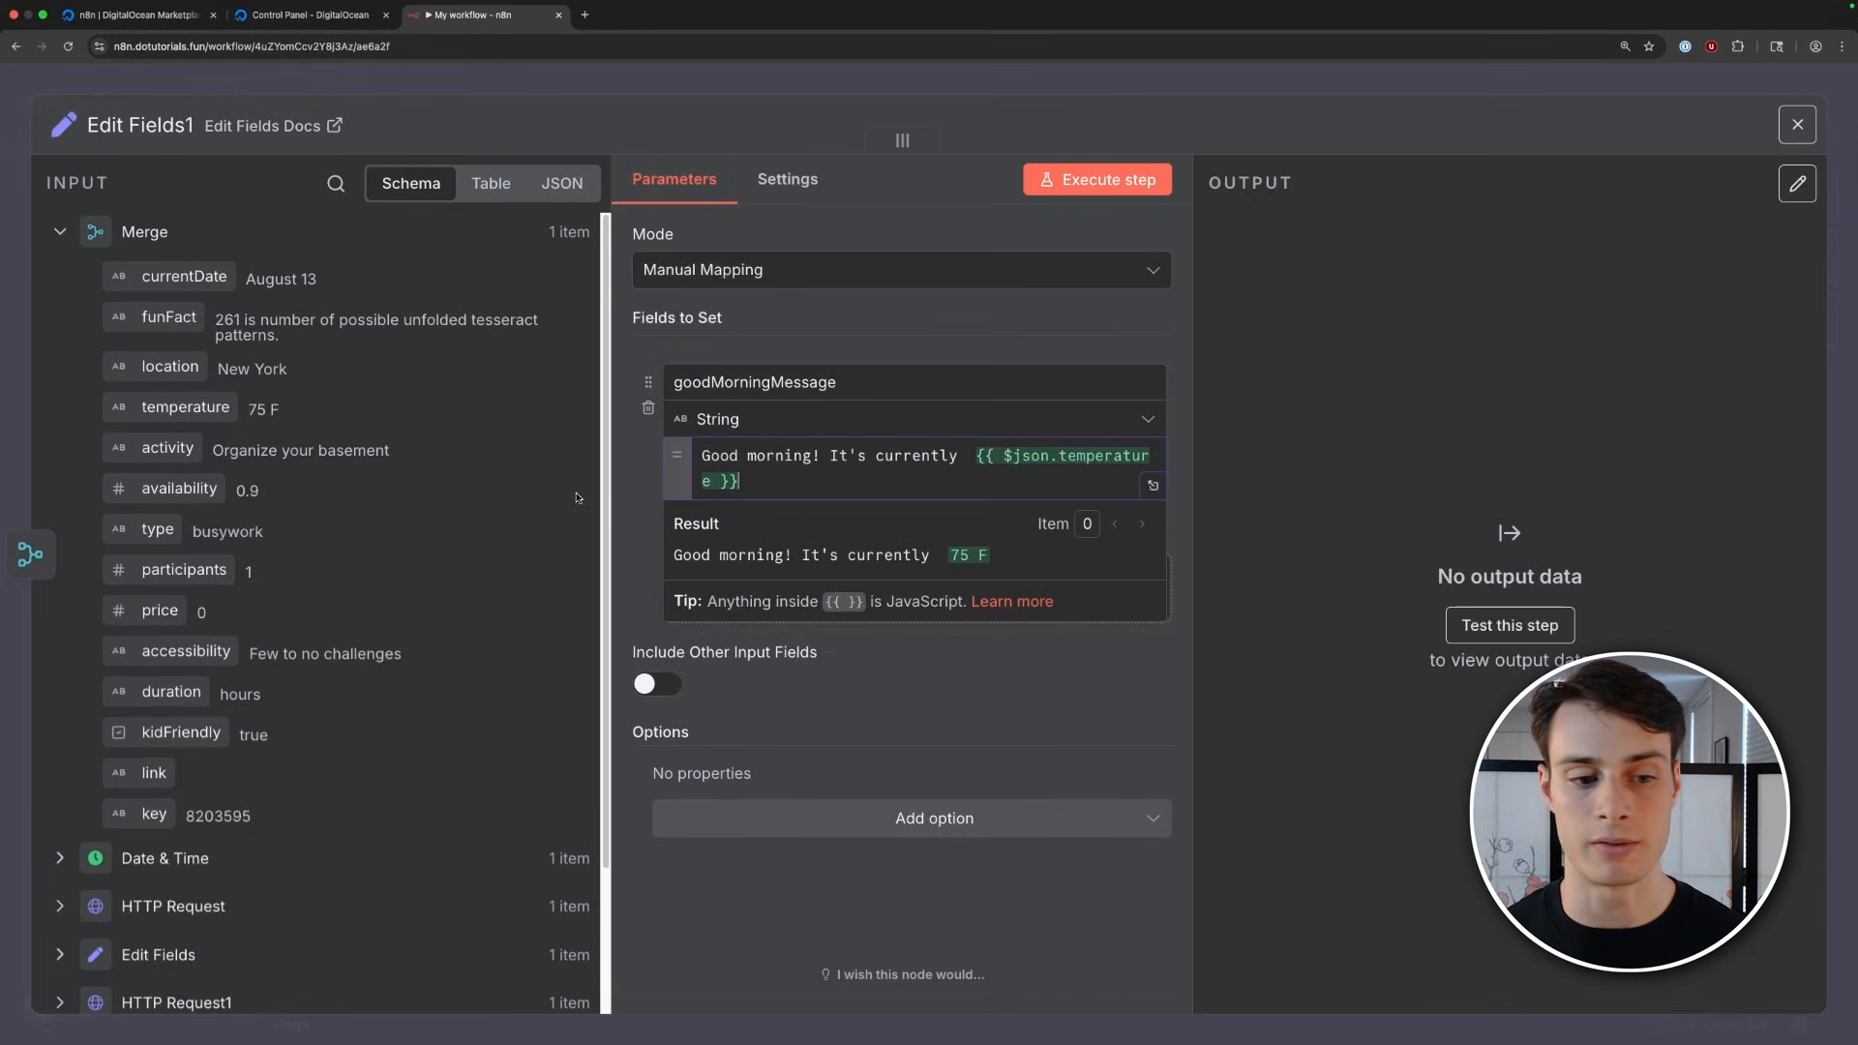
{"action": "type", "text": "in"}
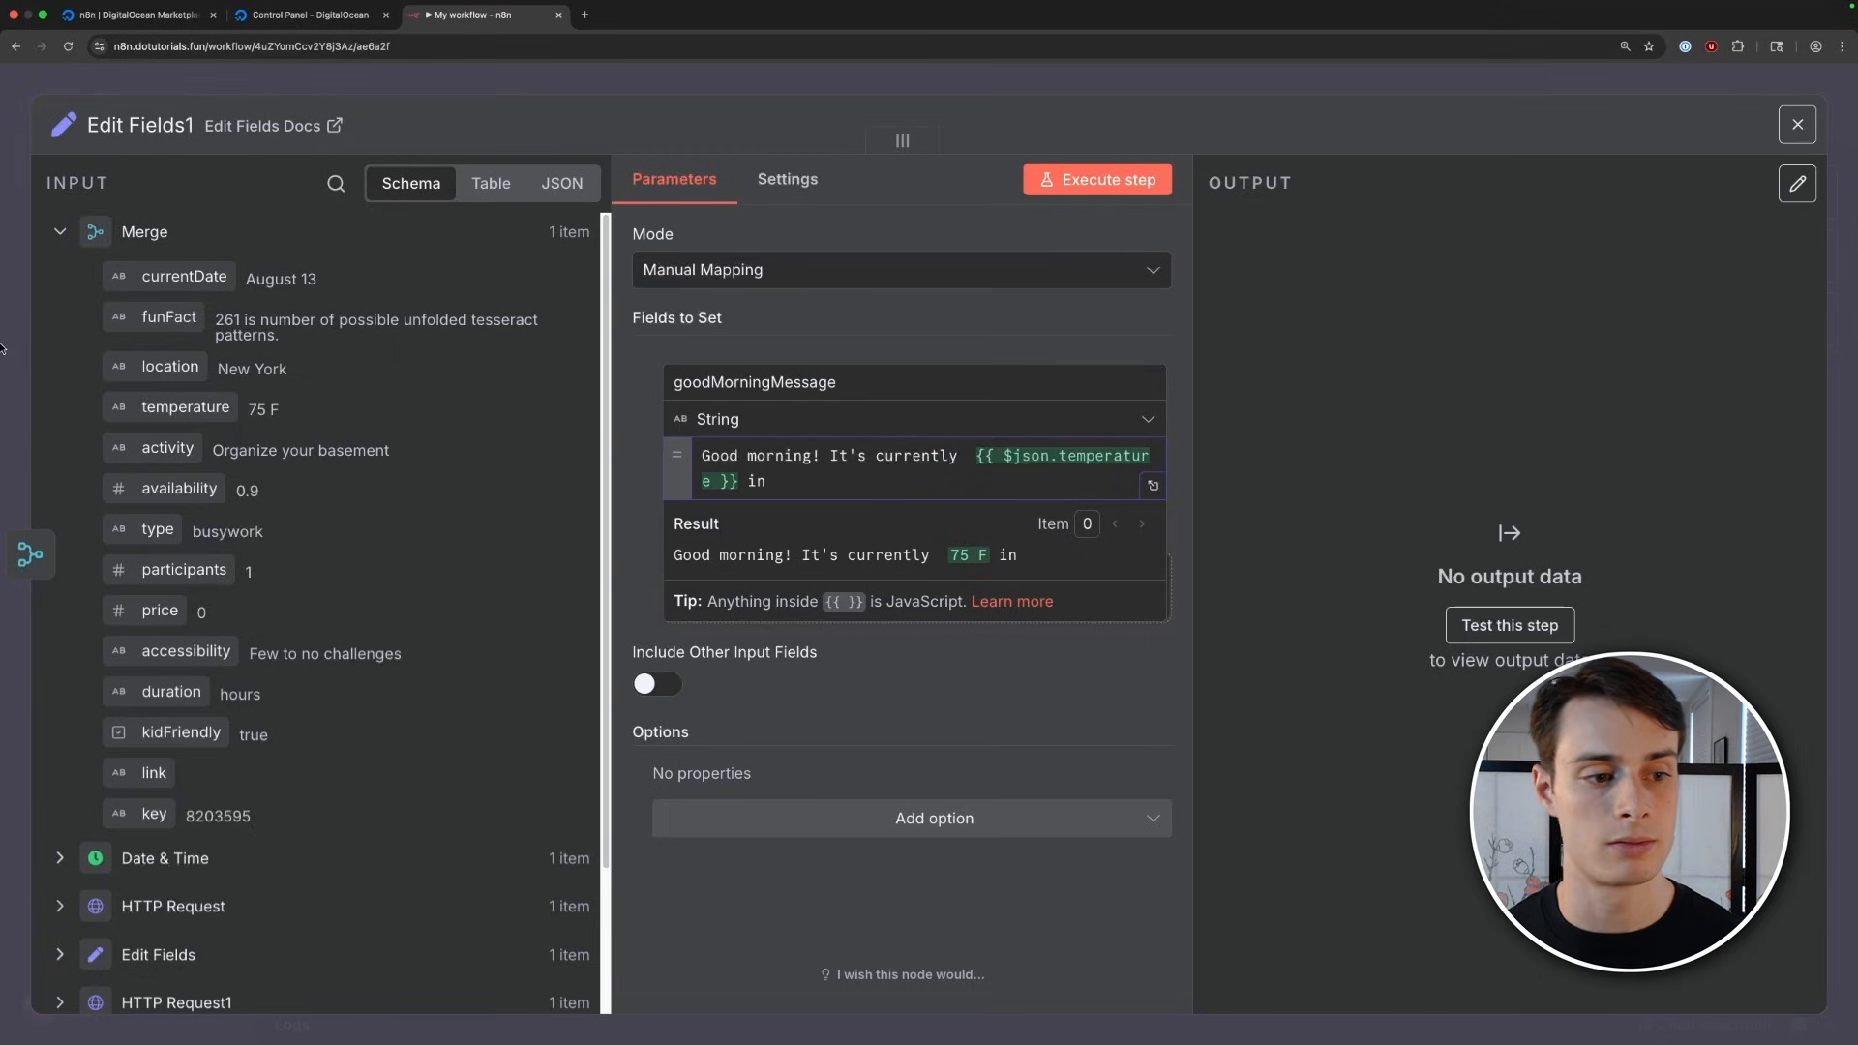
{"action": "type", "text": "{{ $json.location }}"}
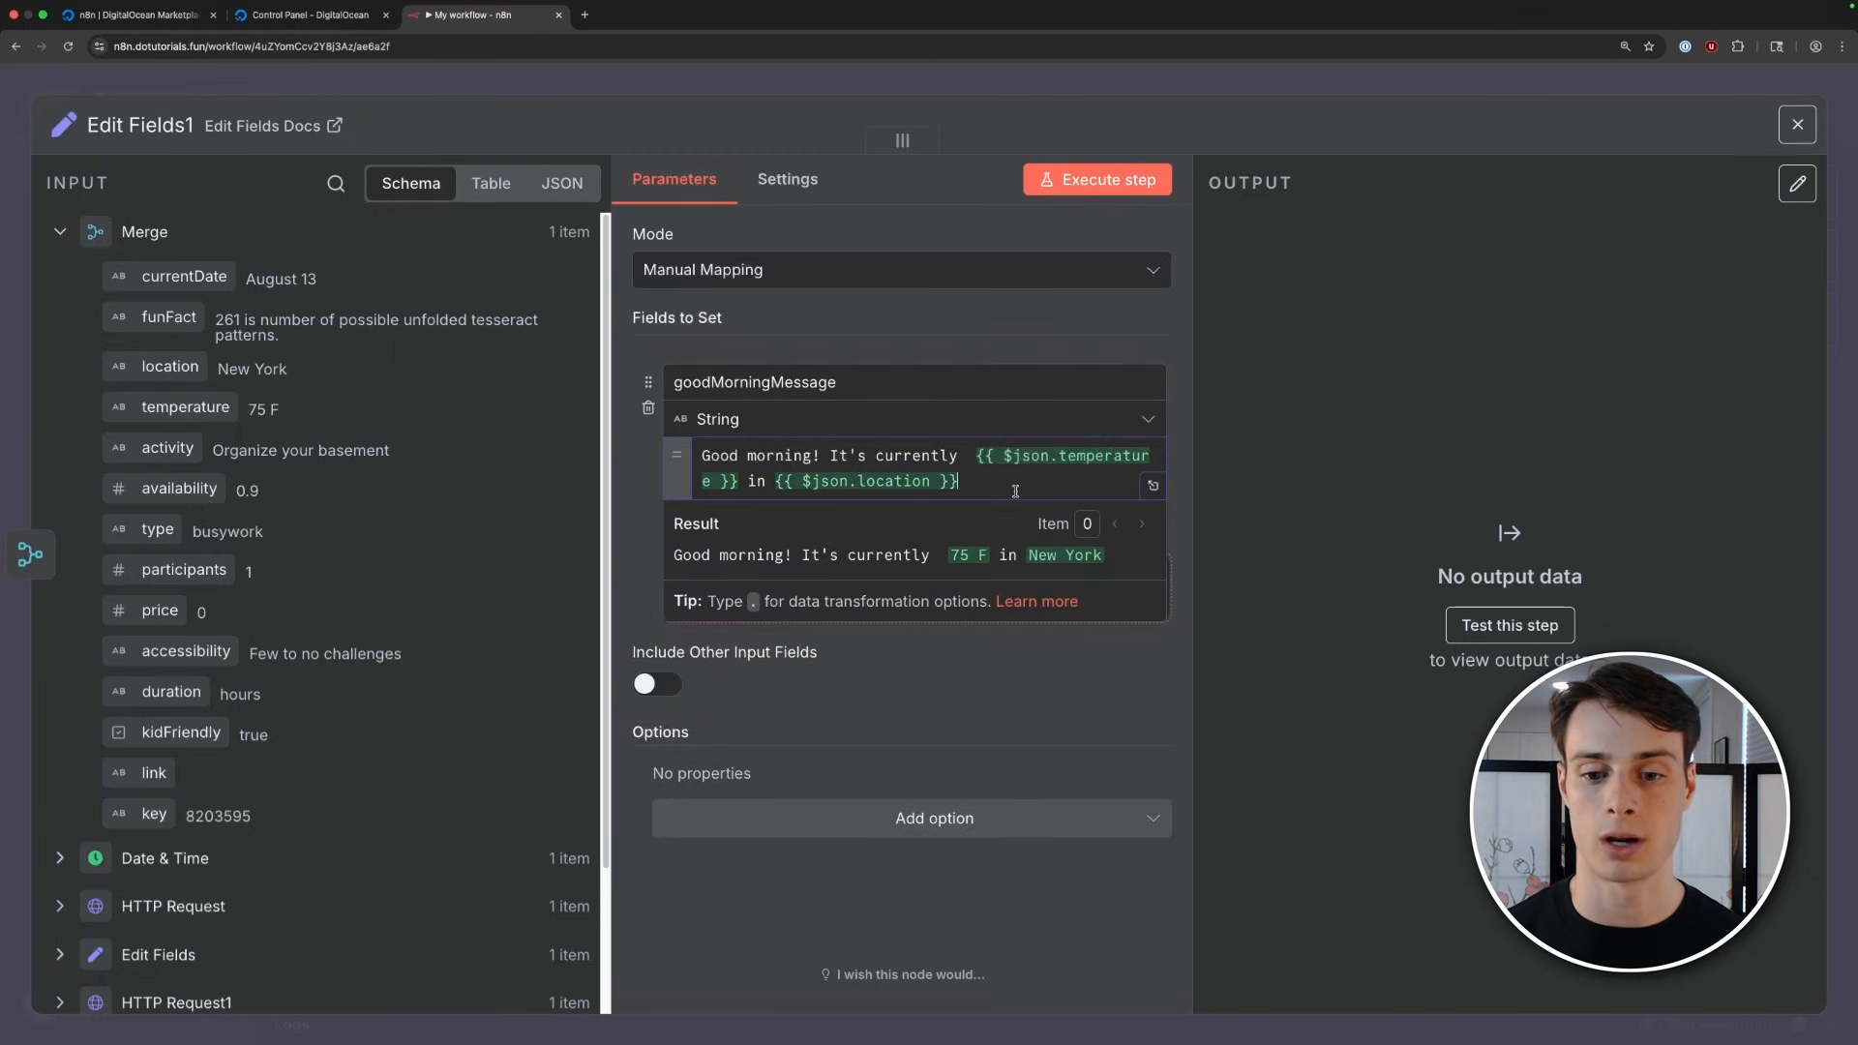
{"action": "type", "text": "Fun fact of the day:"}
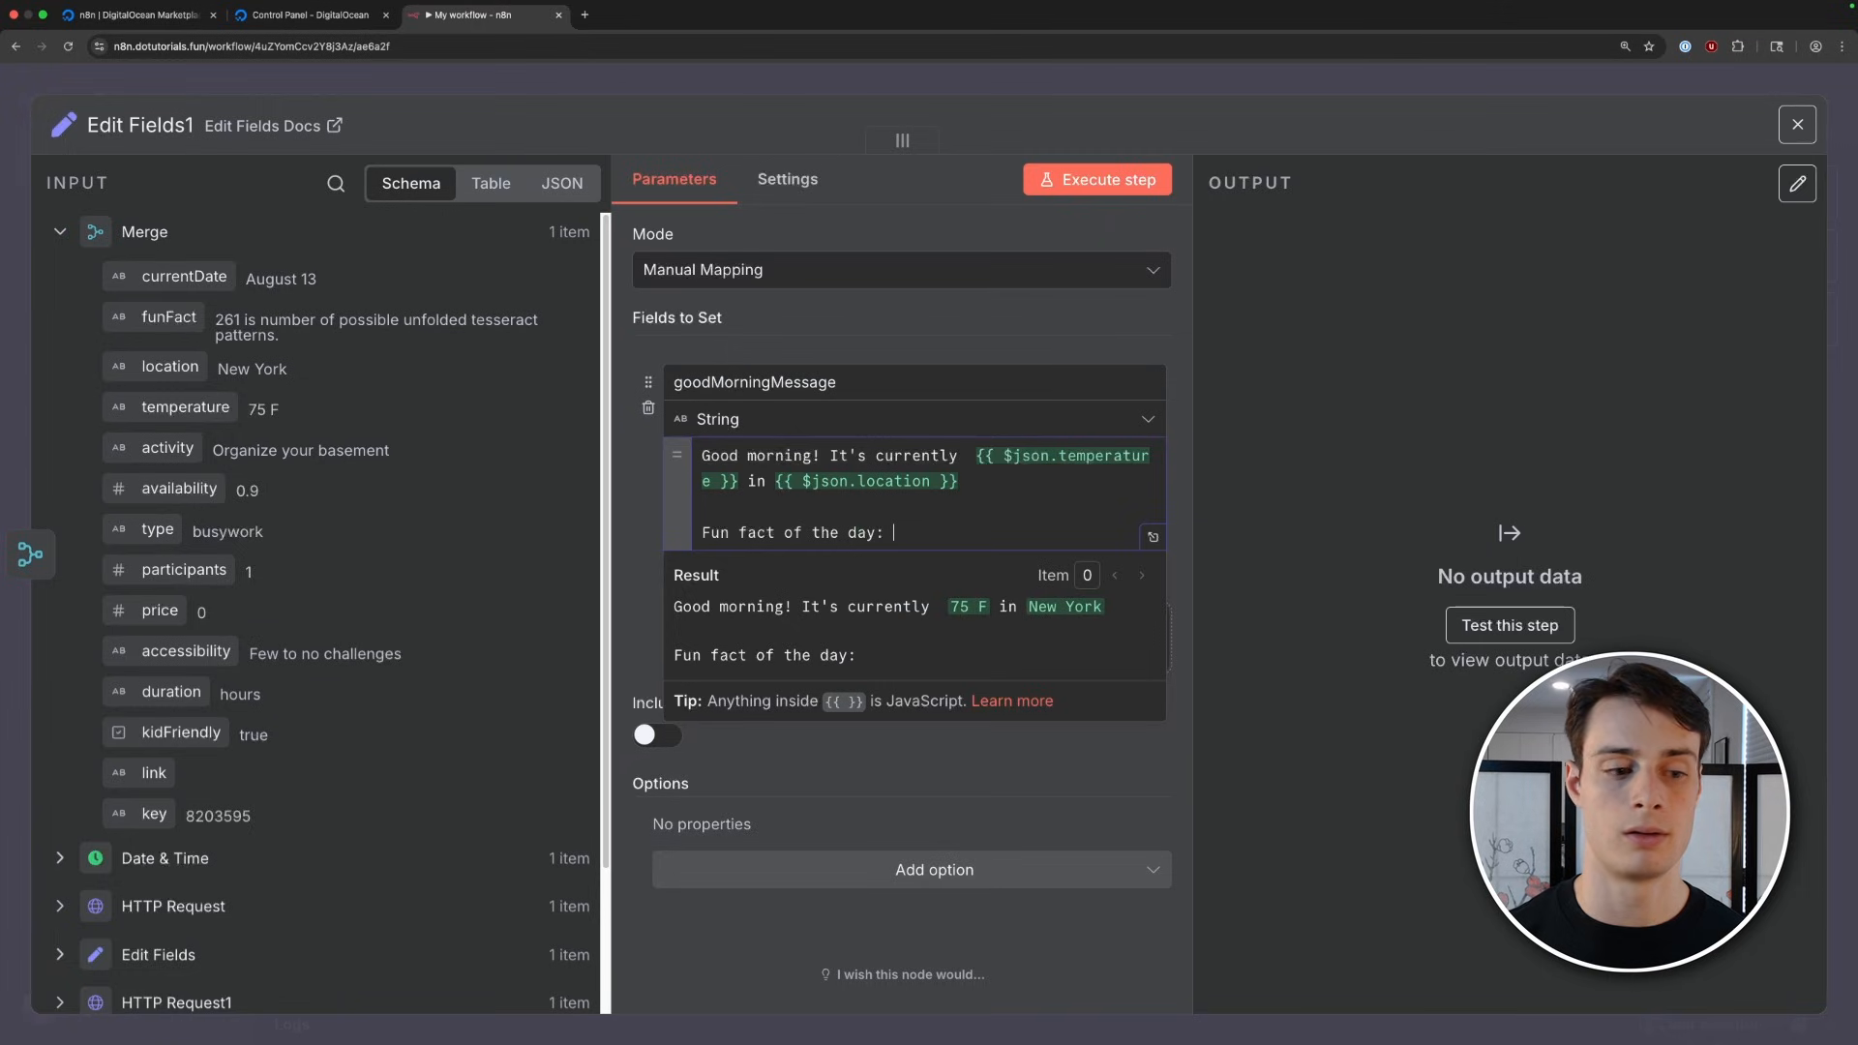
{"action": "type", "text": "{{ $json.funFact }}"}
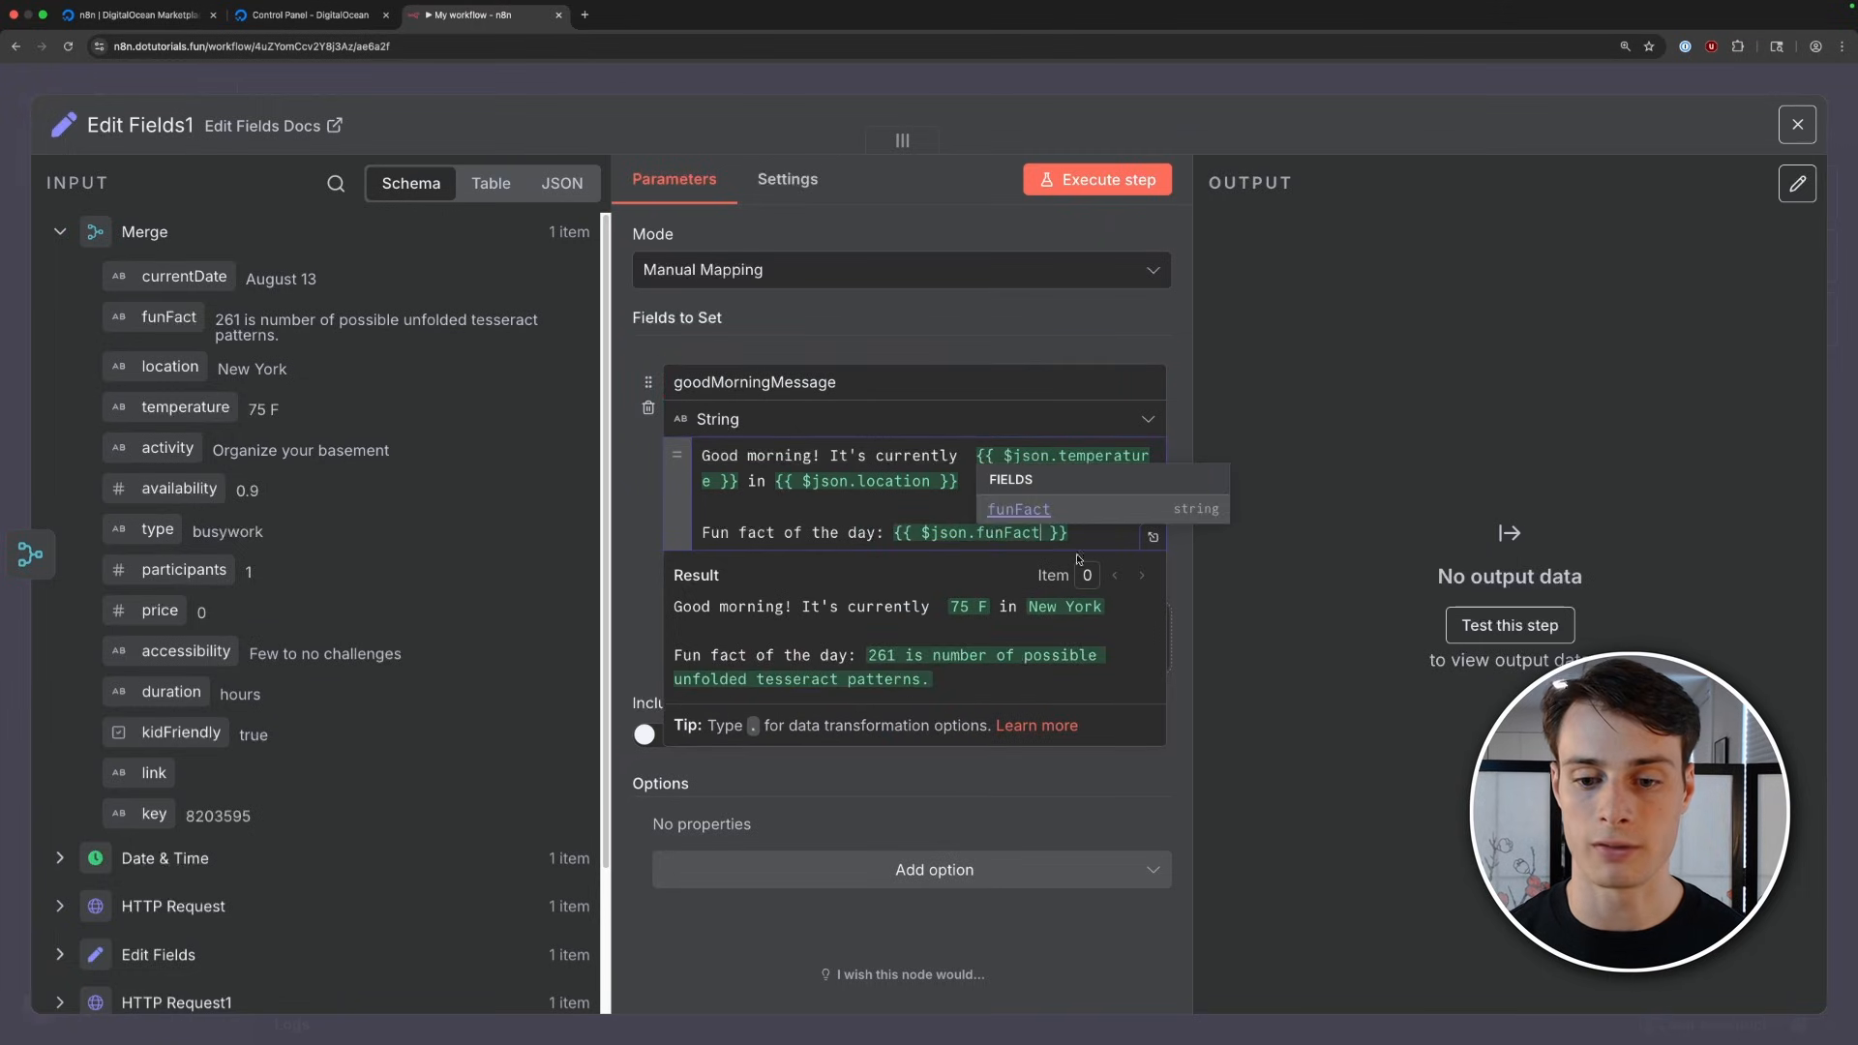
{"action": "type", "text": "If y"}
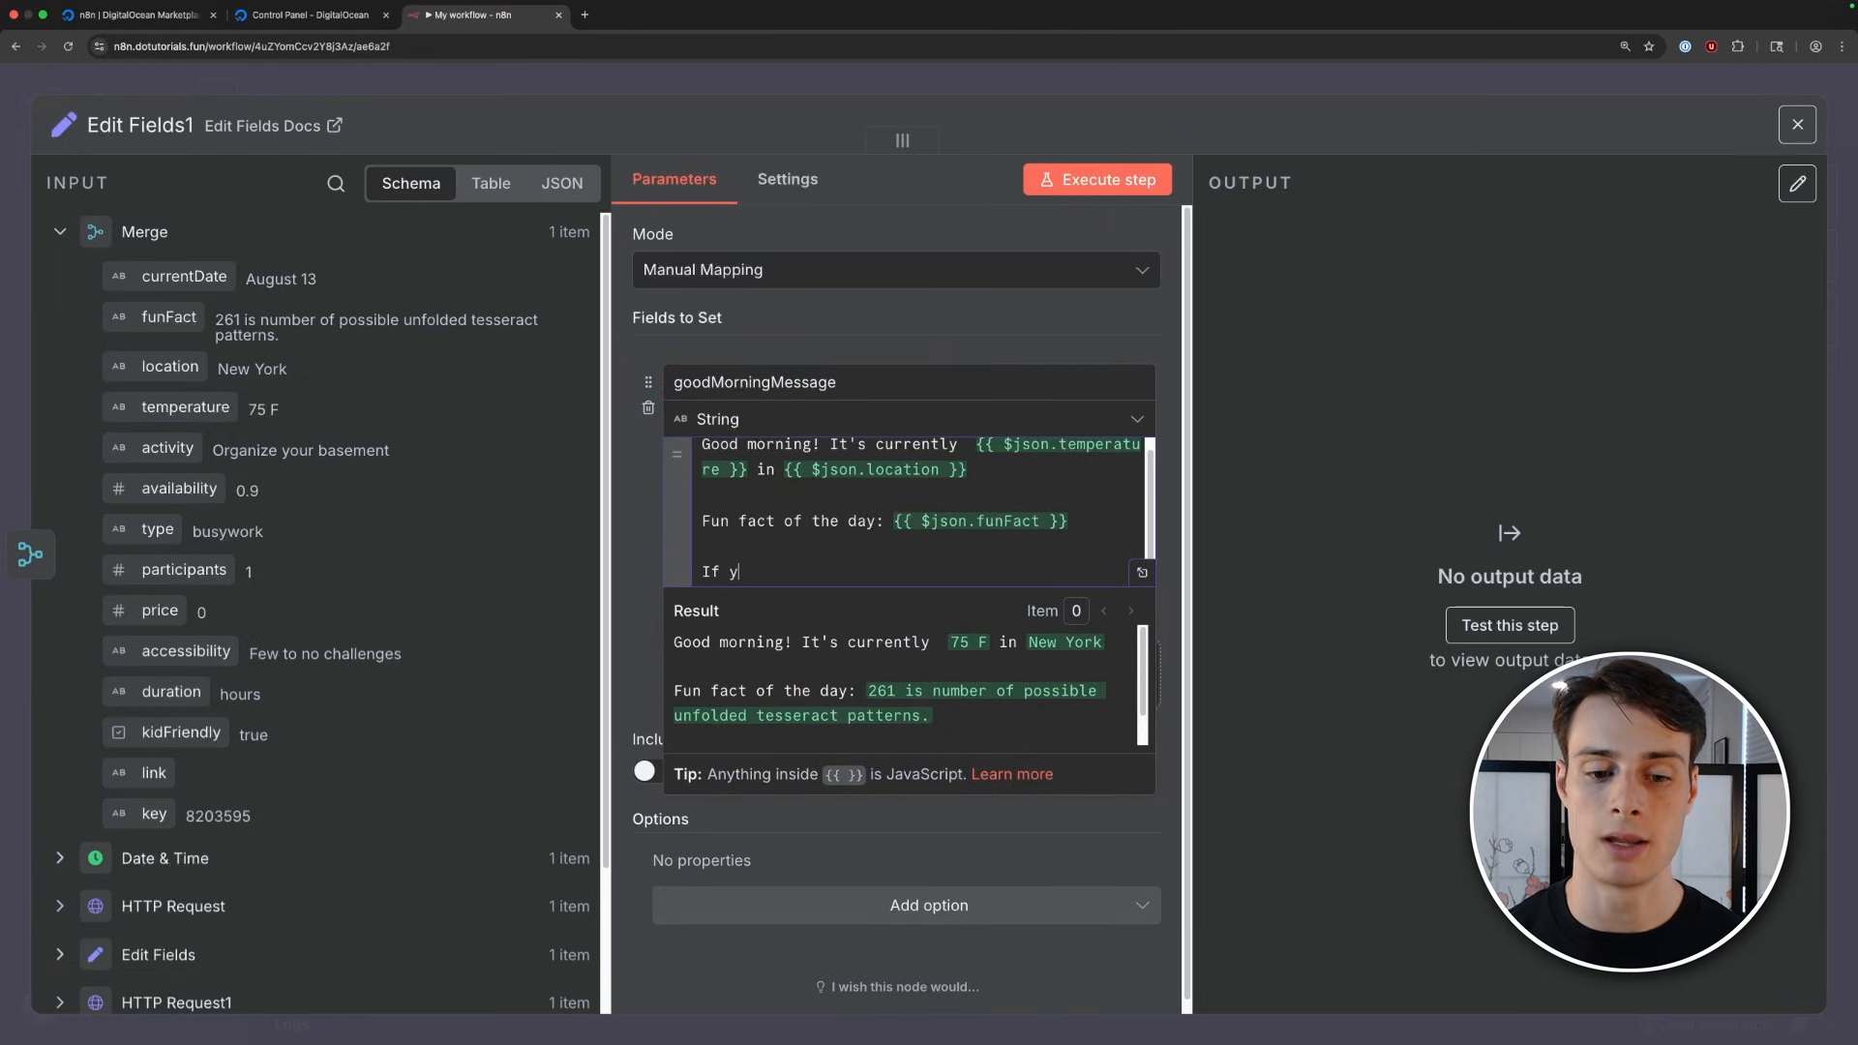
{"action": "type", "text": "ou're bored, why don't you"}
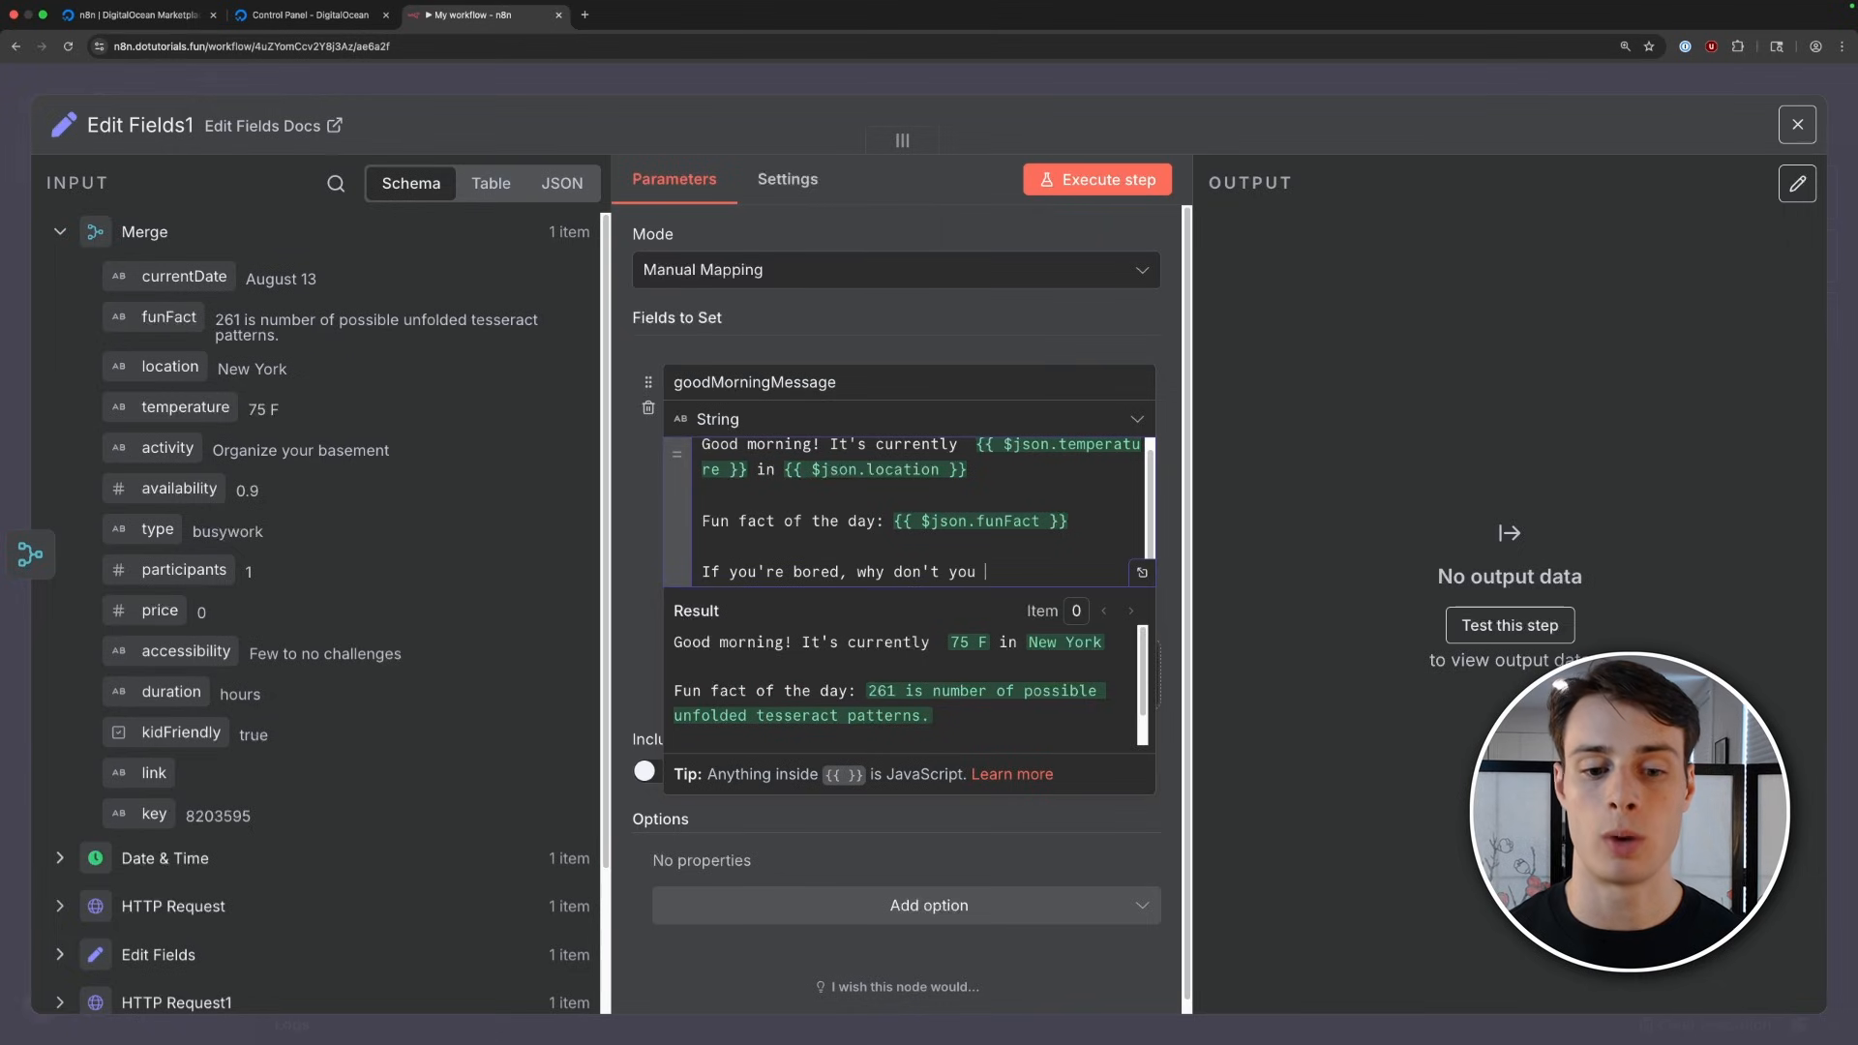
{"action": "type", "text": "{{ $json.activit"}
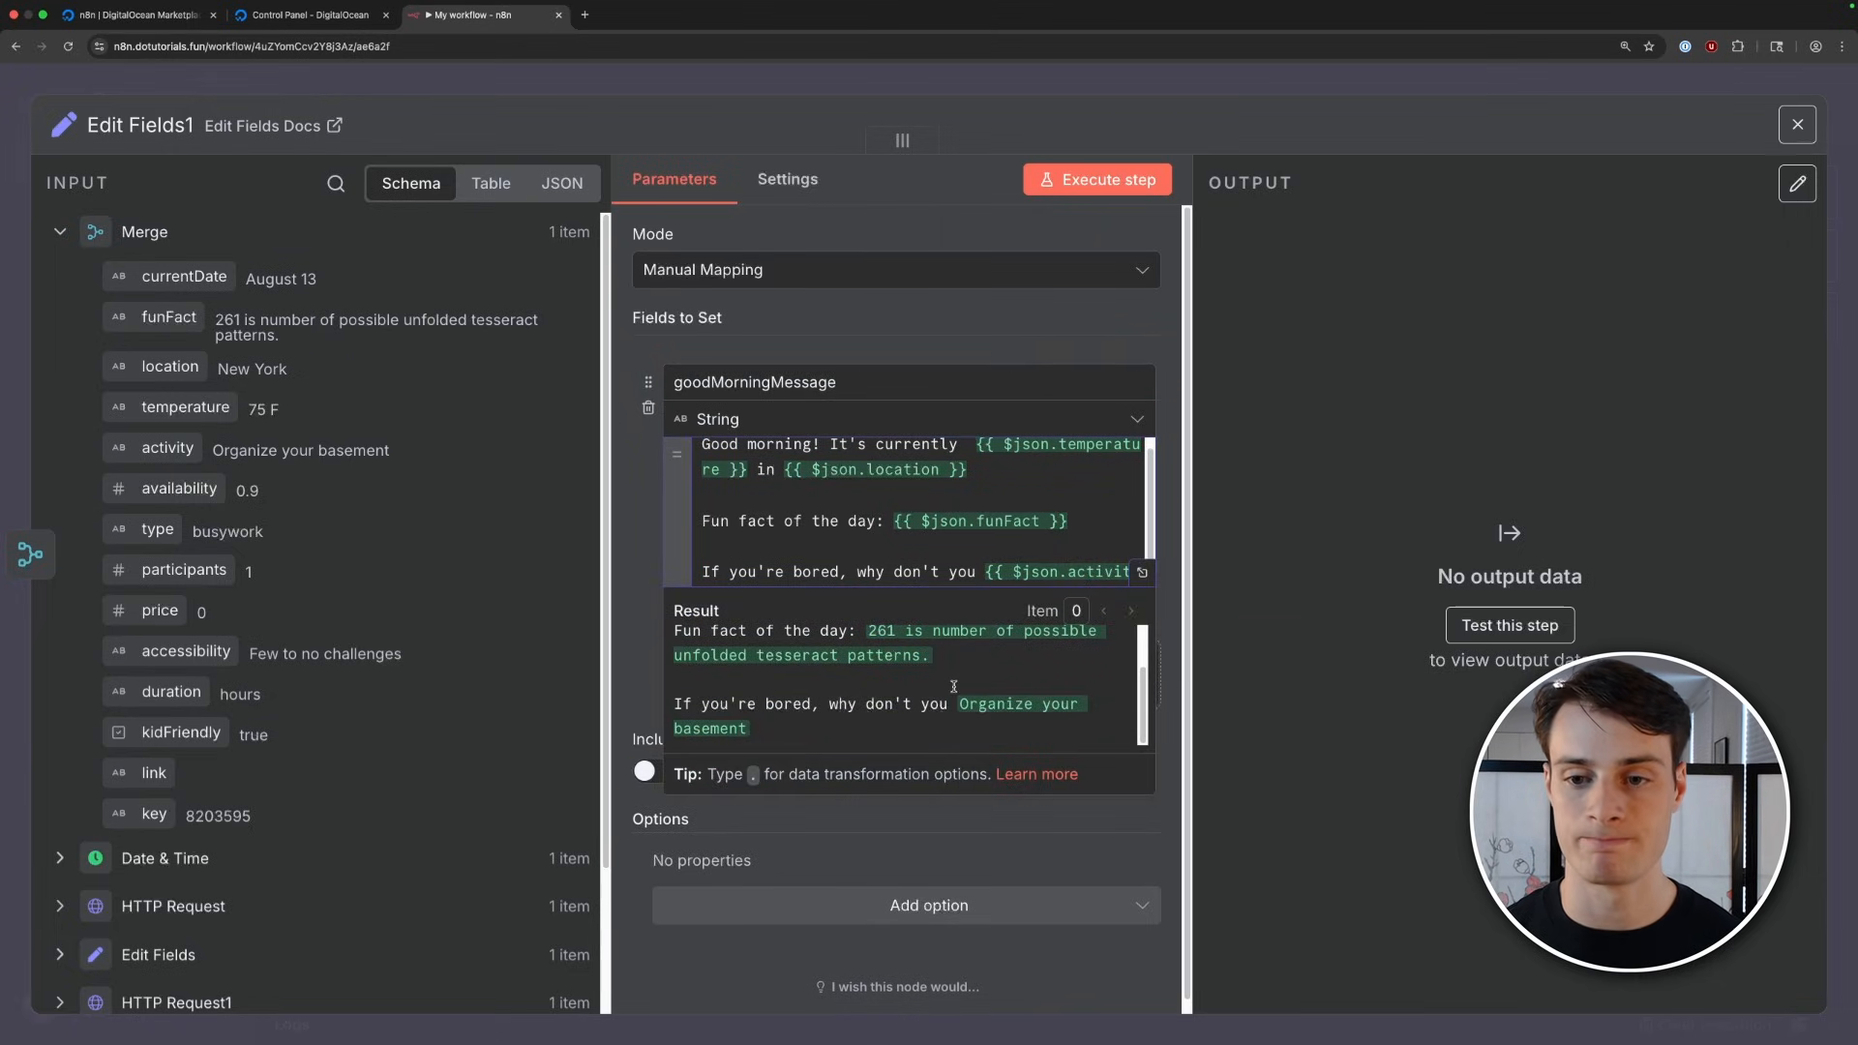
{"action": "left_click", "coordinate": [1093, 178]}
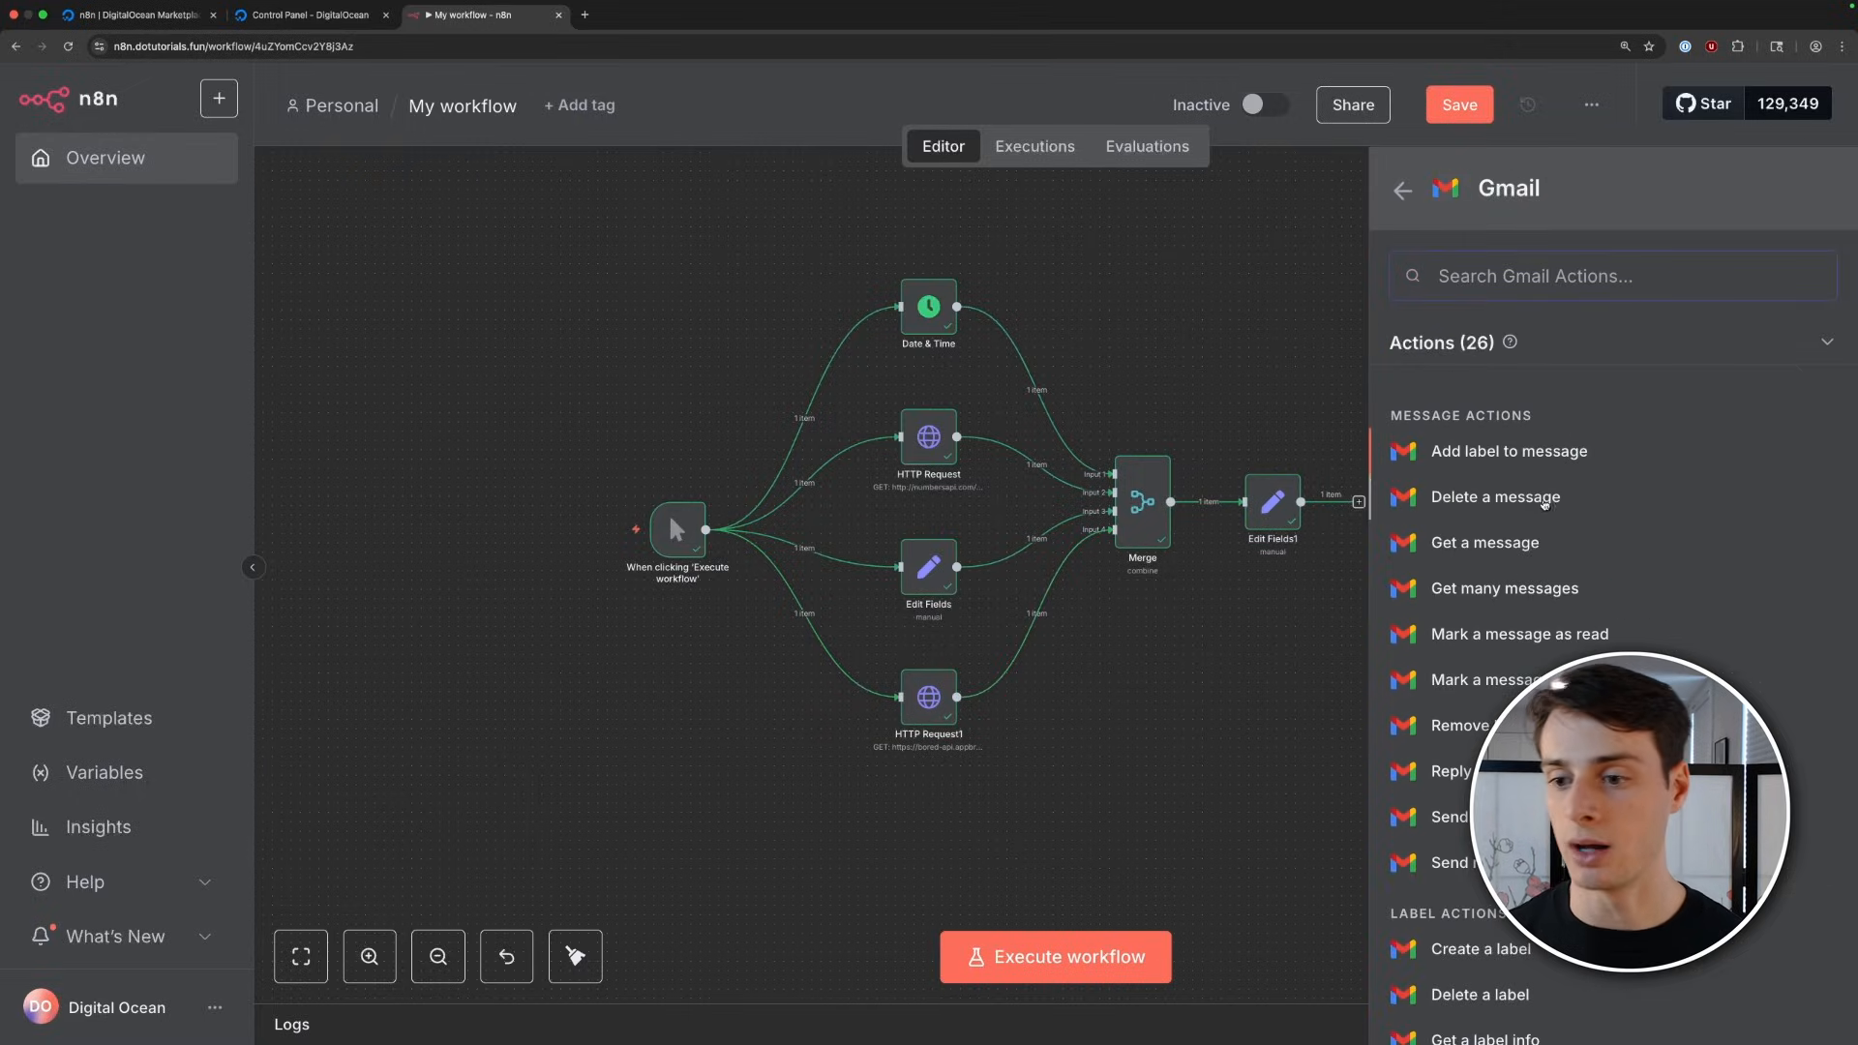
Add a Gmail Send a message node after Edit Fields1
{"action": "left_click", "coordinate": [1448, 817]}
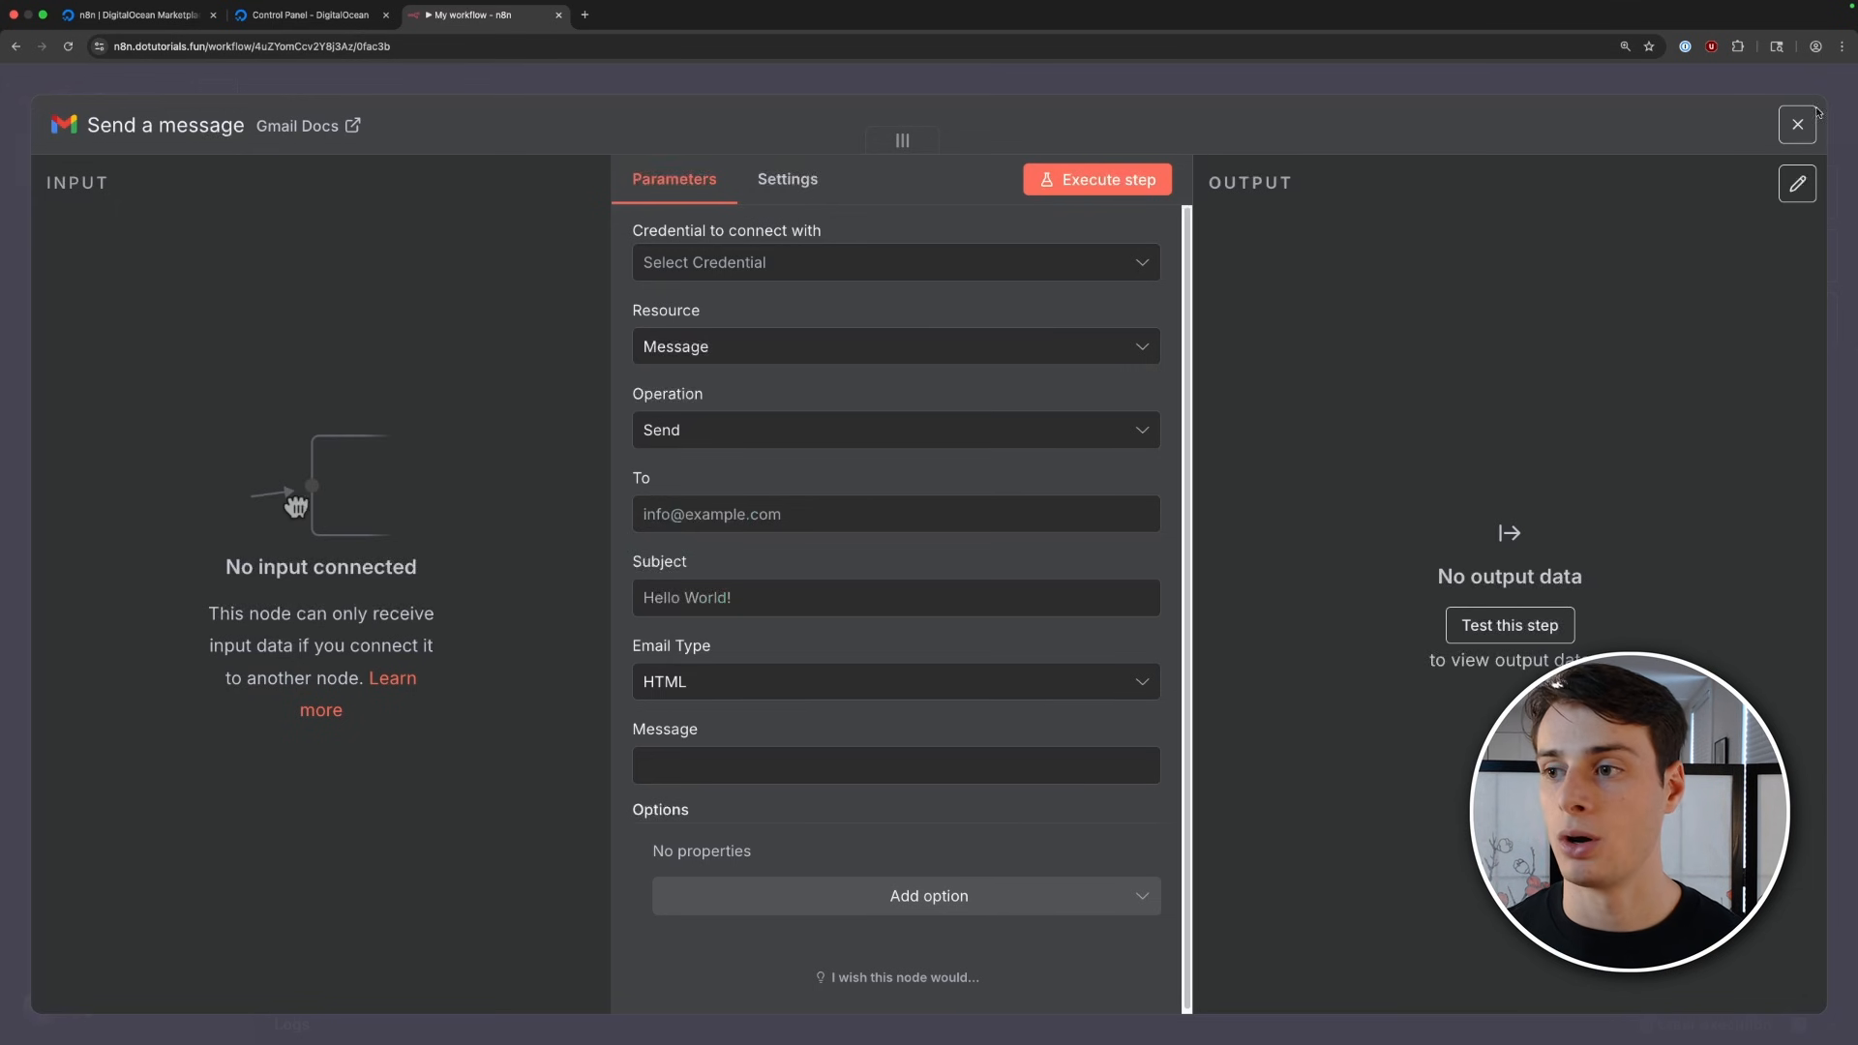
{"action": "left_click", "coordinate": [1796, 124]}
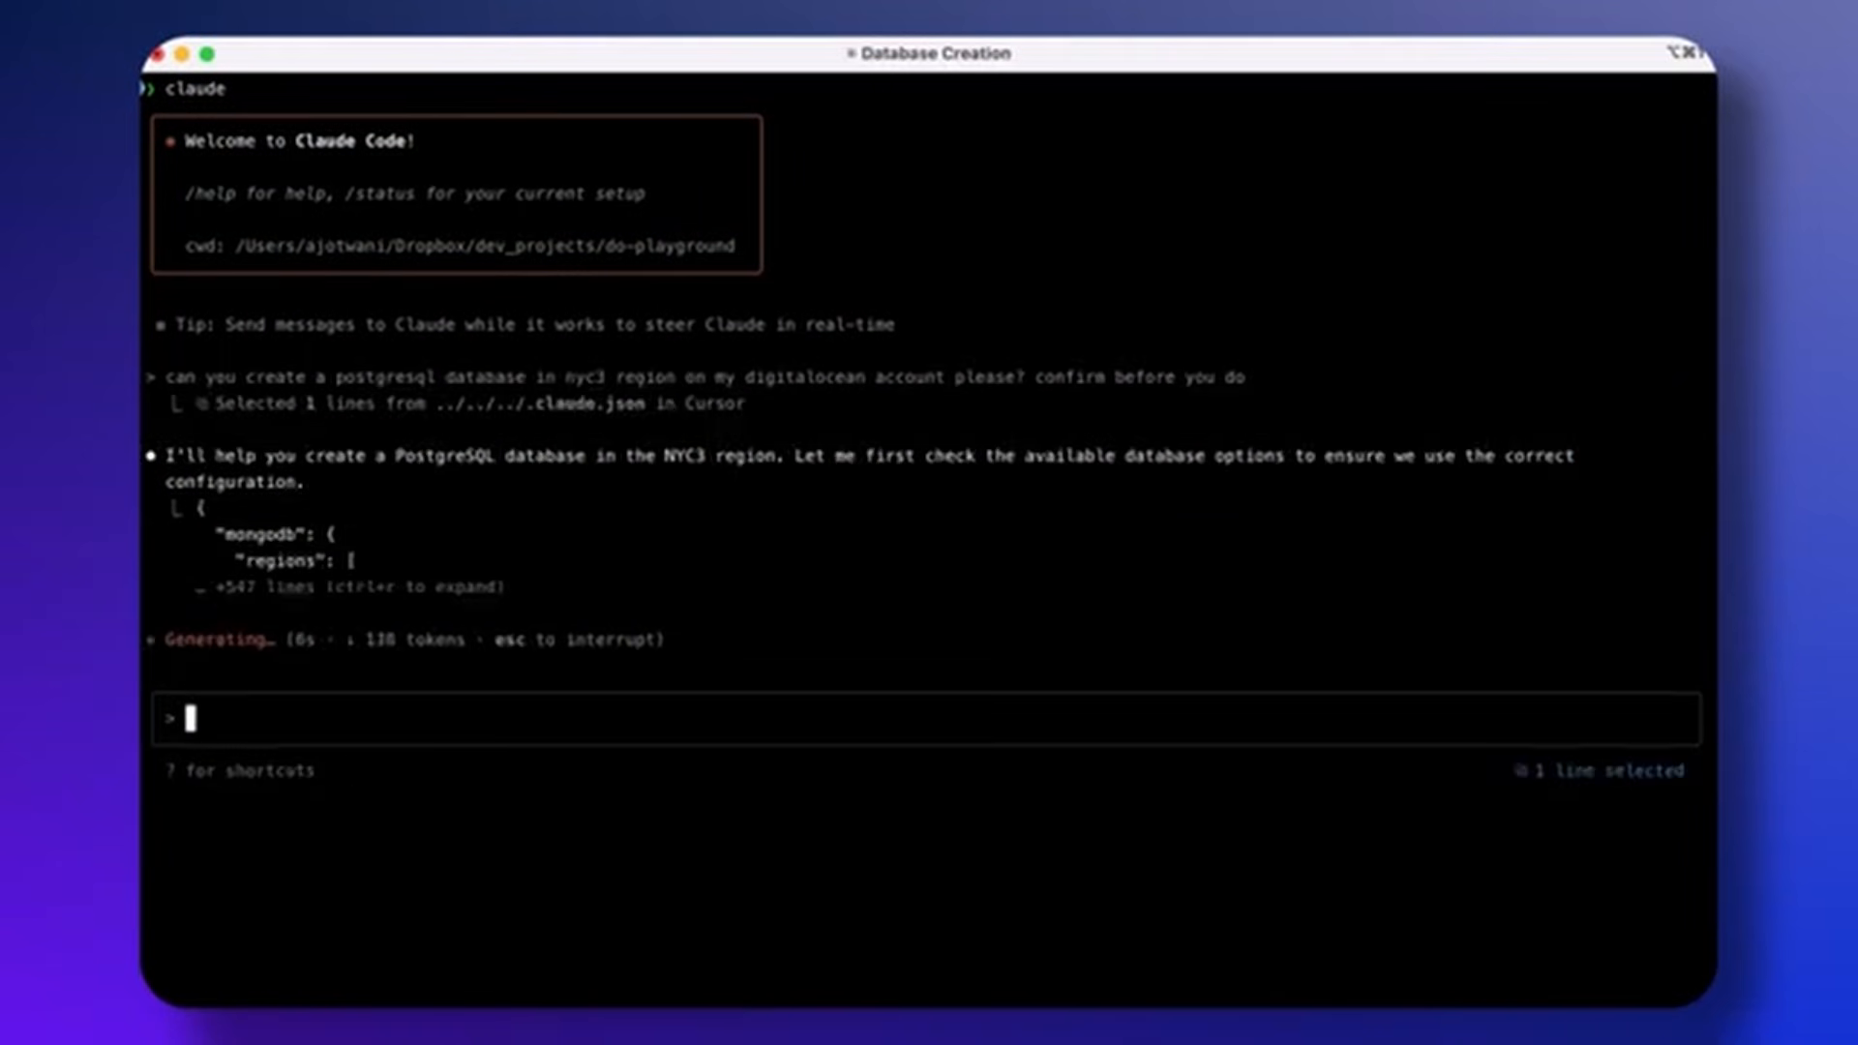
Reply 'yes, let's do it' to approve the NYC3 PostgreSQL database configuration
{"action": "type", "text": "yes, let's do it"}
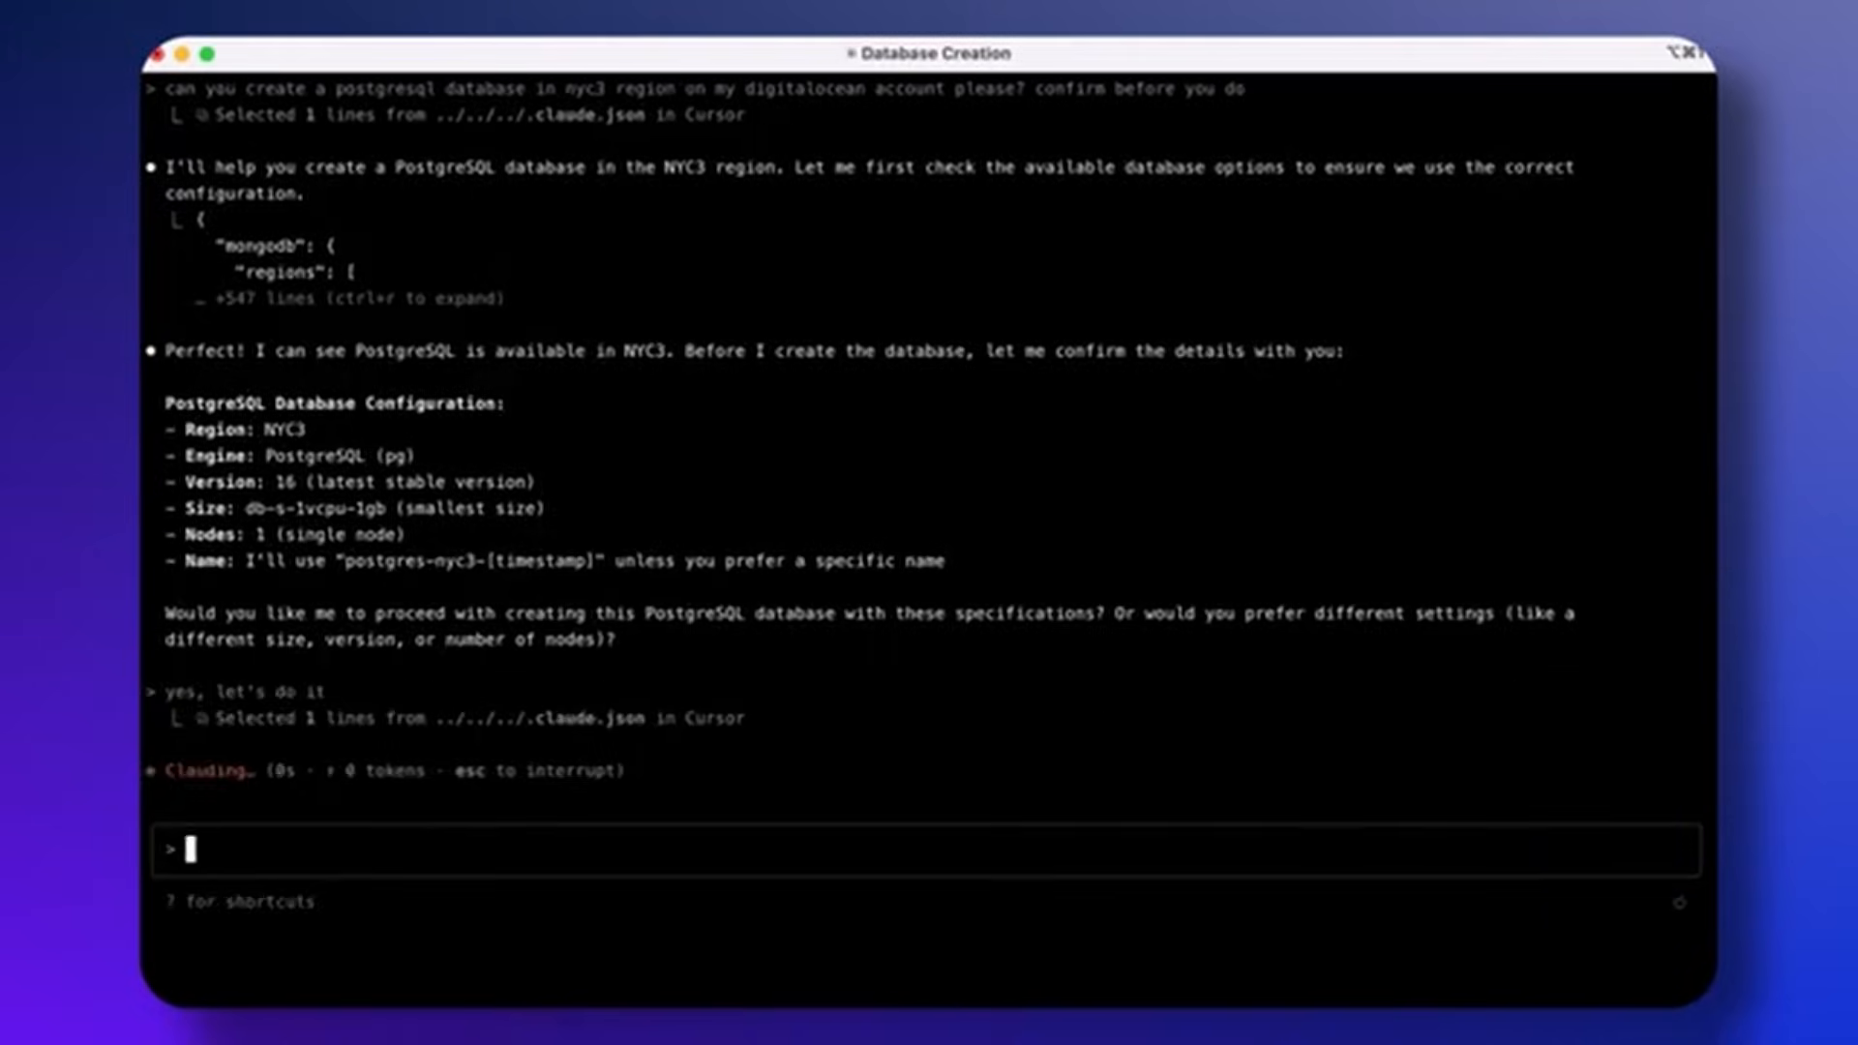